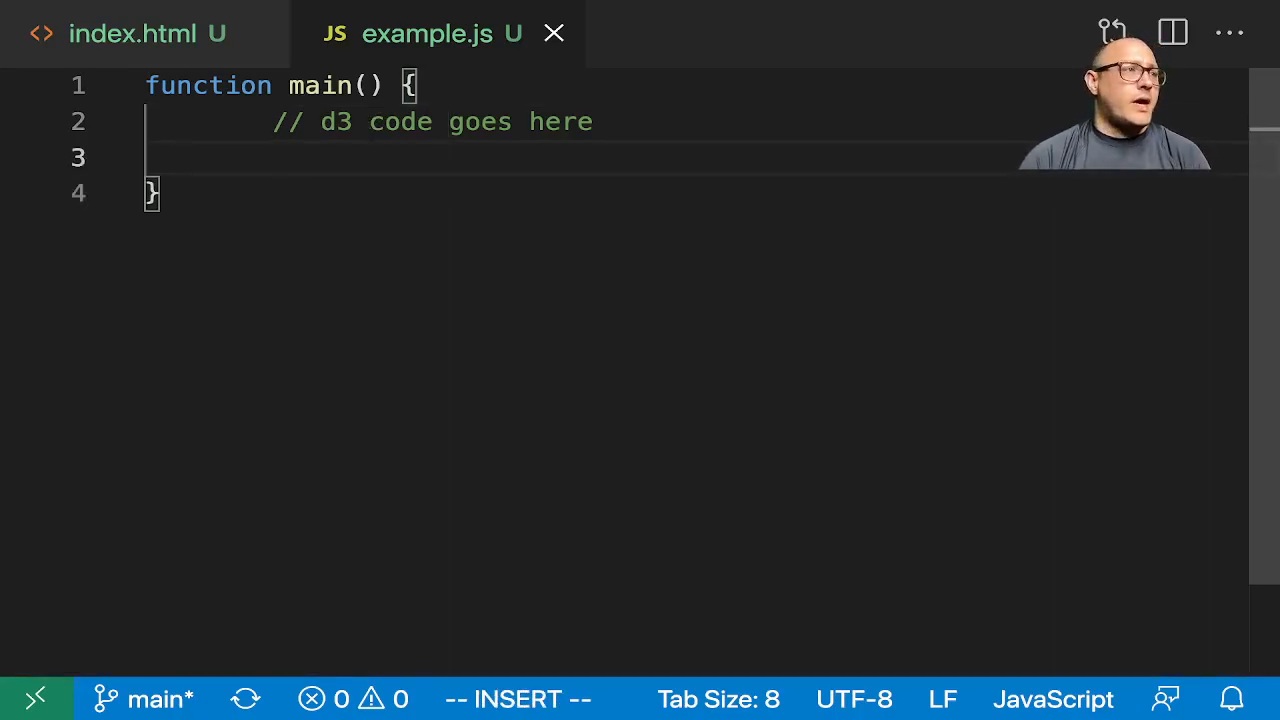
Declare var data = [100, 400, 300, 900, 560, 1000] inside main().
{"action": "type", "text": "var data"}
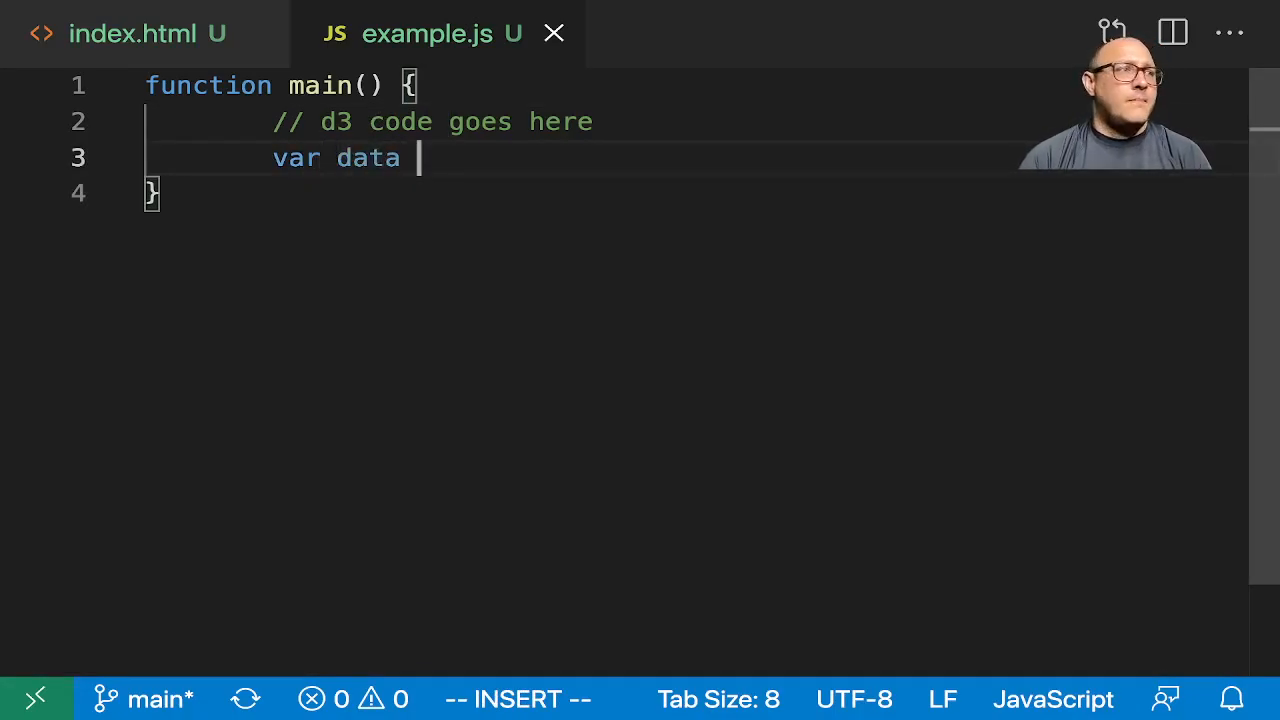
{"action": "type", "text": "= [100]"}
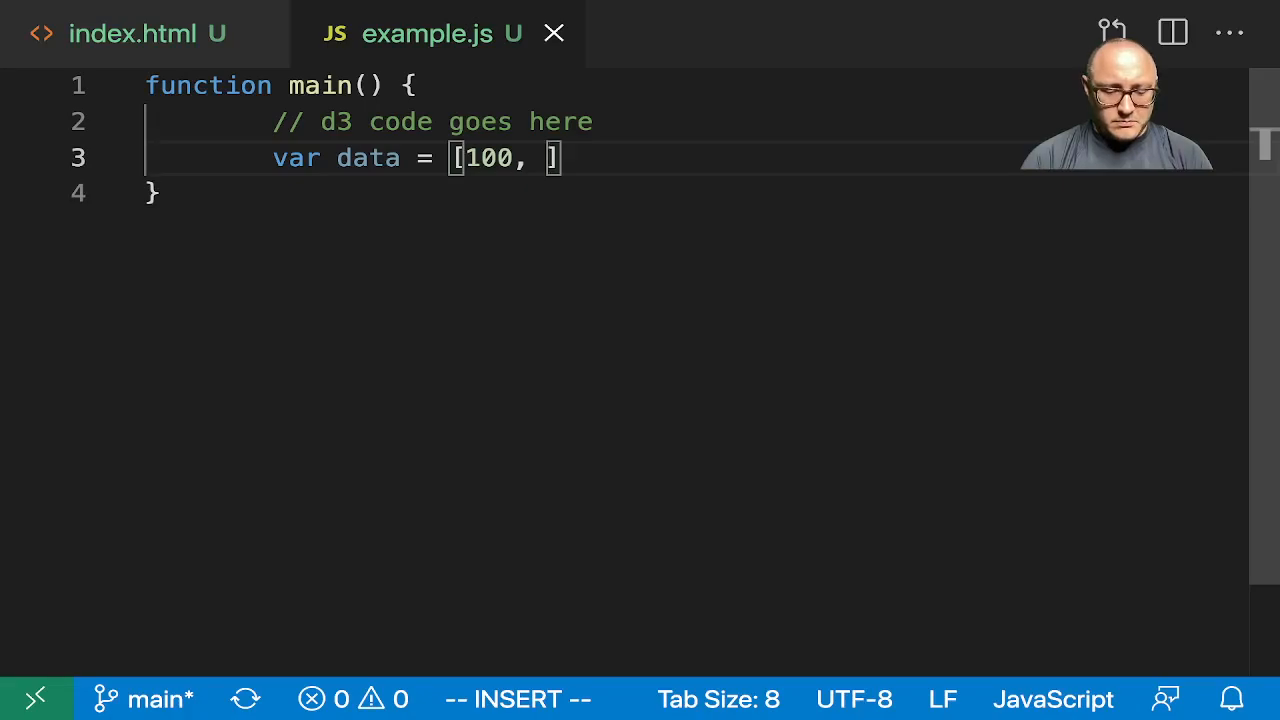
{"action": "type", "text": "400,"}
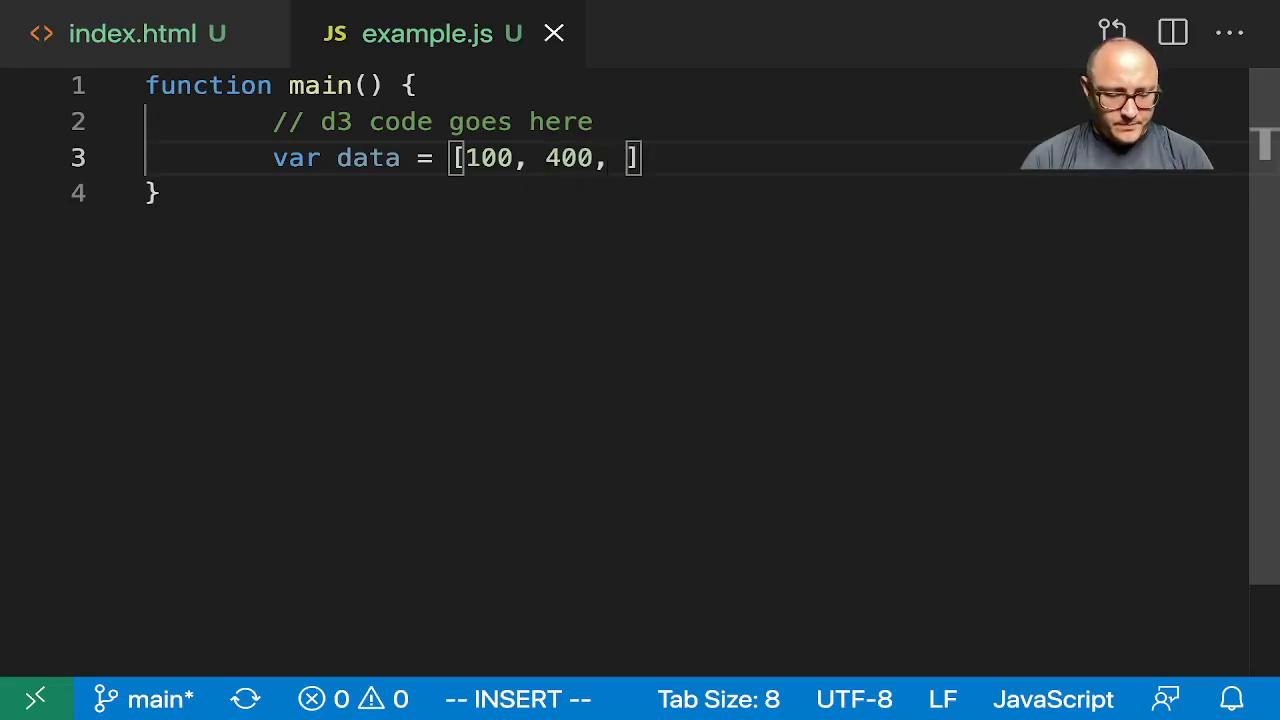
{"action": "type", "text": "300,"}
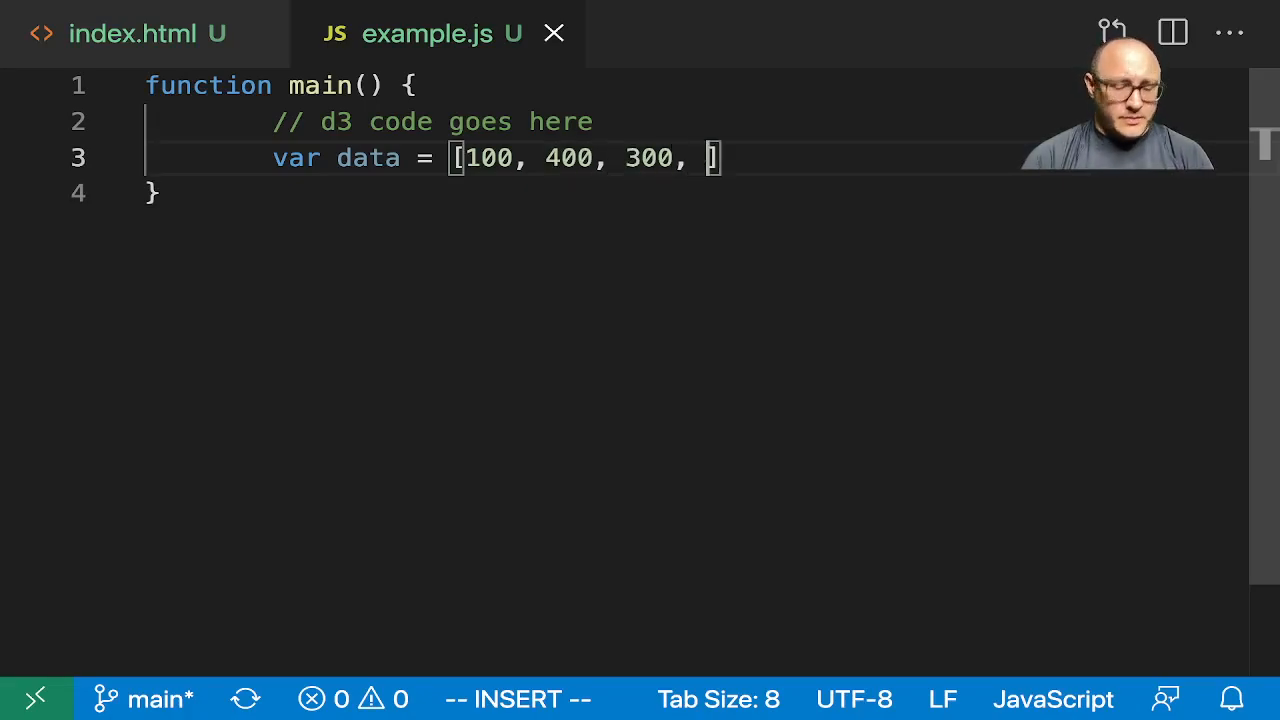
{"action": "type", "text": "900,"}
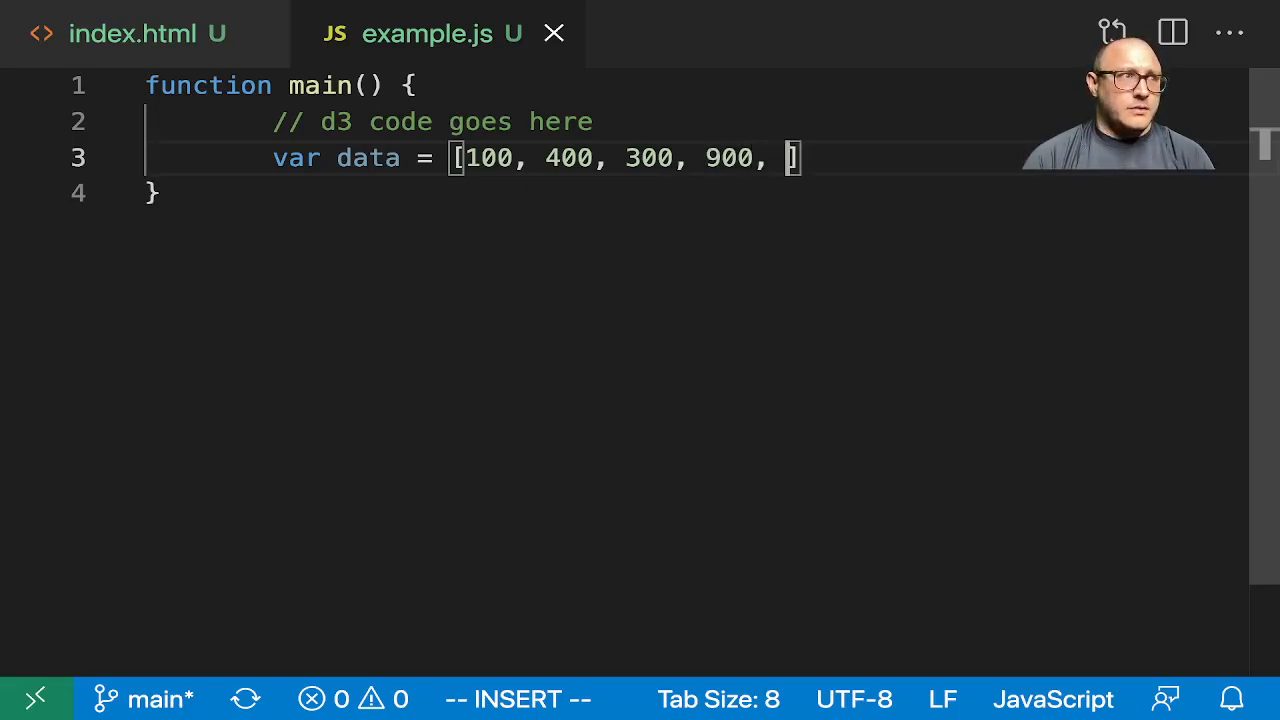
{"action": "type", "text": "5"}
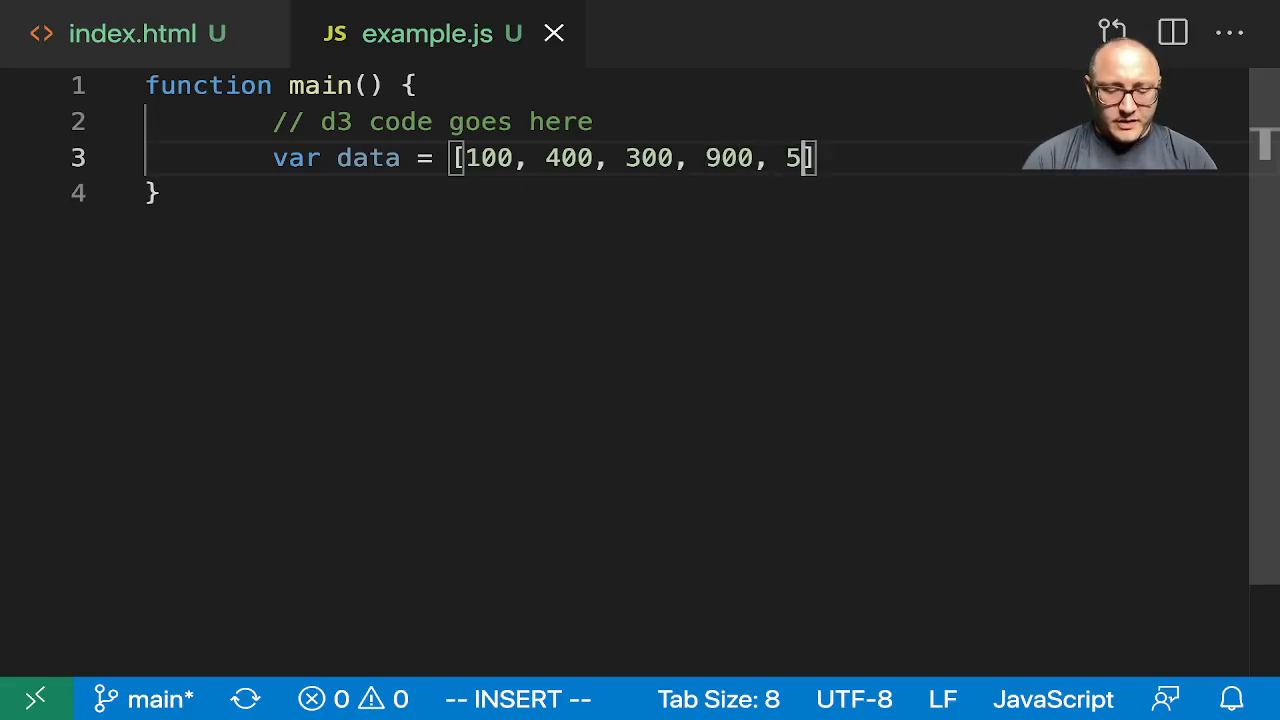
{"action": "type", "text": "60,"}
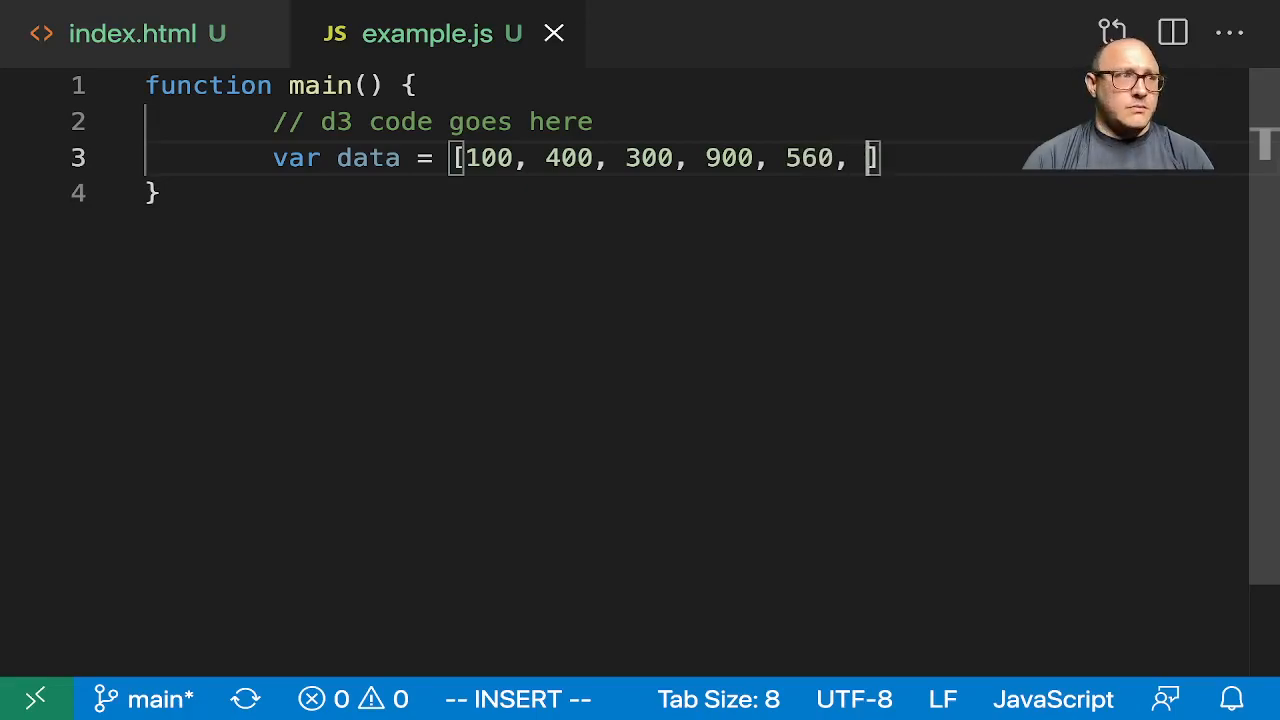
{"action": "type", "text": "10"}
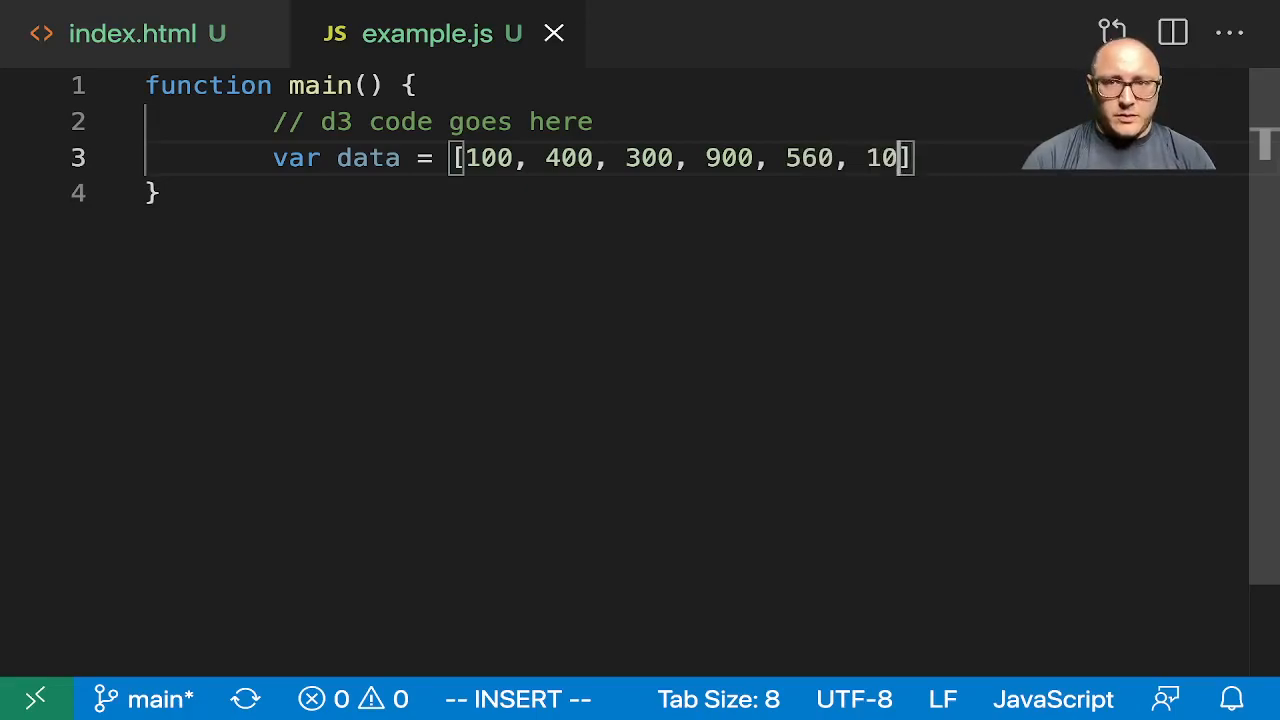
{"action": "type", "text": "00"}
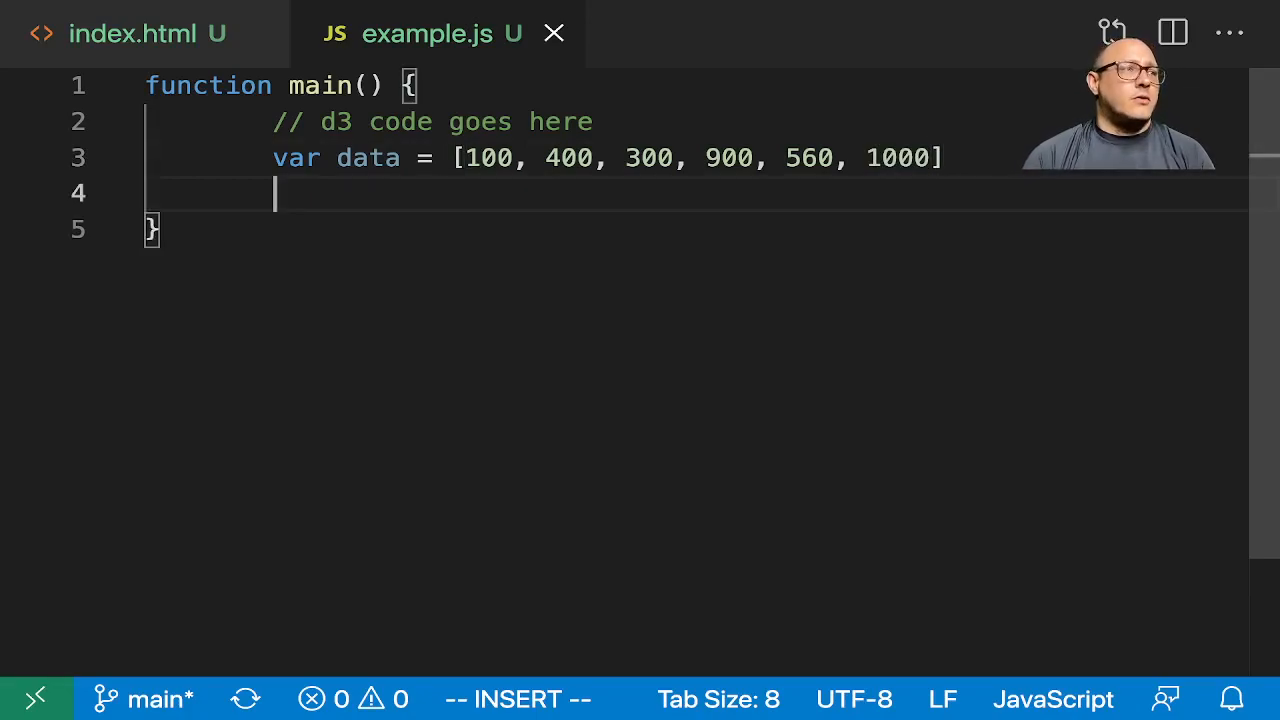
Declare width = 500, barHeight = 20 and margin = 1 below the data array.
{"action": "type", "text": "var wid"}
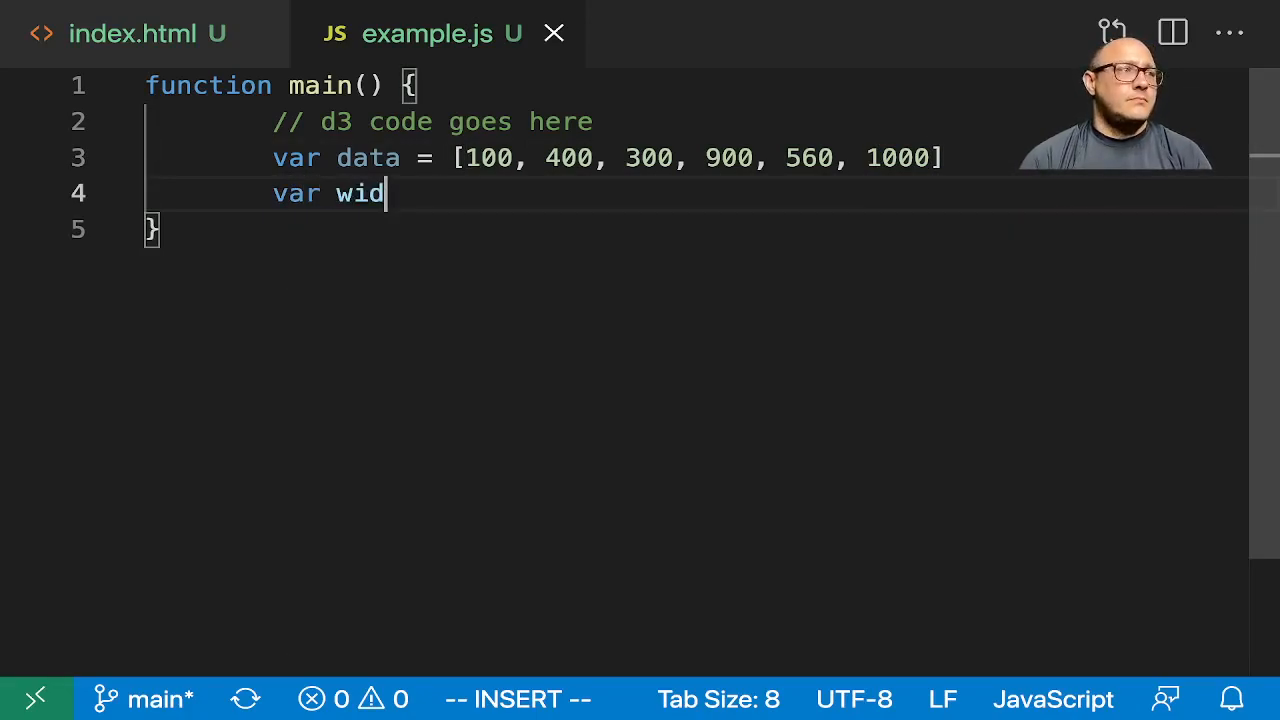
{"action": "type", "text": "th = 5"}
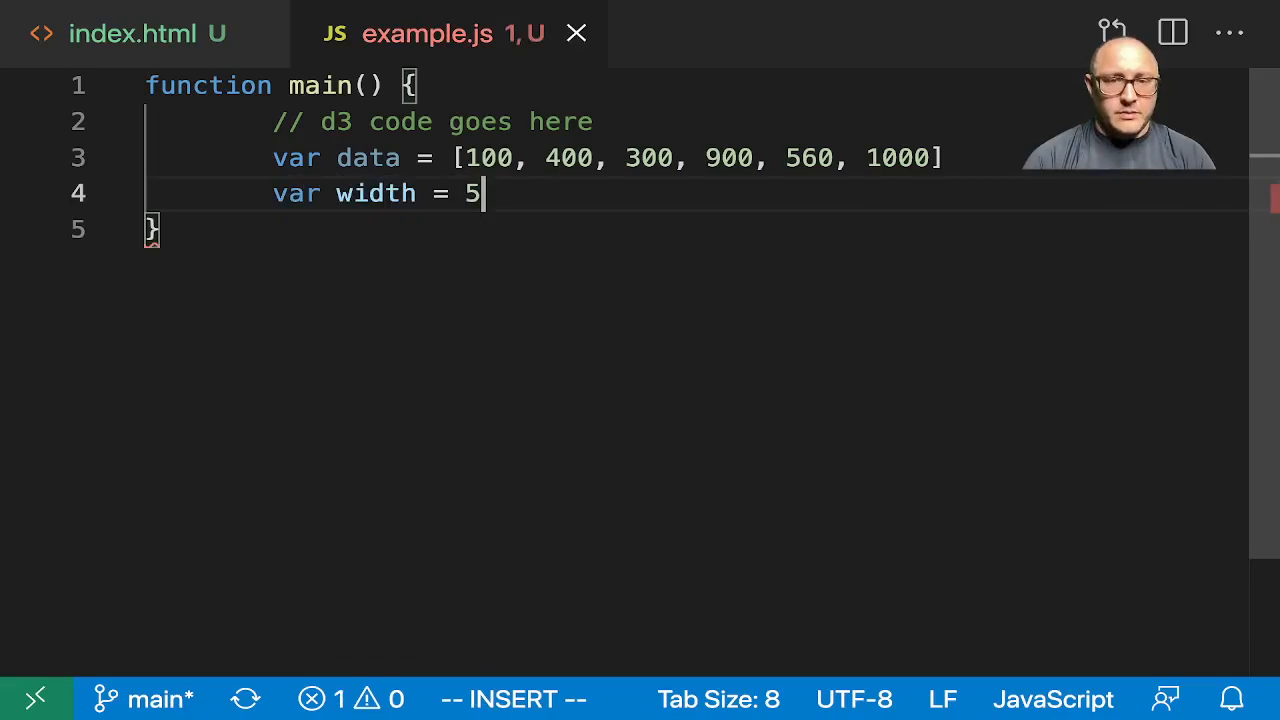
{"action": "type", "text": "00,"}
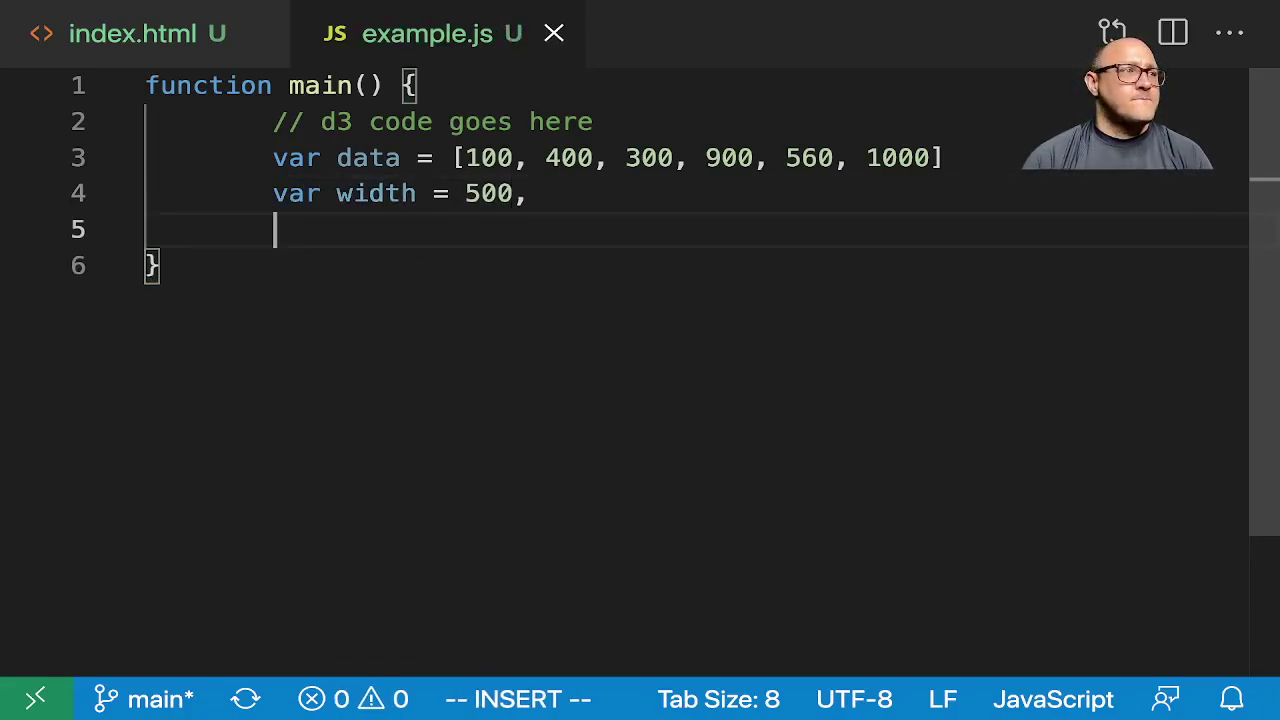
{"action": "type", "text": "var barHei"}
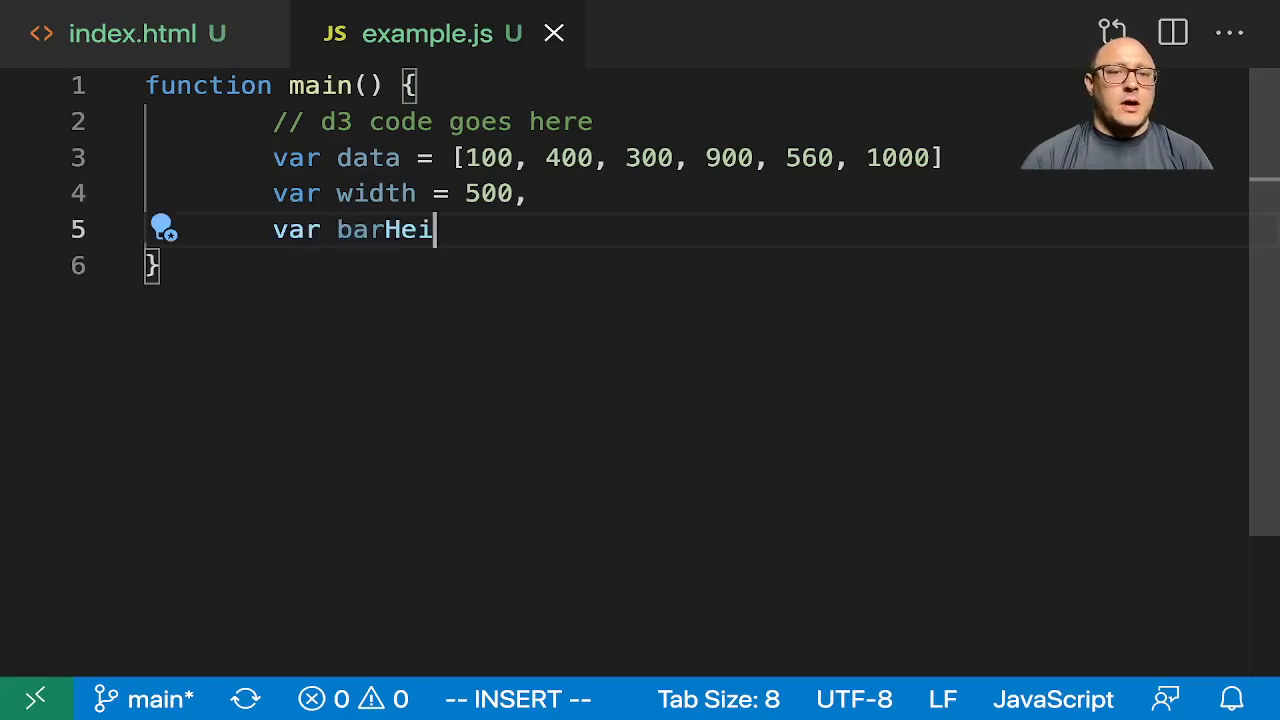
{"action": "type", "text": "ght = 20,"}
{"action": "type", "text": "mar"}
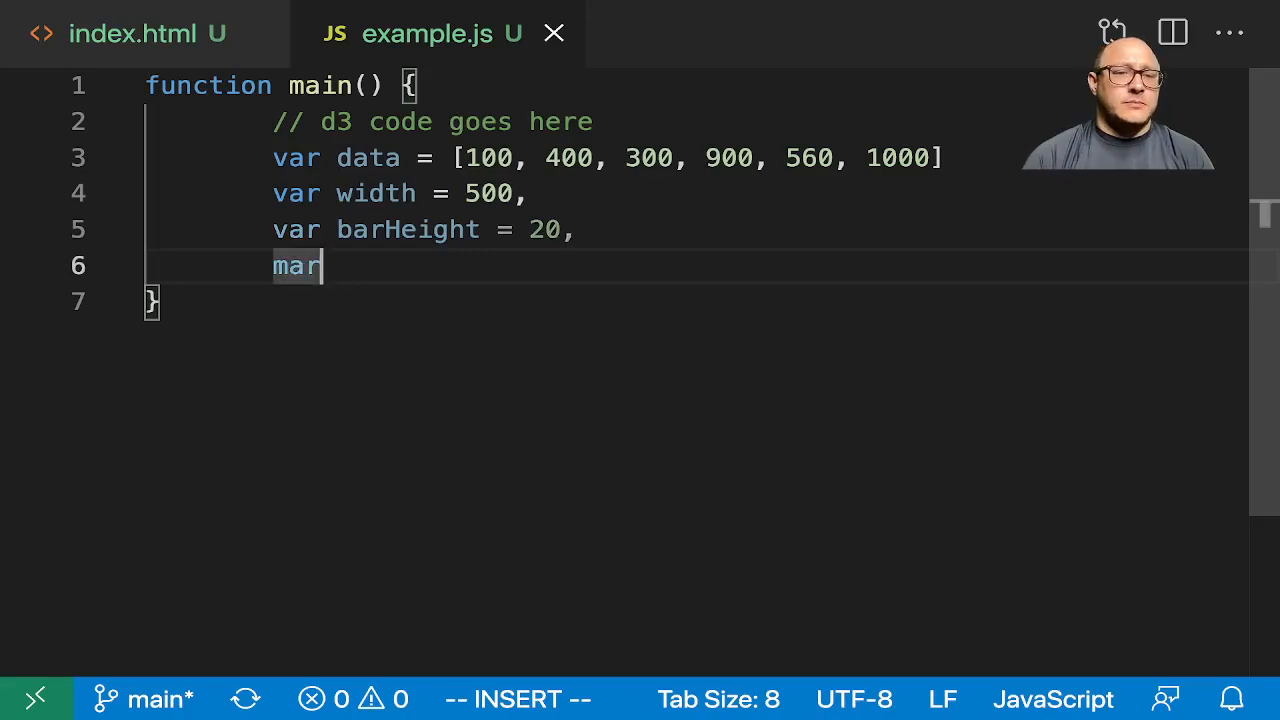
{"action": "type", "text": "gin =1"}
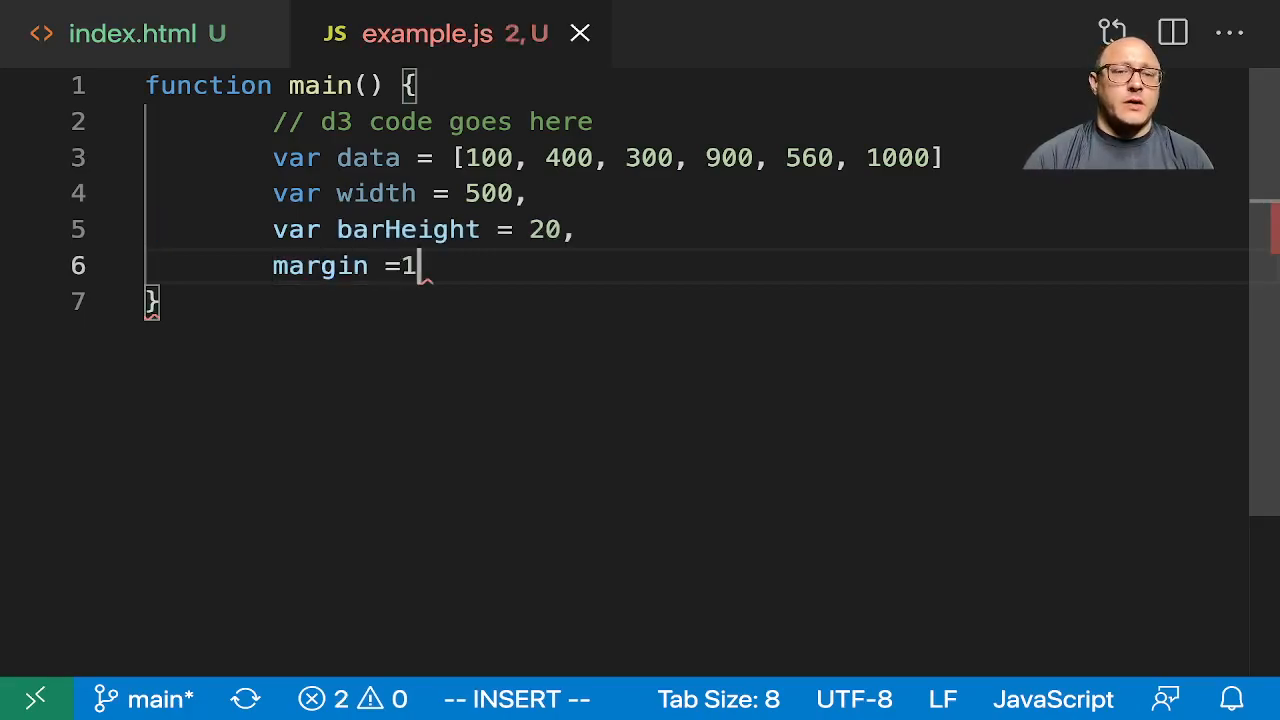
{"action": "type", "text": ";"}
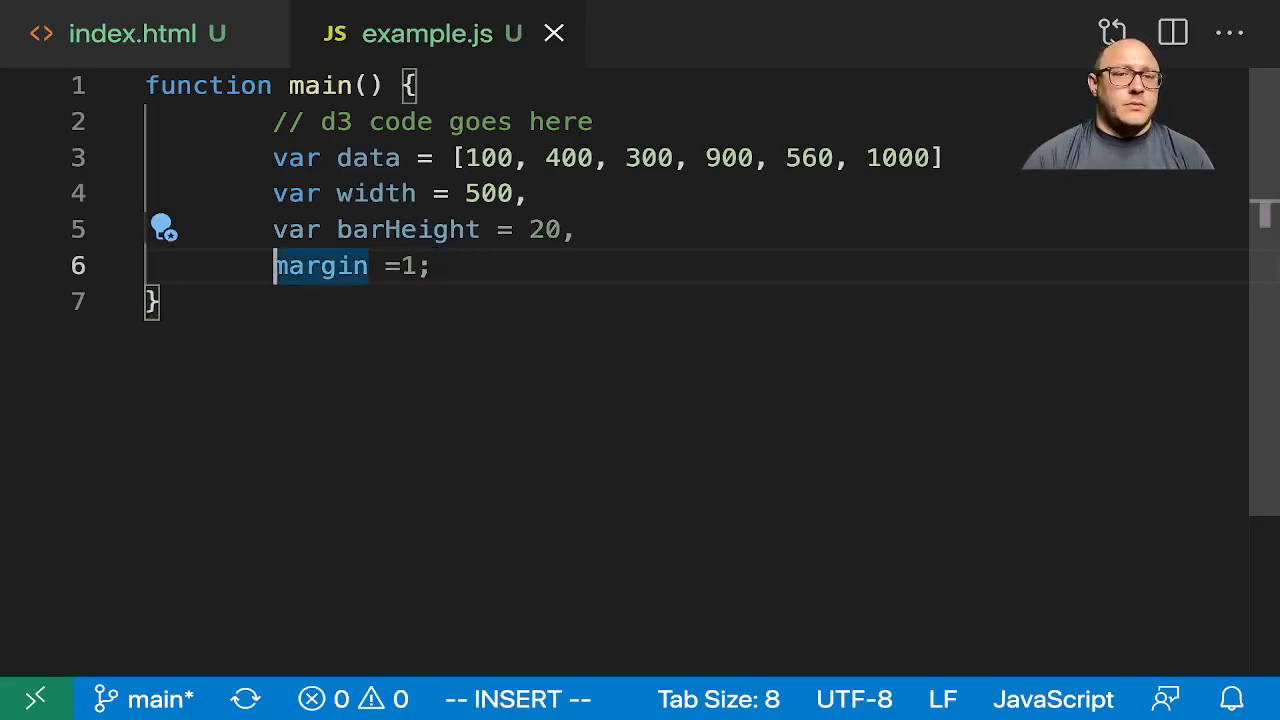
{"action": "type", "text": "var"}
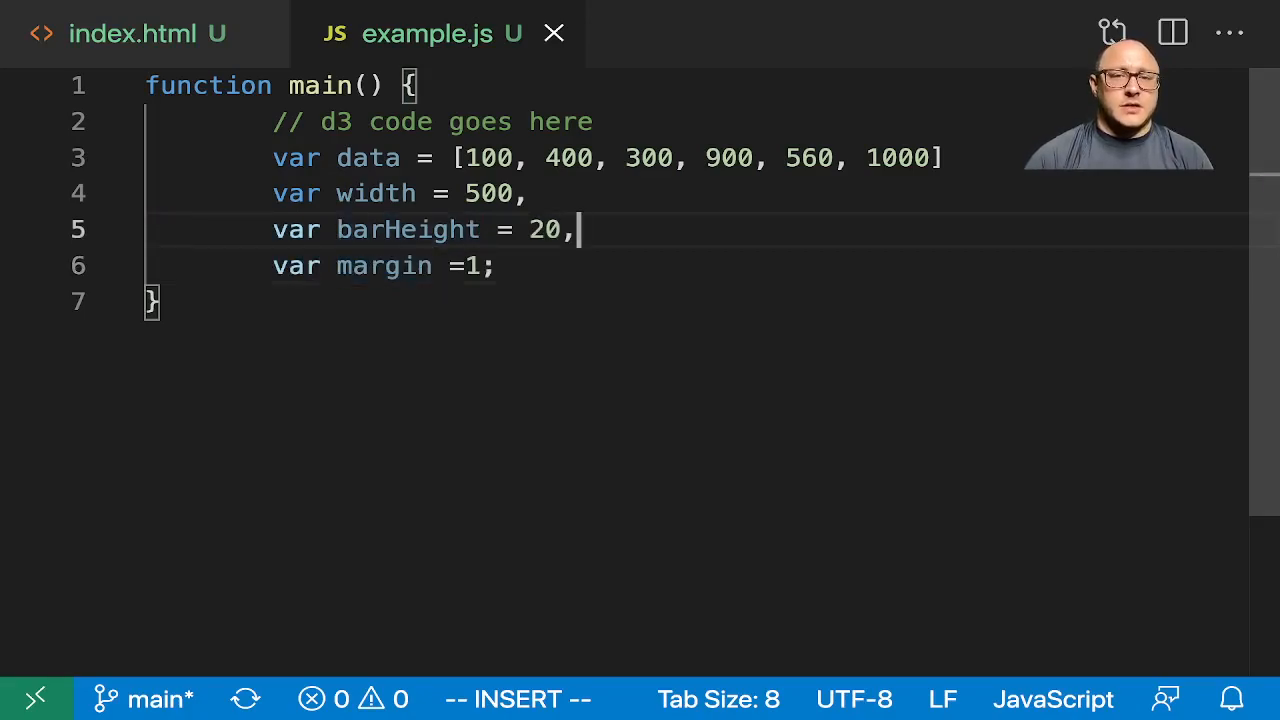
{"action": "type", "text": ";"}
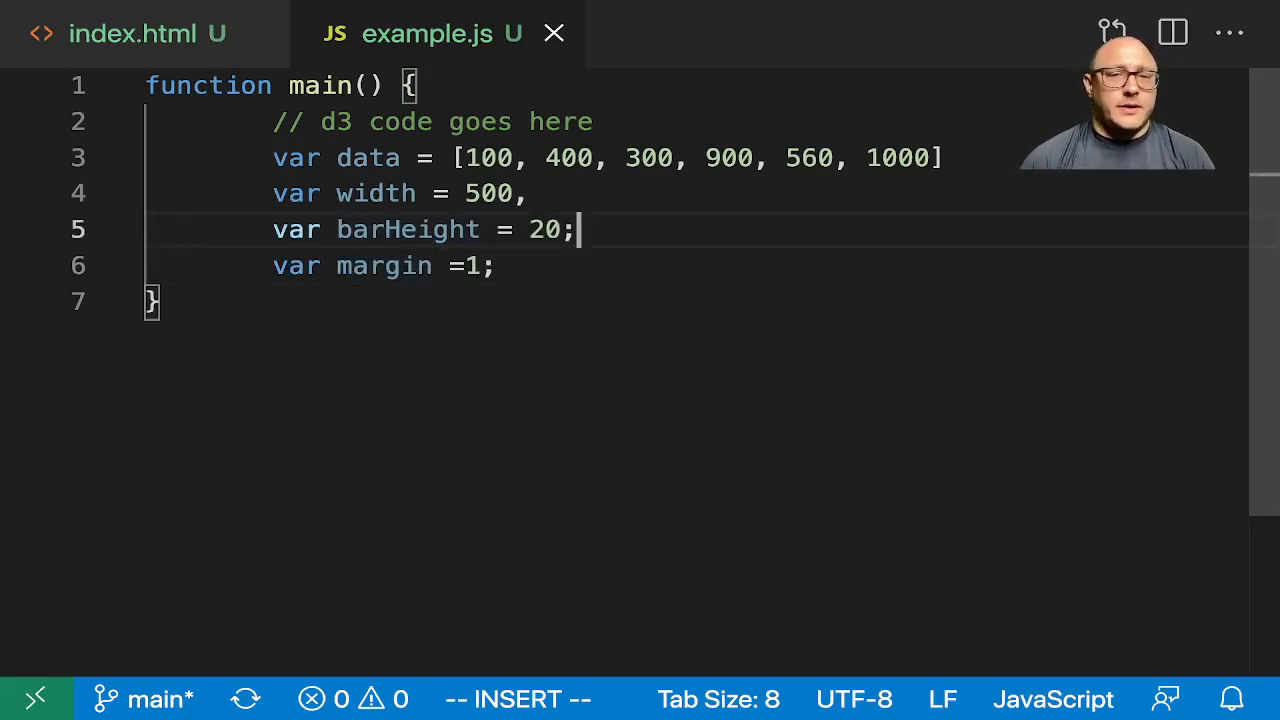
{"action": "key", "text": "Backspace"}
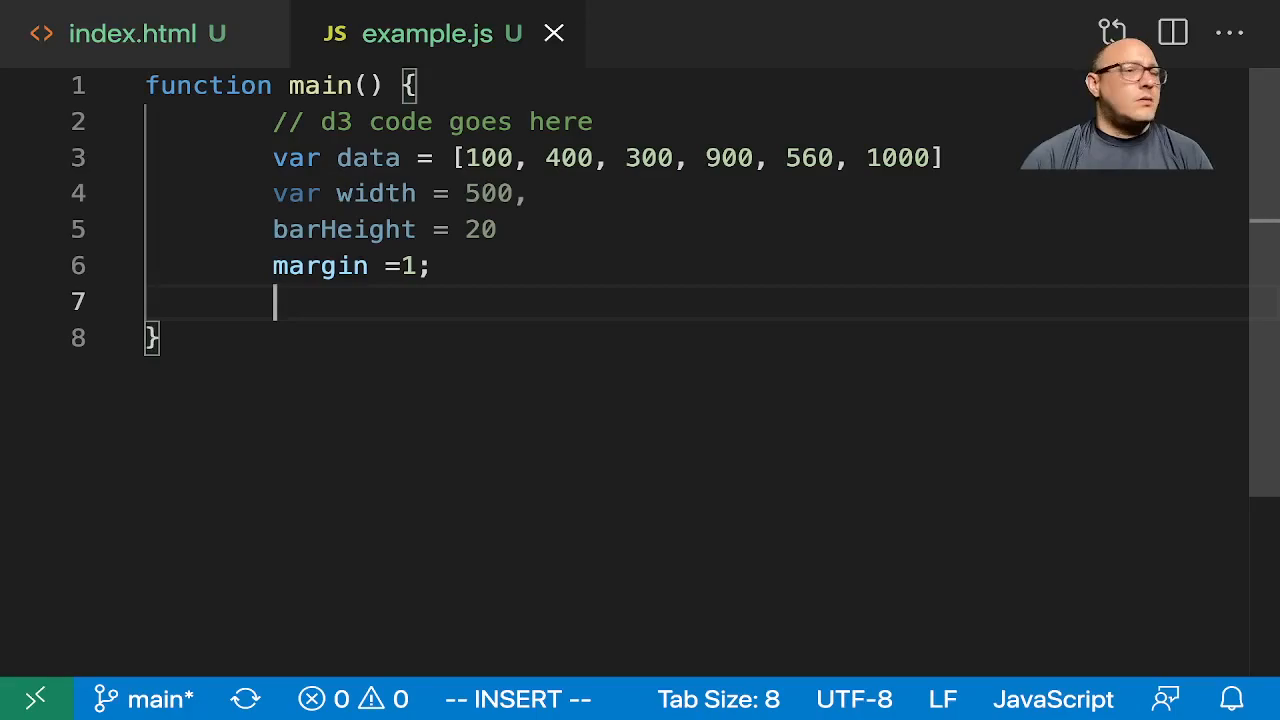
Define var scale = d3.scaleLinear().domain([d3.min(data), d3.max(data)]).
{"action": "key", "text": "Return"}
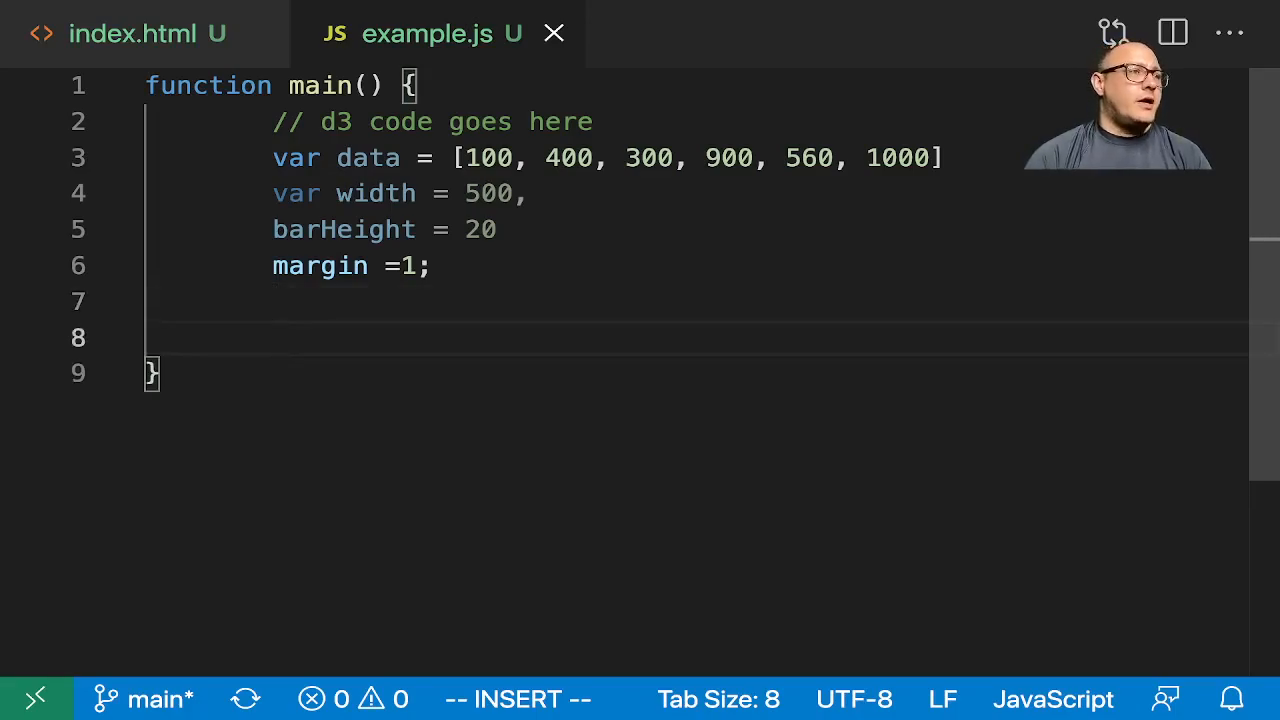
{"action": "type", "text": "var"}
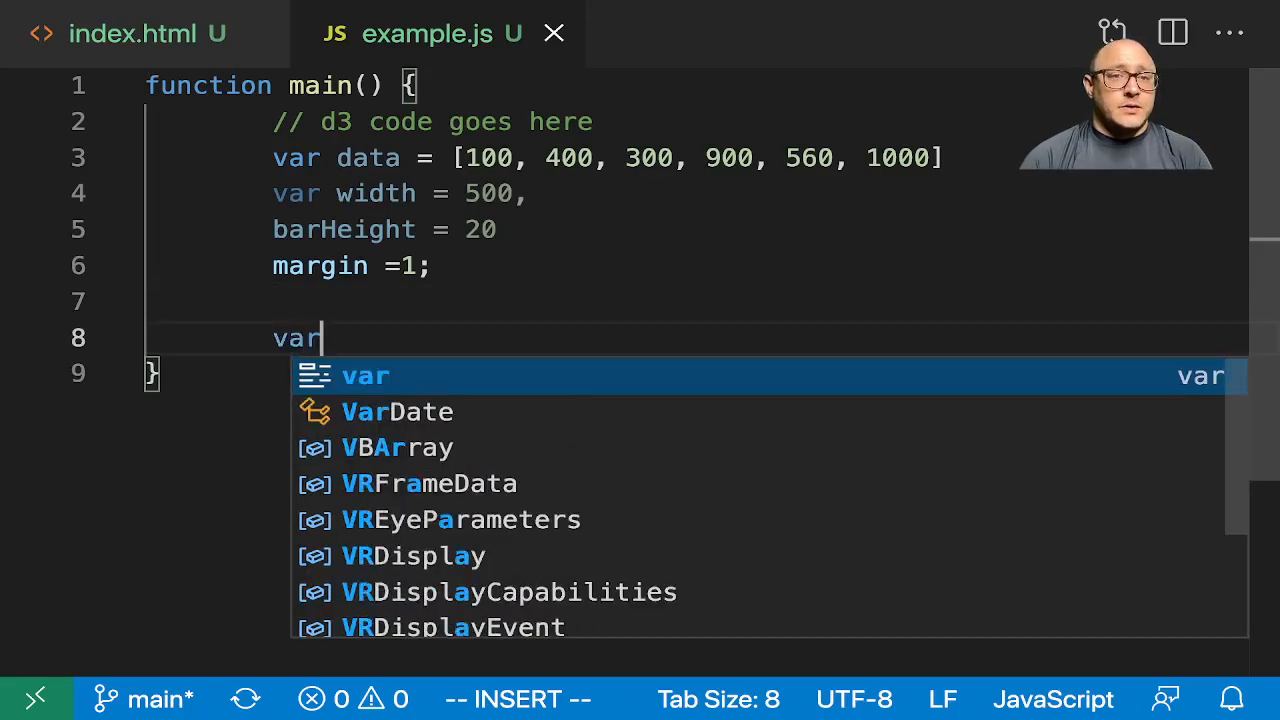
{"action": "type", "text": "scale"}
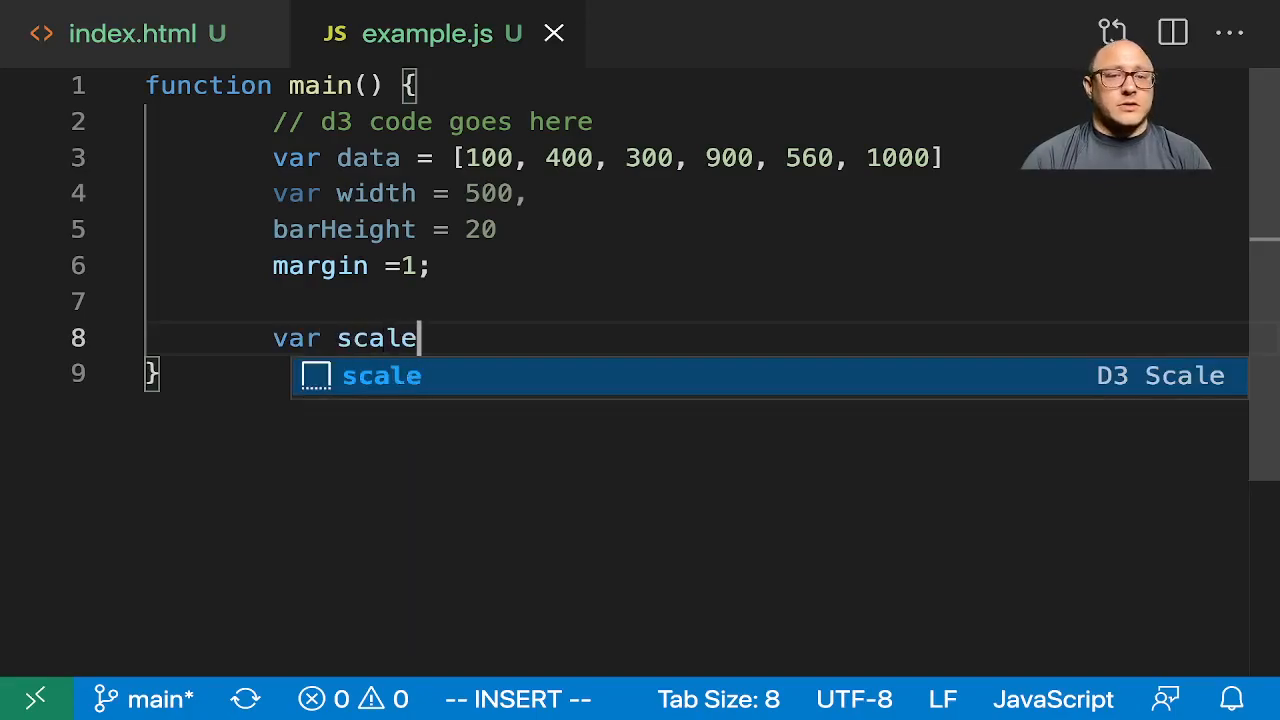
{"action": "type", "text": "= d3.scaleLinear"}
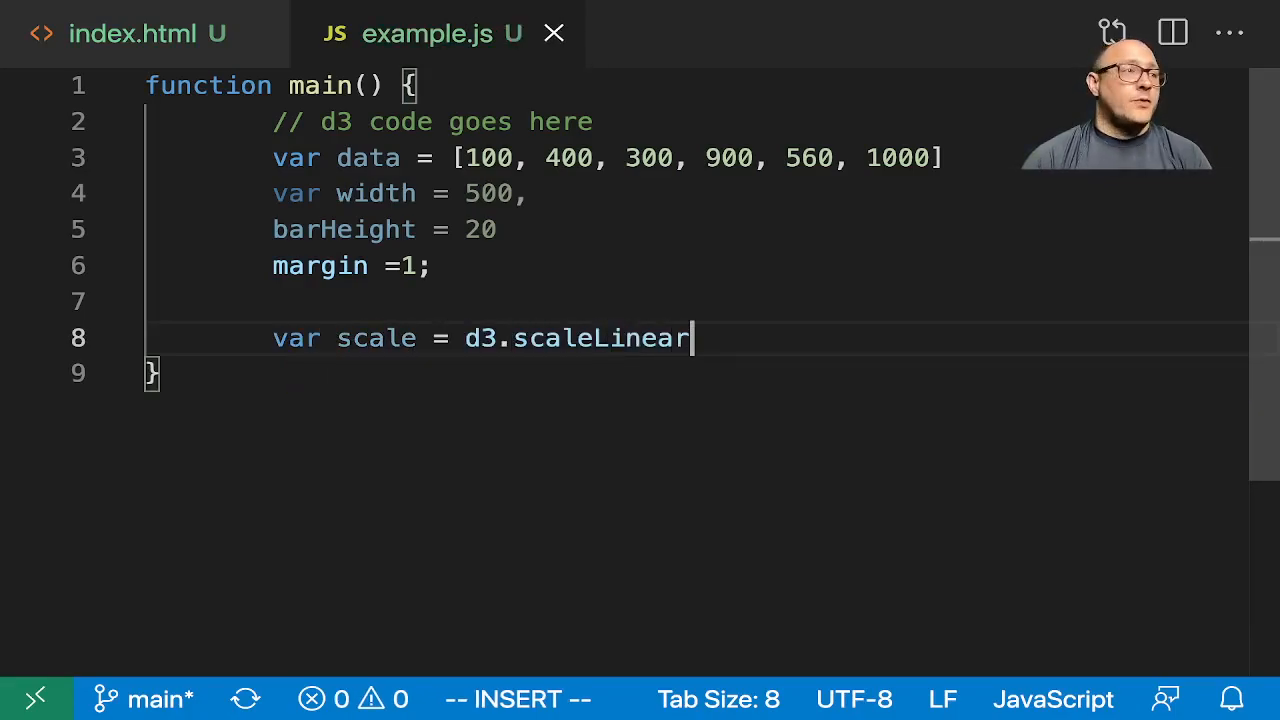
{"action": "type", "text": "()"}
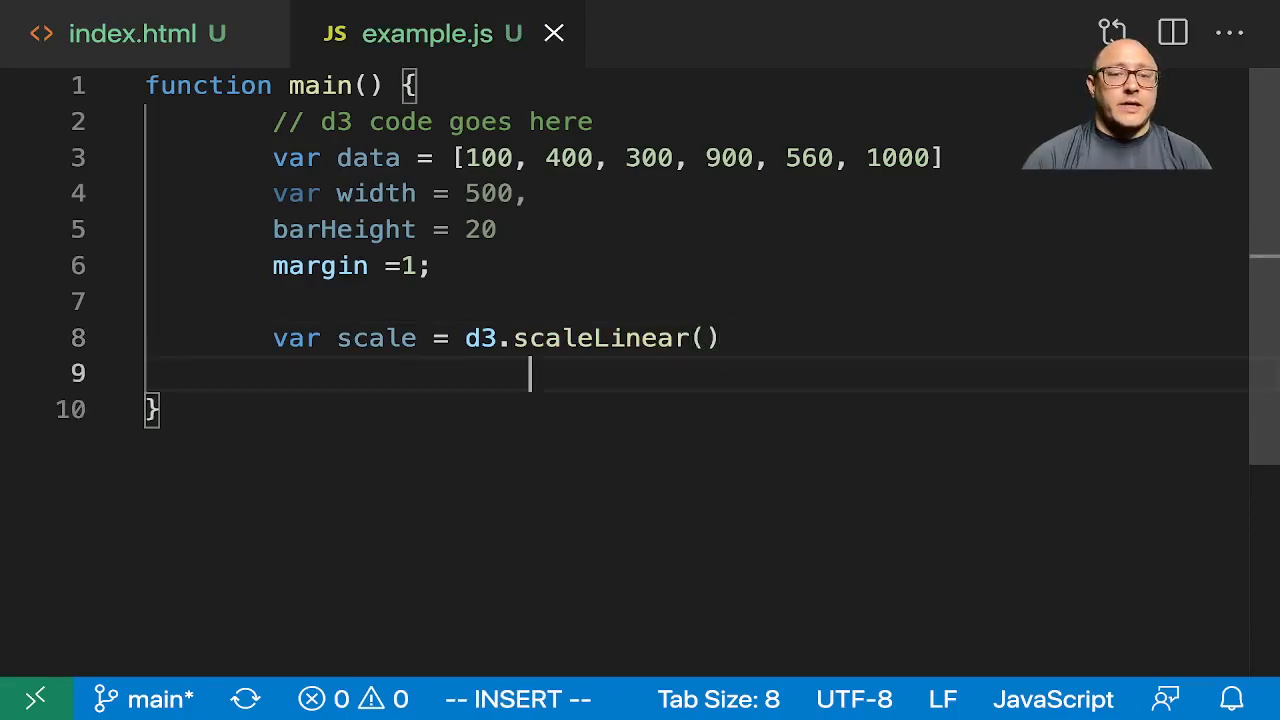
{"action": "type", "text": ".do"}
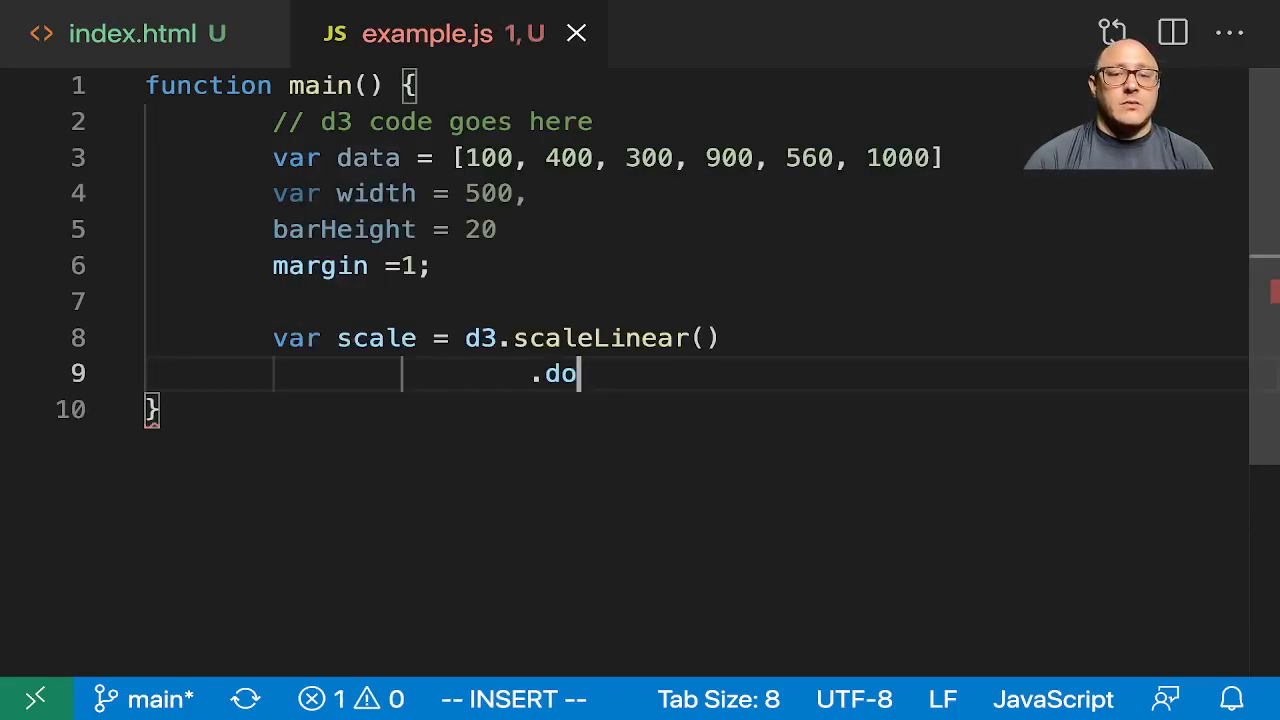
{"action": "type", "text": "main()"}
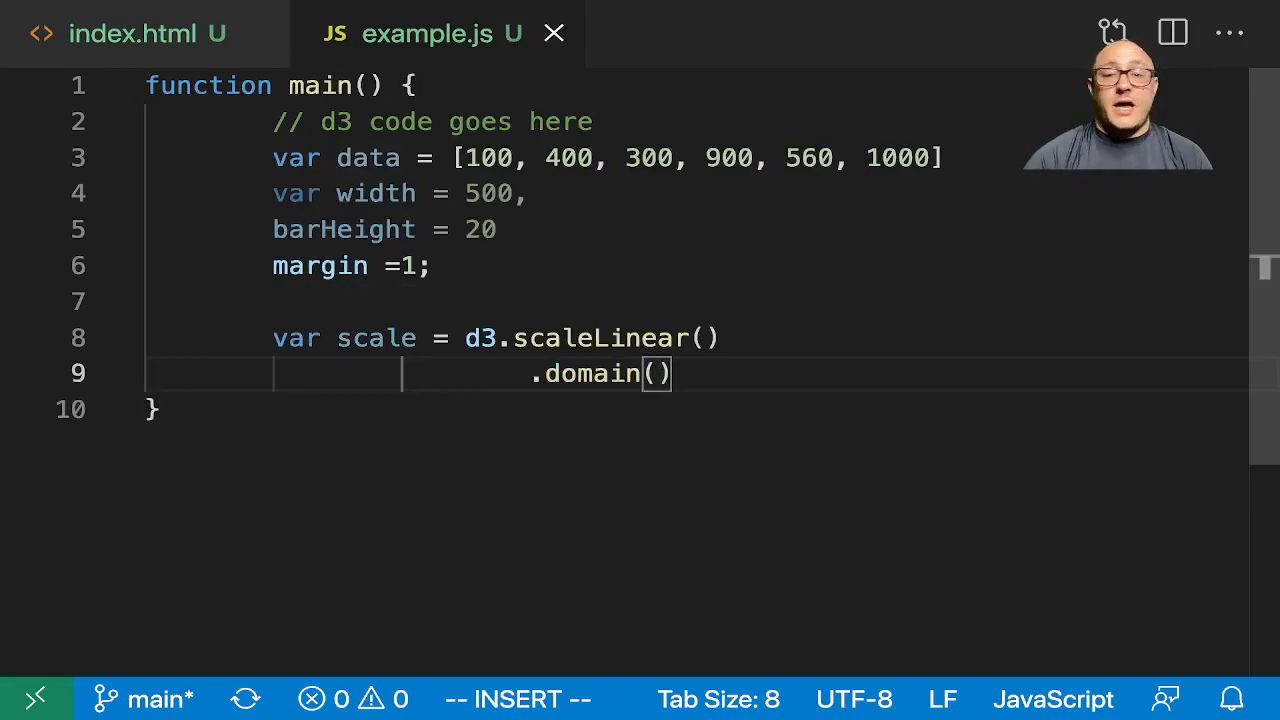
{"action": "type", "text": "[]"}
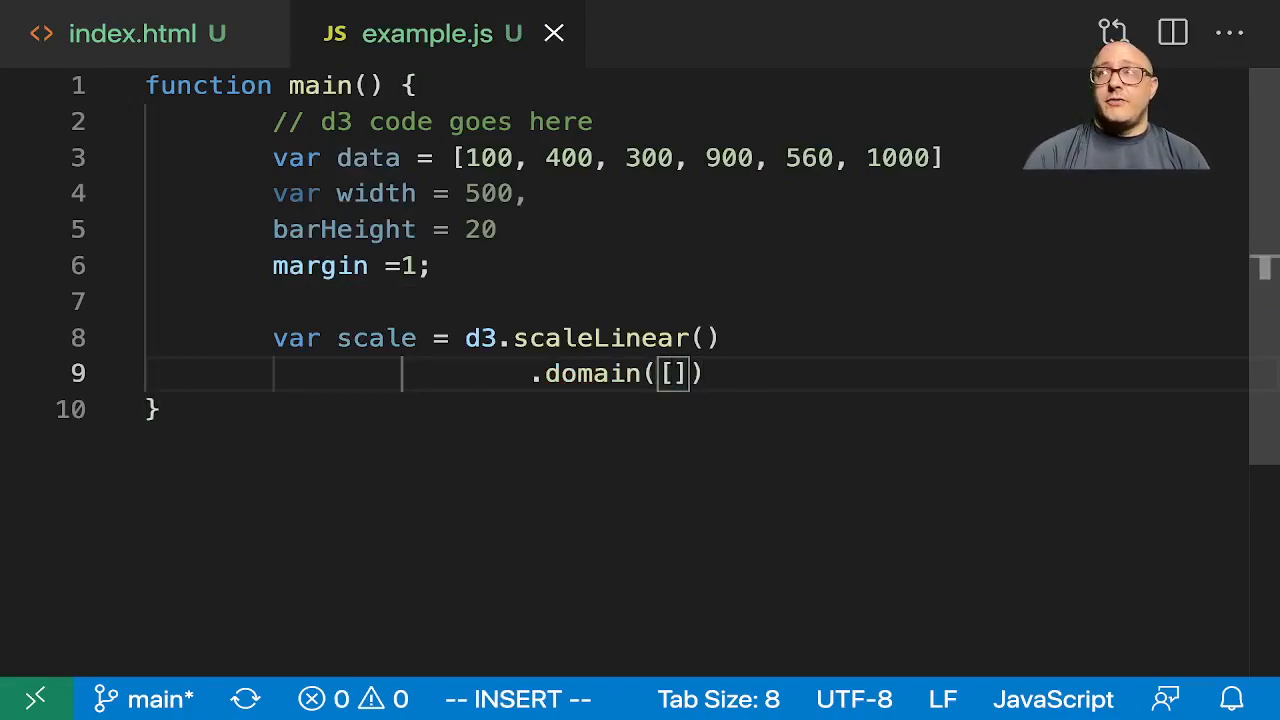
{"action": "type", "text": "d"}
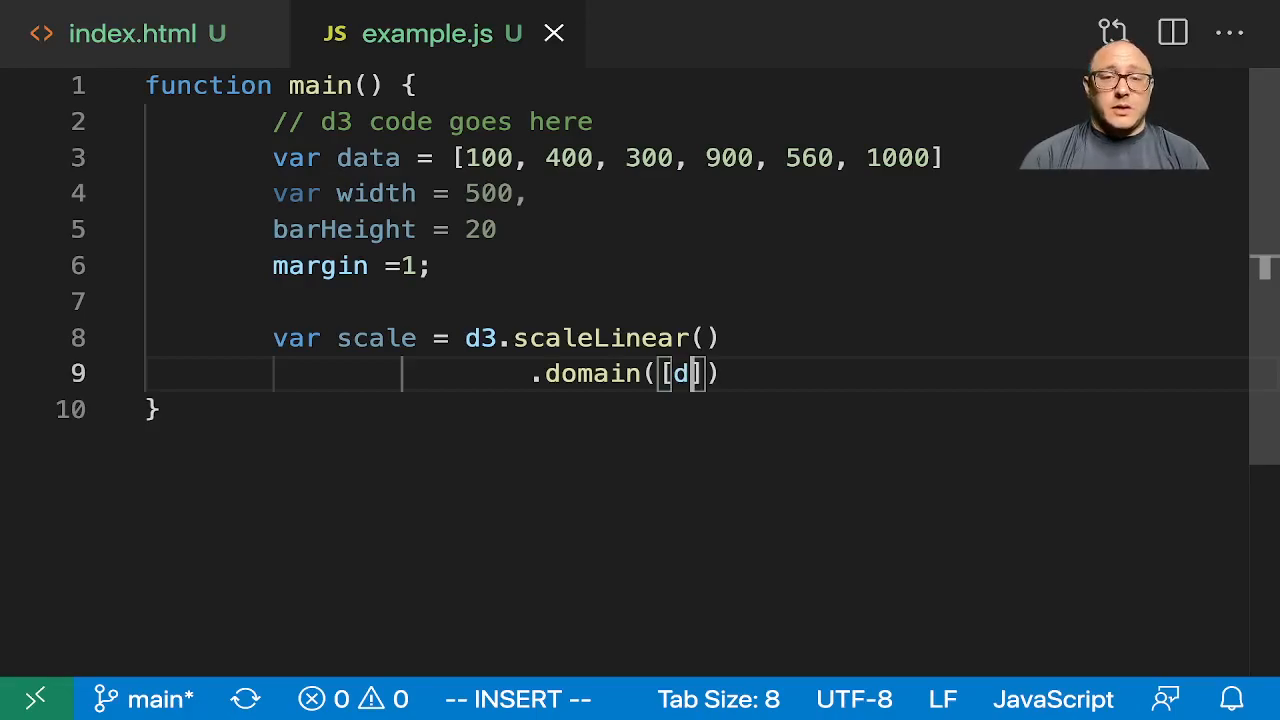
{"action": "type", "text": "3.min(data),"}
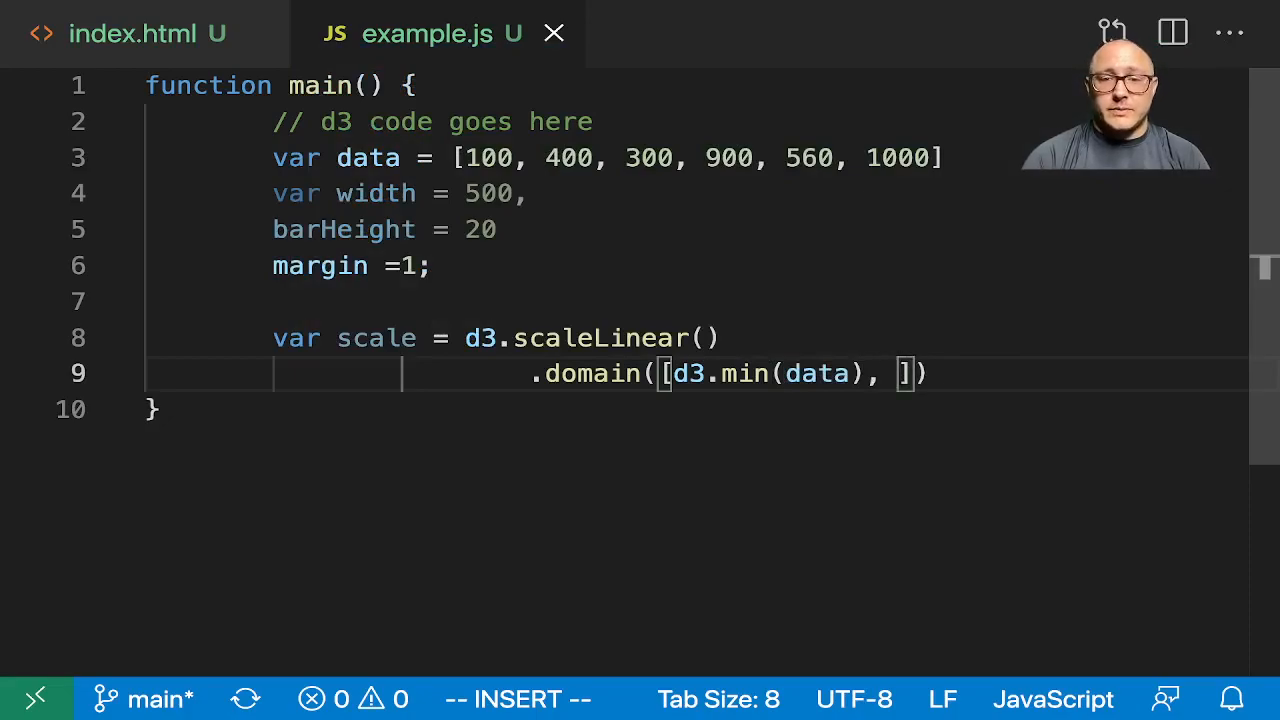
{"action": "type", "text": "d3.max()"}
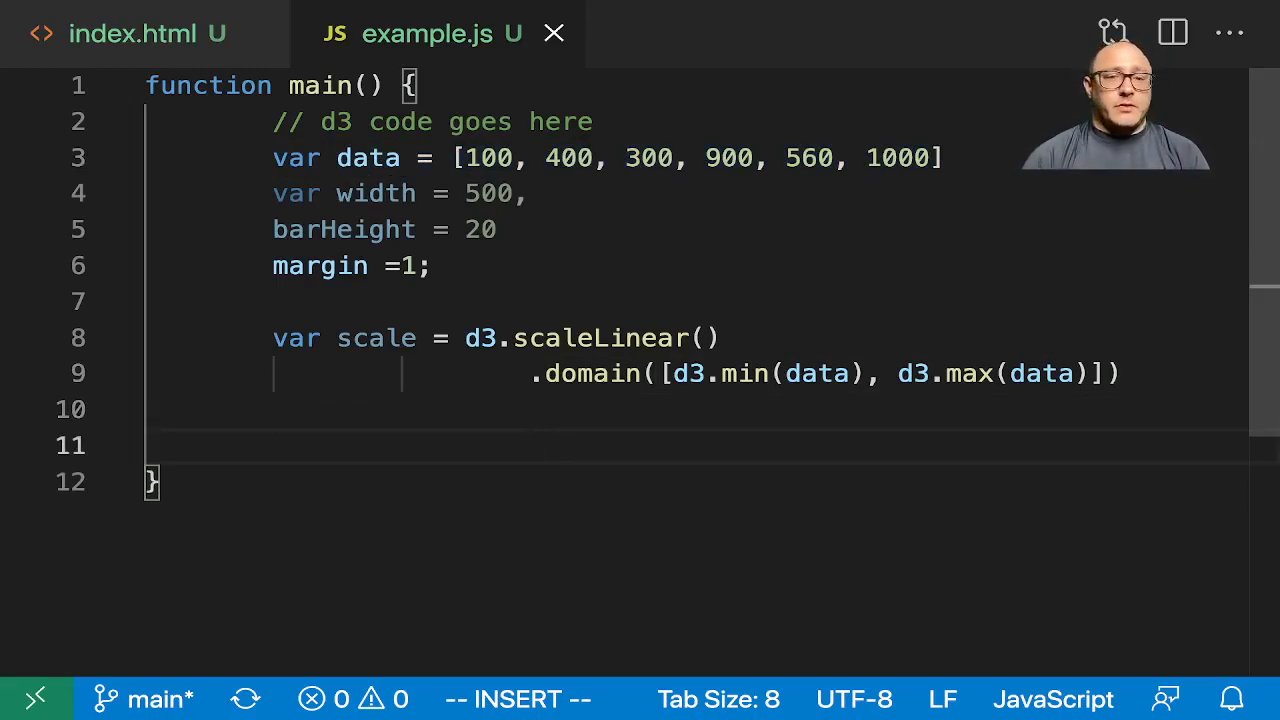
Review the scale code and place the cursor on the empty line after it.
{"action": "scroll", "scroll_direction": "down", "scroll_amount": 3}
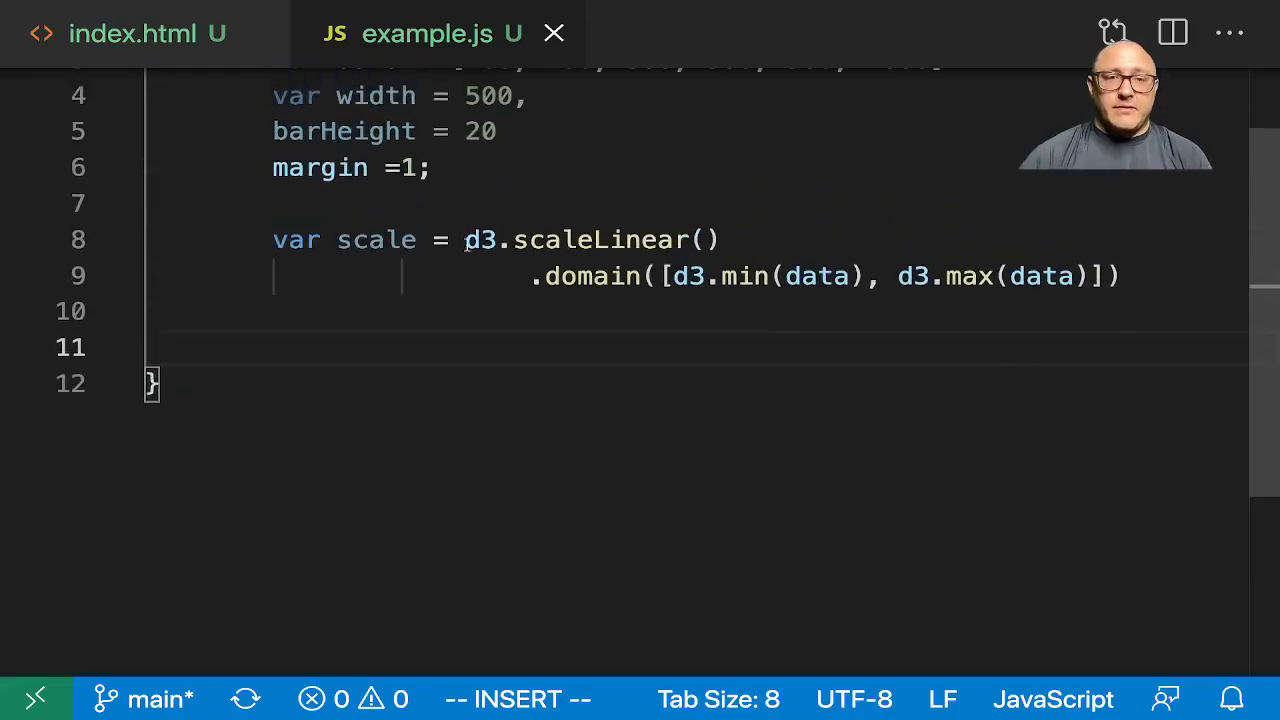
{"action": "left_click_drag", "start_coordinate": [272, 240], "coordinate": [1124, 276]}
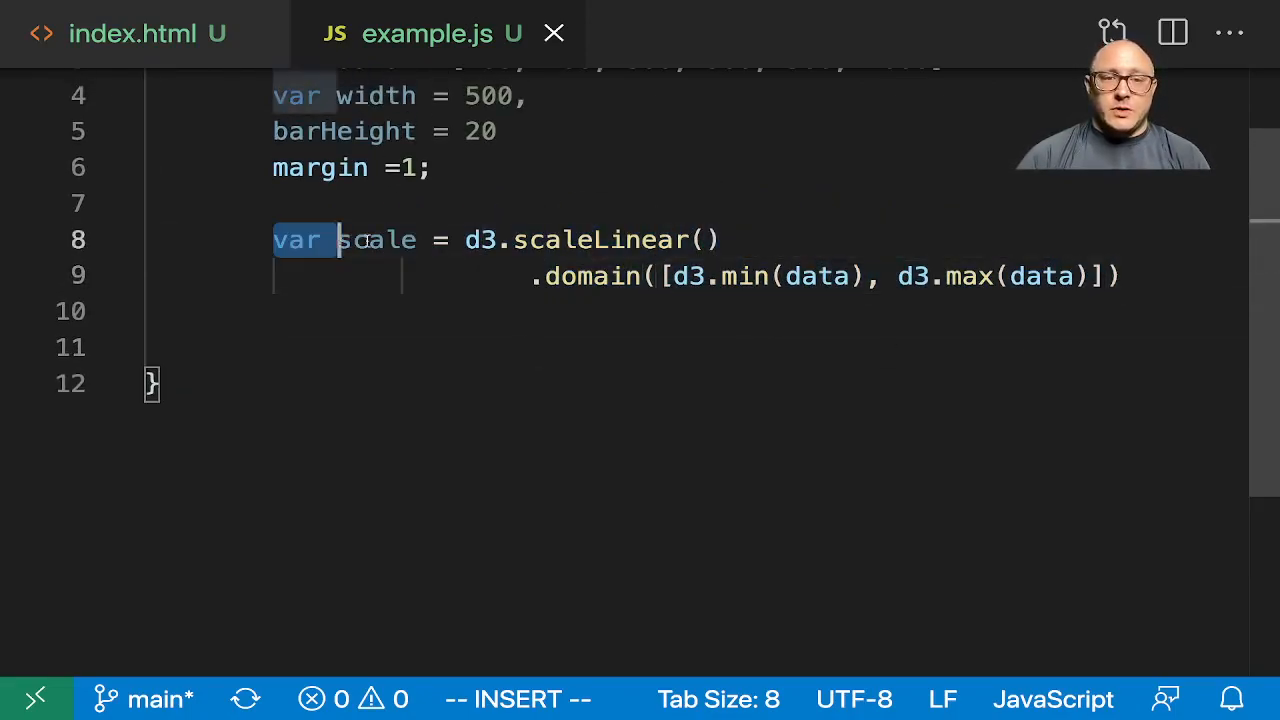
{"action": "left_click", "coordinate": [330, 348]}
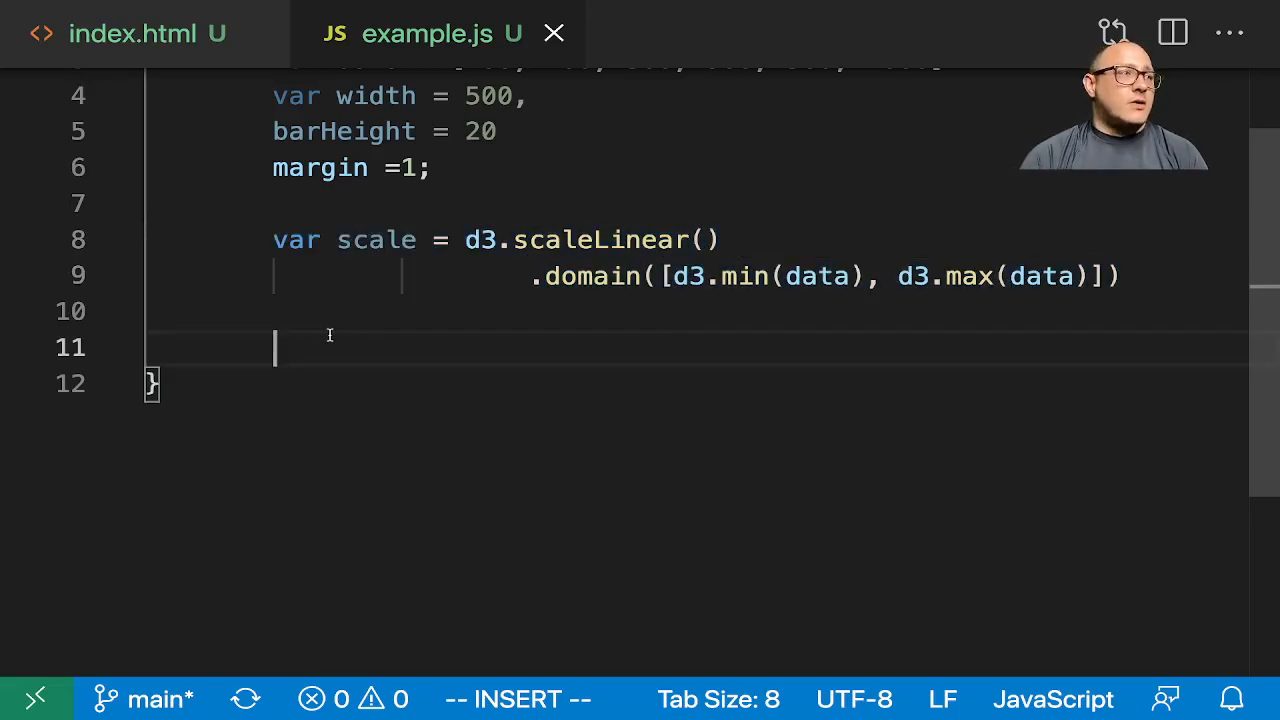
Create var svg = d3.select('body').append('svg').
{"action": "type", "text": "var sc"}
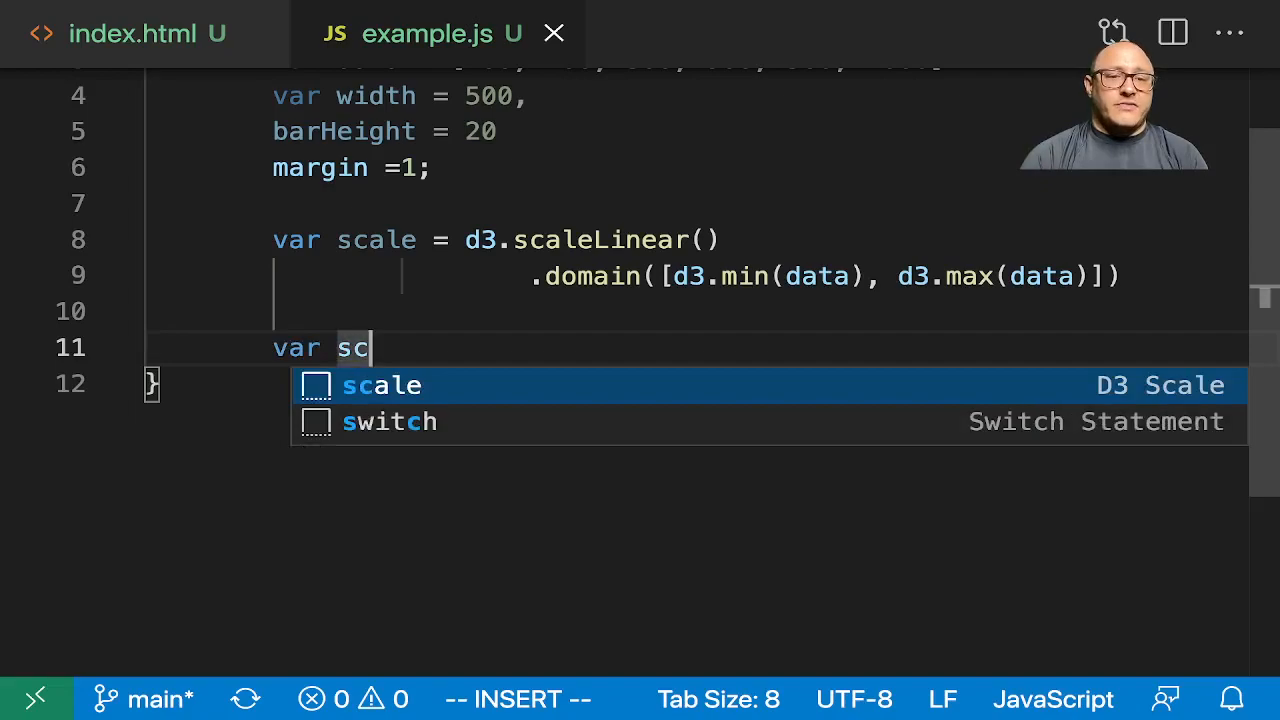
{"action": "type", "text": "vg"}
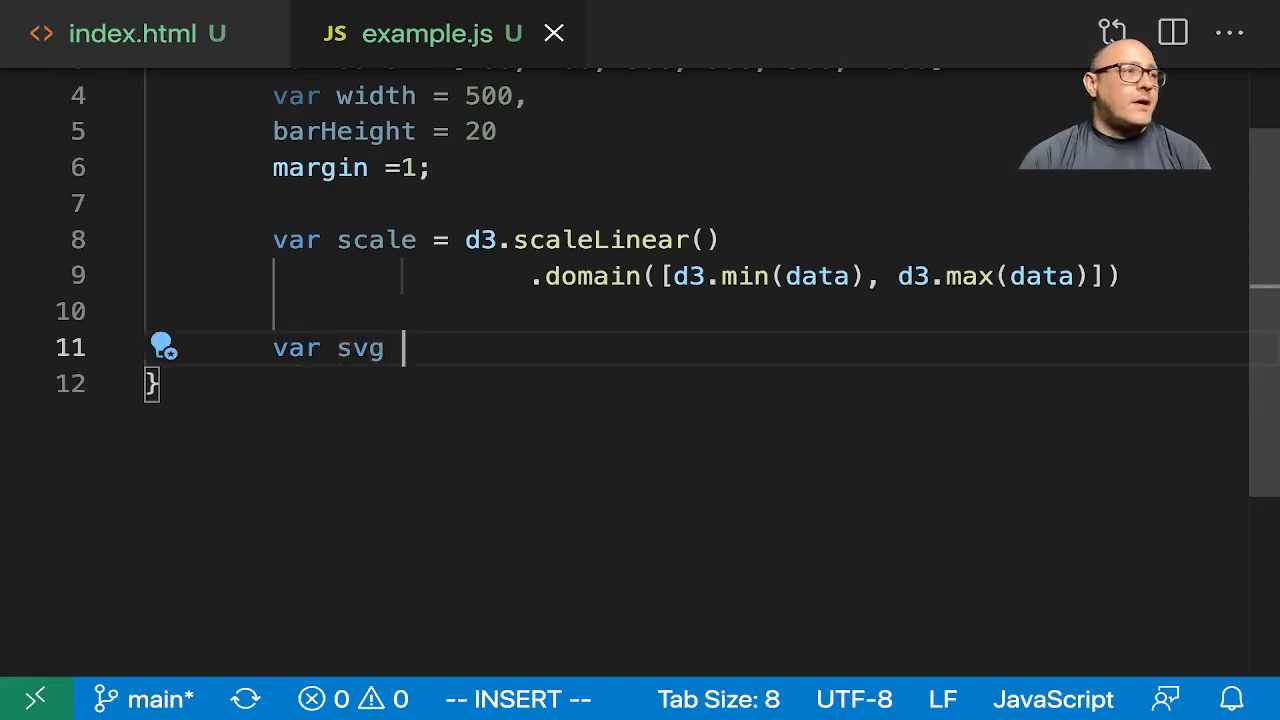
{"action": "type", "text": "= d3.selec"}
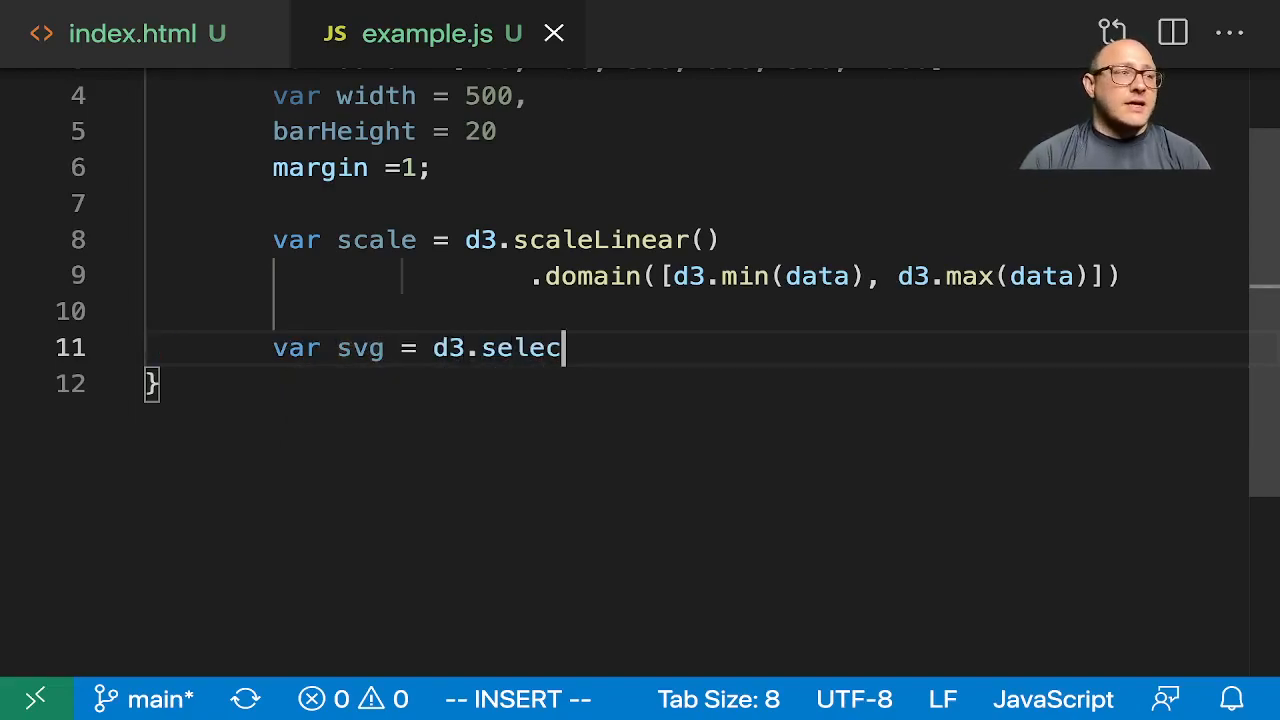
{"action": "type", "text": "t()"}
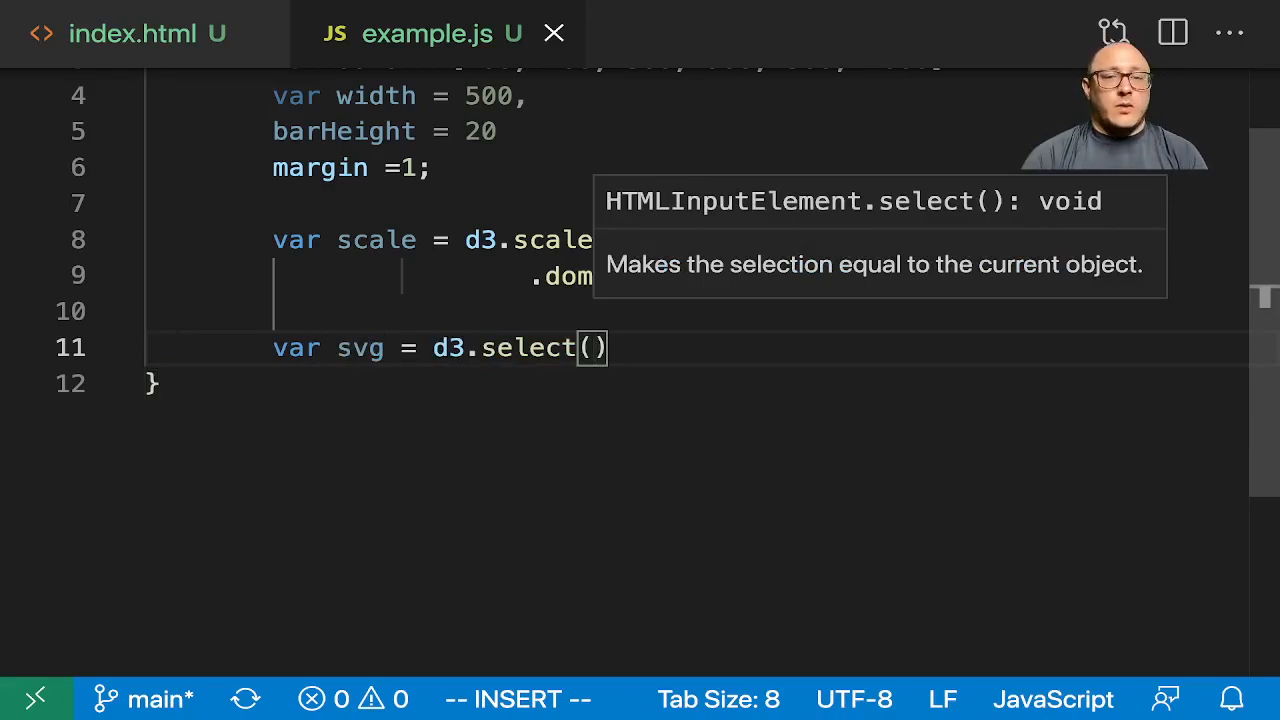
{"action": "type", "text": "'body'"}
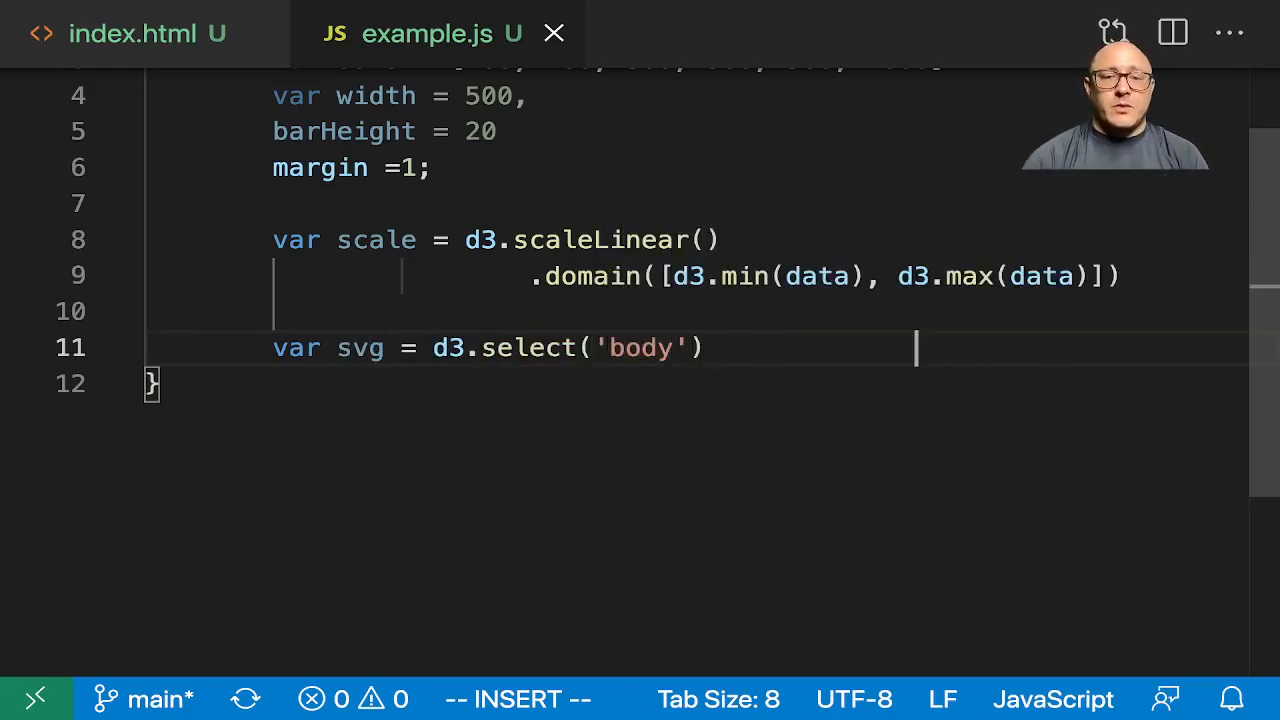
{"action": "type", "text": ".appen"}
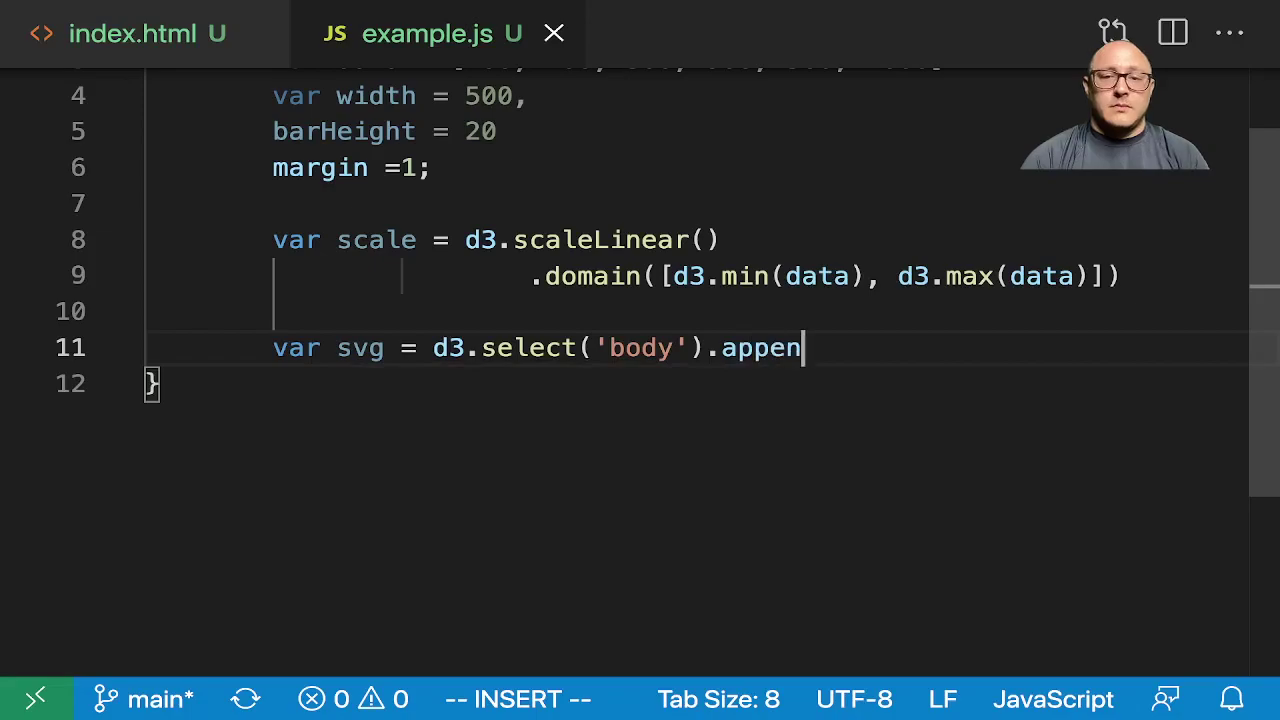
{"action": "type", "text": "d('svg')"}
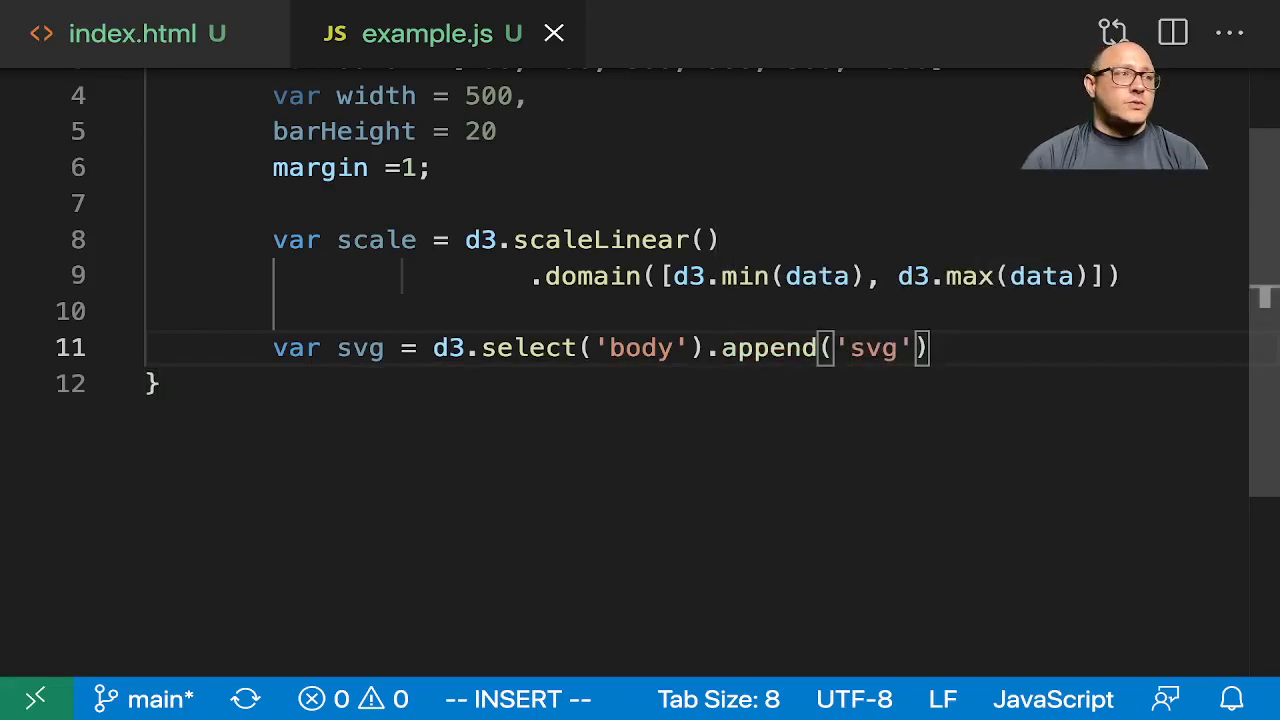
{"action": "key", "text": "Enter"}
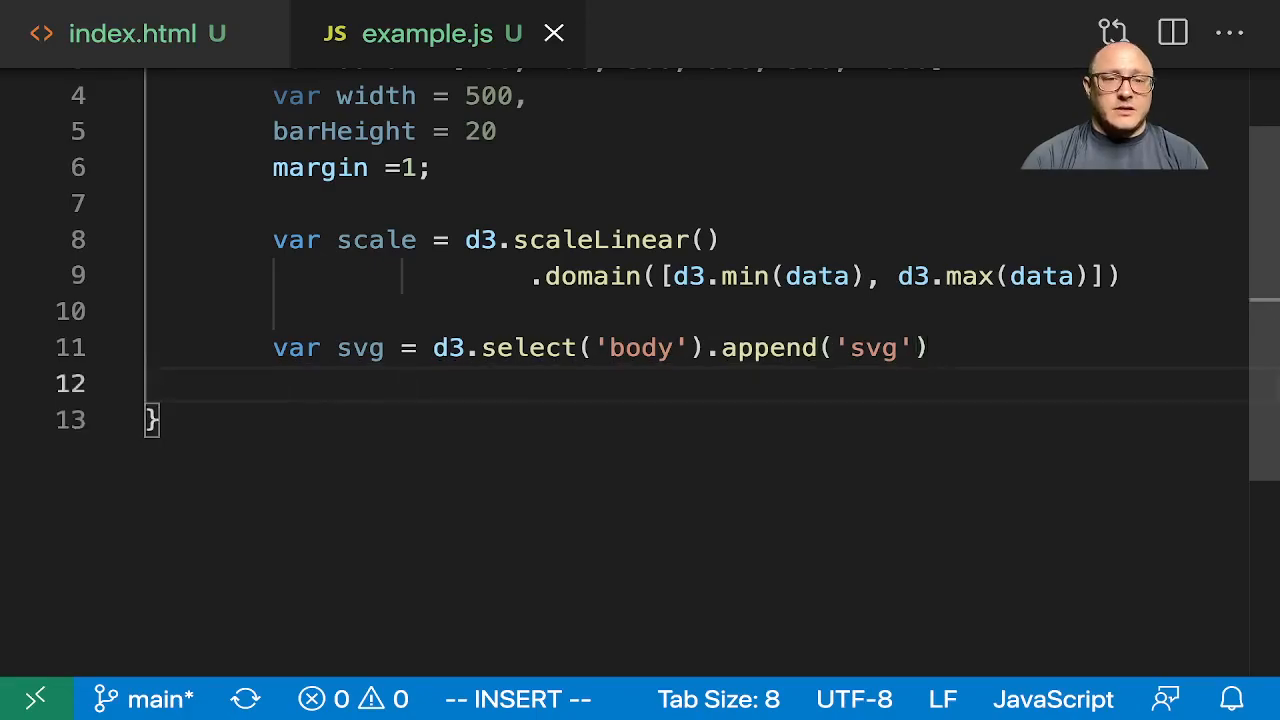
Chain .attr('width', width) and .attr('height', barHeight * data.length) onto the svg.
{"action": "type", "text": ".attr('', )"}
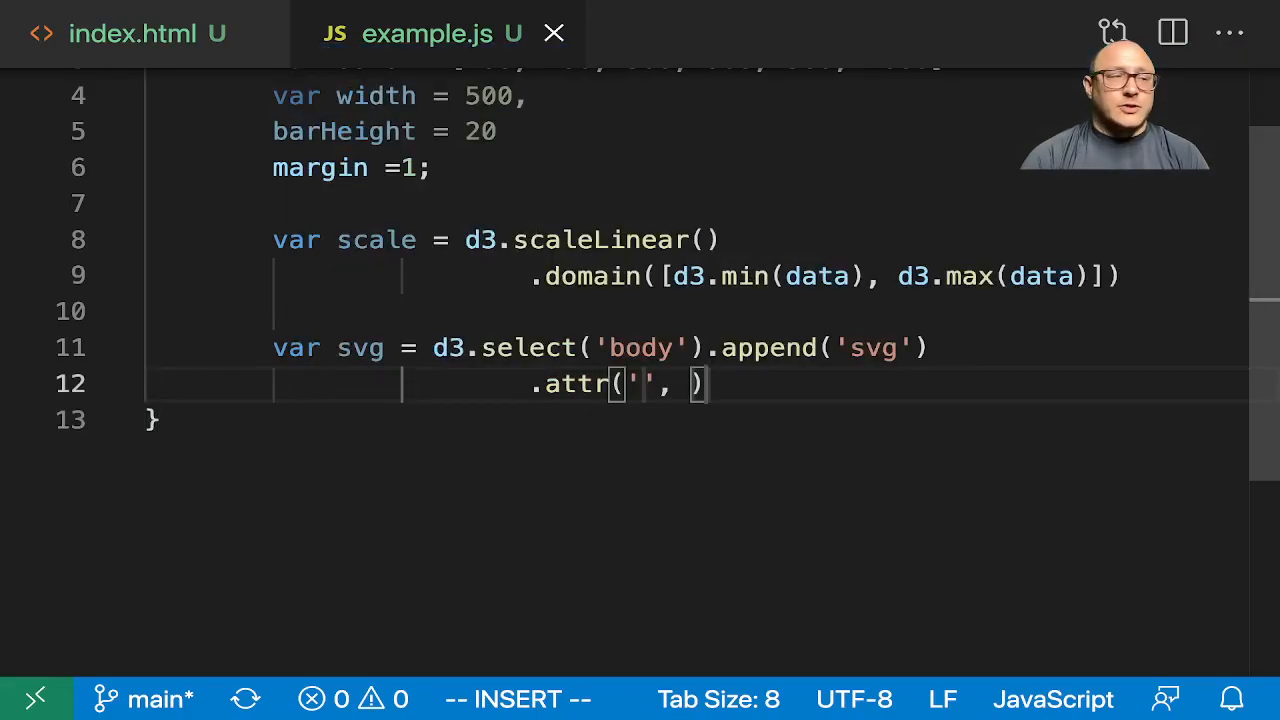
{"action": "type", "text": "wdith"}
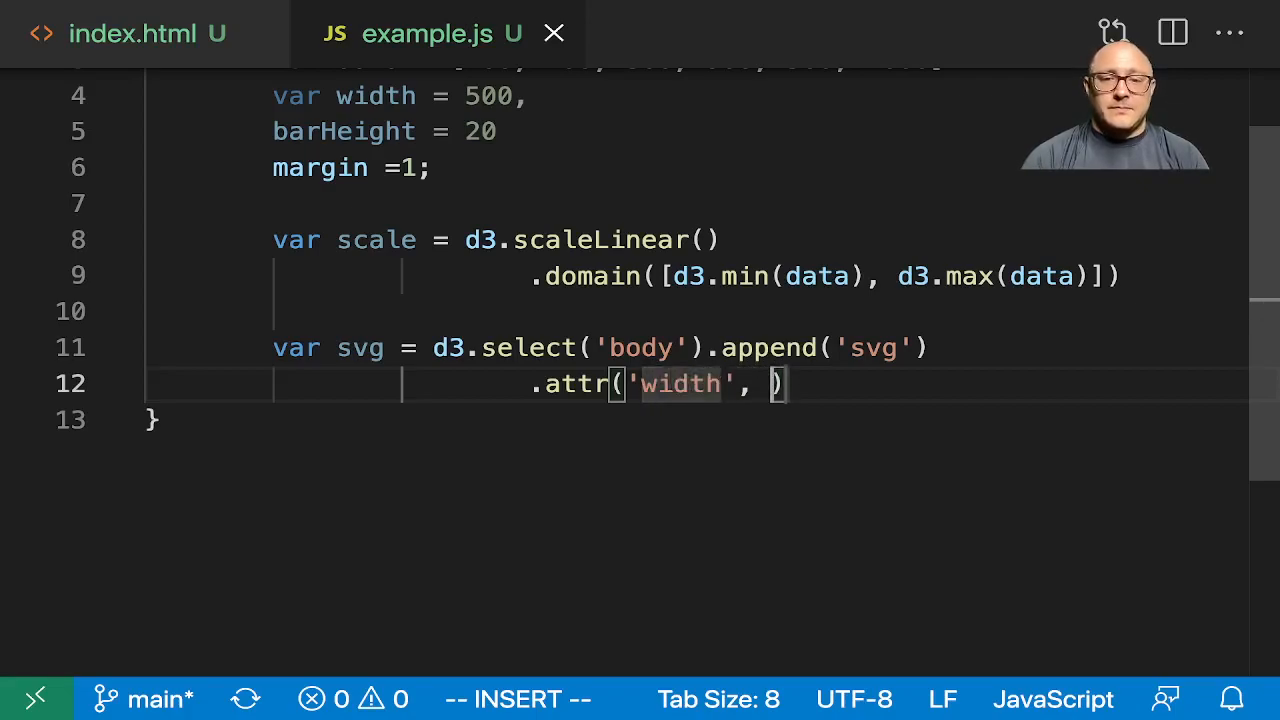
{"action": "type", "text": "width"}
{"action": "type", "text": "attr"}
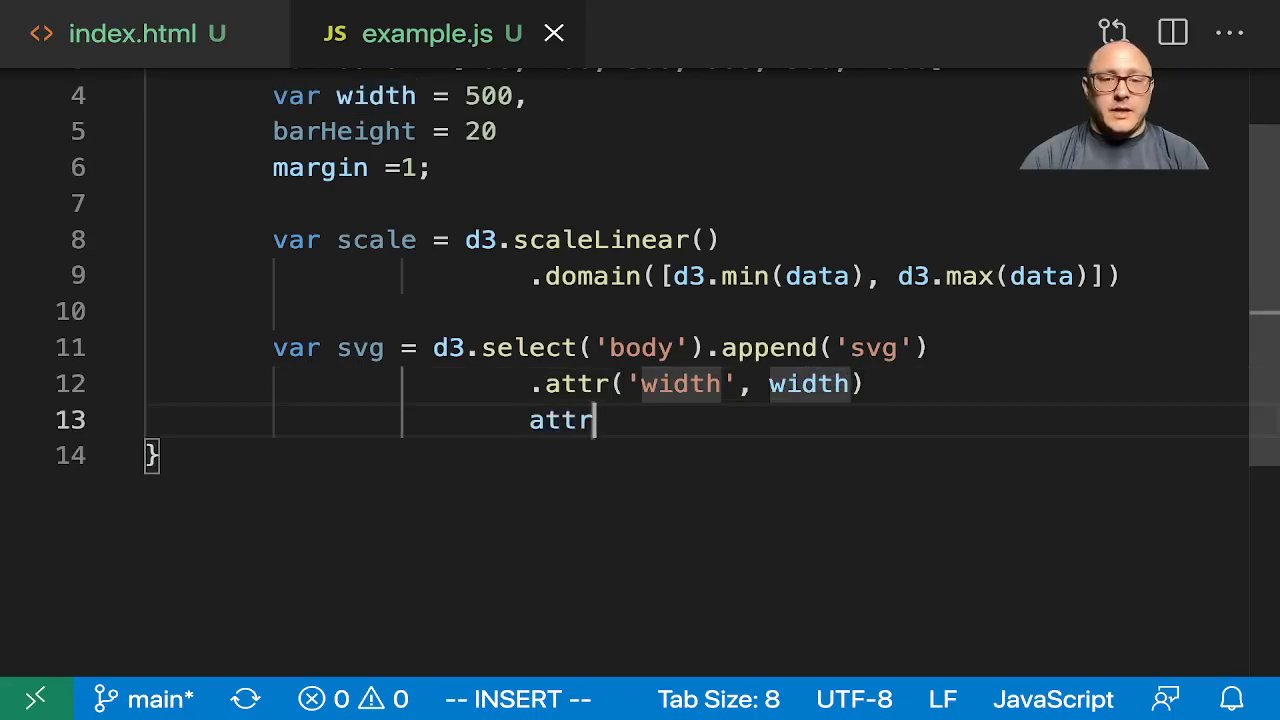
{"action": "key", "text": "Backspace"}
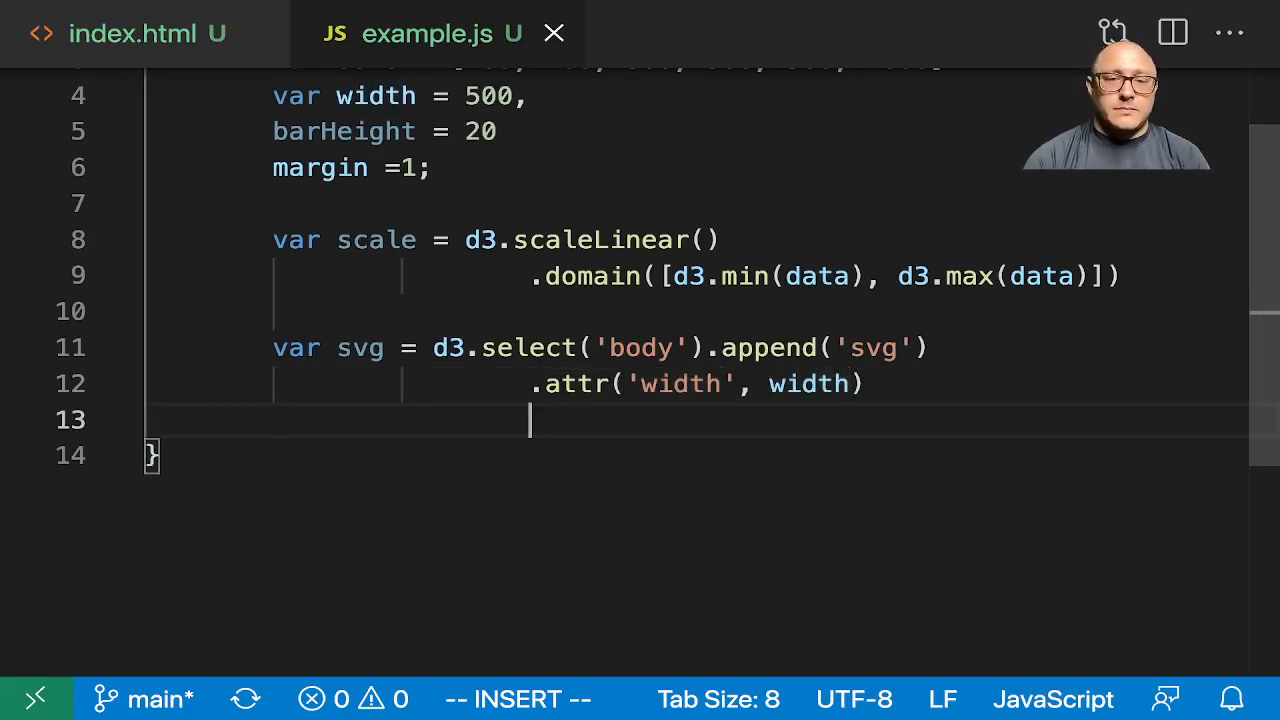
{"action": "type", "text": ".attr('h')"}
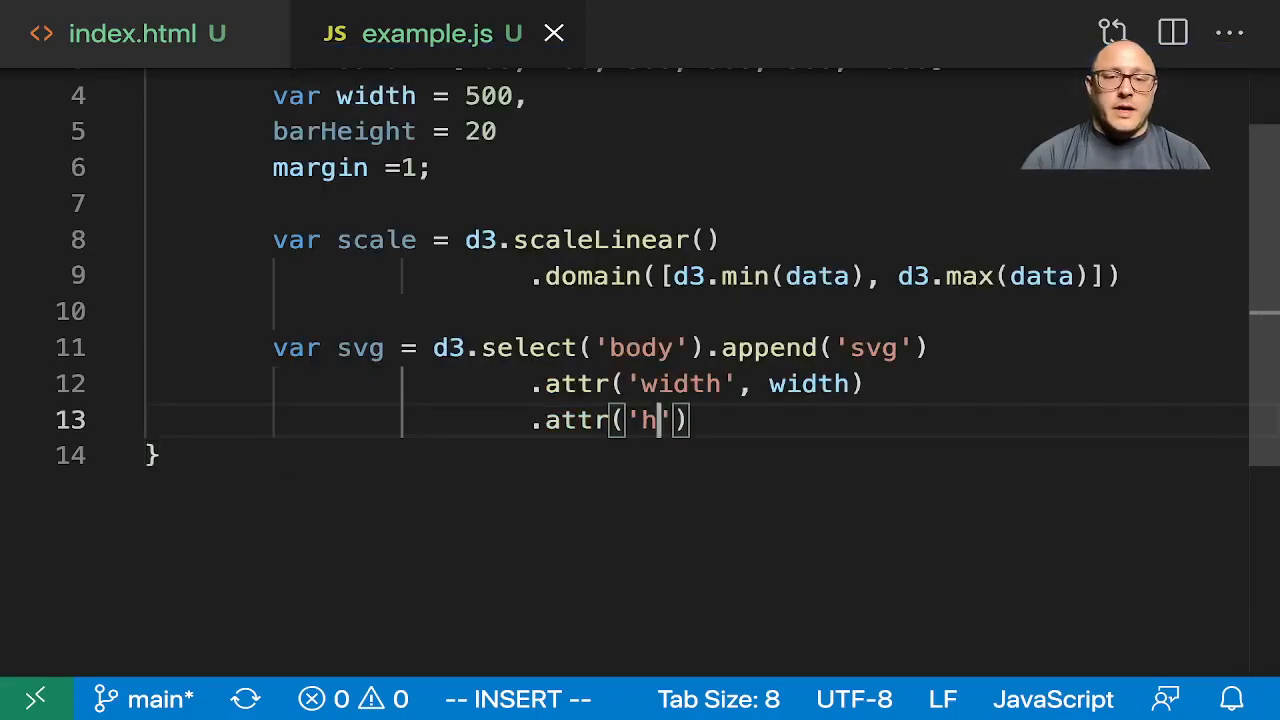
{"action": "type", "text": "eight"}
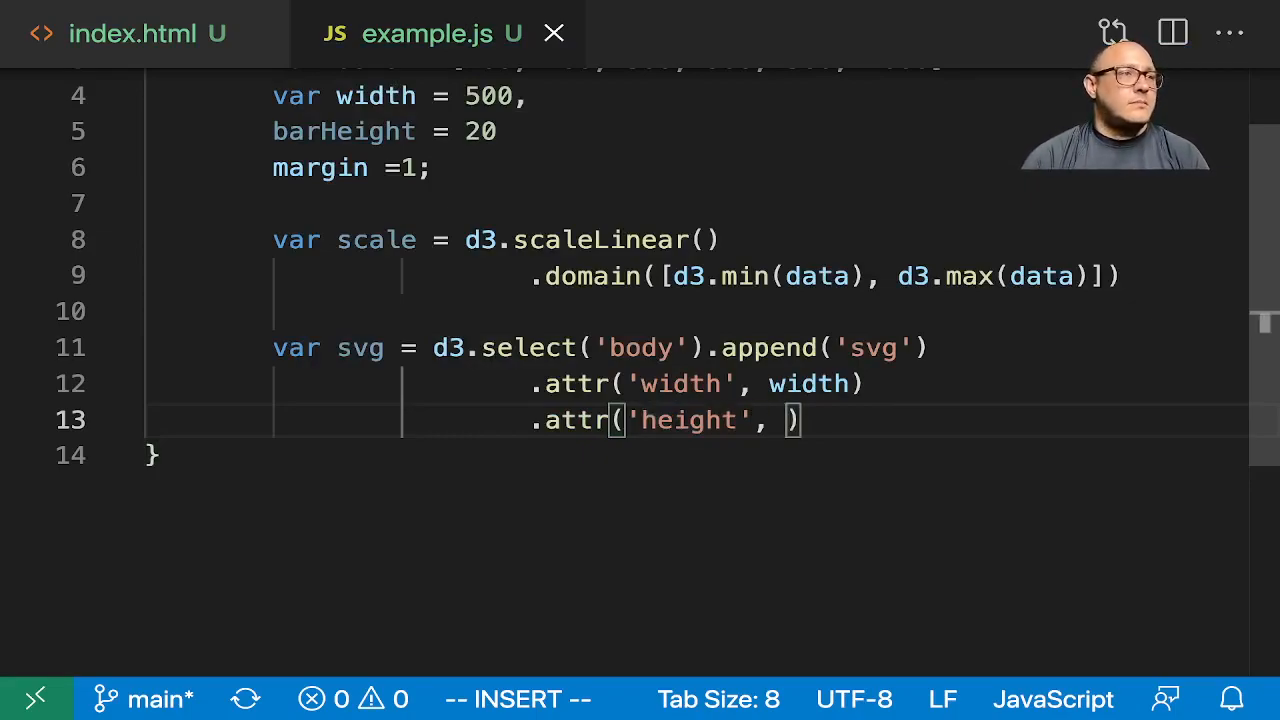
{"action": "type", "text": "barHeight *"}
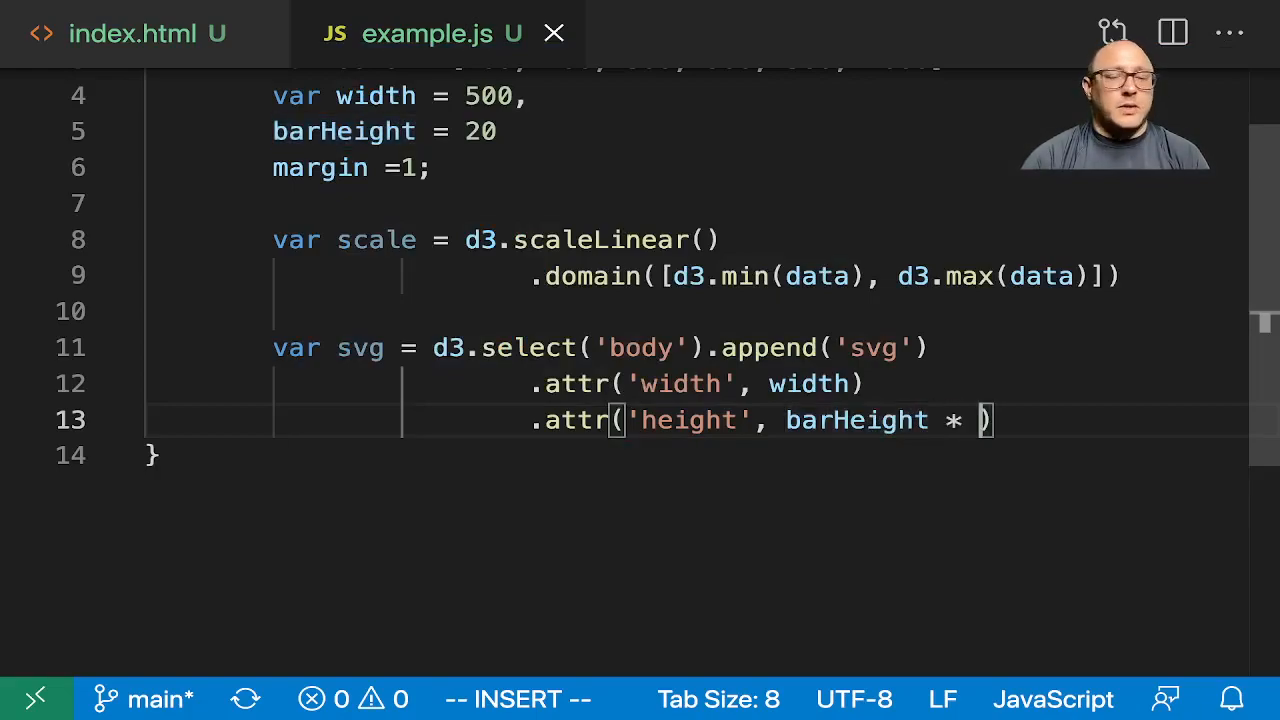
{"action": "type", "text": "data.length"}
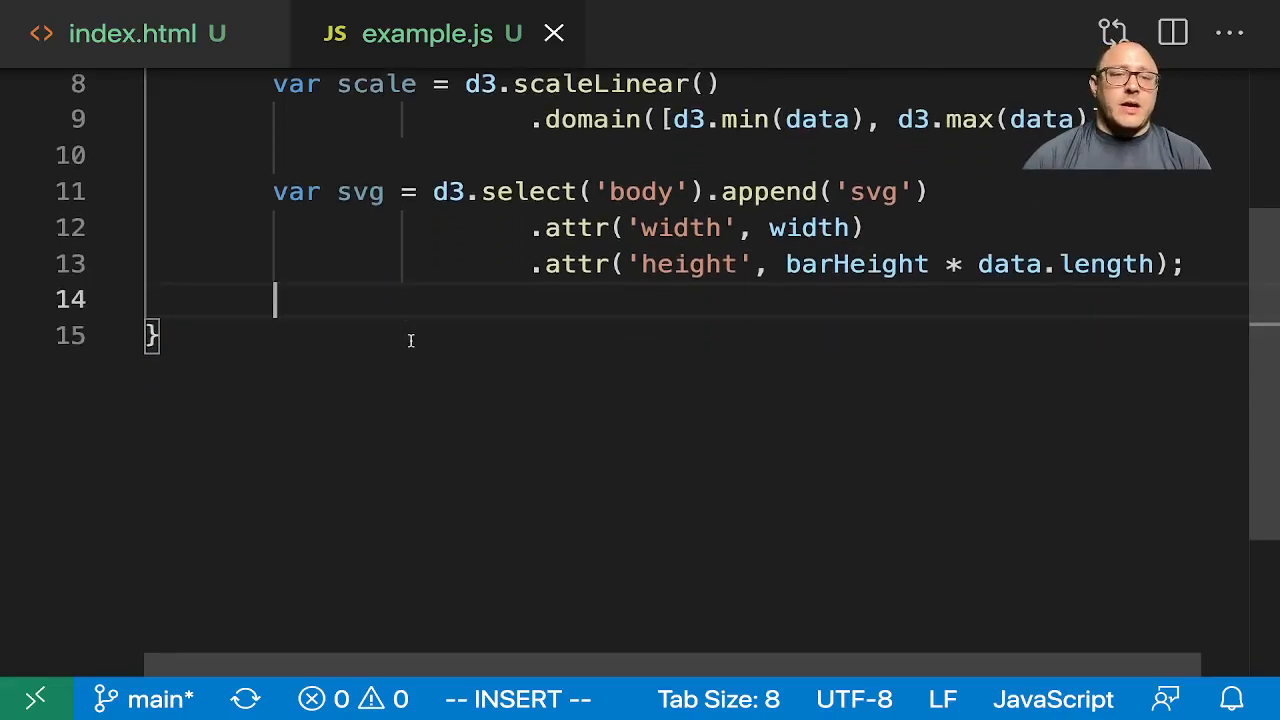
Define var group = svg.selectAll('g').data(data) to bind the data to g groups.
{"action": "type", "text": "var"}
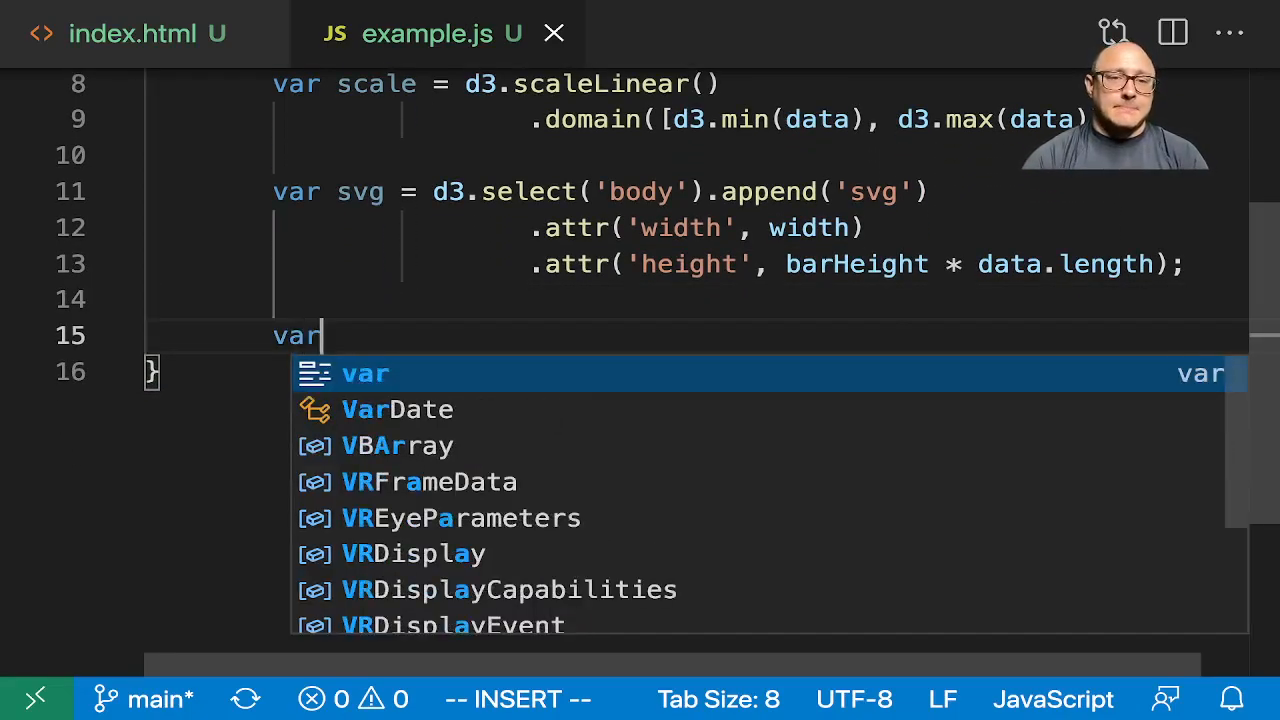
{"action": "type", "text": "group = s"}
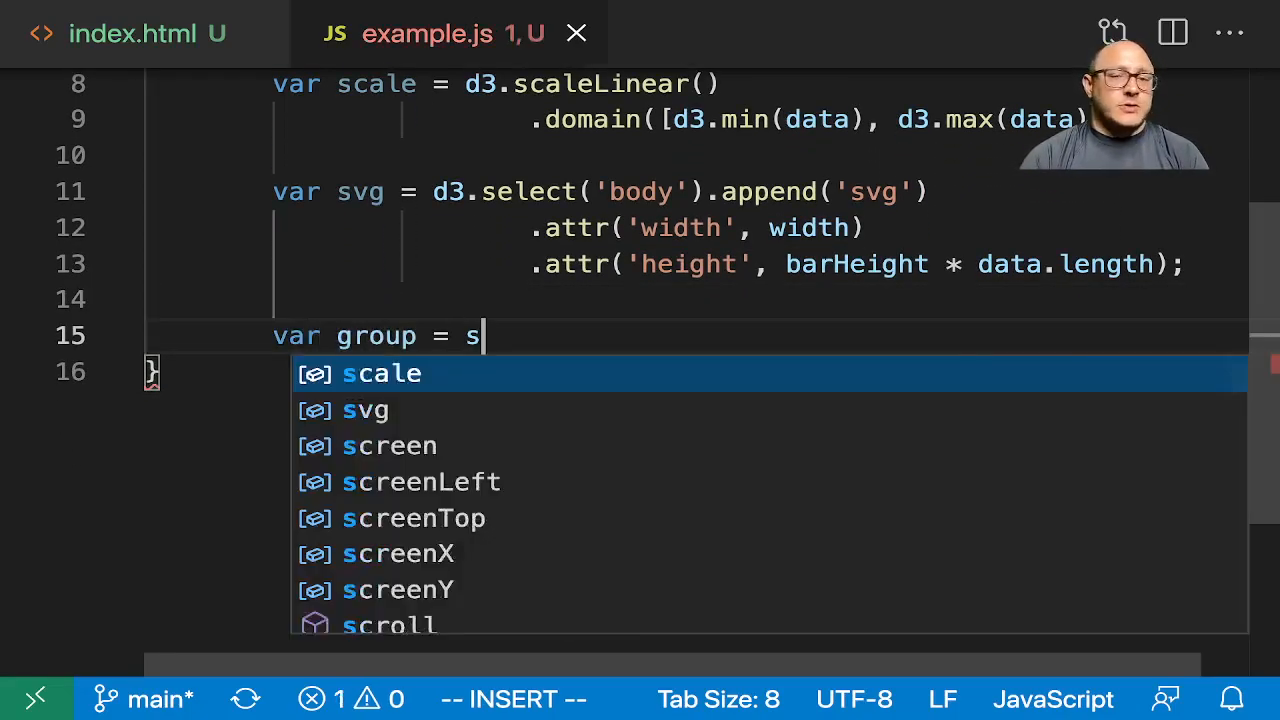
{"action": "type", "text": "vg.select()"}
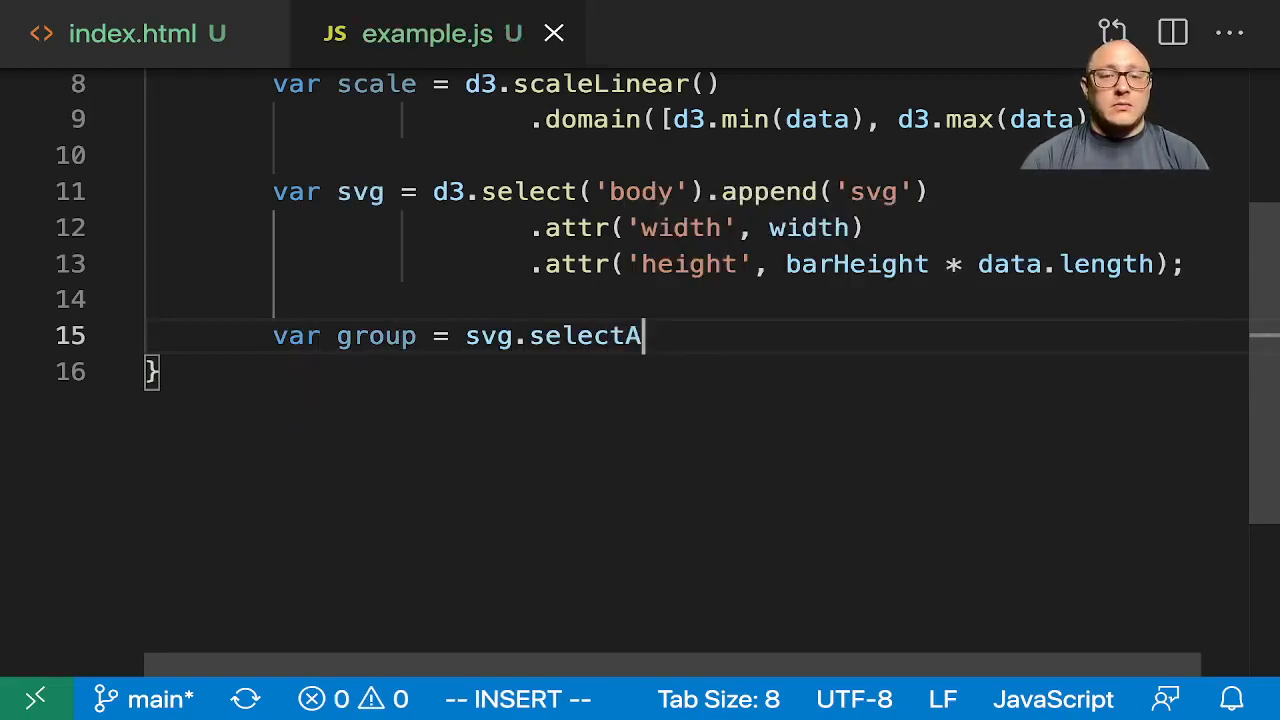
{"action": "type", "text": "ll('g')"}
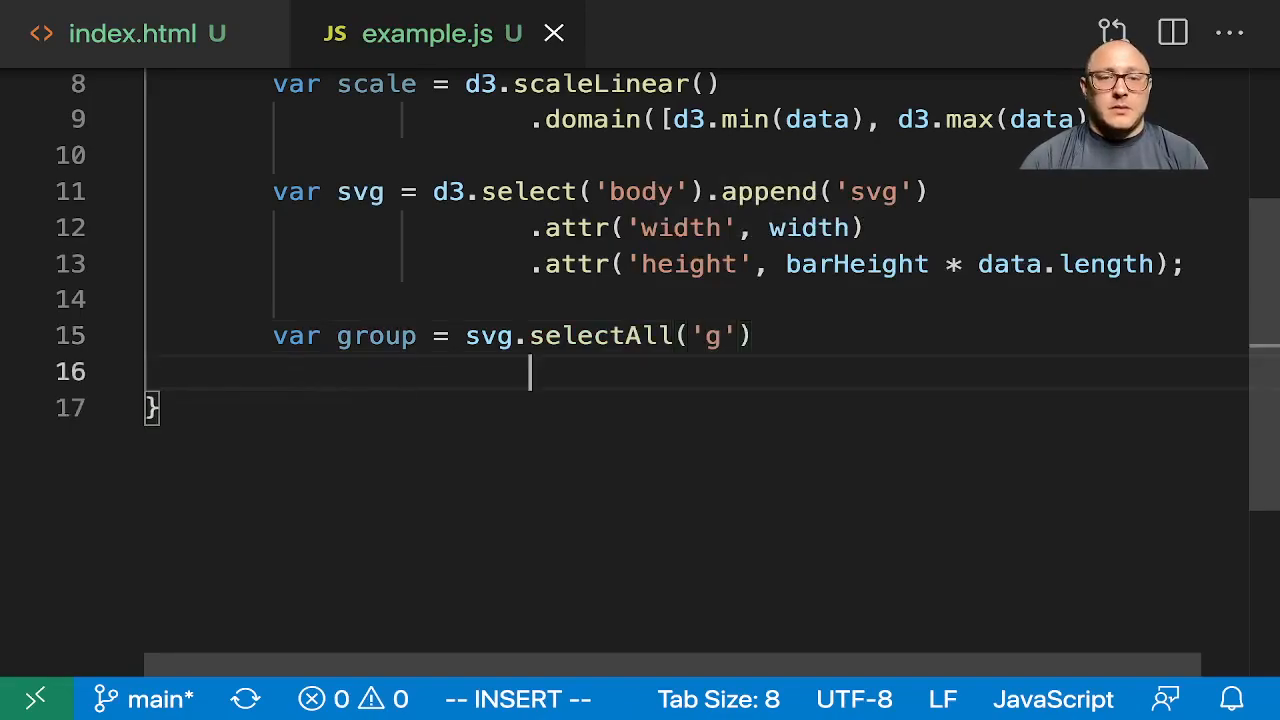
{"action": "type", "text": ".data()"}
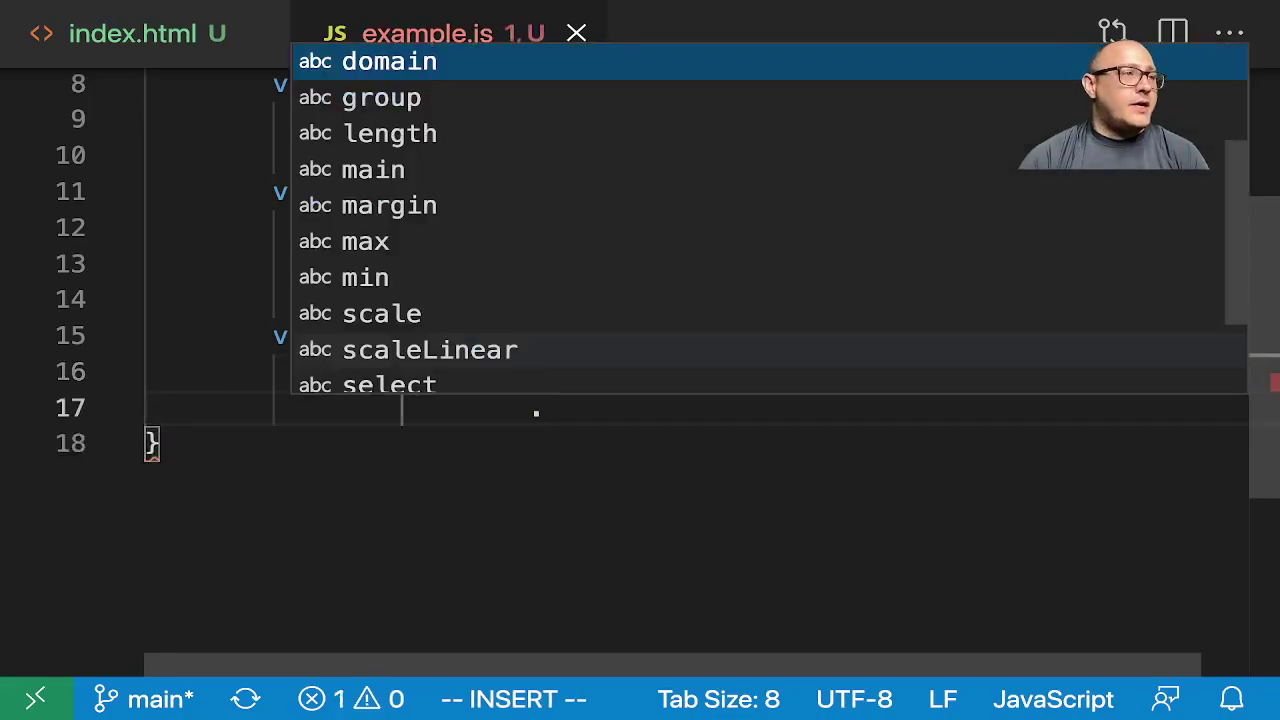
{"action": "type", "text": "enter("}
{"action": "key", "text": "enter"}
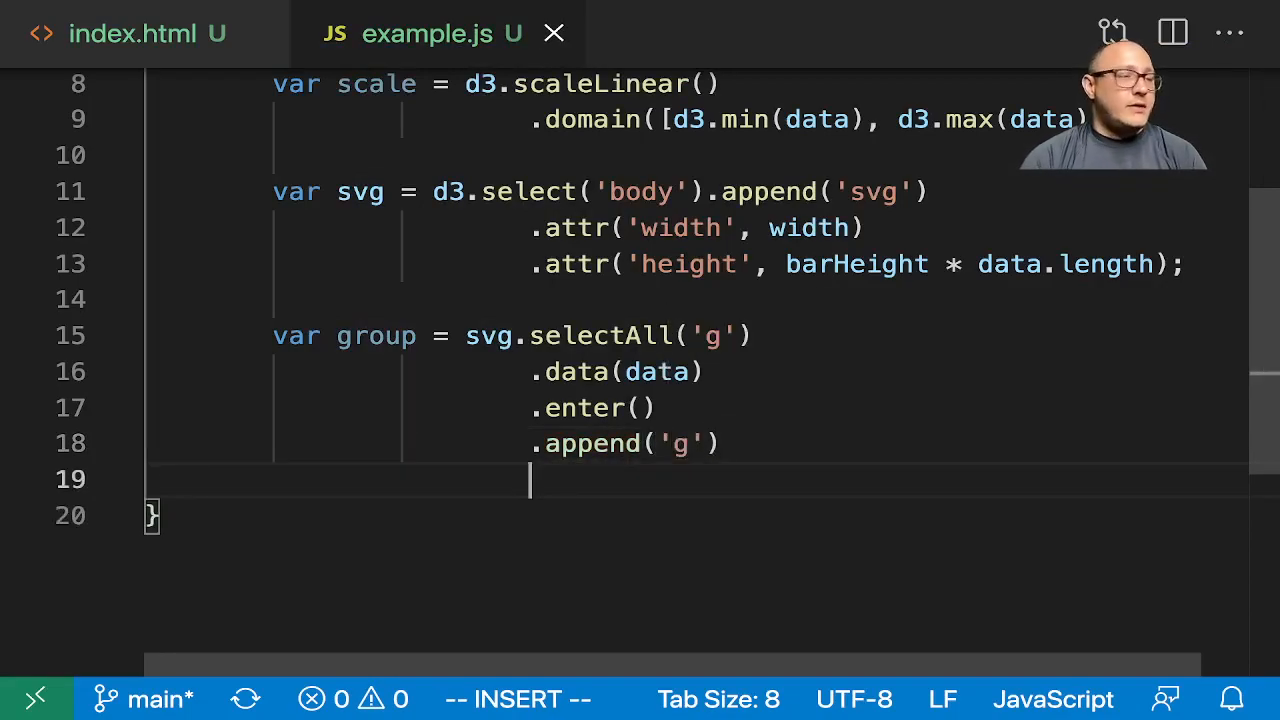
Add a transform attribute translating each group by 'translate(0,' + i * barHeight + ')'.
{"action": "type", "text": ".attr('', )"}
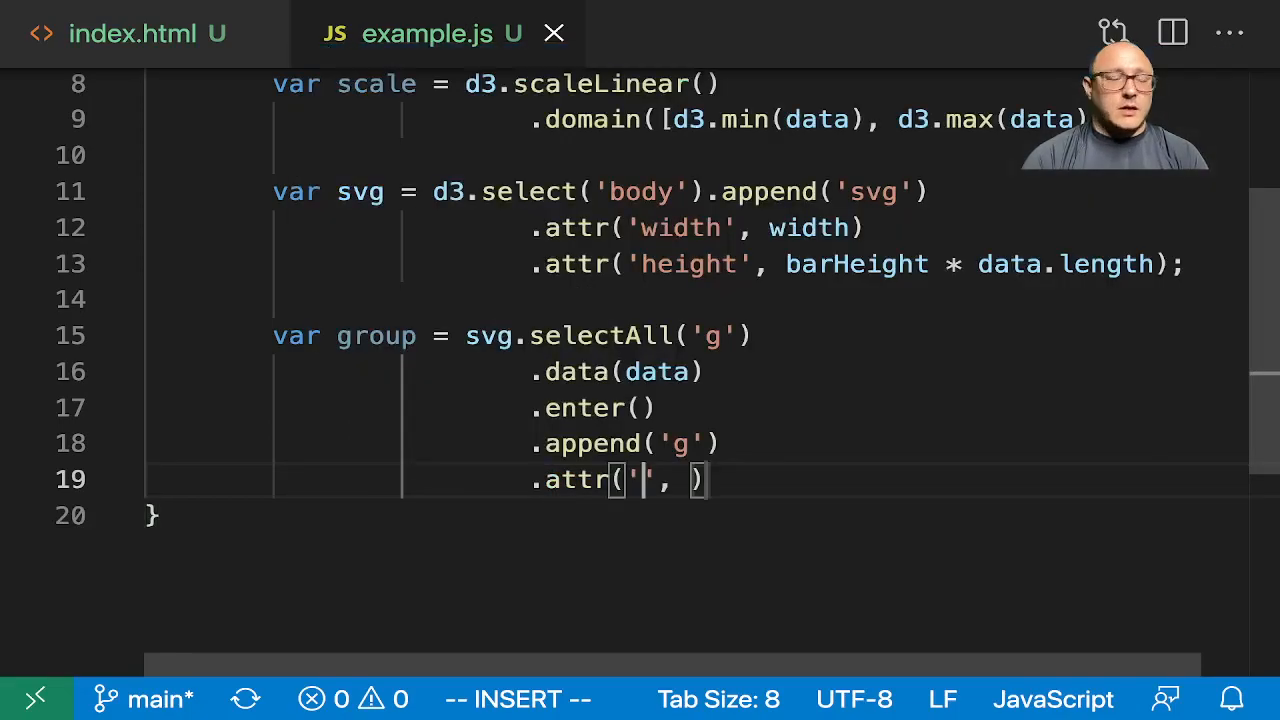
{"action": "type", "text": "transf"}
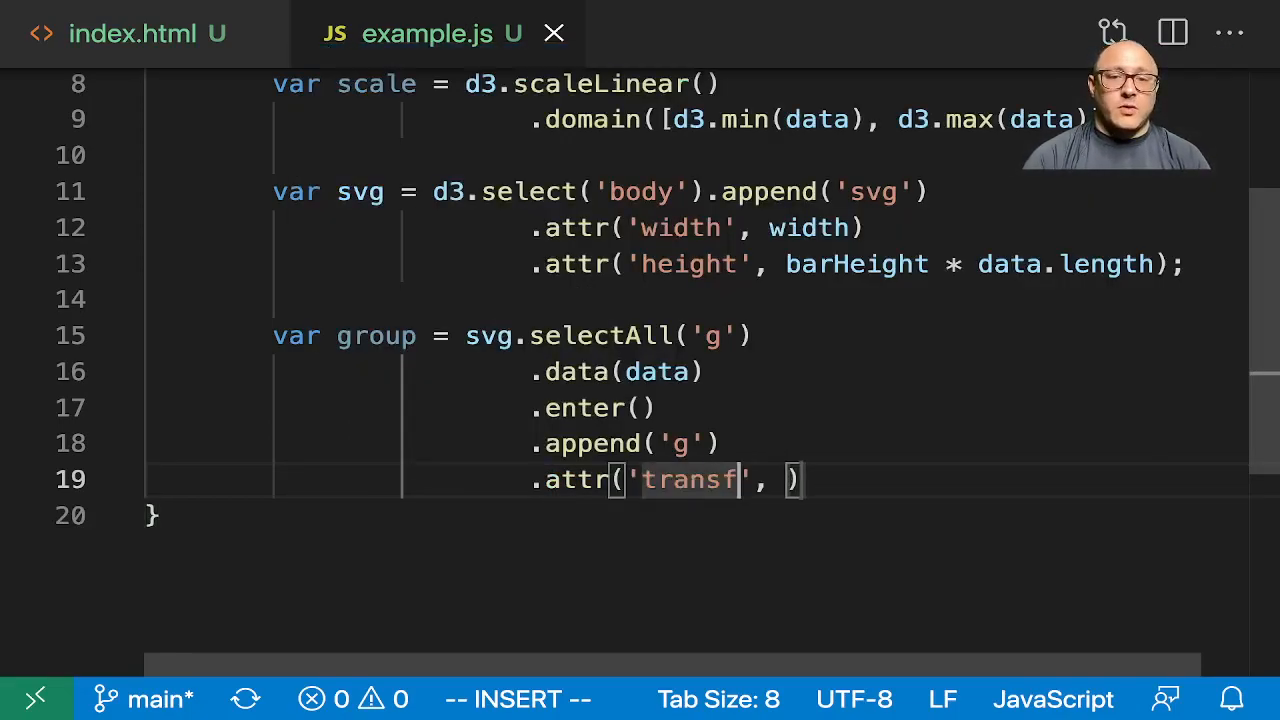
{"action": "type", "text": "orm"}
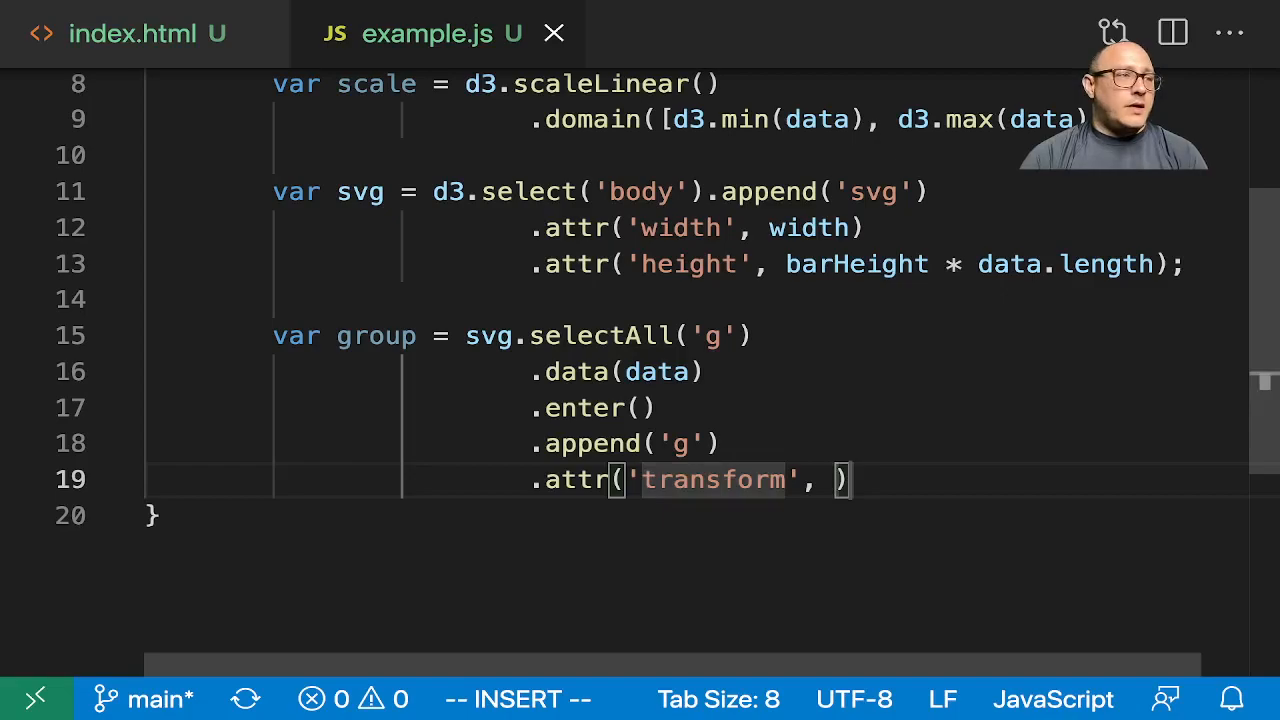
{"action": "type", "text": "function(d,i"}
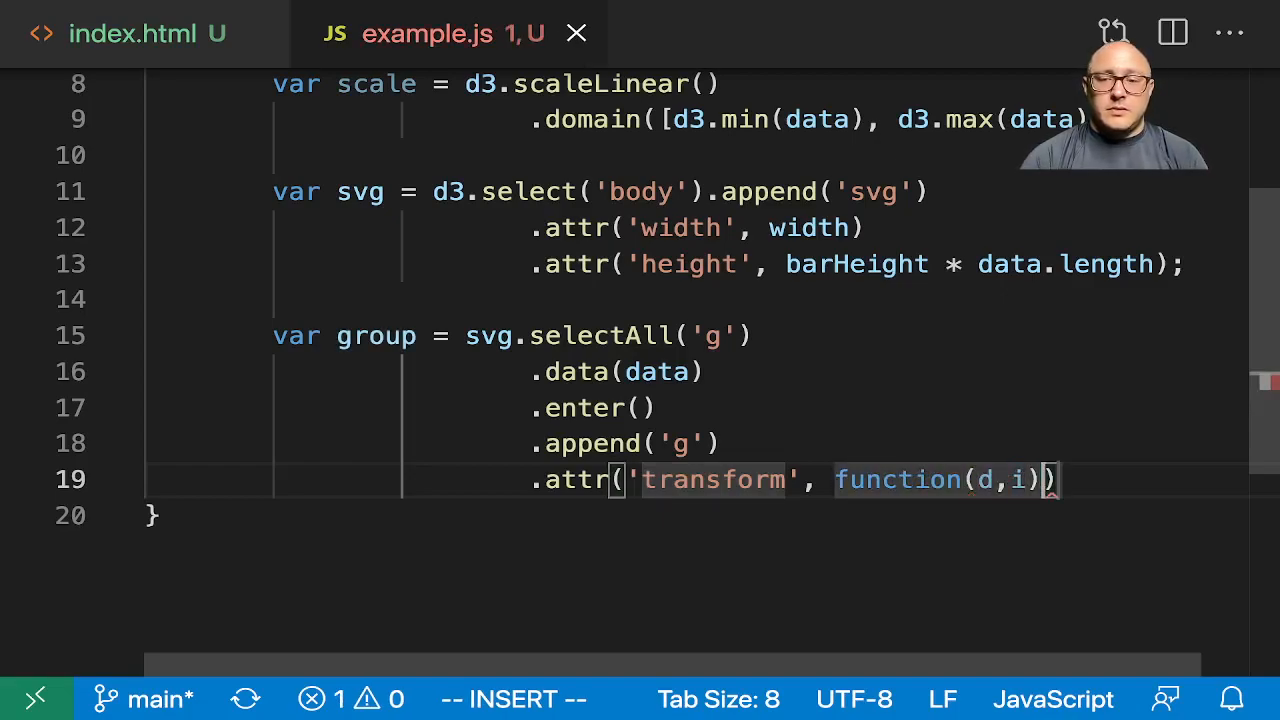
{"action": "type", "text": "{"}
{"action": "type", "text": "return 'trans"}
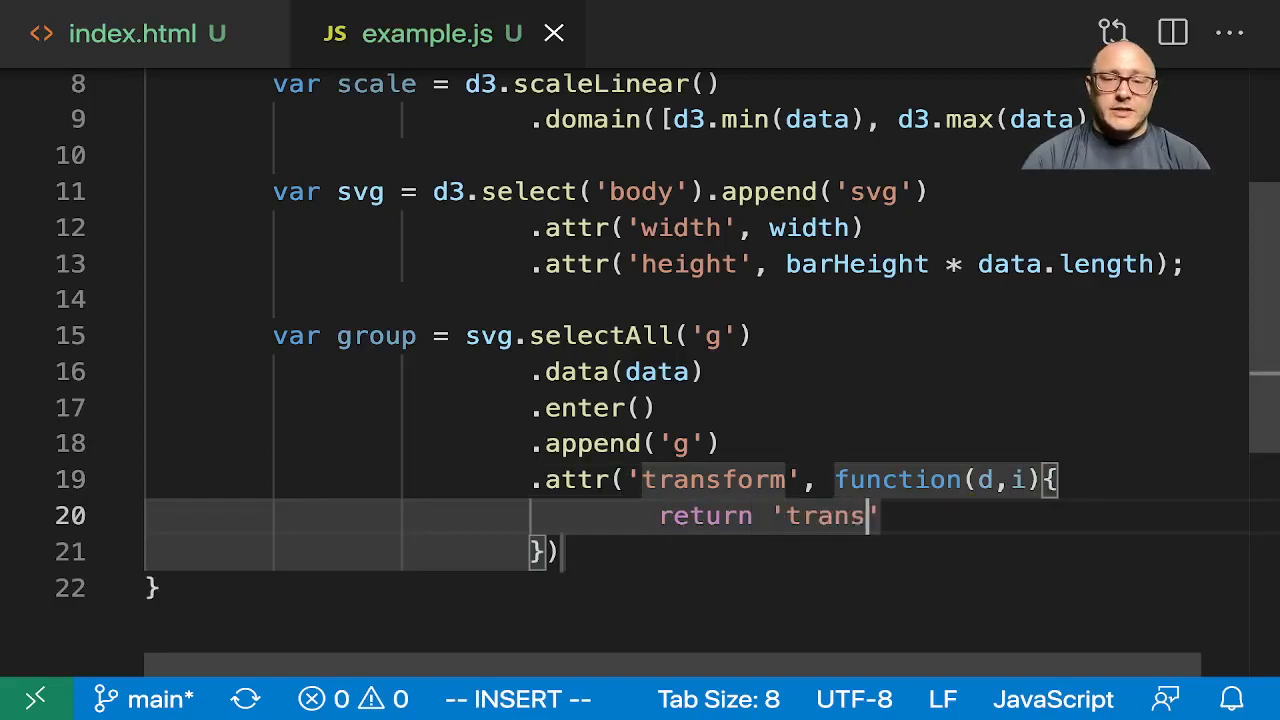
{"action": "type", "text": "late(0"}
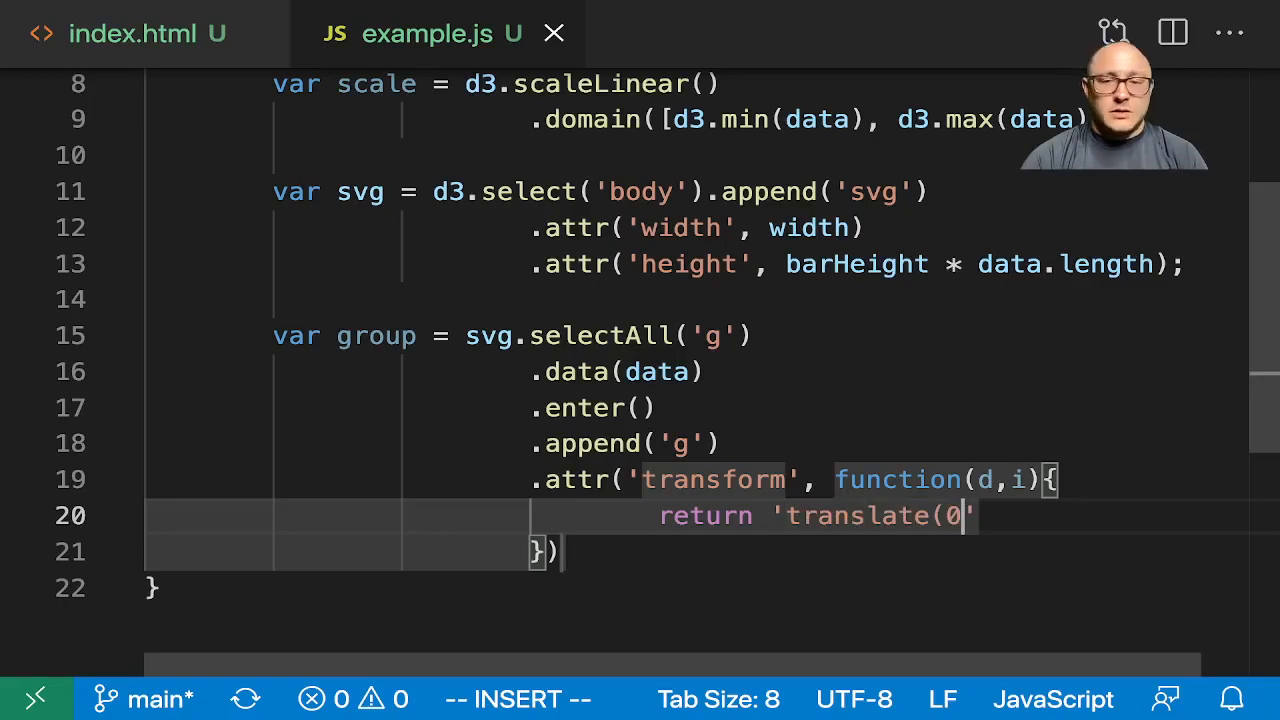
{"action": "type", "text": ","}
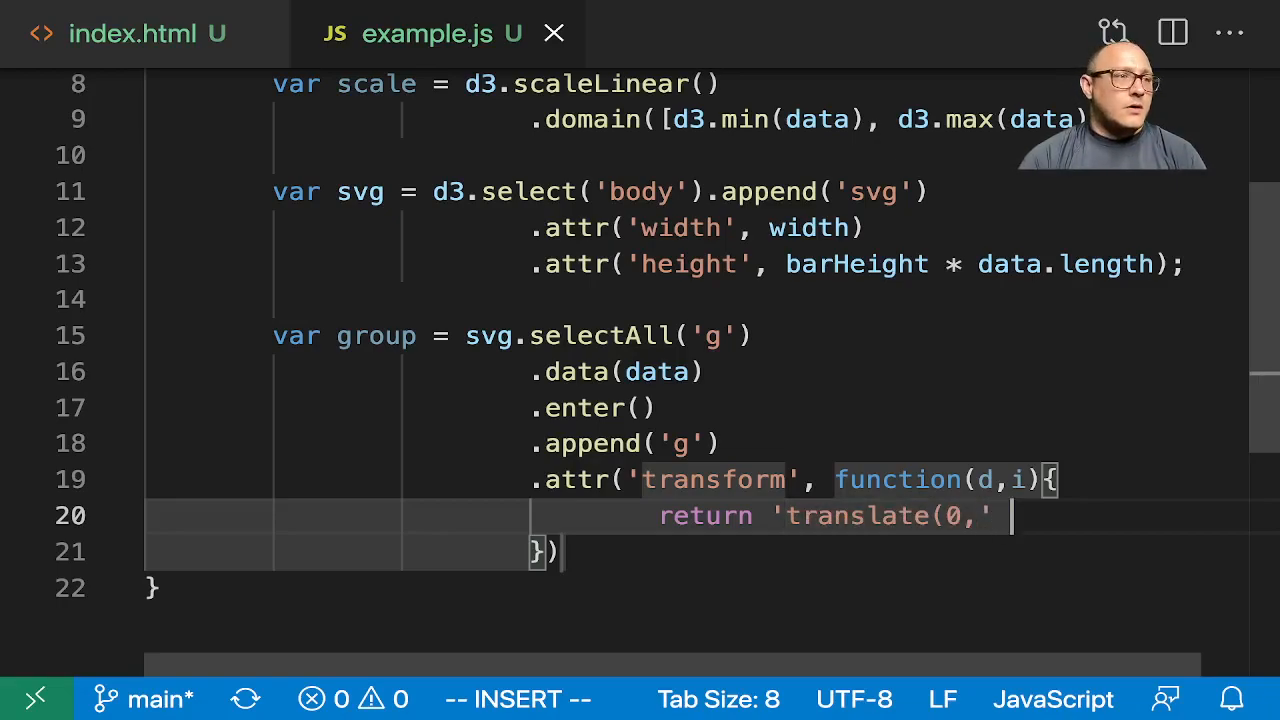
{"action": "type", "text": "+ i * bar"}
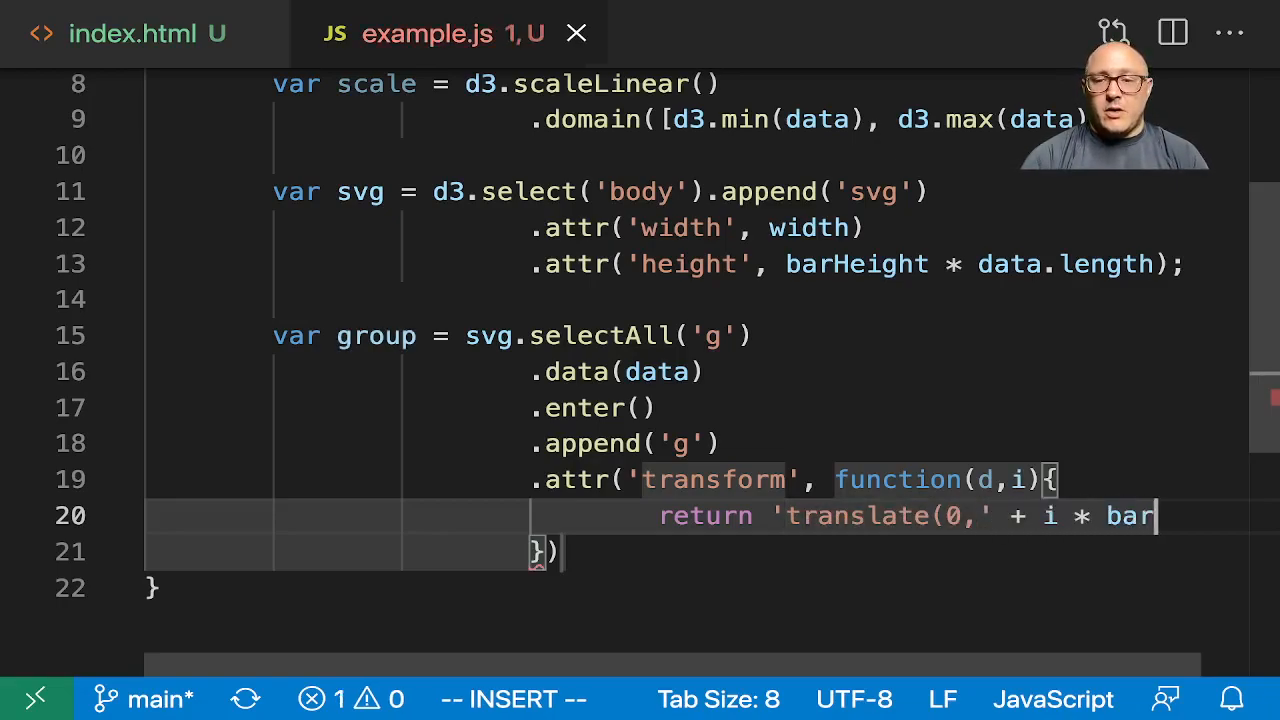
{"action": "type", "text": "Height + '"}
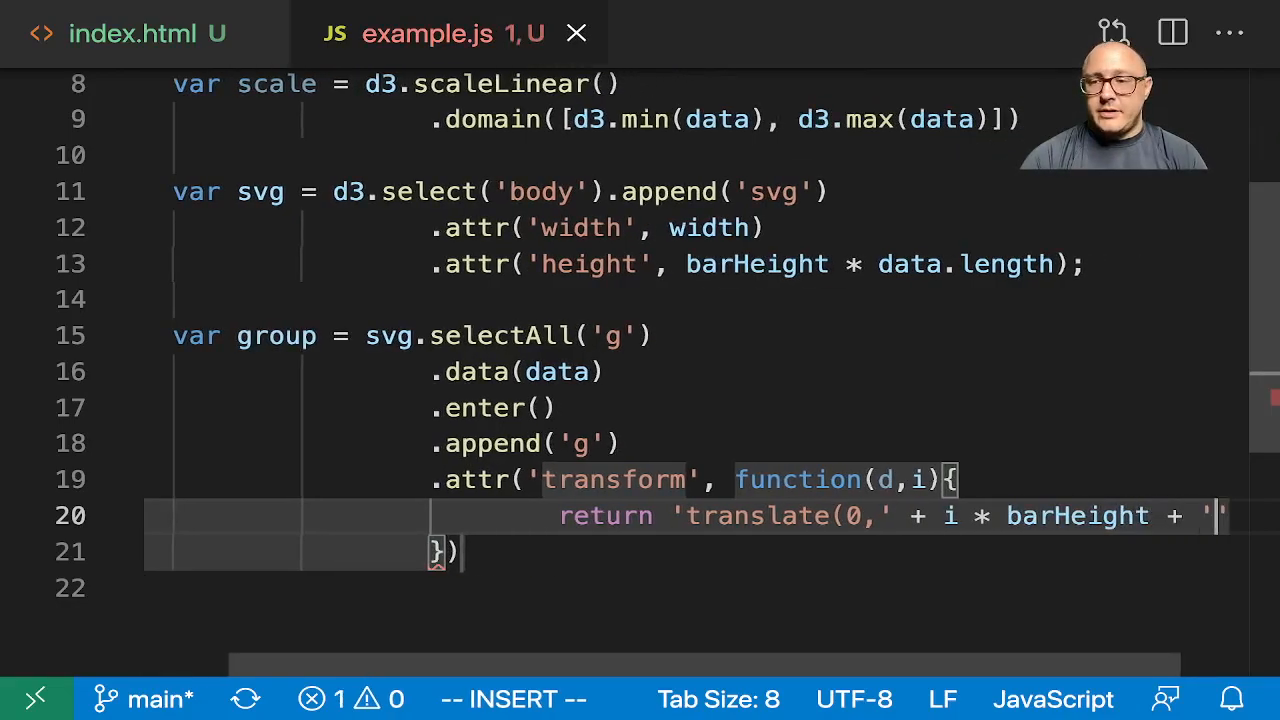
{"action": "type", "text": ")"}
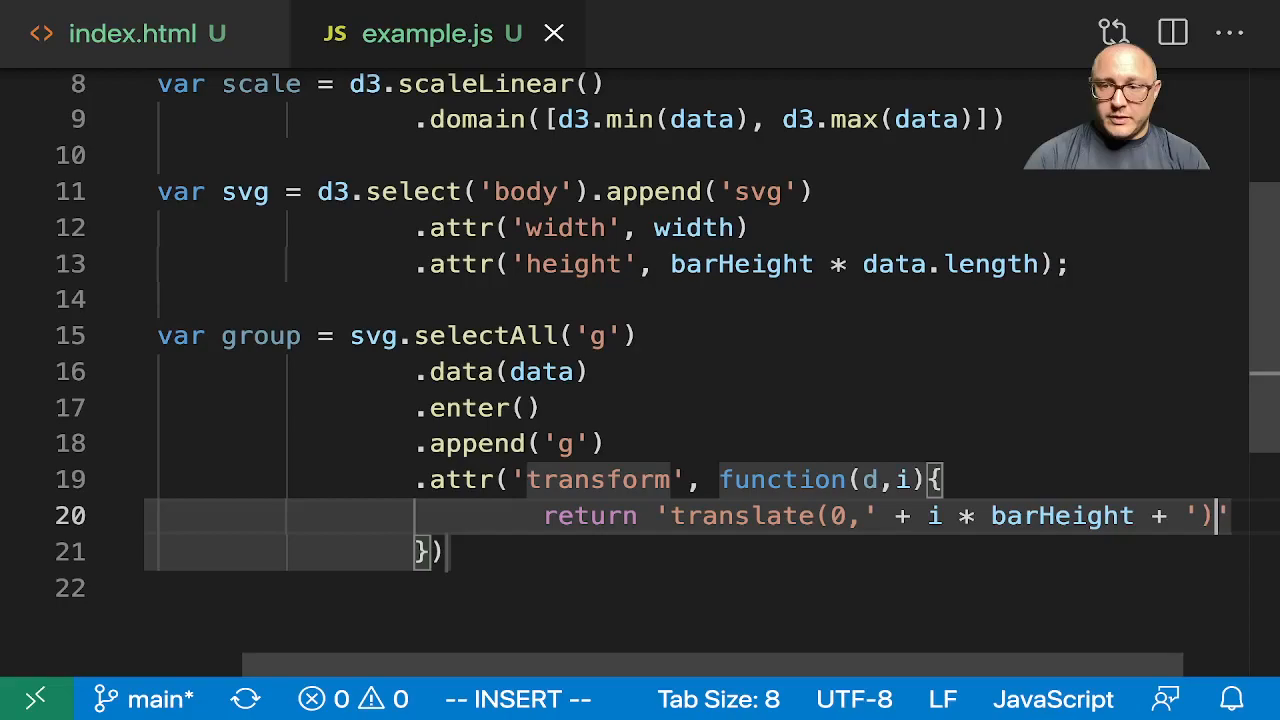
{"action": "type", "text": ";"}
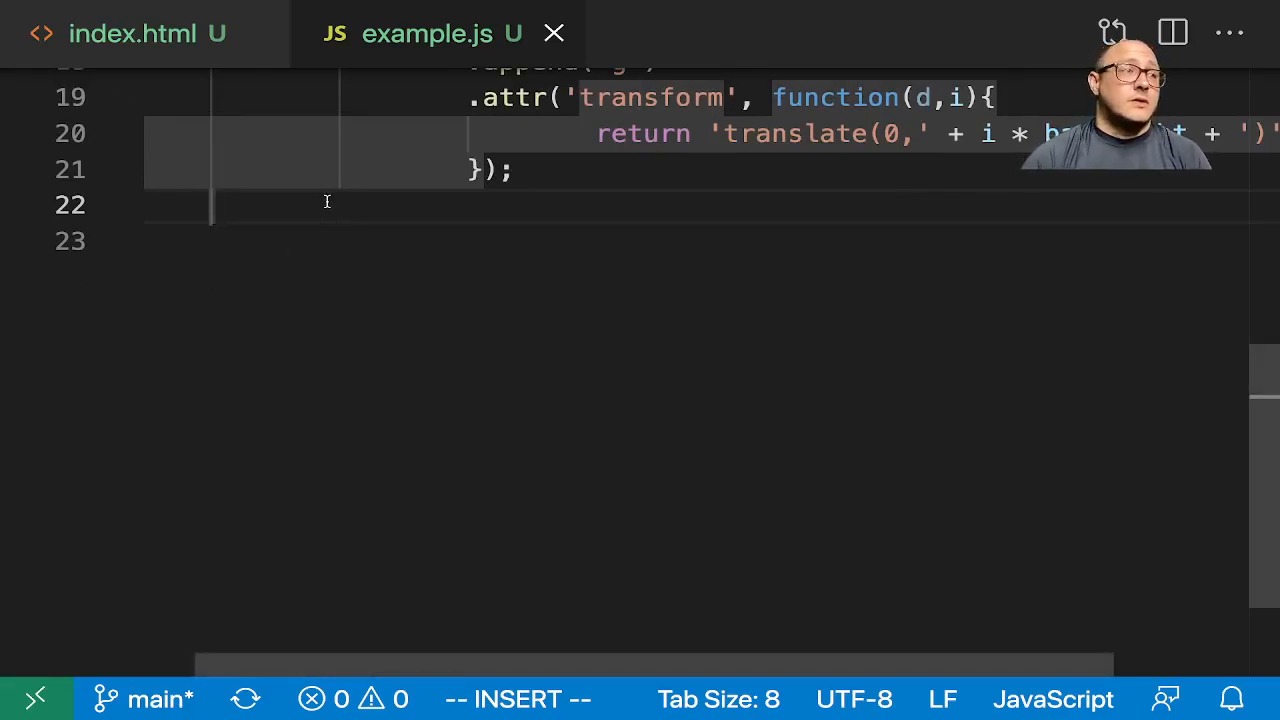
Append a rect to each group with .attr('width', function(d){ return scale(d); }).
{"action": "type", "text": "g.ap"}
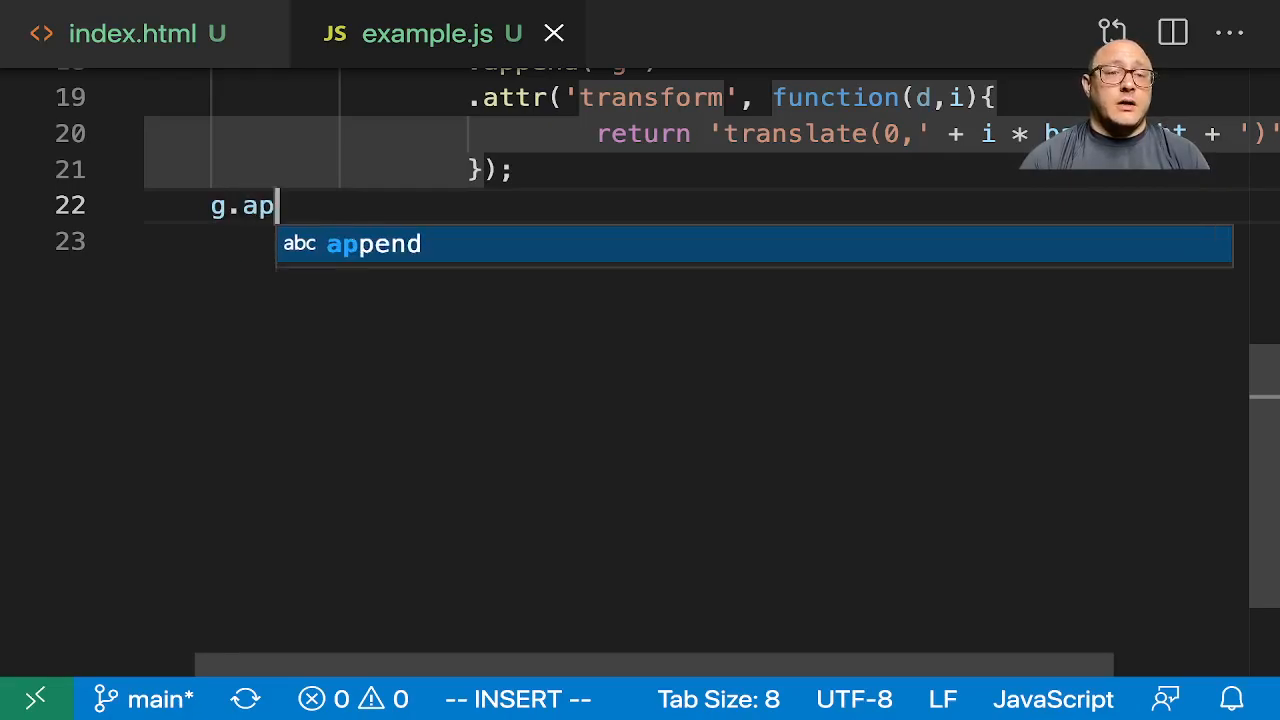
{"action": "type", "text": "p"}
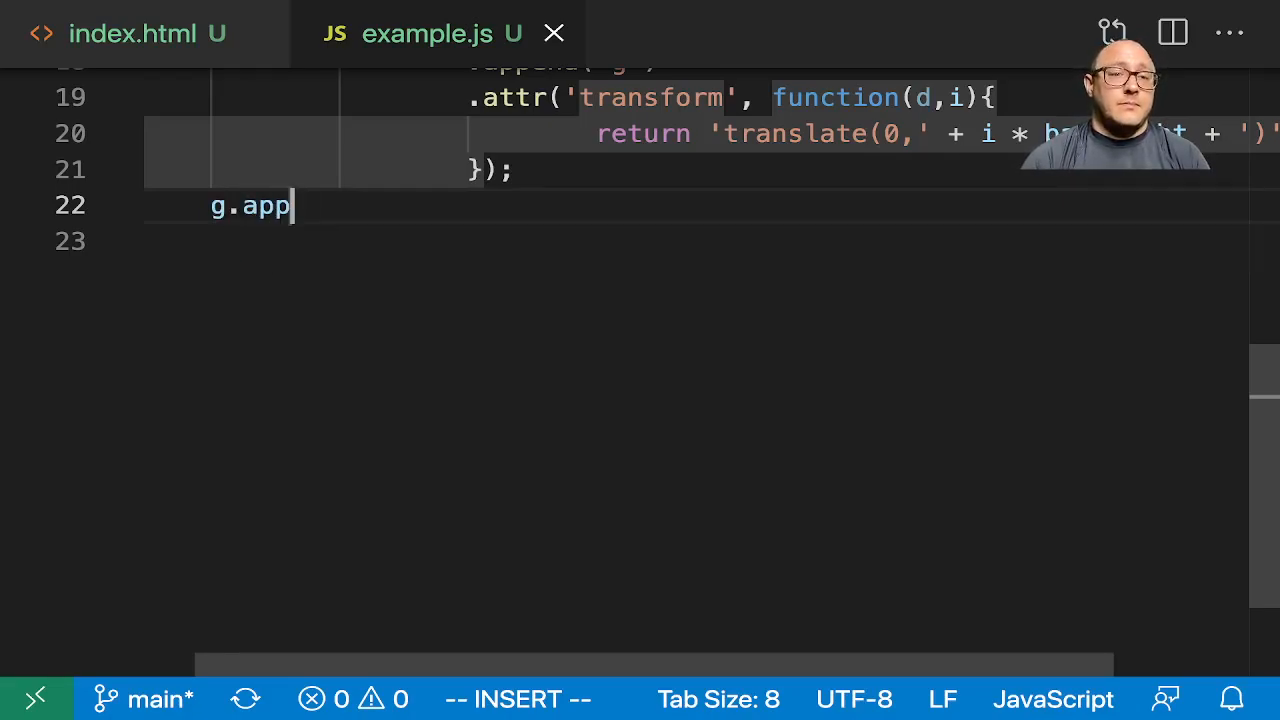
{"action": "type", "text": "end('')"}
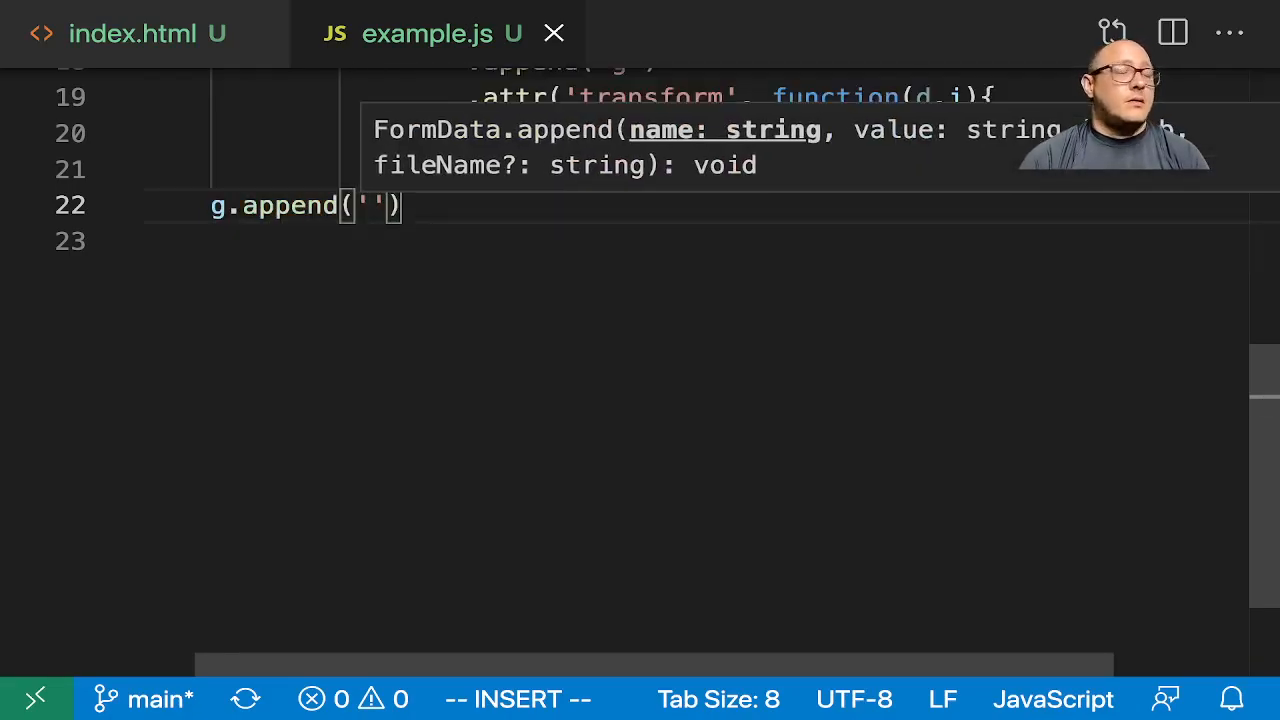
{"action": "type", "text": "rect"}
{"action": "left_click", "coordinate": [694, 240]}
{"action": "type", "text": ".attr('"}
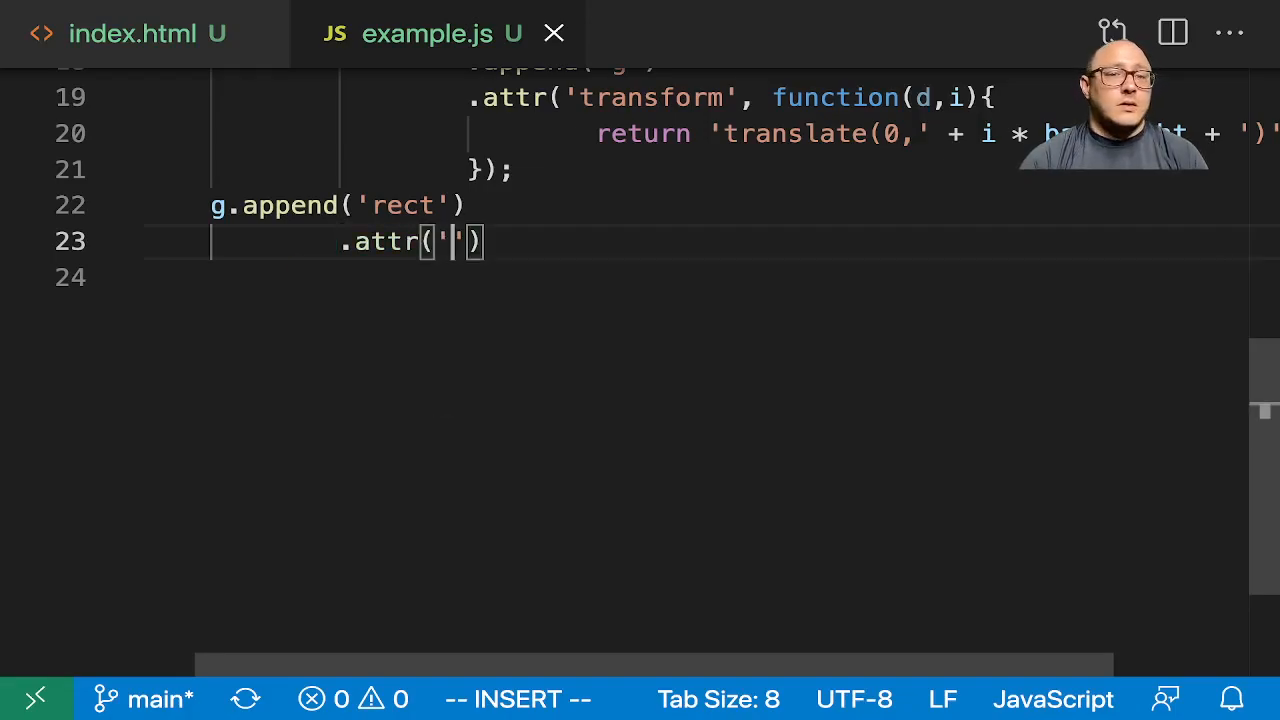
{"action": "type", "text": "w"}
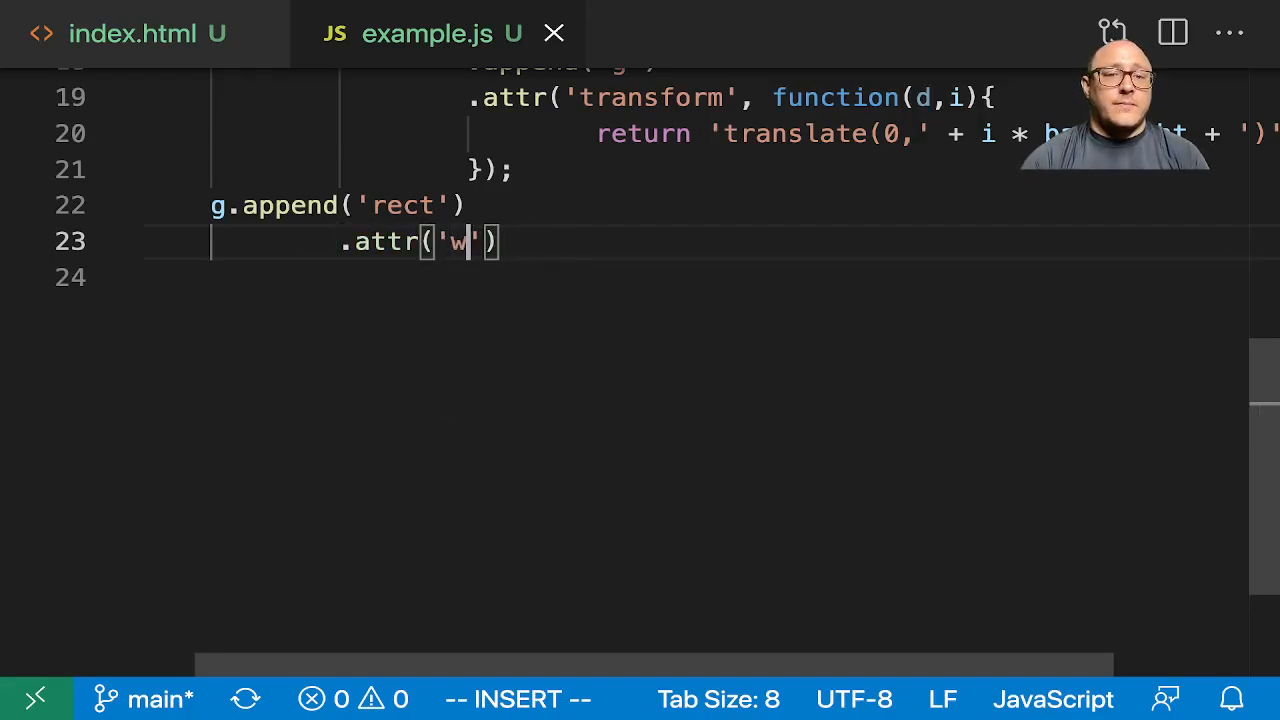
{"action": "type", "text": "idth"}
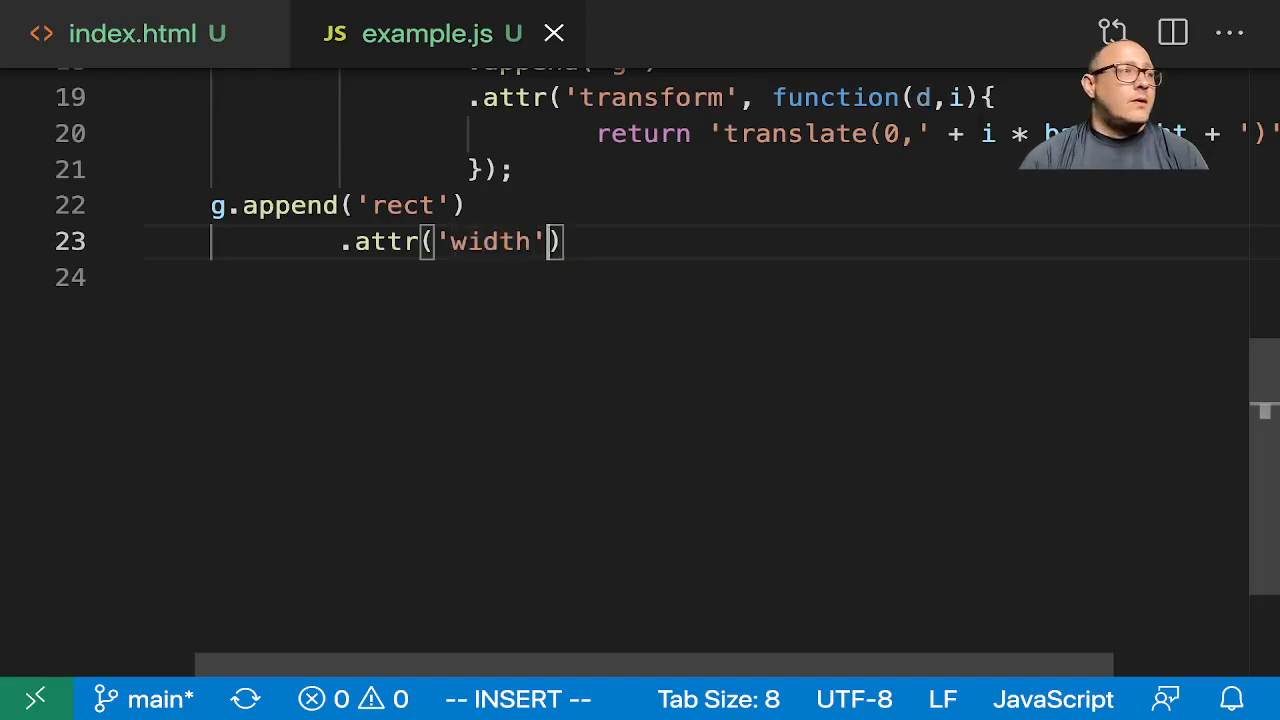
{"action": "type", "text": ", function(d"}
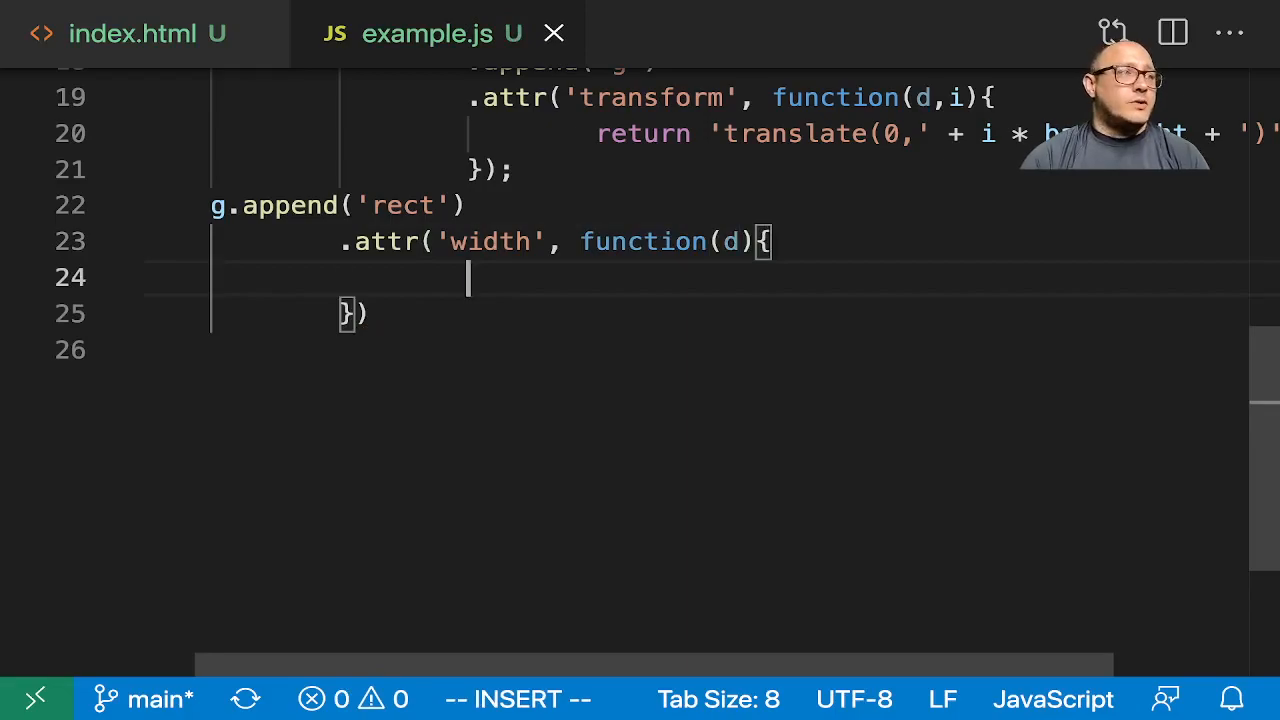
{"action": "type", "text": "return scal"}
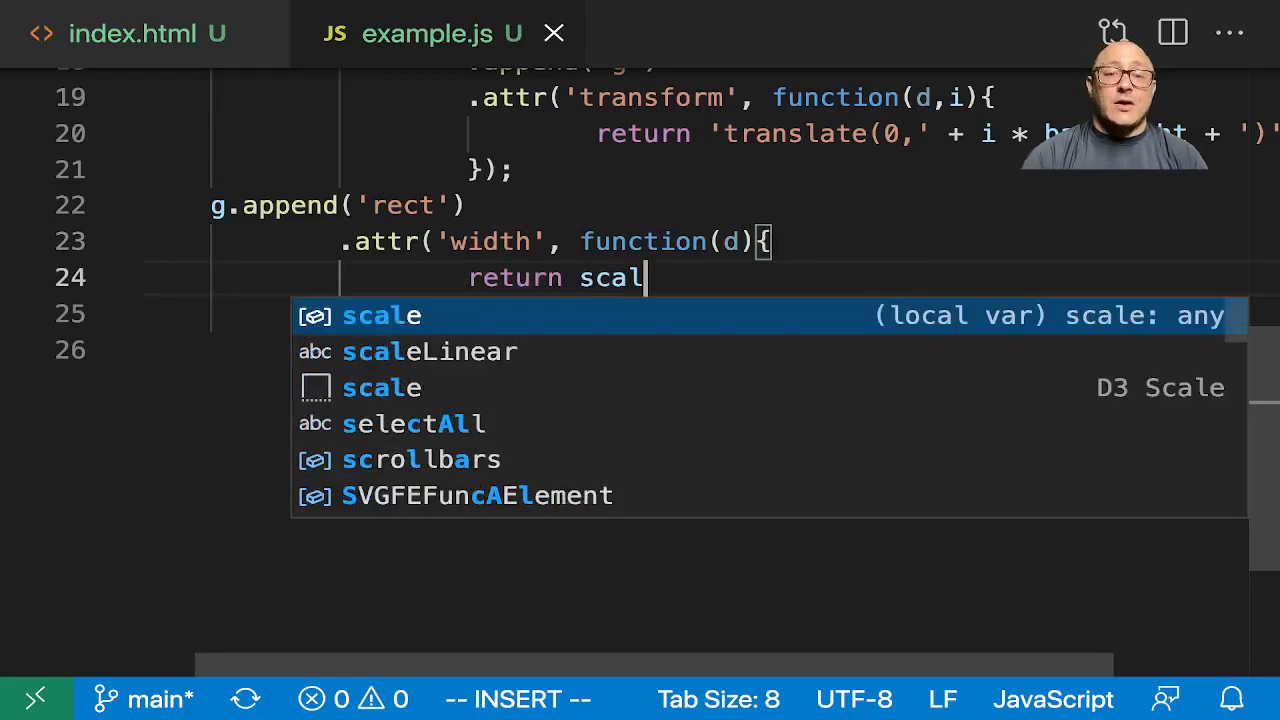
{"action": "type", "text": "e(d);"}
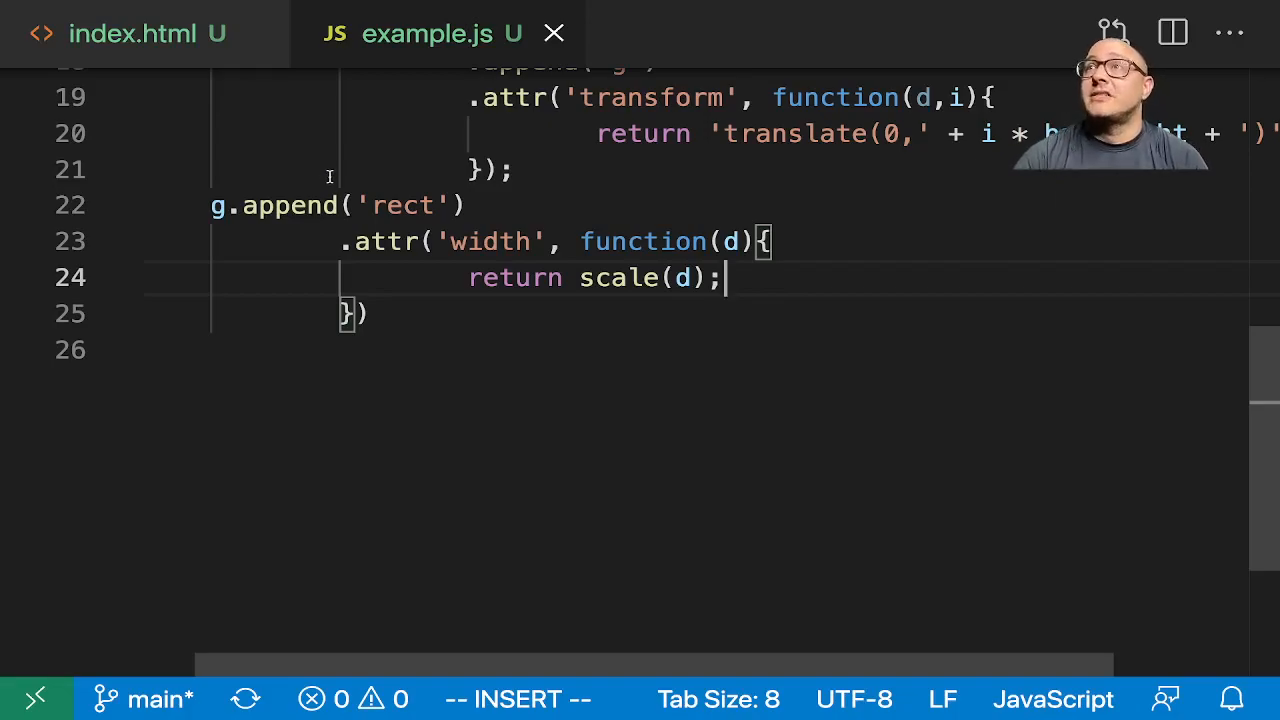
{"action": "scroll", "scroll_direction": "up", "scroll_amount": 3}
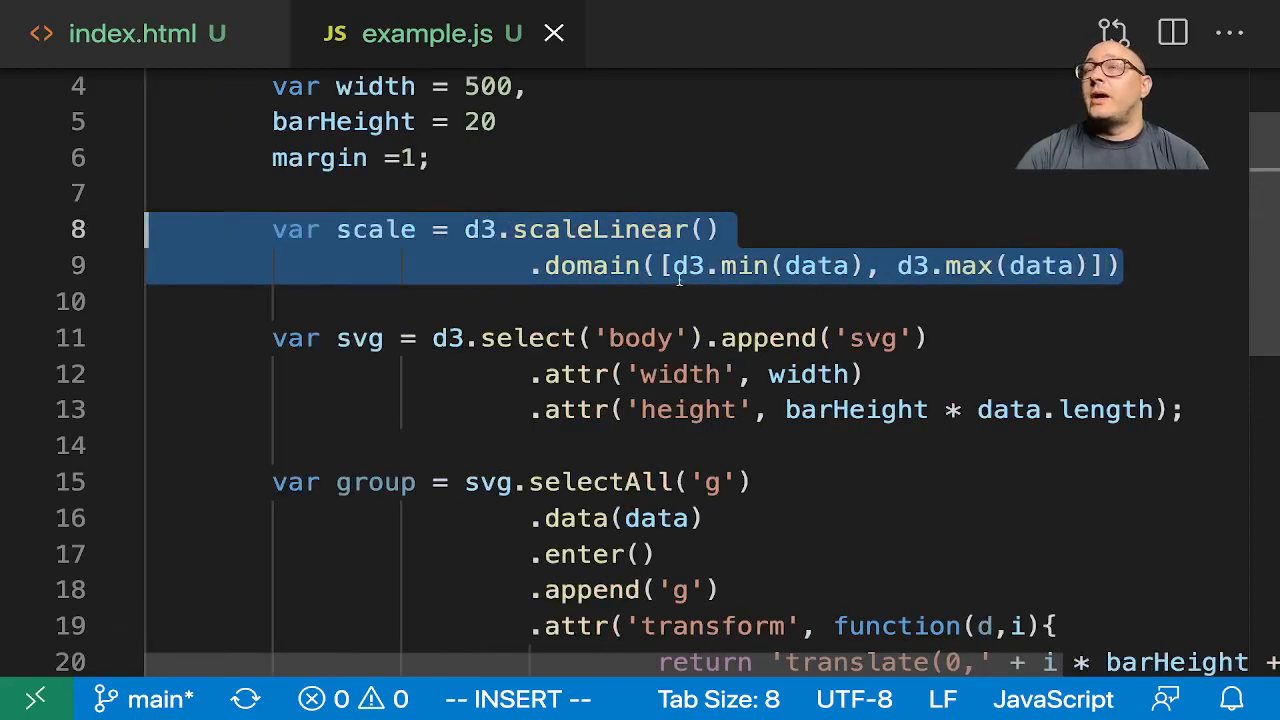
{"action": "scroll", "scroll_direction": "down", "scroll_amount": 3}
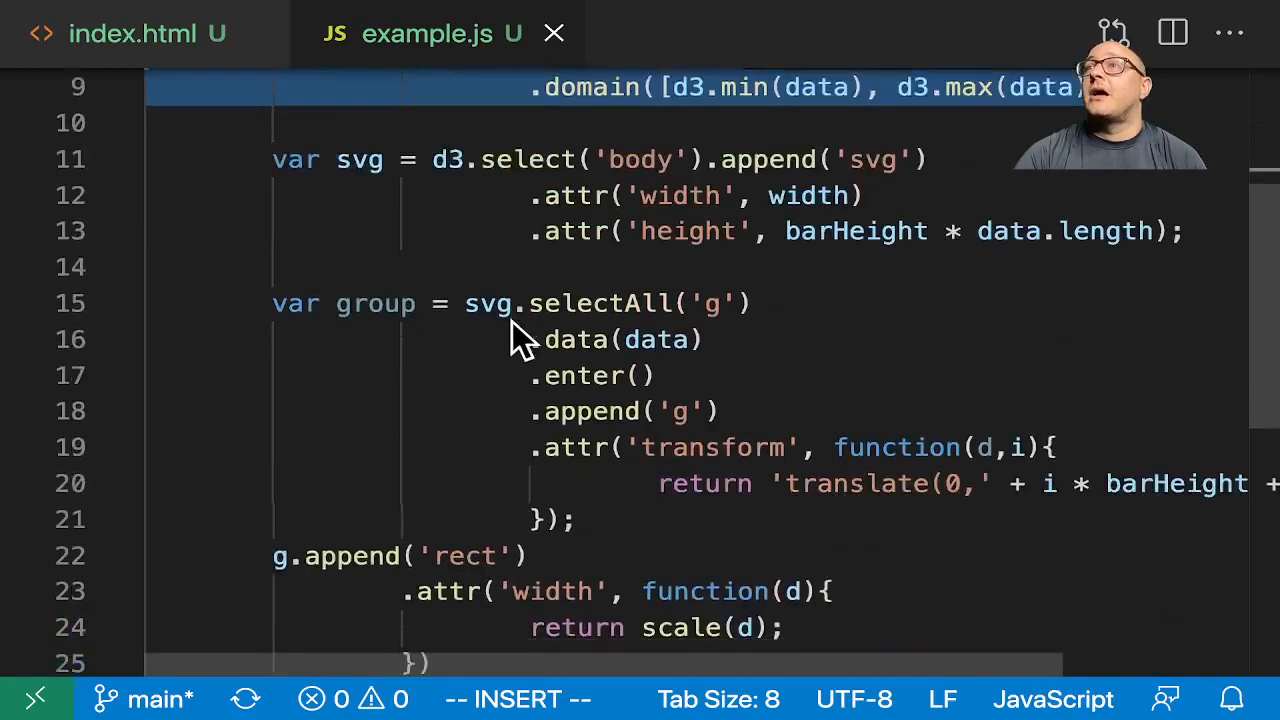
{"action": "scroll", "scroll_direction": "down", "scroll_amount": 3}
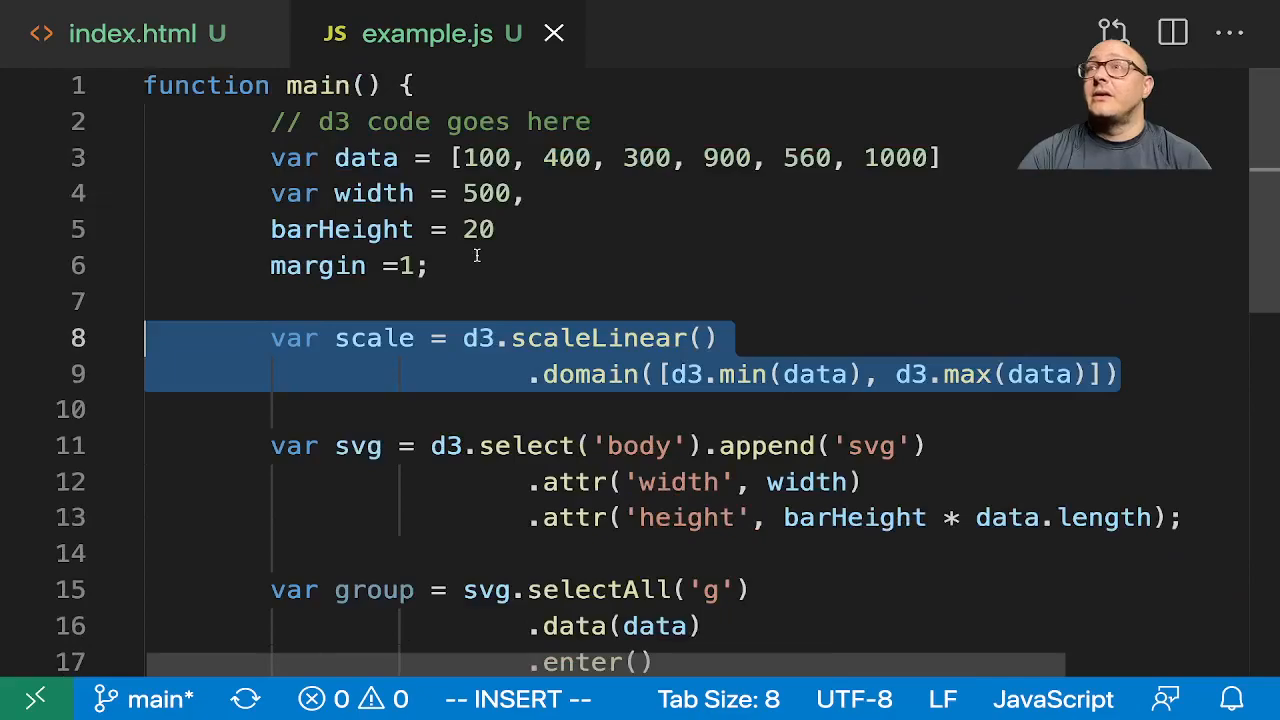
{"action": "mouse_move", "coordinate": [460, 250]}
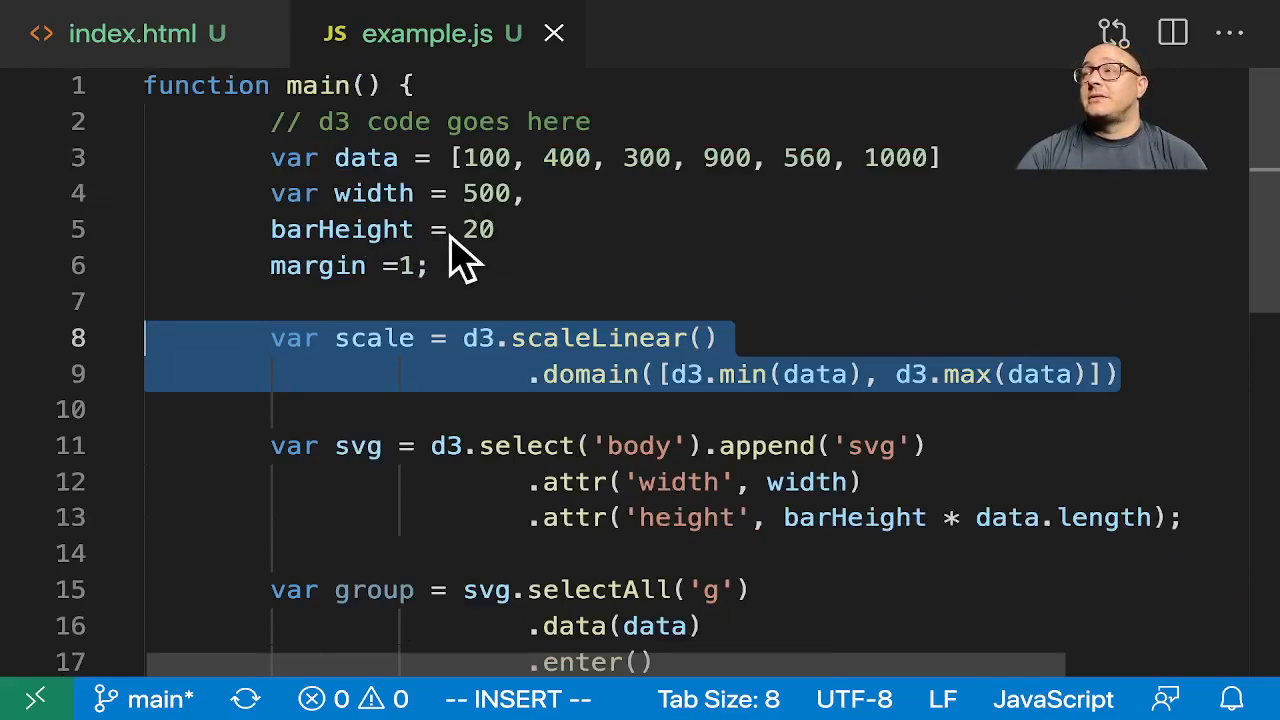
{"action": "scroll", "scroll_direction": "down", "scroll_amount": 3}
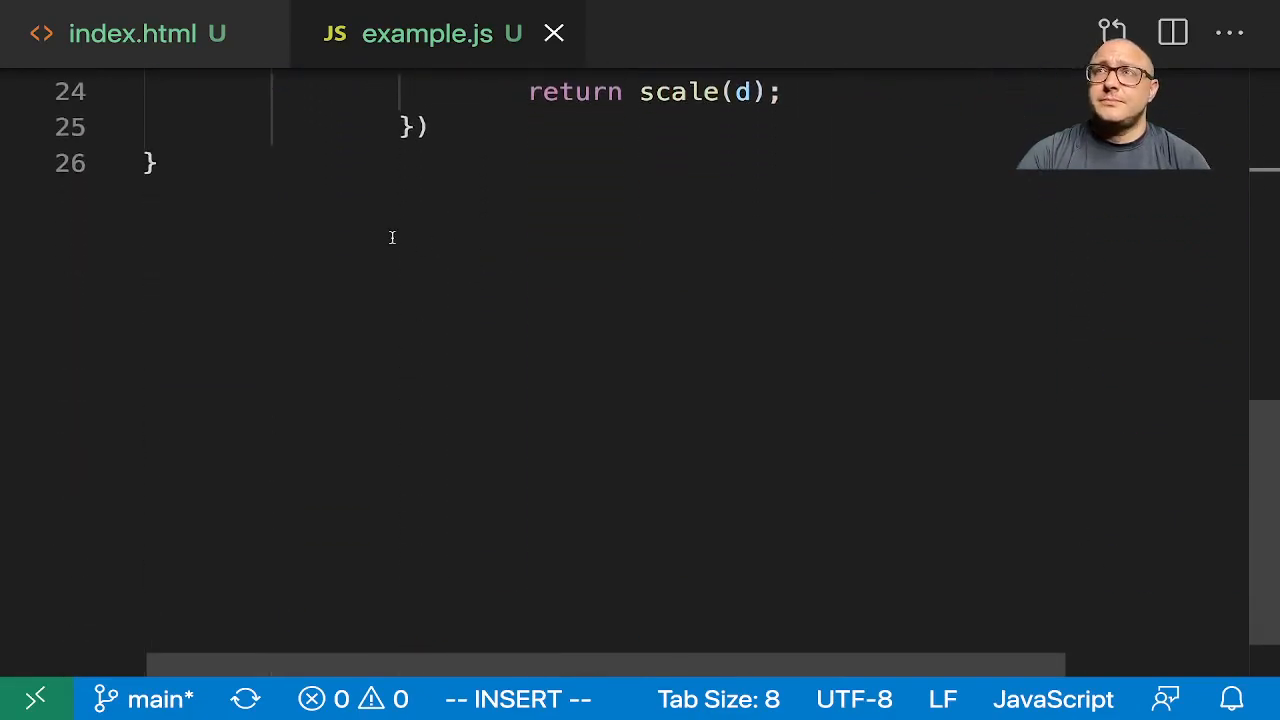
{"action": "scroll", "scroll_direction": "up", "scroll_amount": 3}
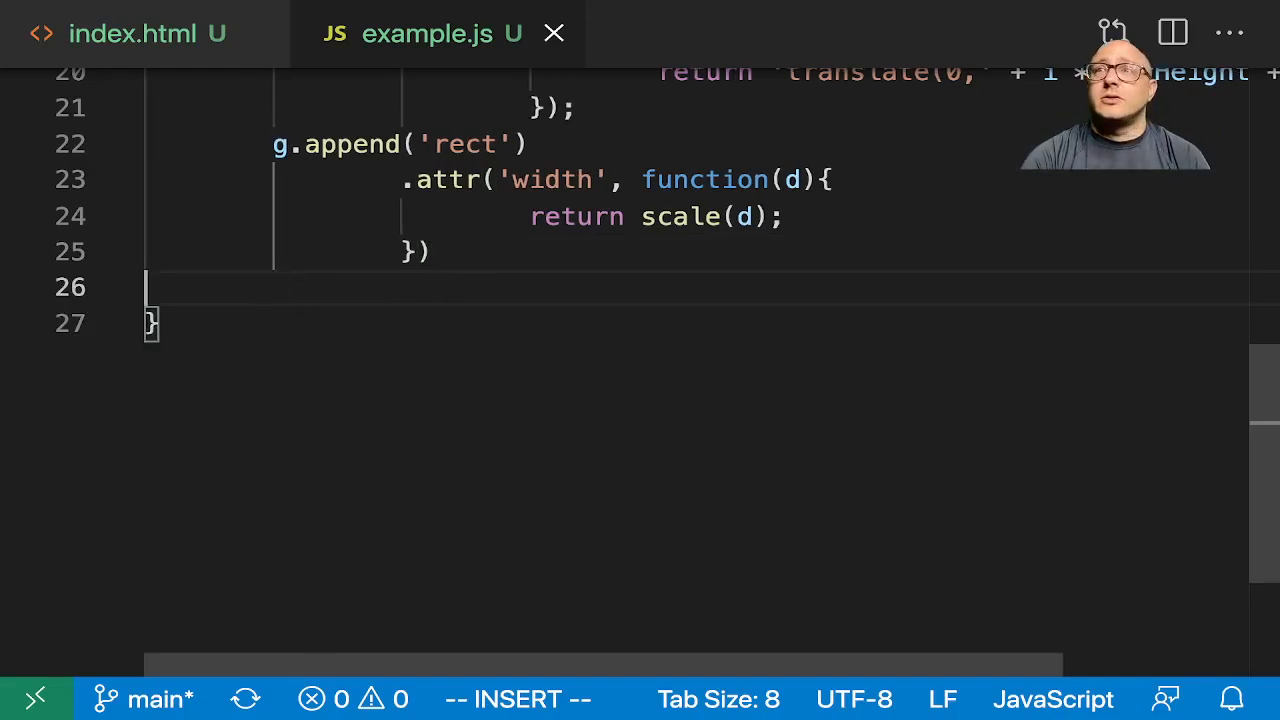
Add .attr('height', barHeight - margin) to the rect, checking the margin variable above.
{"action": "type", "text": ".attr('height', barHeight"}
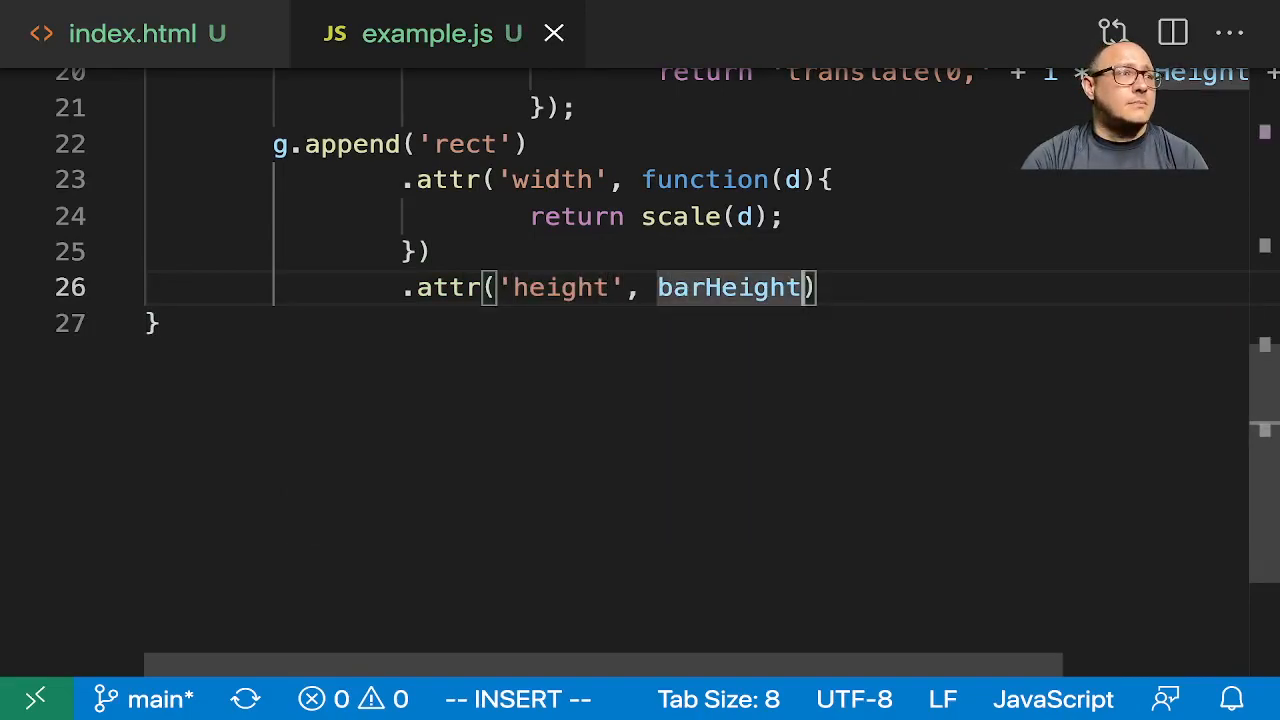
{"action": "type", "text": "- mari"}
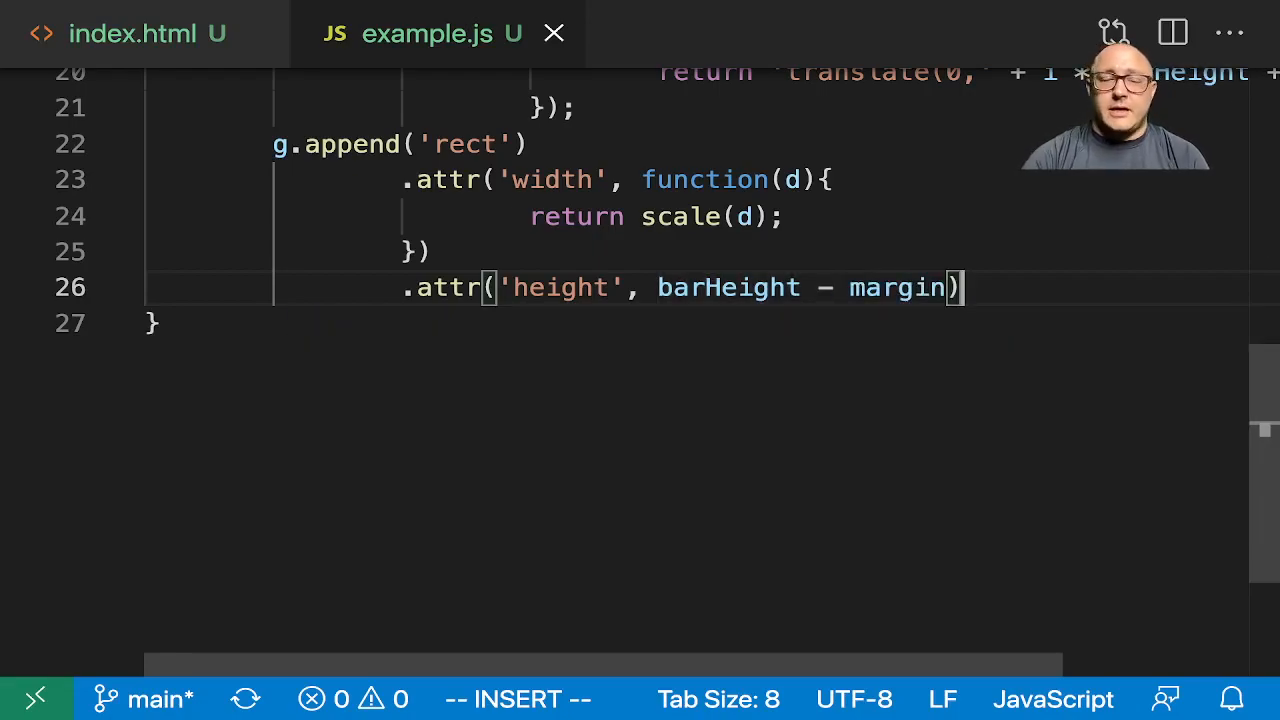
{"action": "scroll", "scroll_direction": "up", "scroll_amount": 3}
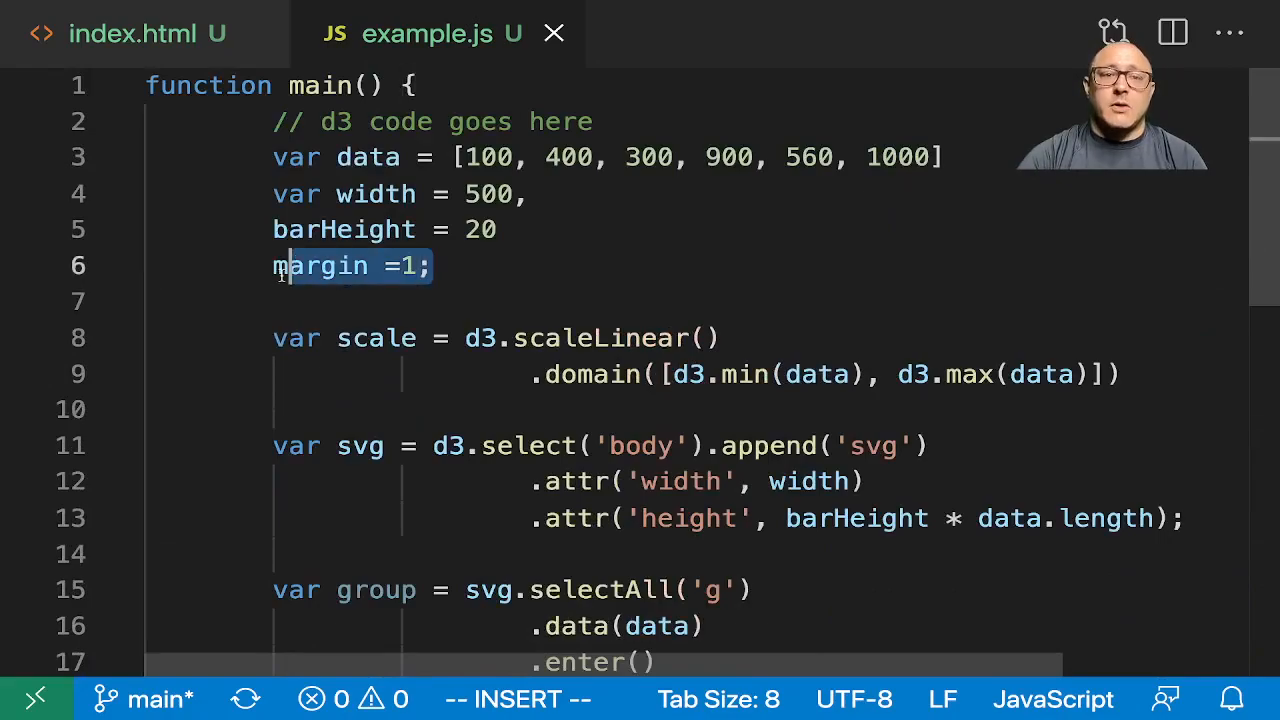
{"action": "scroll", "scroll_direction": "down", "scroll_amount": 3}
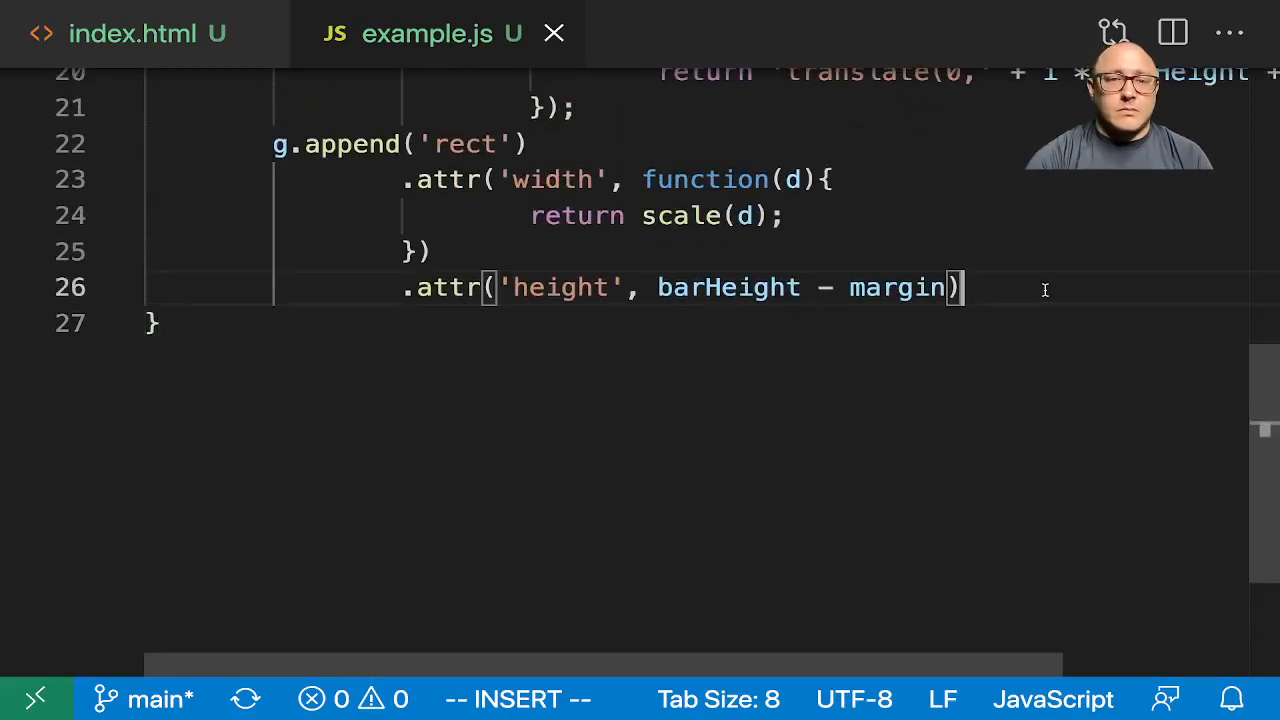
{"action": "key", "text": "Return"}
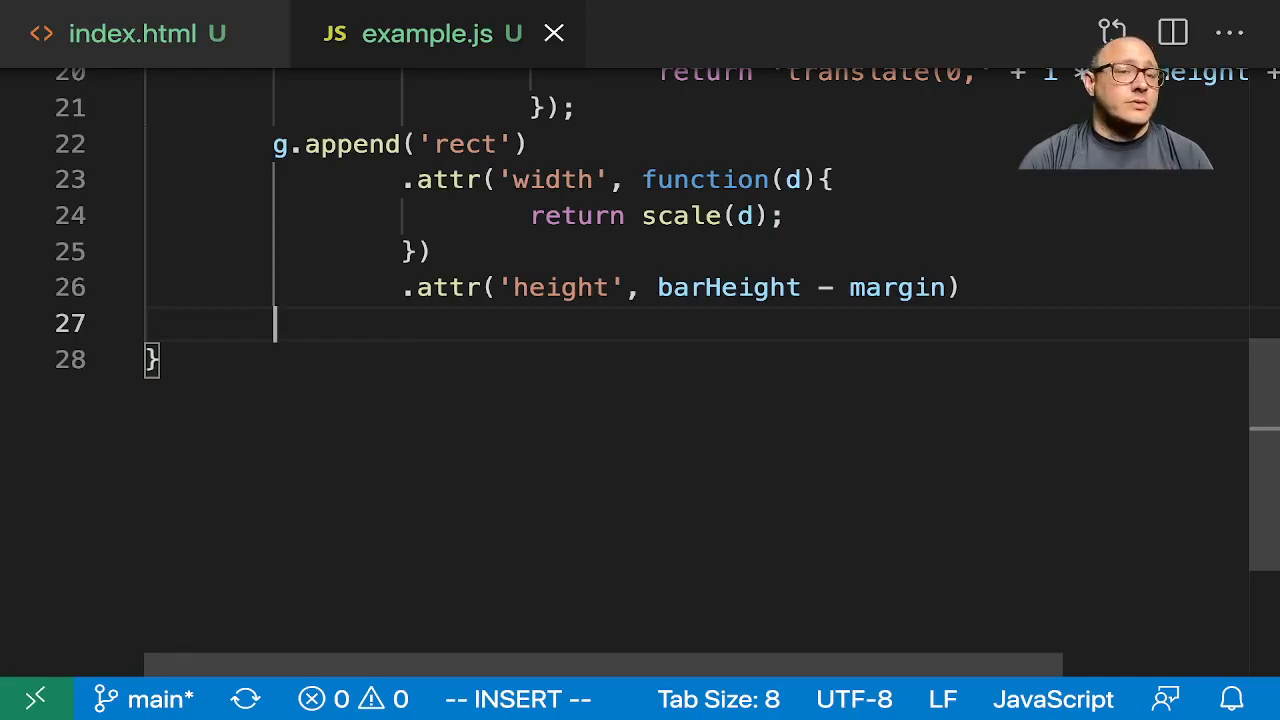
Append a text element to each group with .attr('x', function(d){ return (scale(d)); }).
{"action": "type", "text": "g.'"}
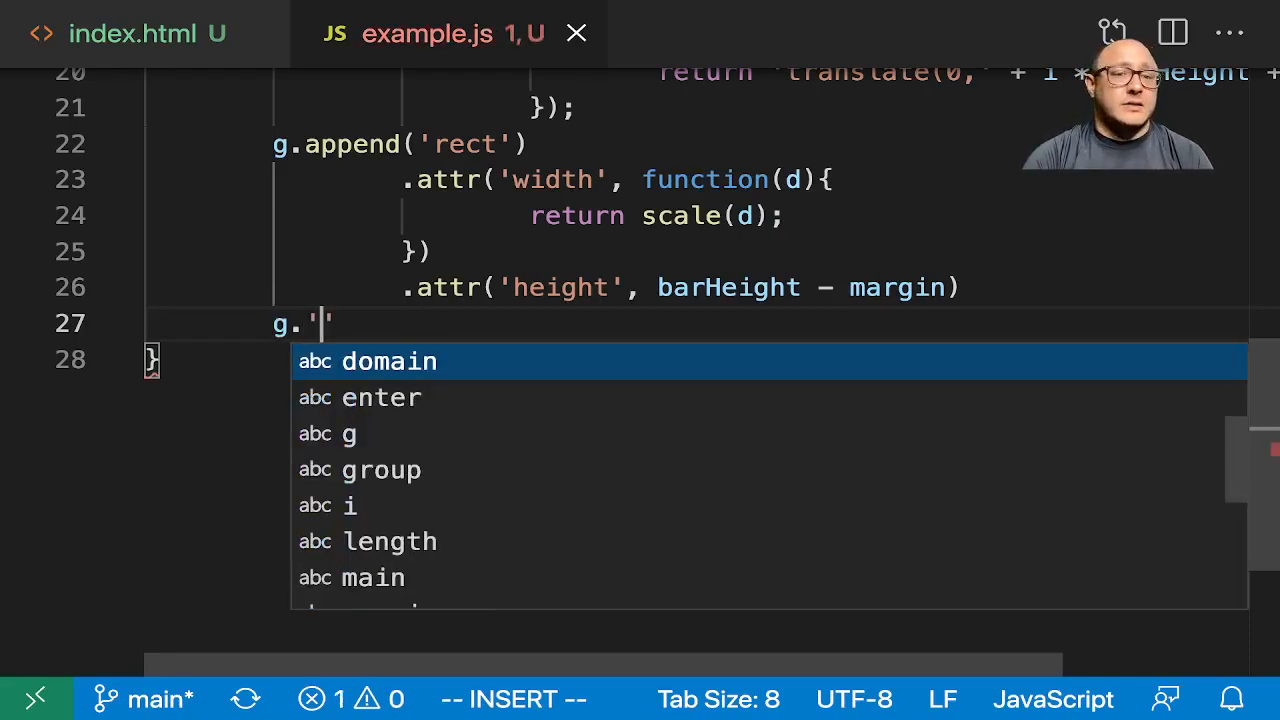
{"action": "type", "text": "app"}
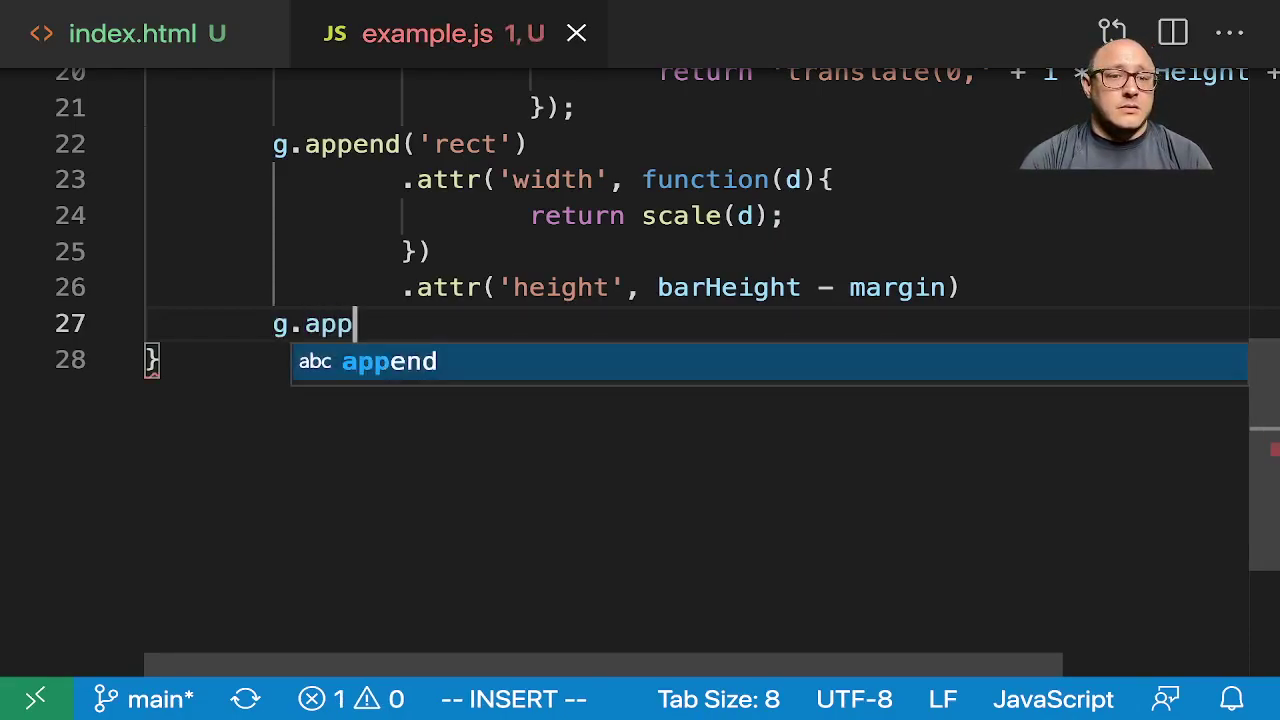
{"action": "type", "text": "end('text'"}
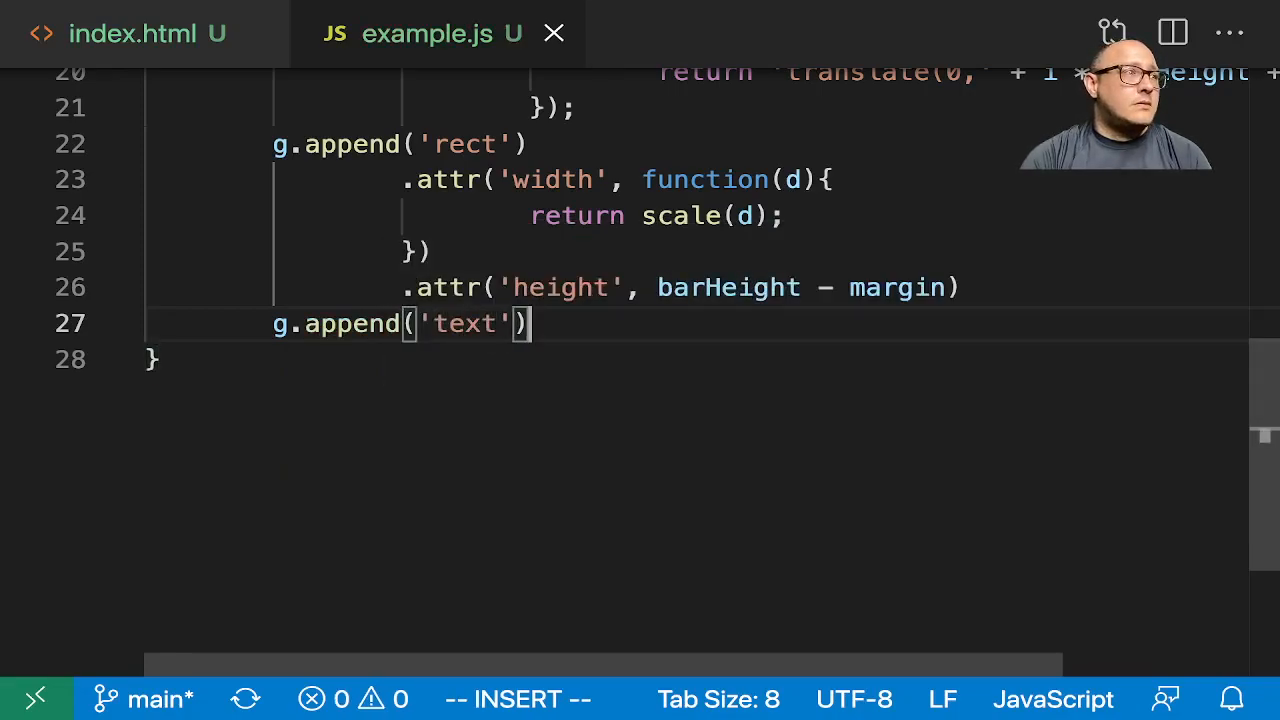
{"action": "type", "text": ".attr('x'"}
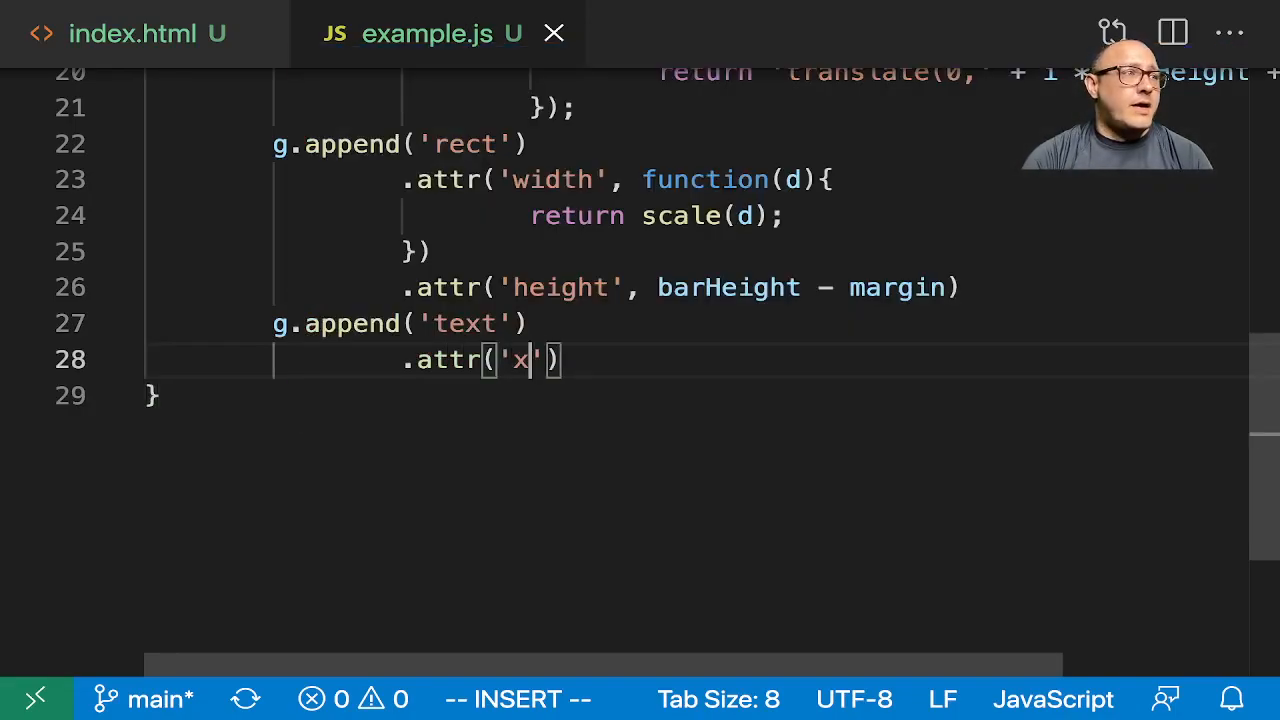
{"action": "type", "text": ", function (params"}
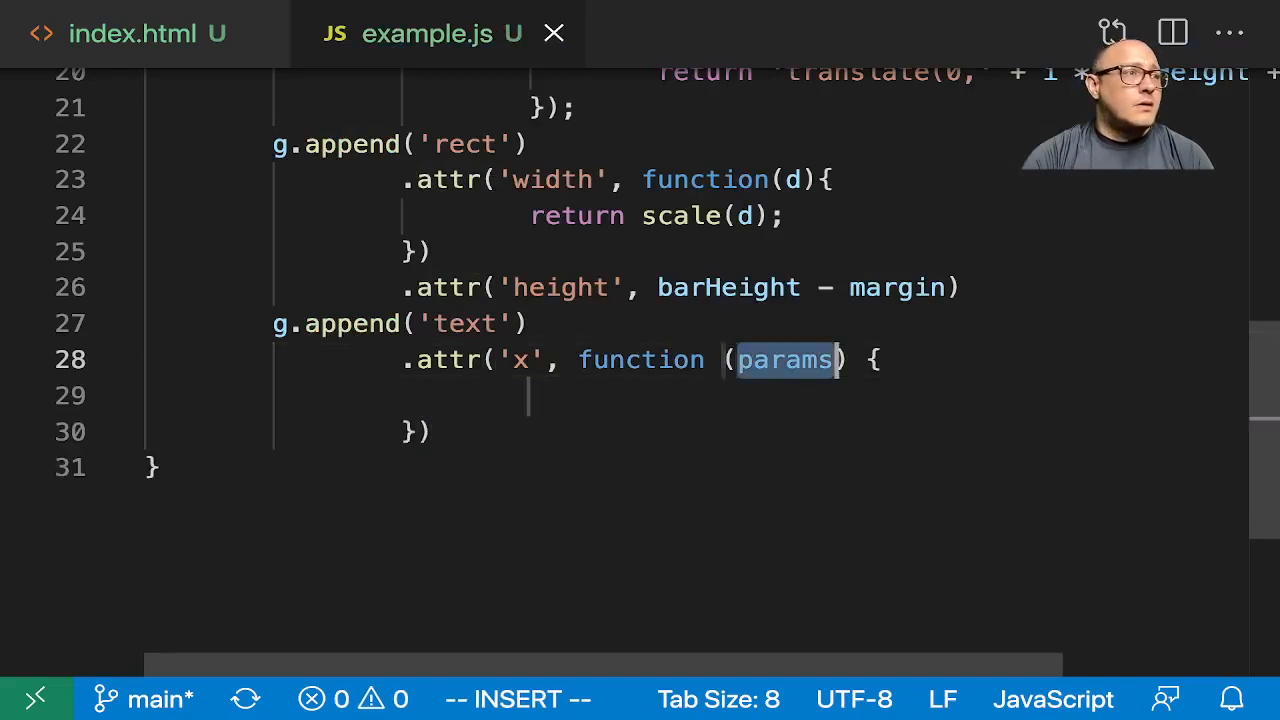
{"action": "type", "text": "d"}
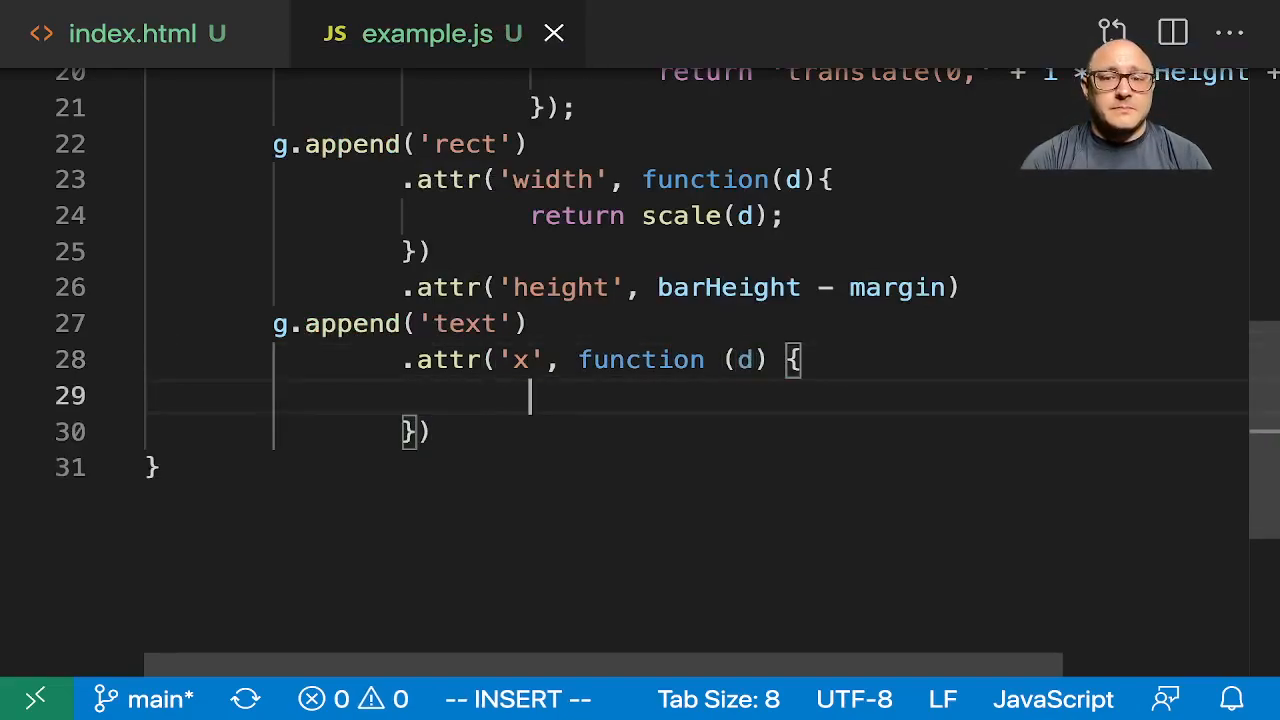
{"action": "type", "text": "return"}
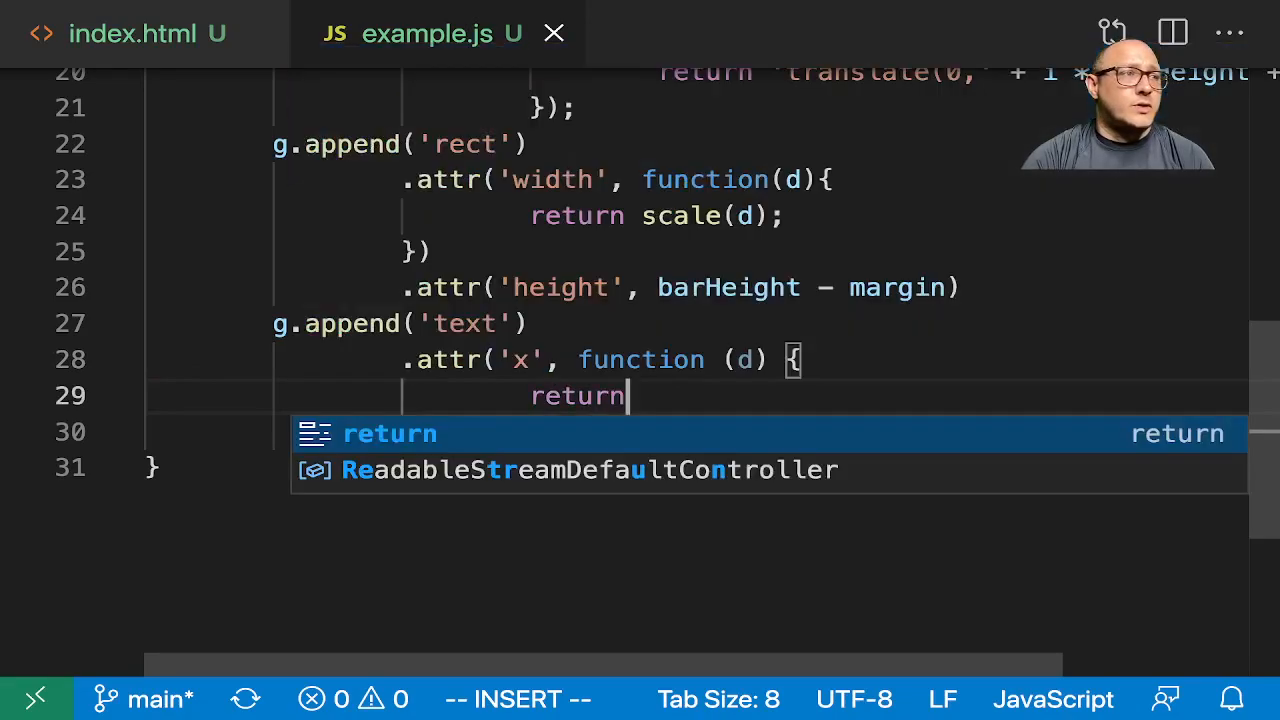
{"action": "type", "text": "()"}
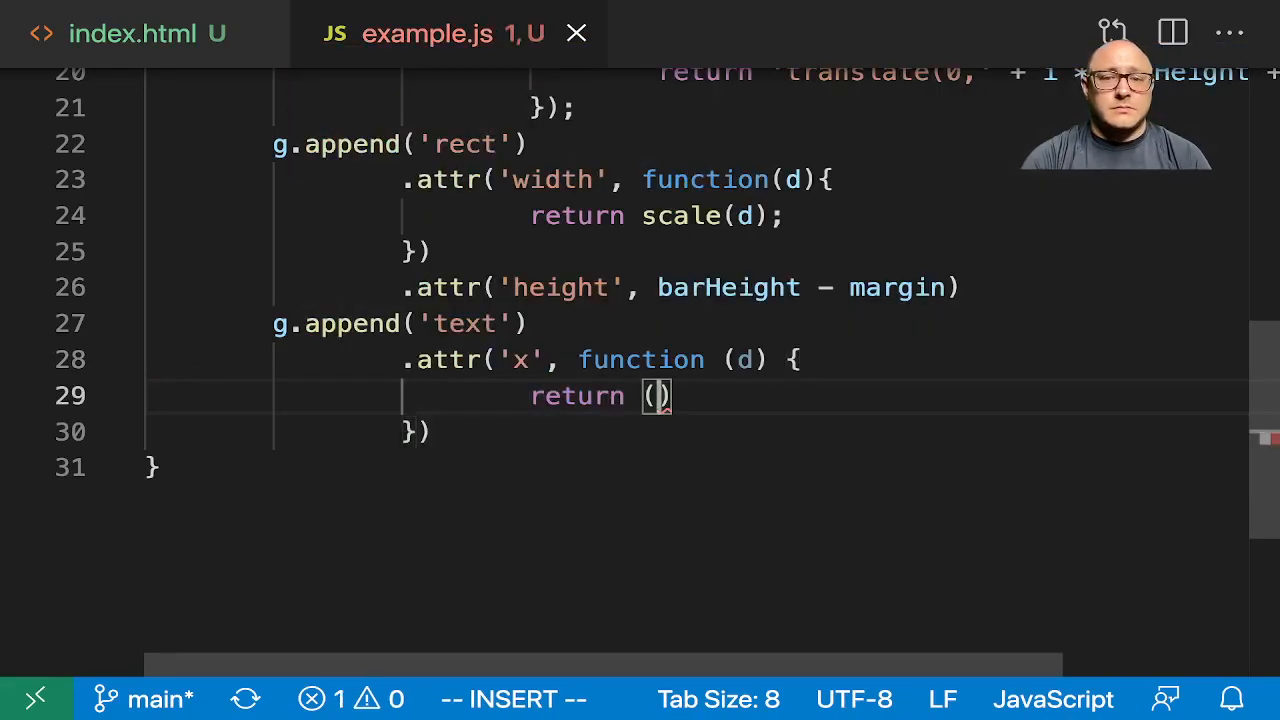
{"action": "type", "text": "scale(d"}
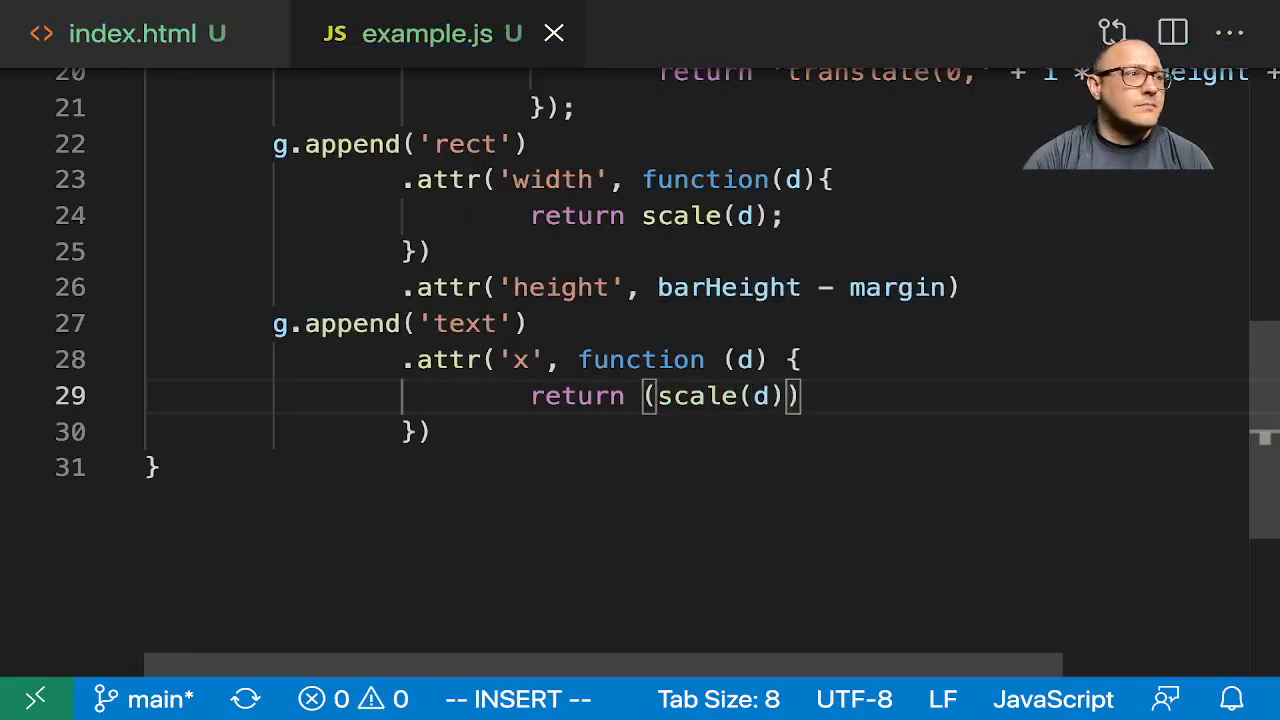
{"action": "type", "text": "''"}
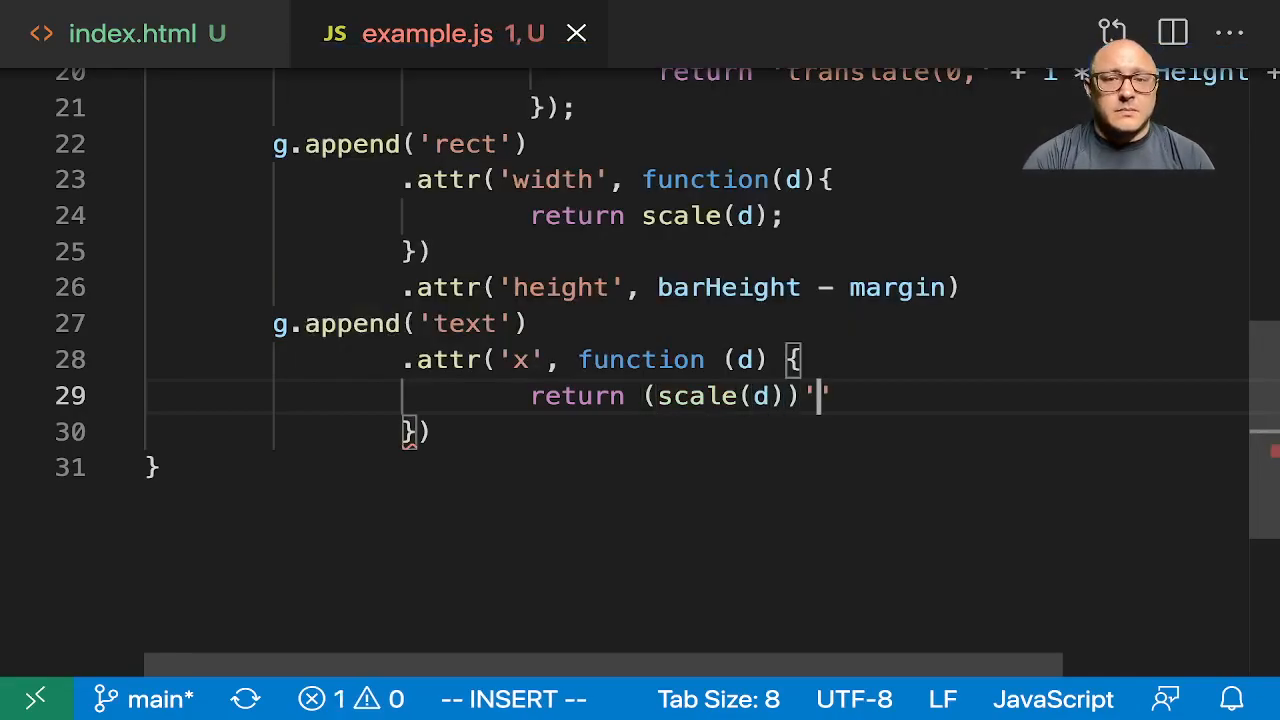
{"action": "key", "text": "Backspace"}
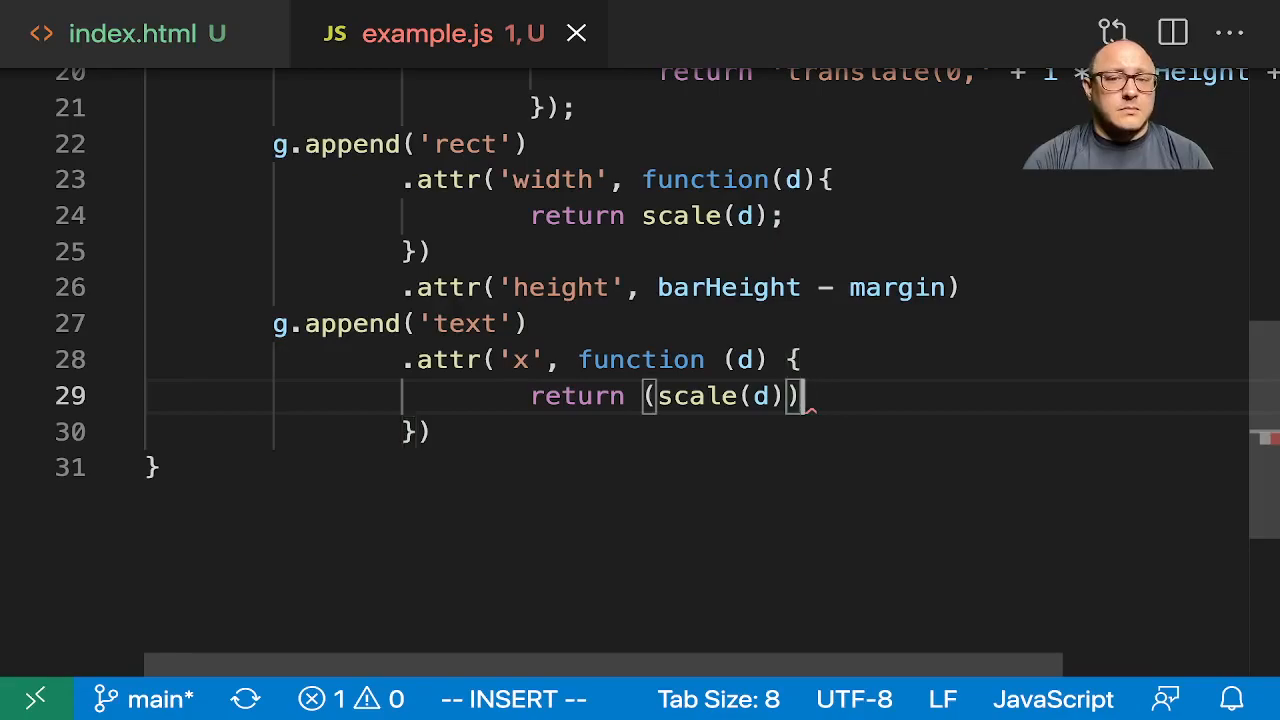
{"action": "type", "text": ";"}
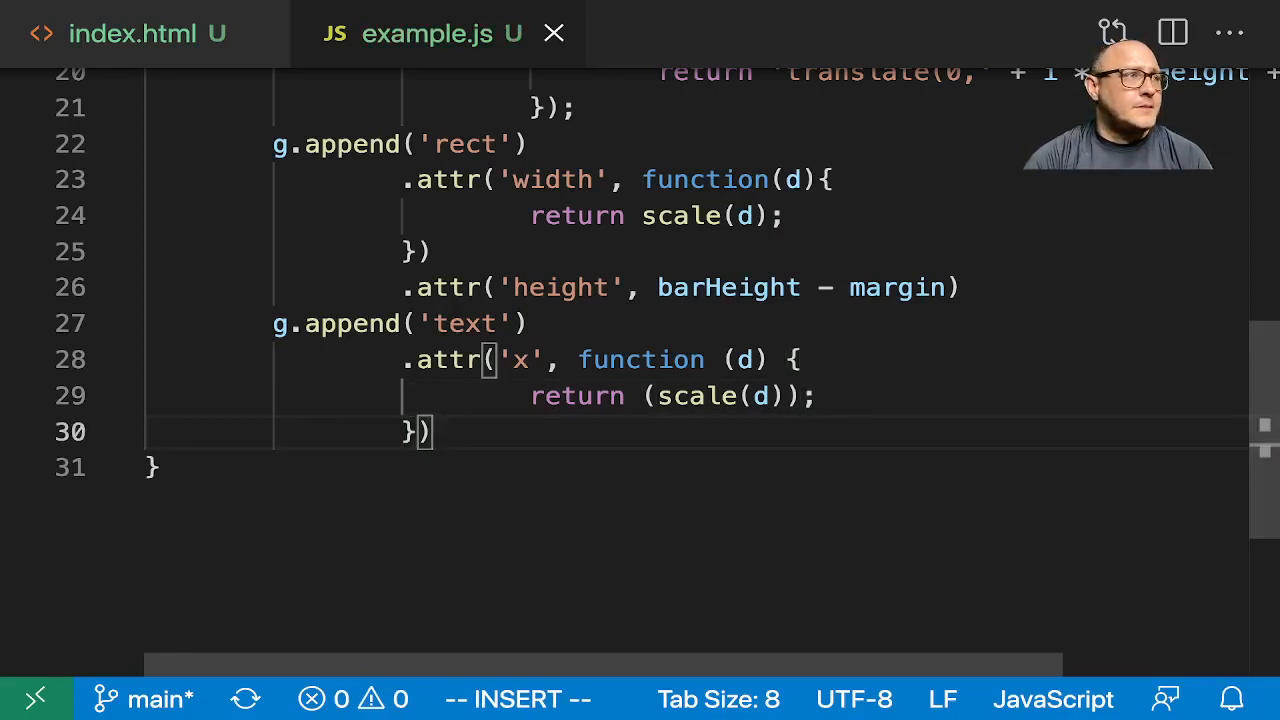
Chain .attr('y', barHeight / 2) and .attr('dy', '.35em') onto the text element.
{"action": "type", "text": ".attr"}
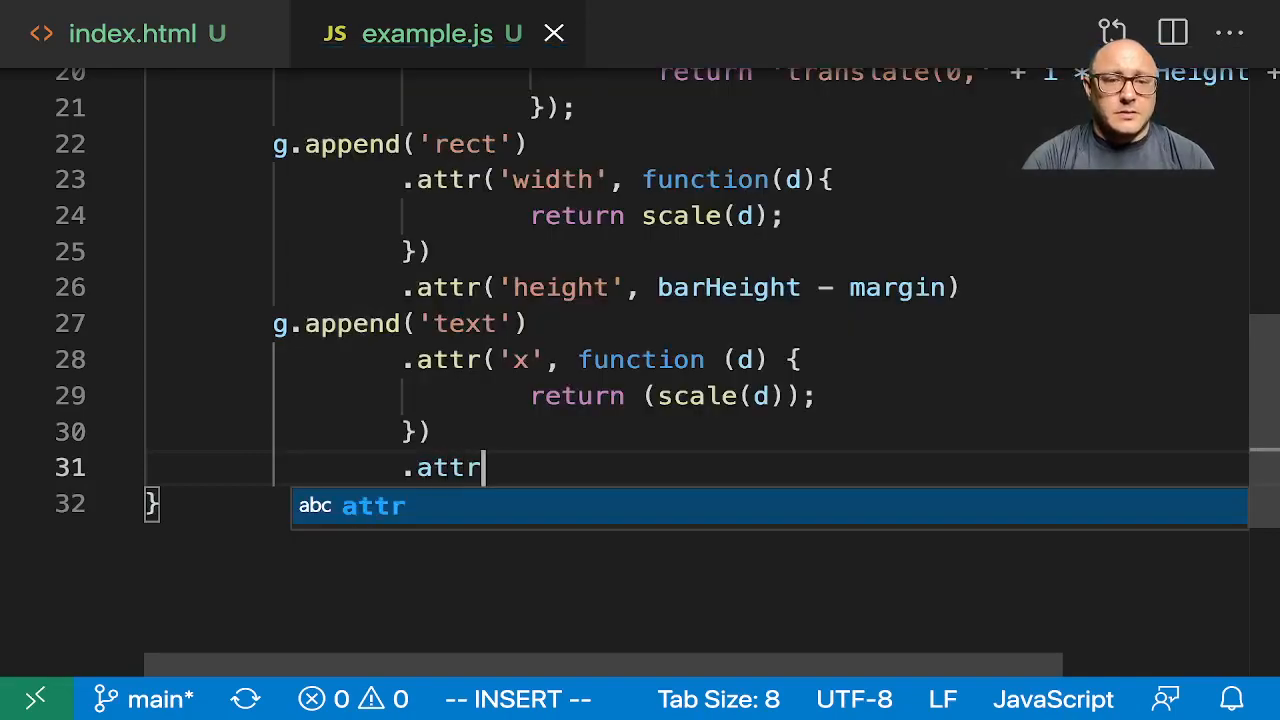
{"action": "type", "text": "('y')"}
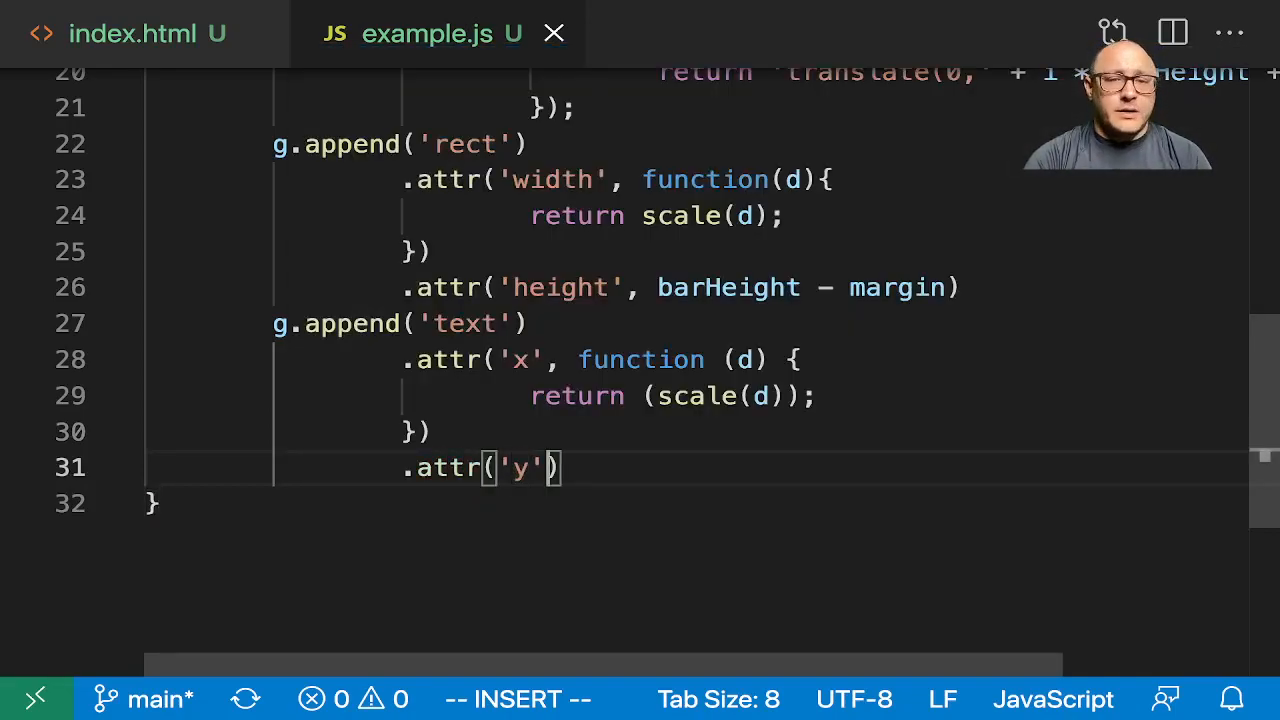
{"action": "type", "text": ", barHeight"}
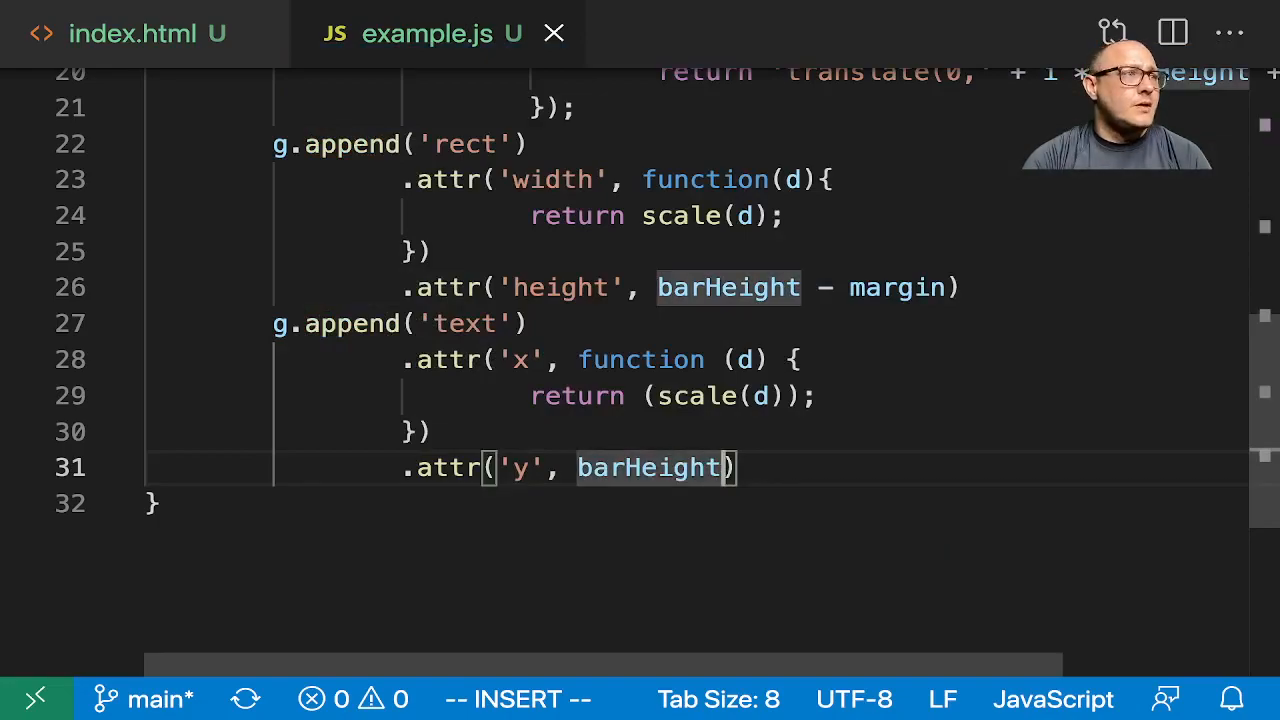
{"action": "type", "text": ".attr("}
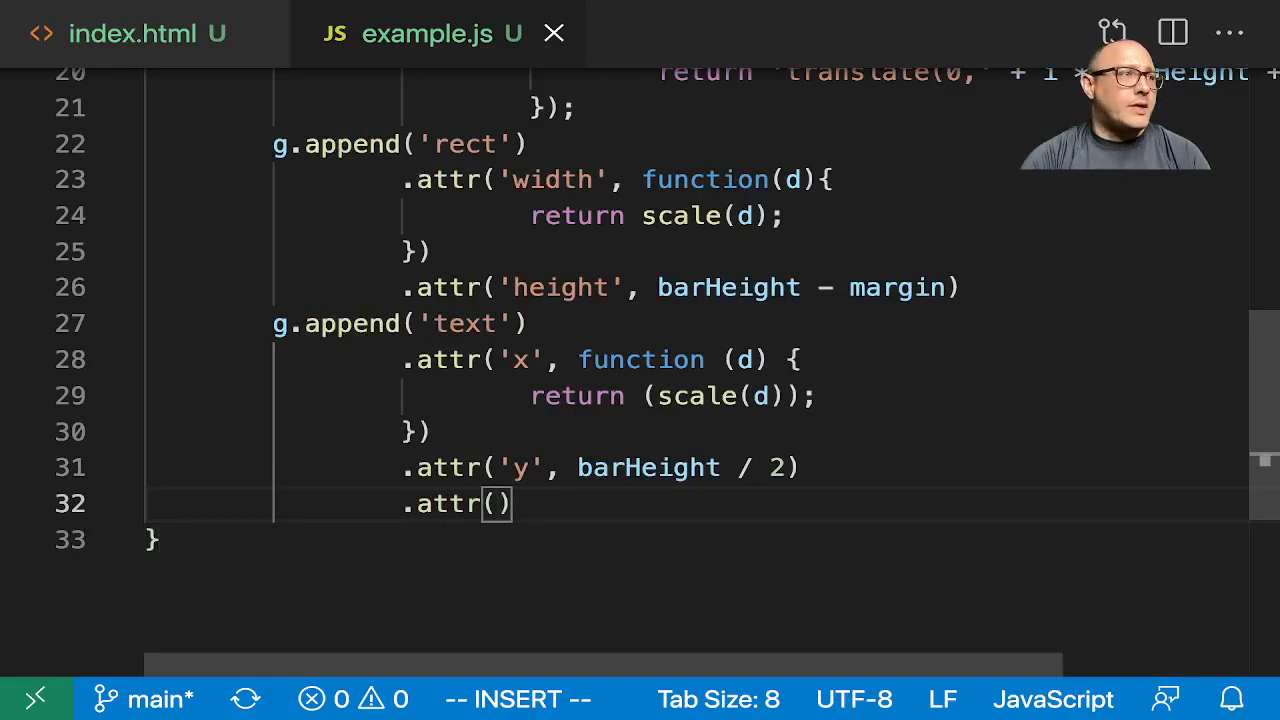
{"action": "type", "text": "'dy'"}
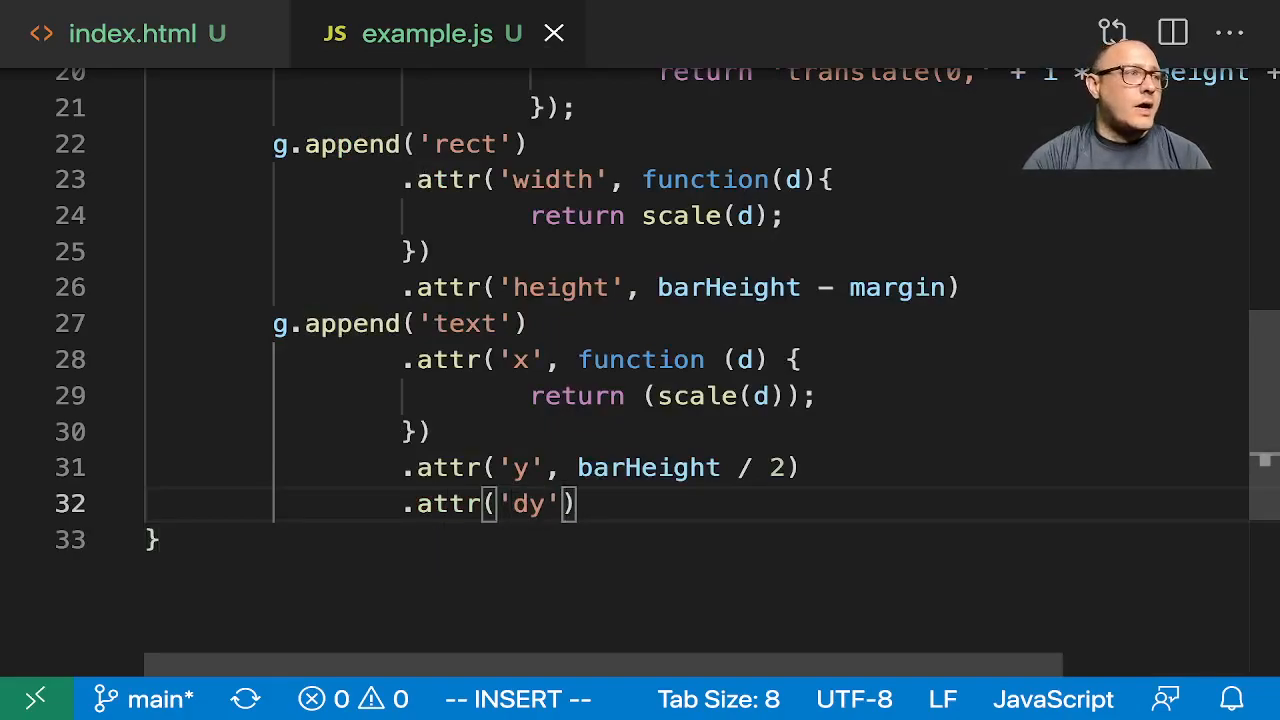
{"action": "type", "text": ", '.'"}
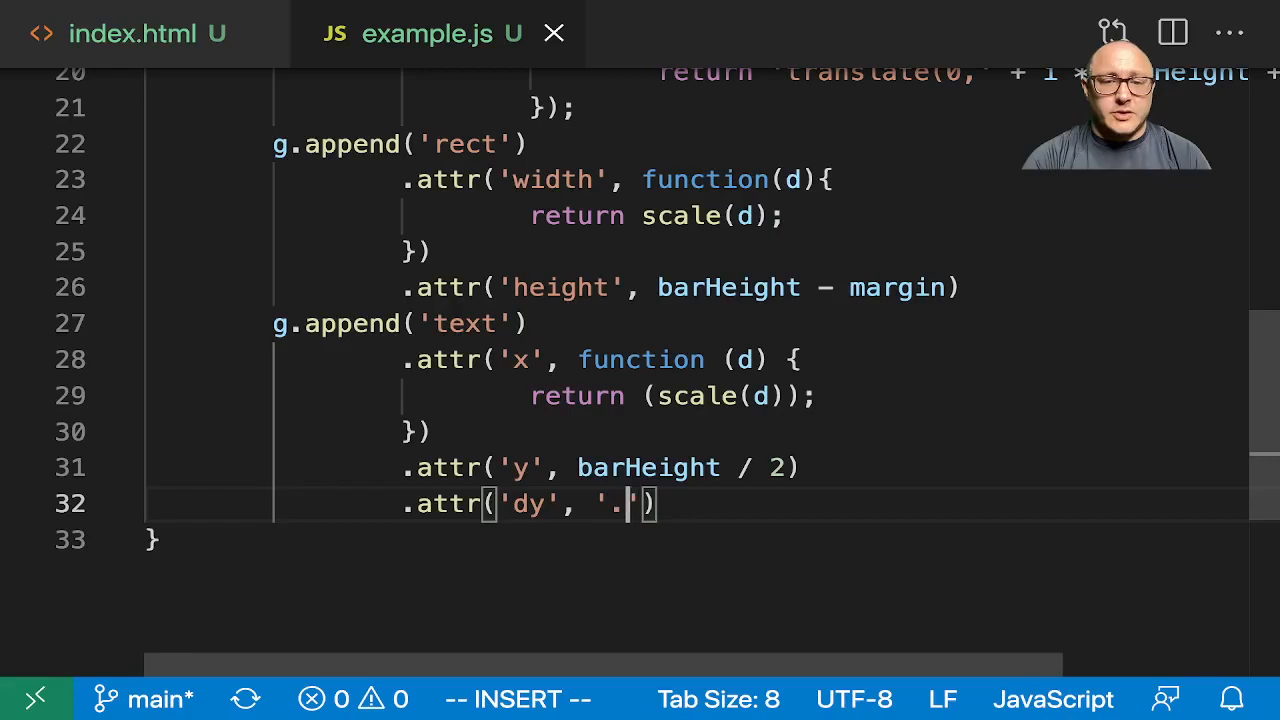
{"action": "type", "text": "325"}
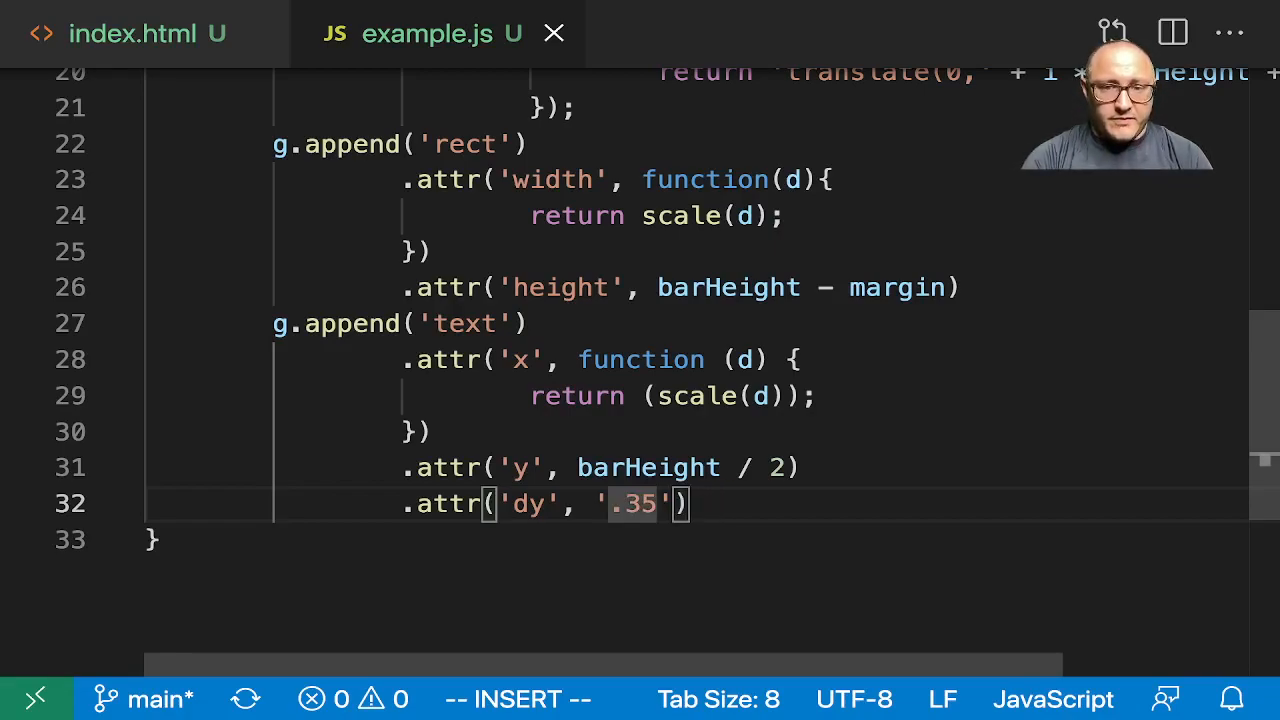
Finish with .text(function(d){ return d; }); so each label shows its value.
{"action": "type", "text": ".text('func"}
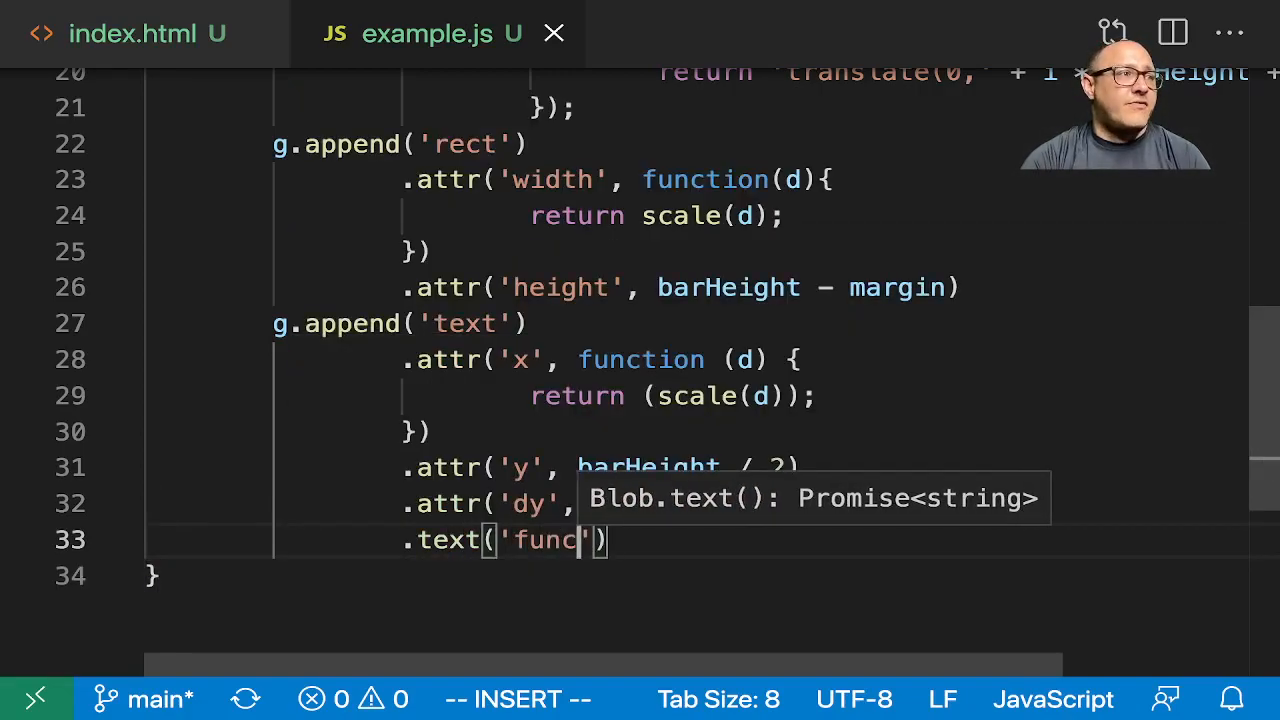
{"action": "type", "text": "tion(d"}
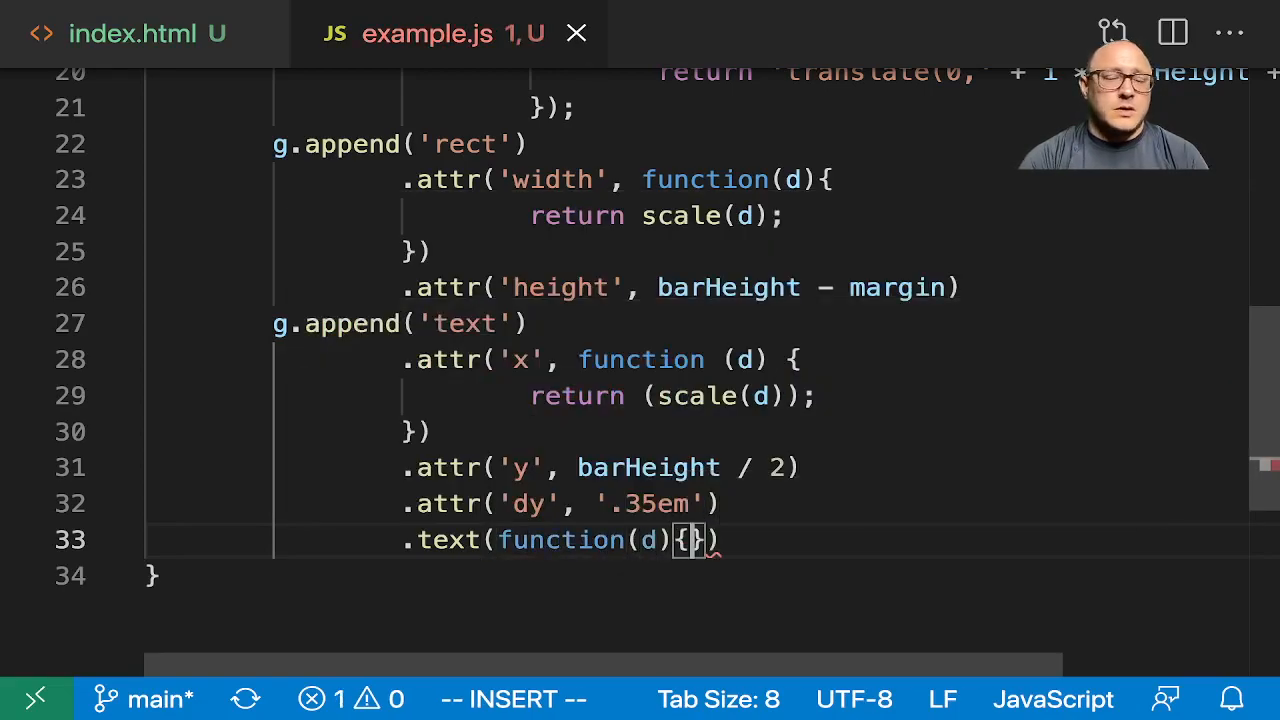
{"action": "type", "text": "return"}
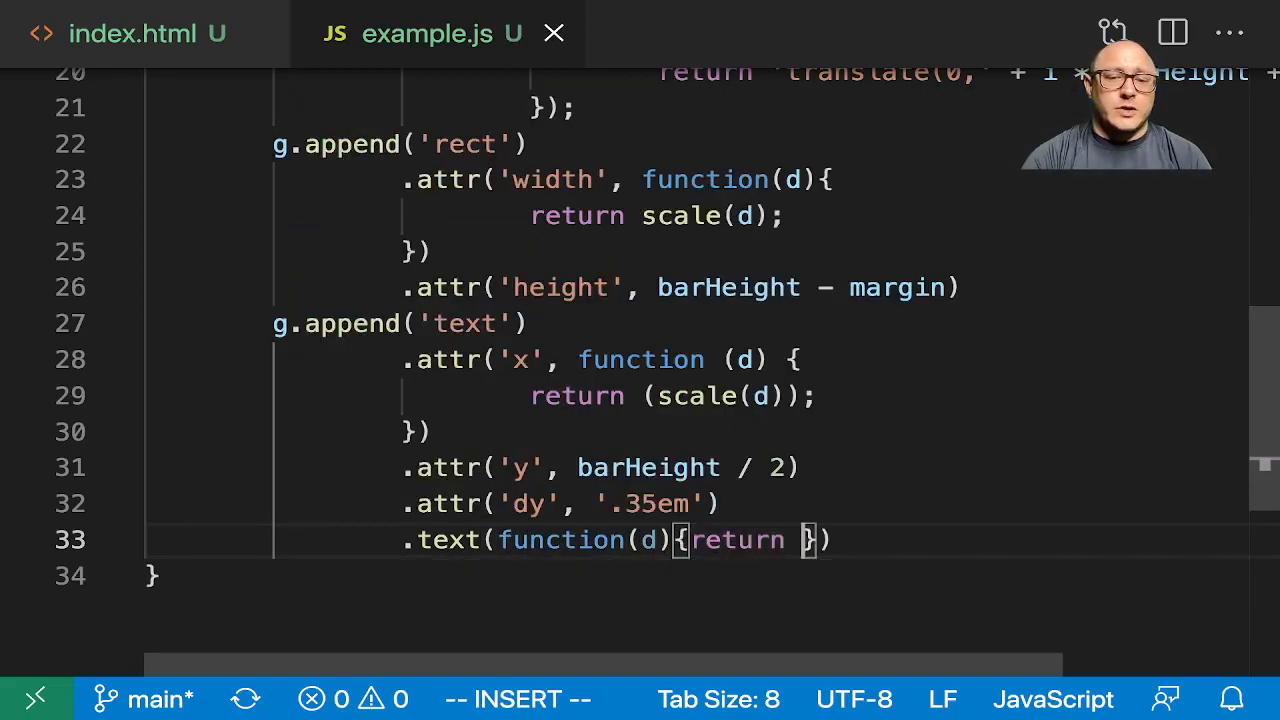
{"action": "type", "text": "d;}"}
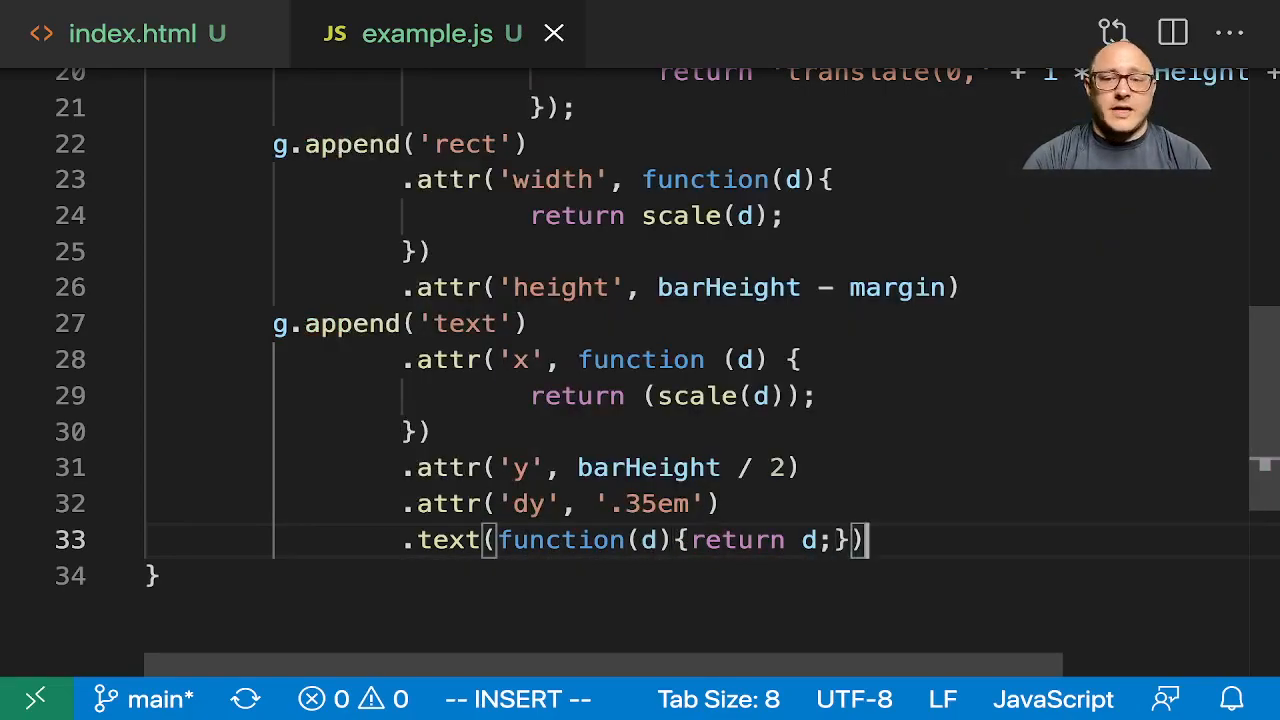
{"action": "type", "text": ";"}
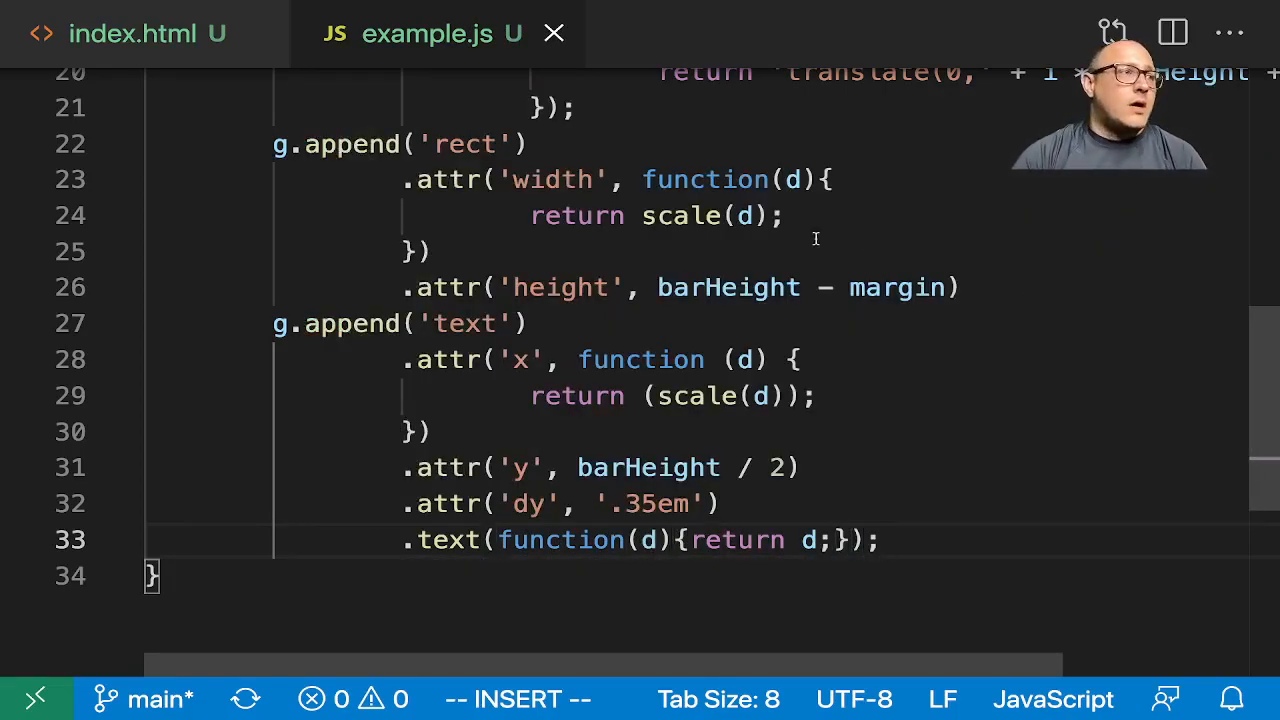
{"action": "mouse_move", "coordinate": [256, 32]}
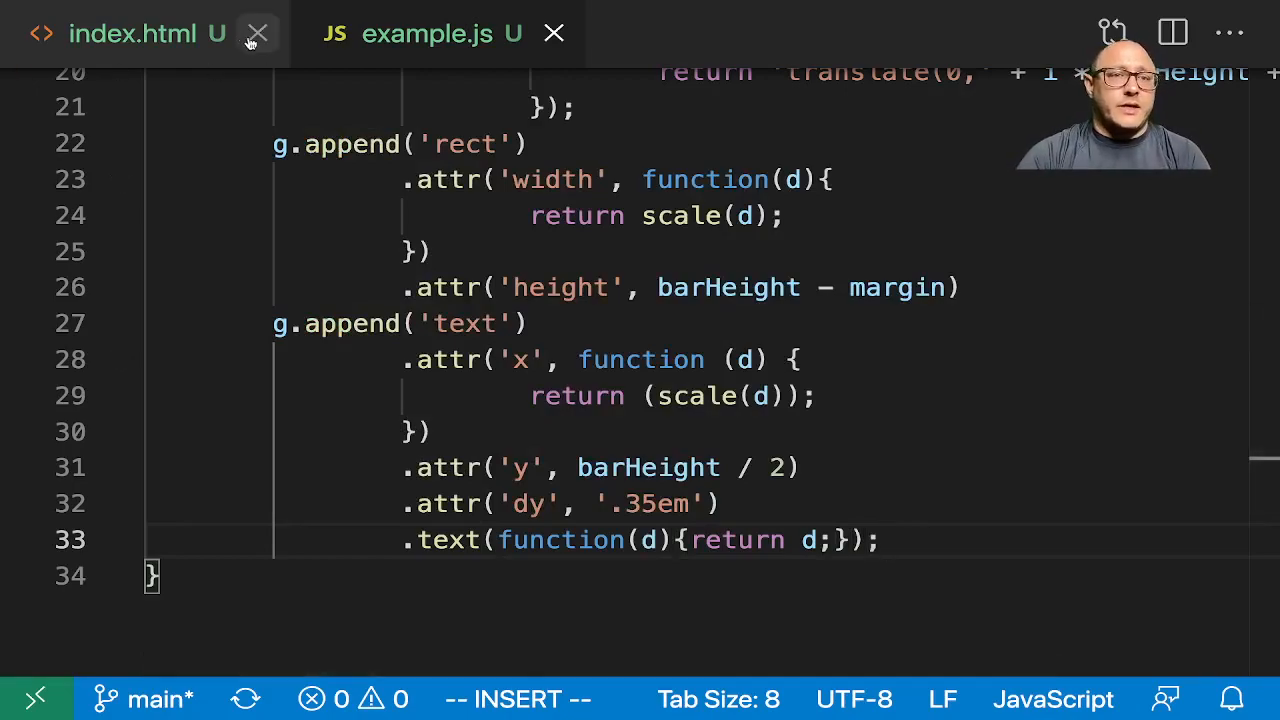
In Chrome DevTools Elements, expand body and svg to list the six translated g groups.
{"action": "left_click", "coordinate": [144, 32]}
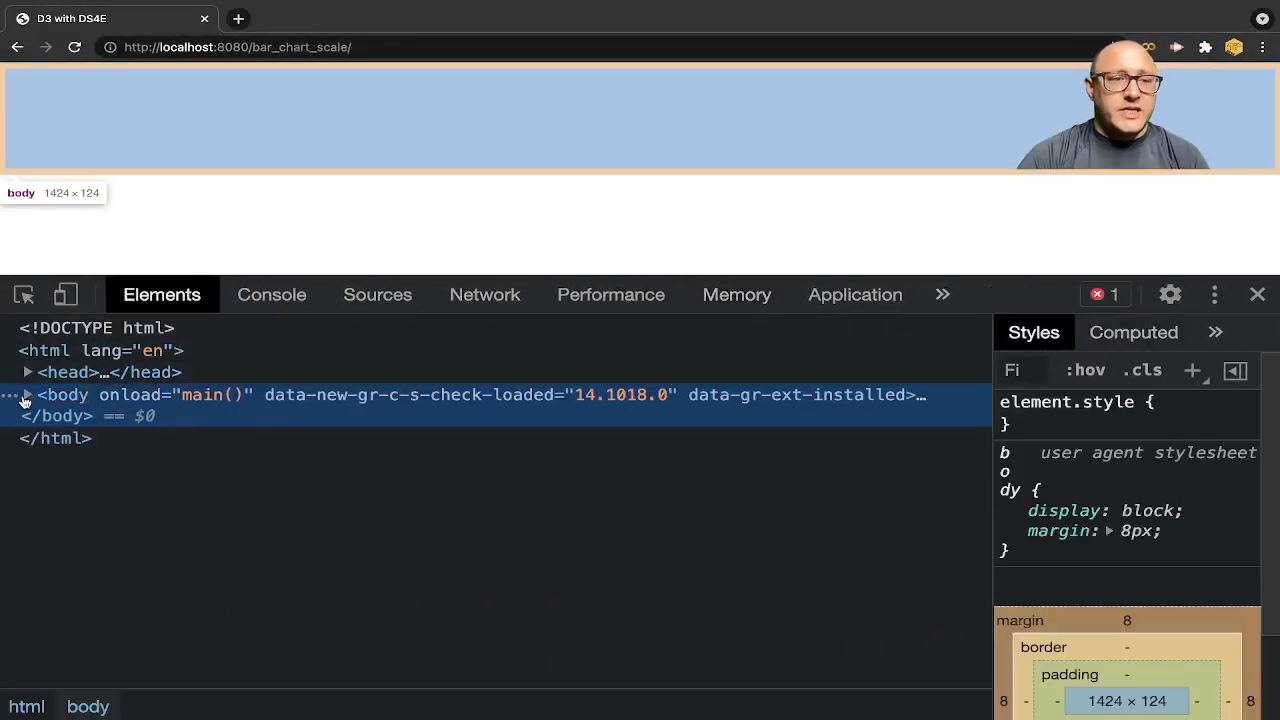
{"action": "mouse_move", "coordinate": [340, 472]}
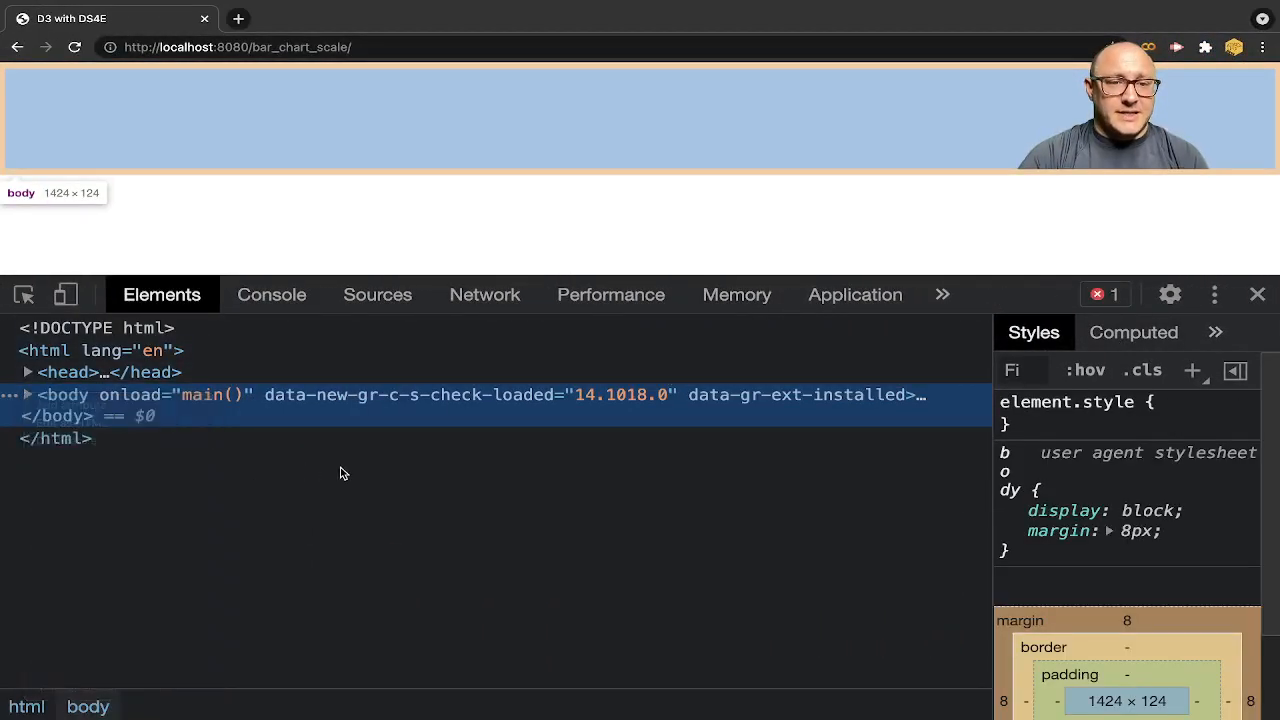
{"action": "left_click", "coordinate": [28, 394]}
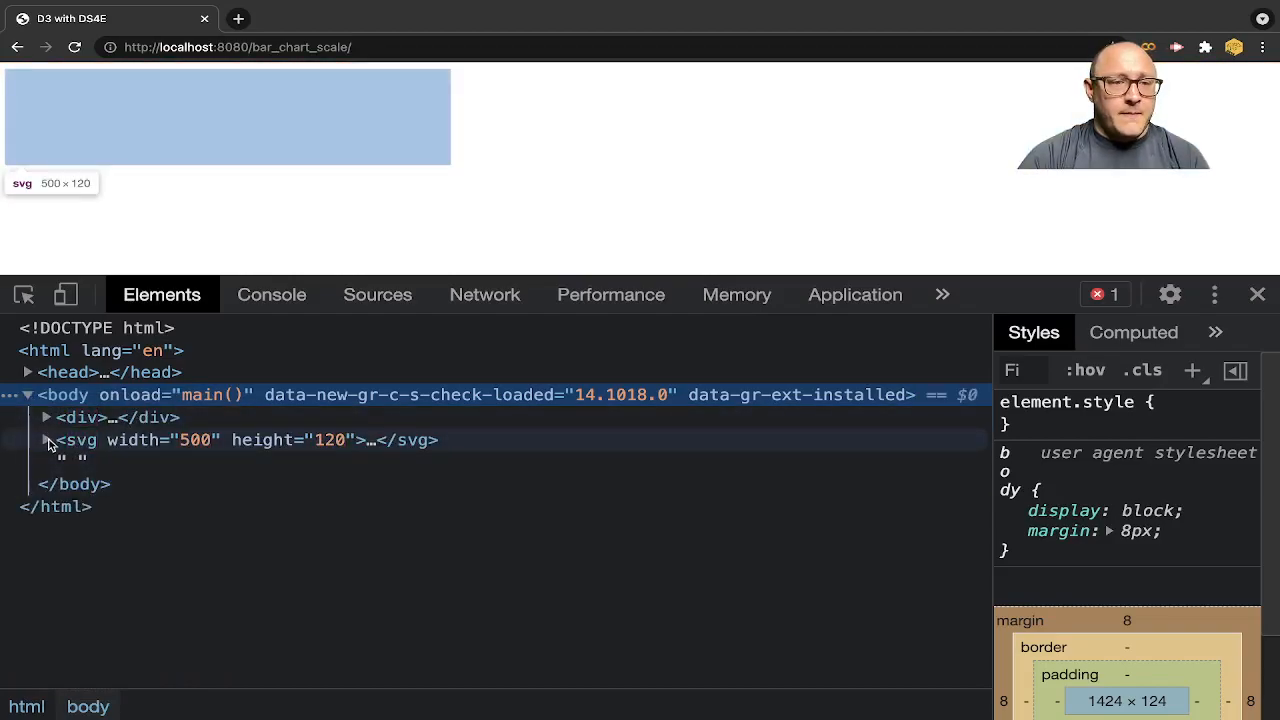
{"action": "left_click", "coordinate": [44, 440]}
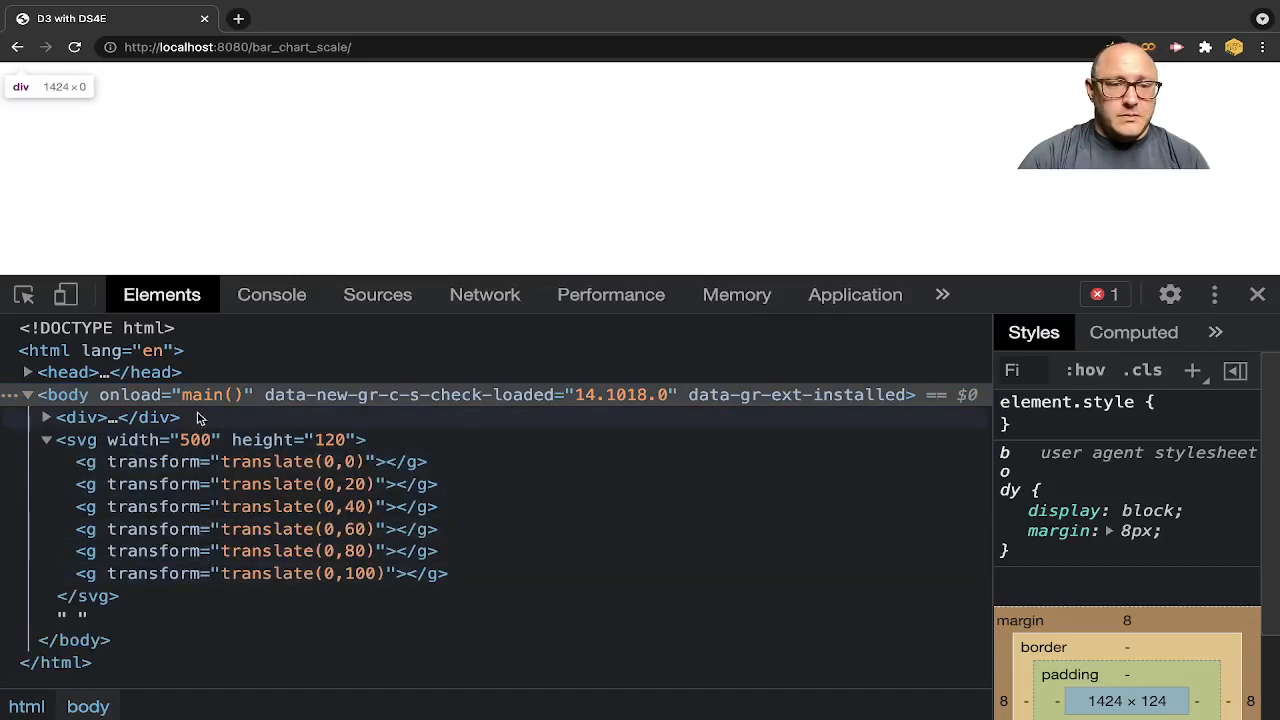
{"action": "mouse_move", "coordinate": [196, 144]}
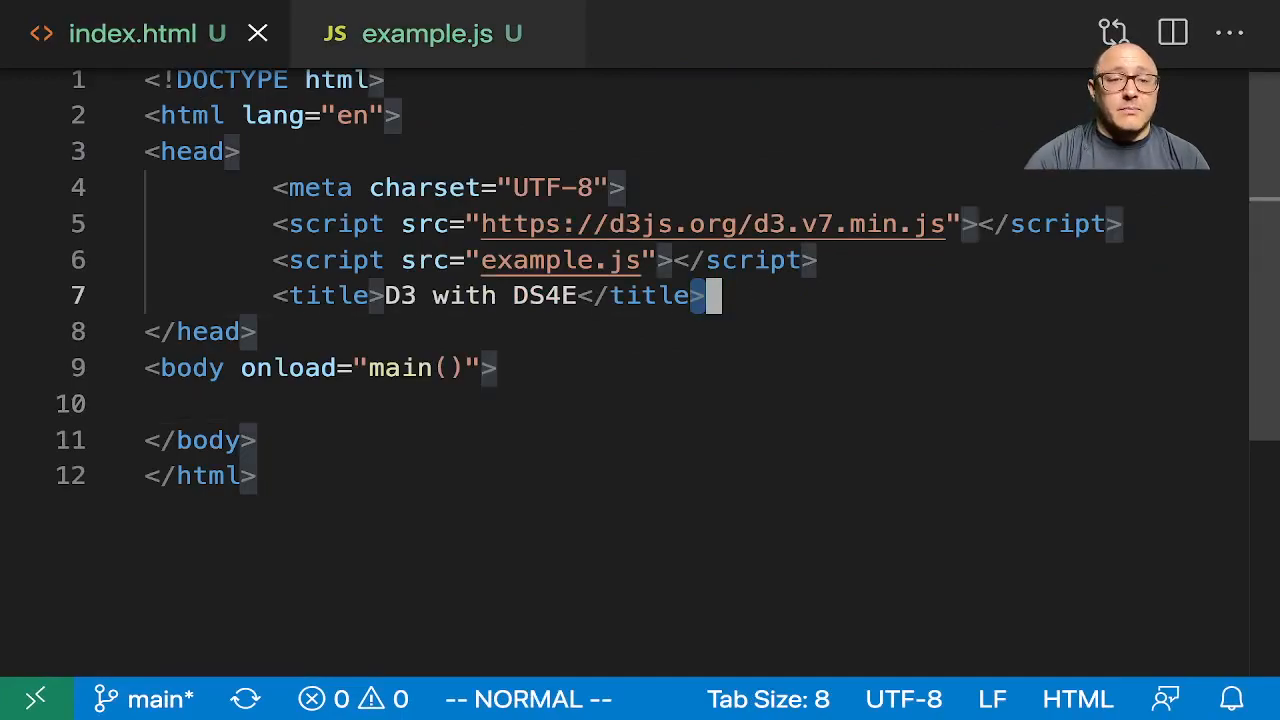
Add a head style block with the rule svg rect { fill: cornflowerblue; }.
{"action": "type", "text": "style>"}
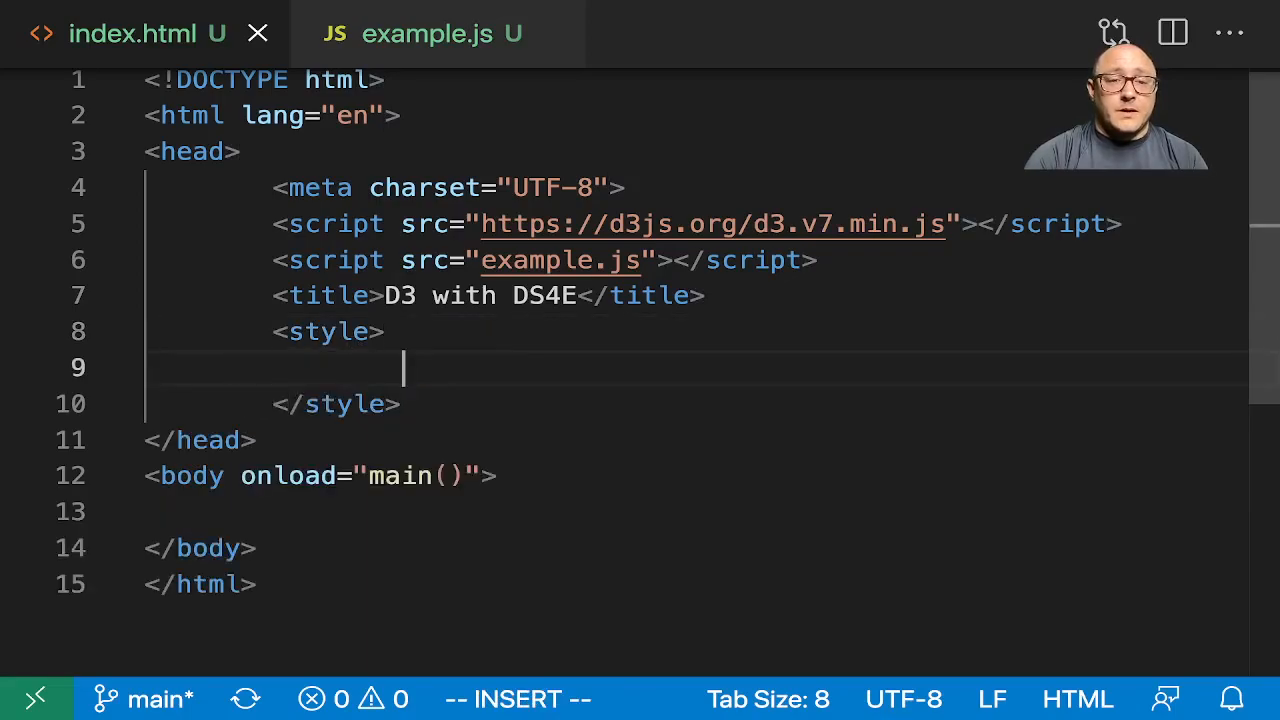
{"action": "type", "text": "svg"}
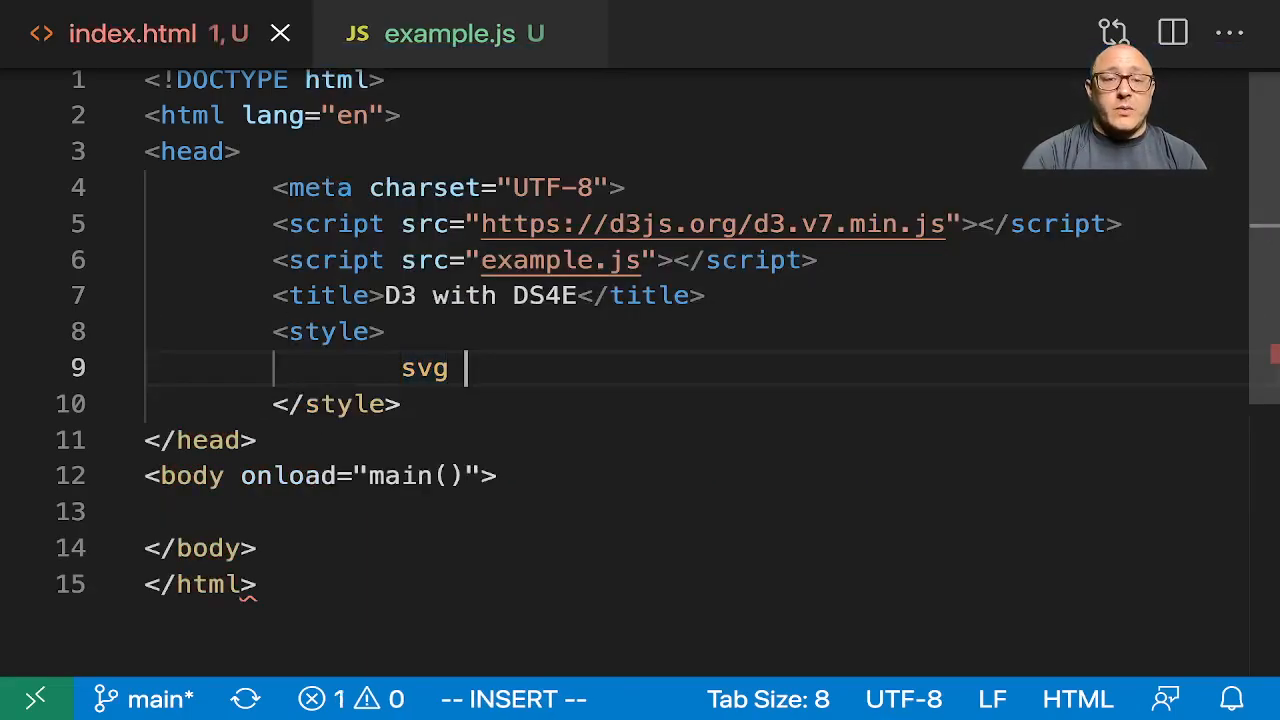
{"action": "type", "text": "rect"}
{"action": "type", "text": "fill:"}
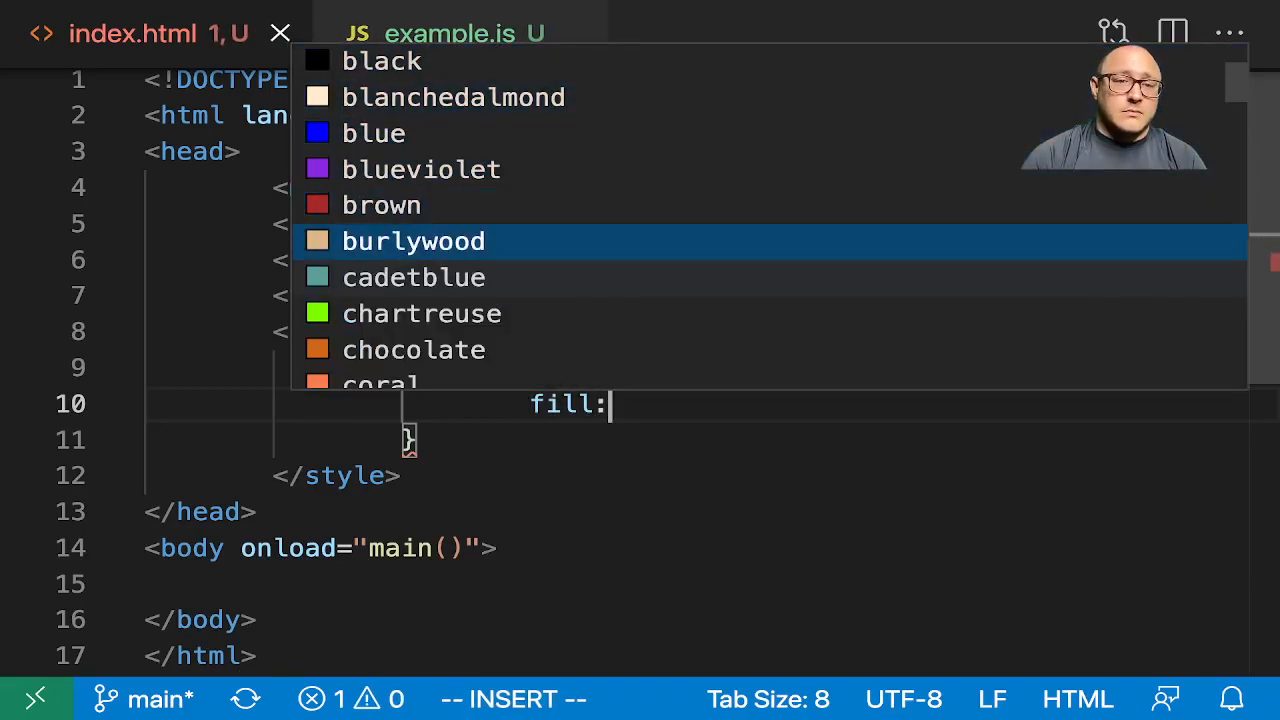
{"action": "scroll", "scroll_direction": "down", "scroll_amount": 3}
{"action": "type", "text": "cornflowerblue"}
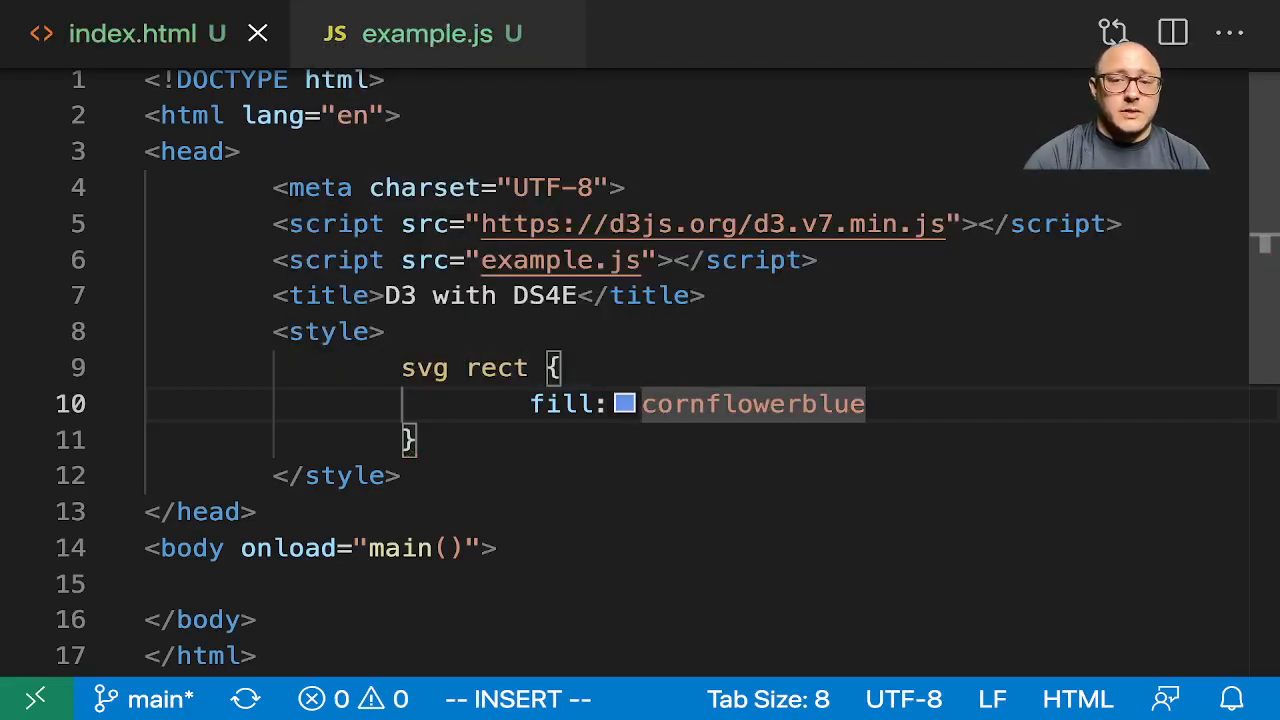
{"action": "type", "text": ";"}
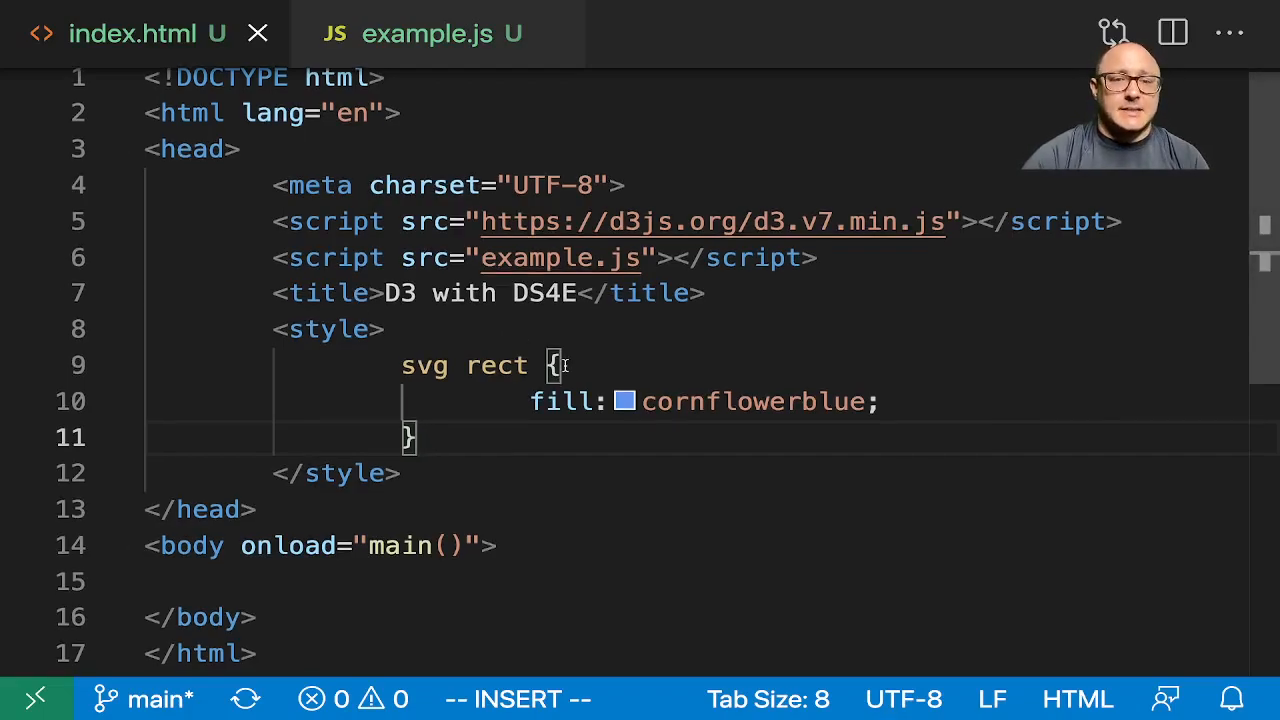
Start an svg text rule and give it fill: cornsilk, using colour autocomplete.
{"action": "type", "text": "svg"}
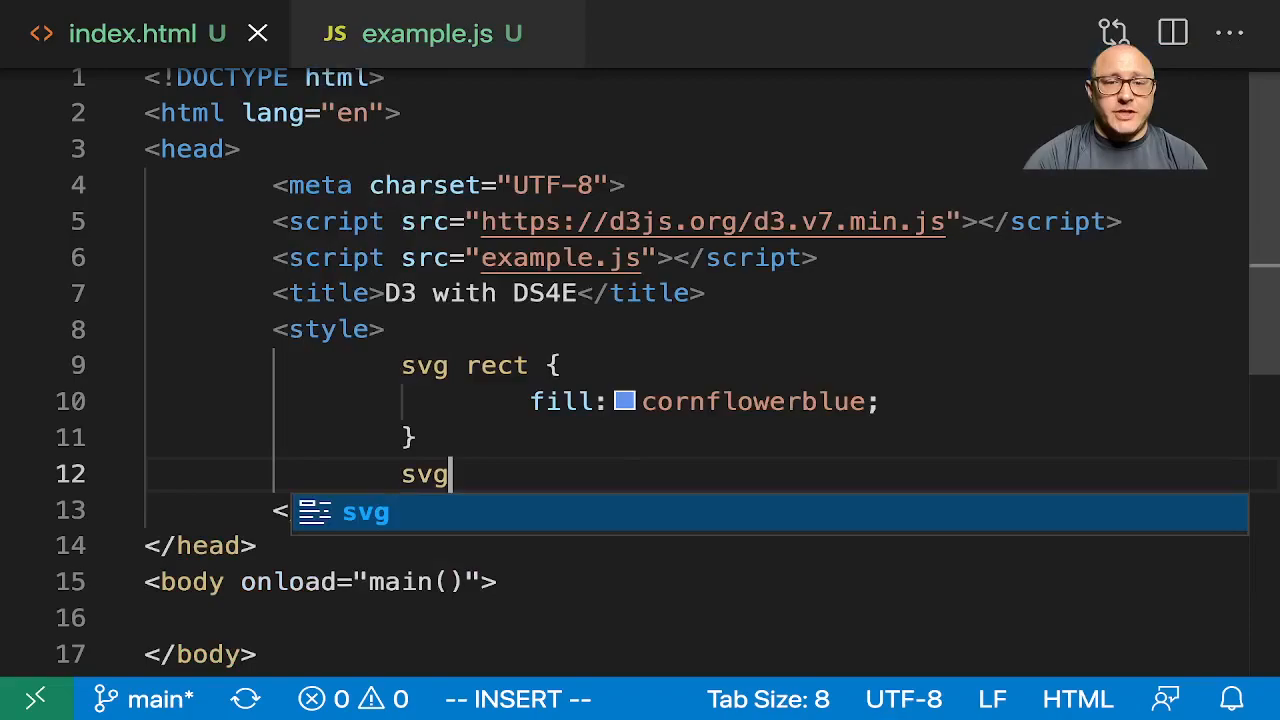
{"action": "type", "text": "text{}"}
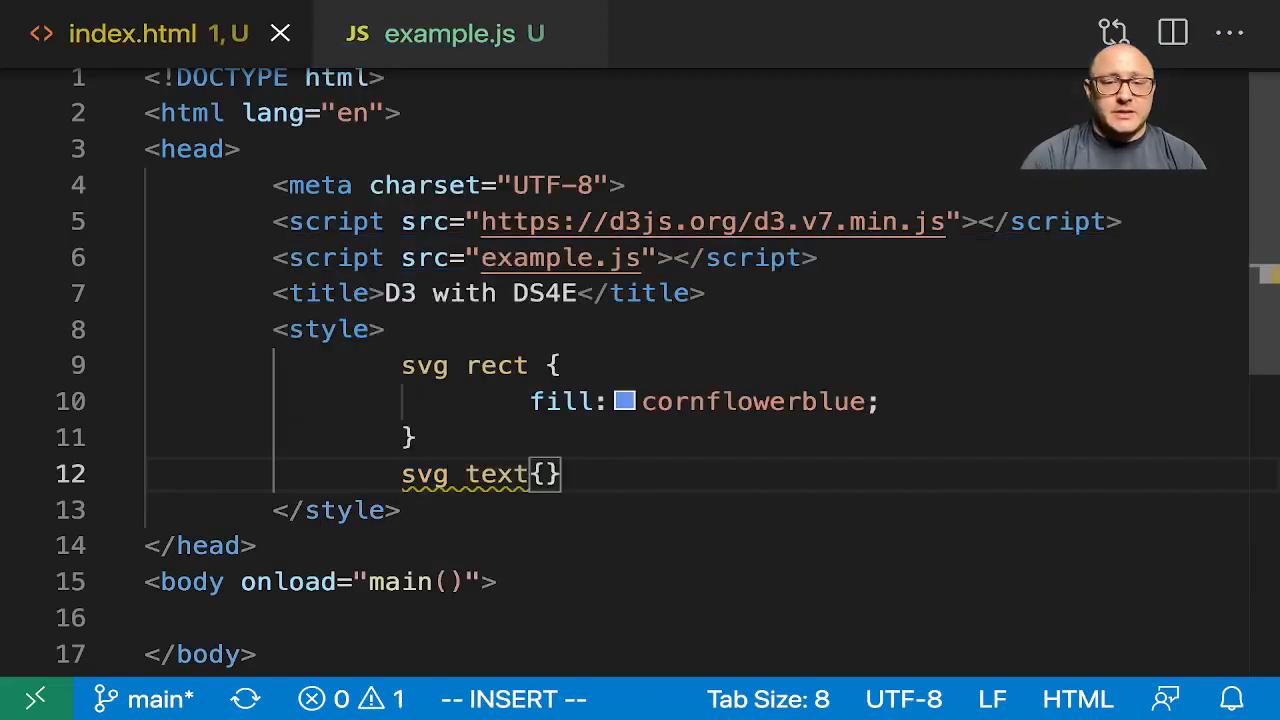
{"action": "key", "text": "Enter"}
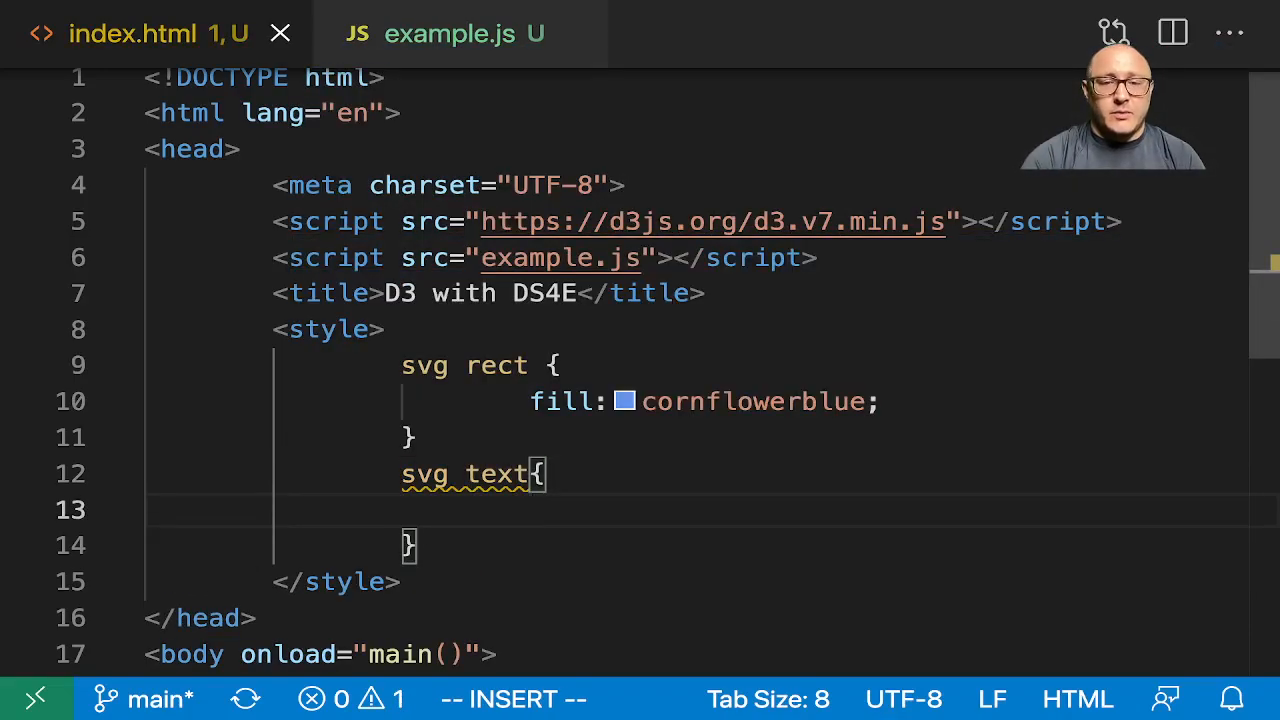
{"action": "type", "text": "fill: cornsilk"}
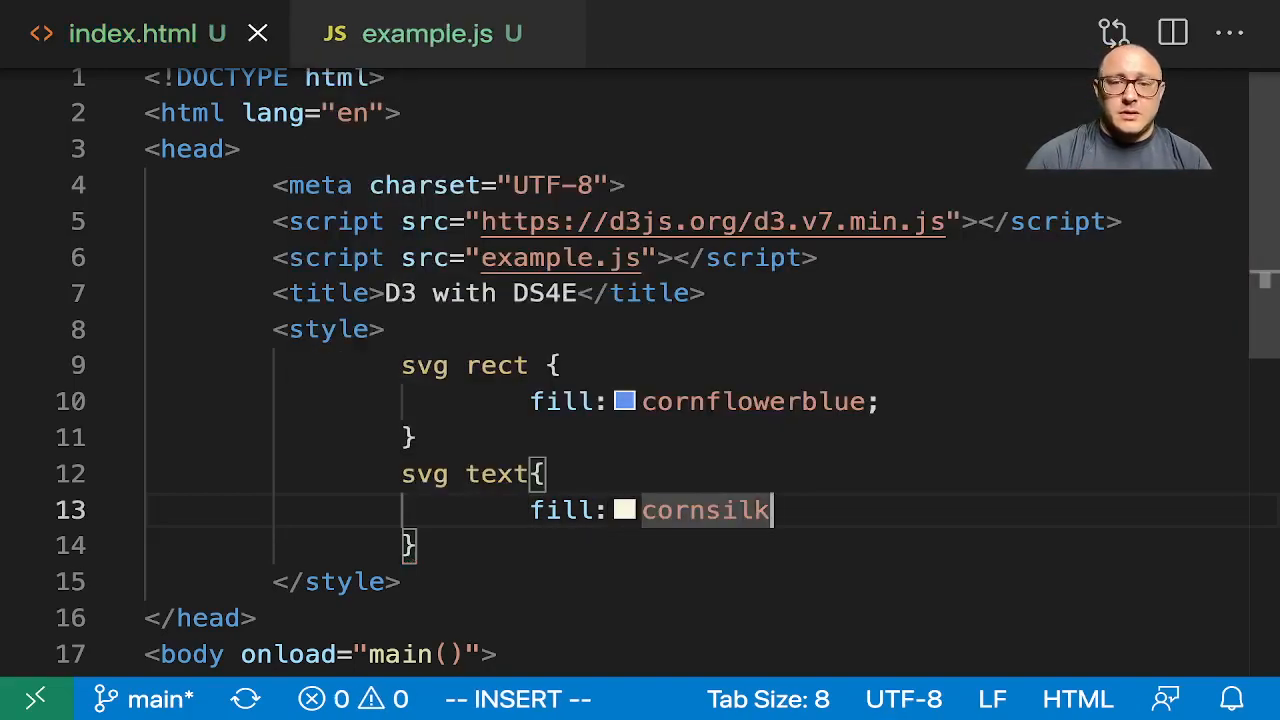
{"action": "type", "text": ";"}
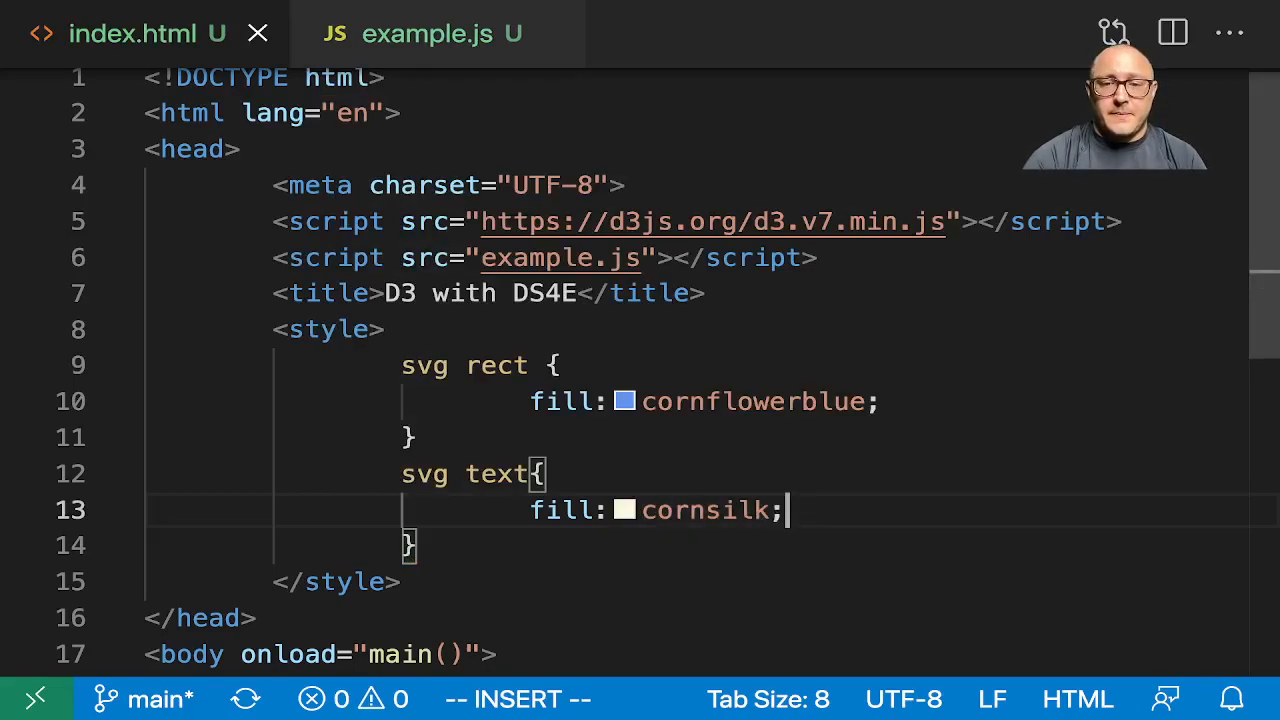
{"action": "key", "text": "Enter"}
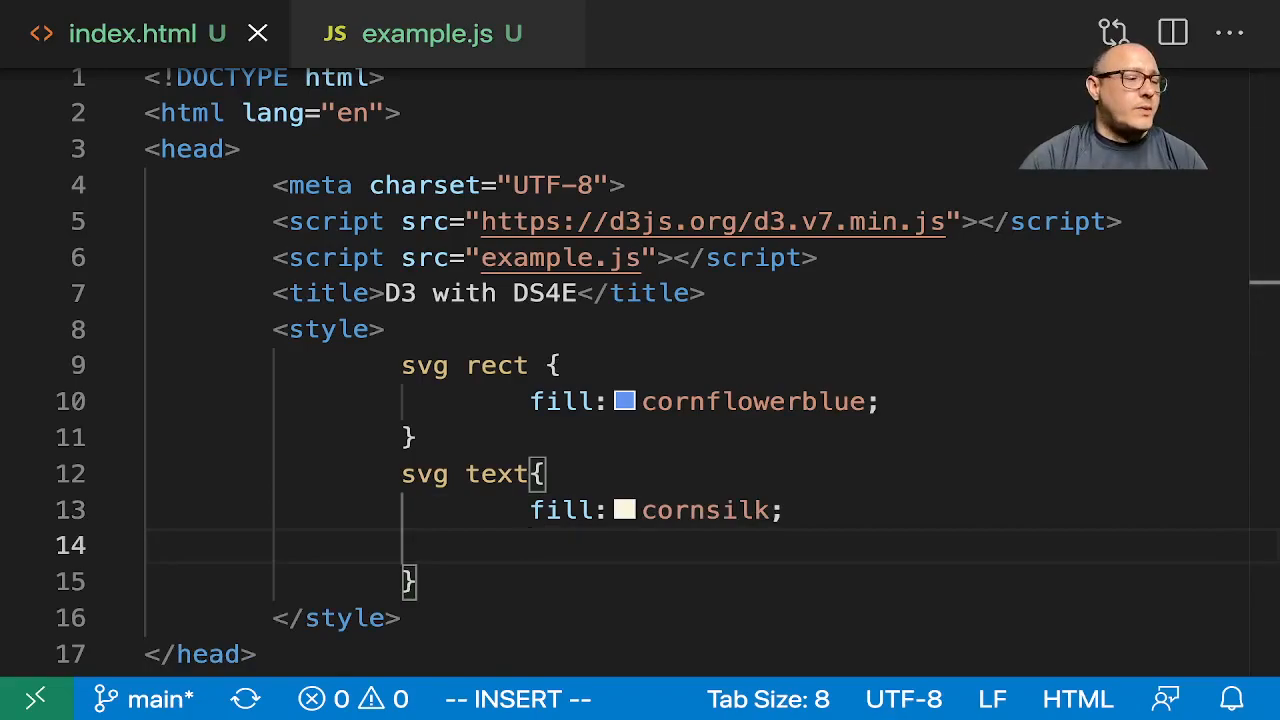
Add font: 10px sans-serif to the text rule and begin a text-anchor declaration.
{"action": "scroll", "scroll_direction": "down", "scroll_amount": 3}
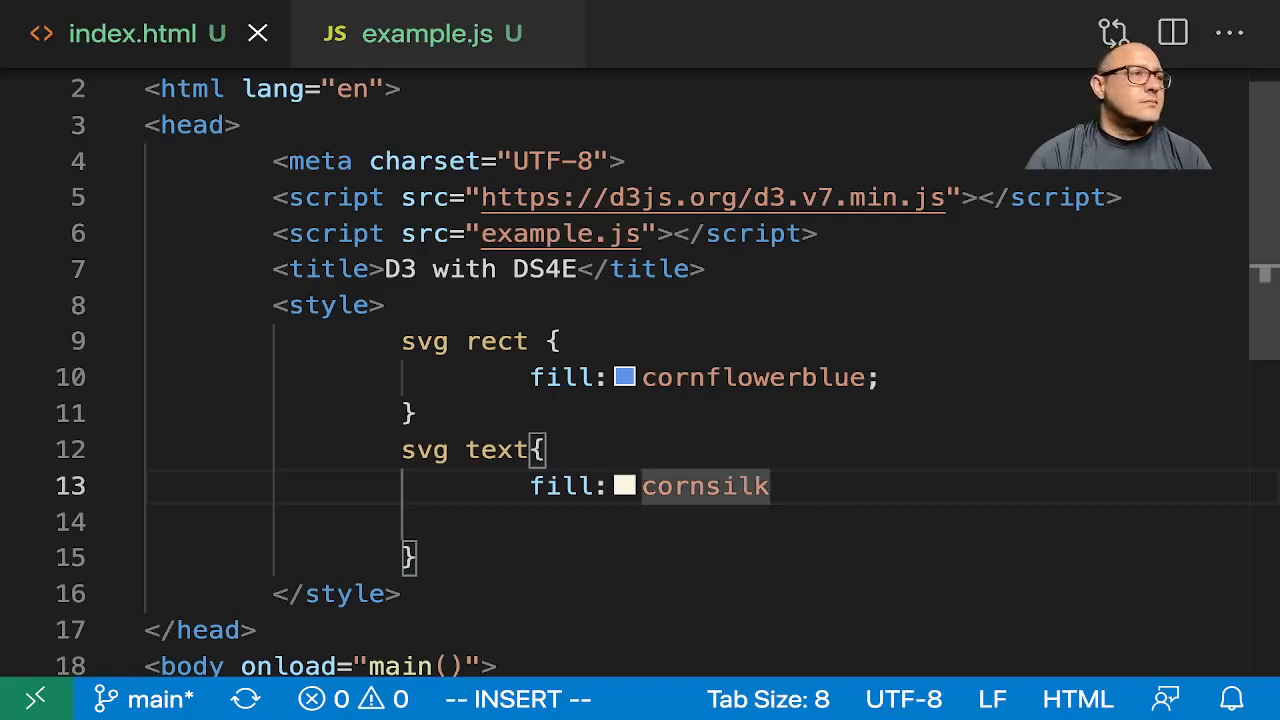
{"action": "type", "text": ";"}
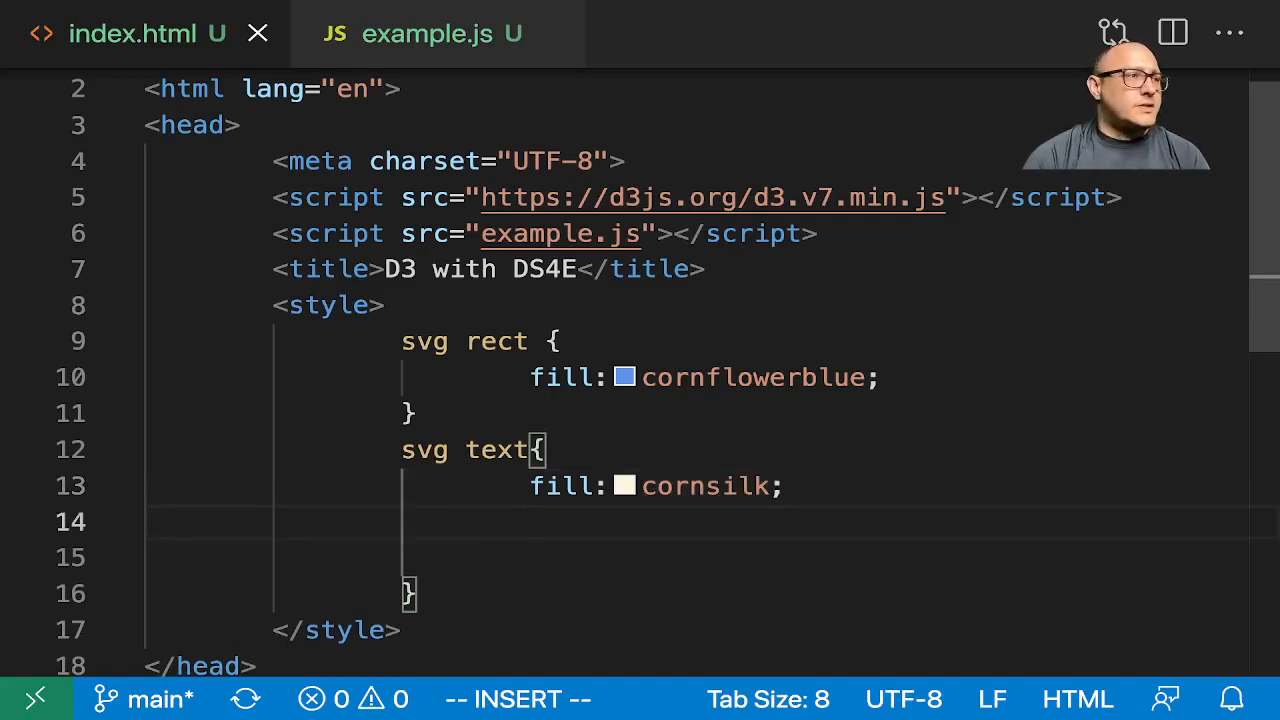
{"action": "type", "text": "font:"}
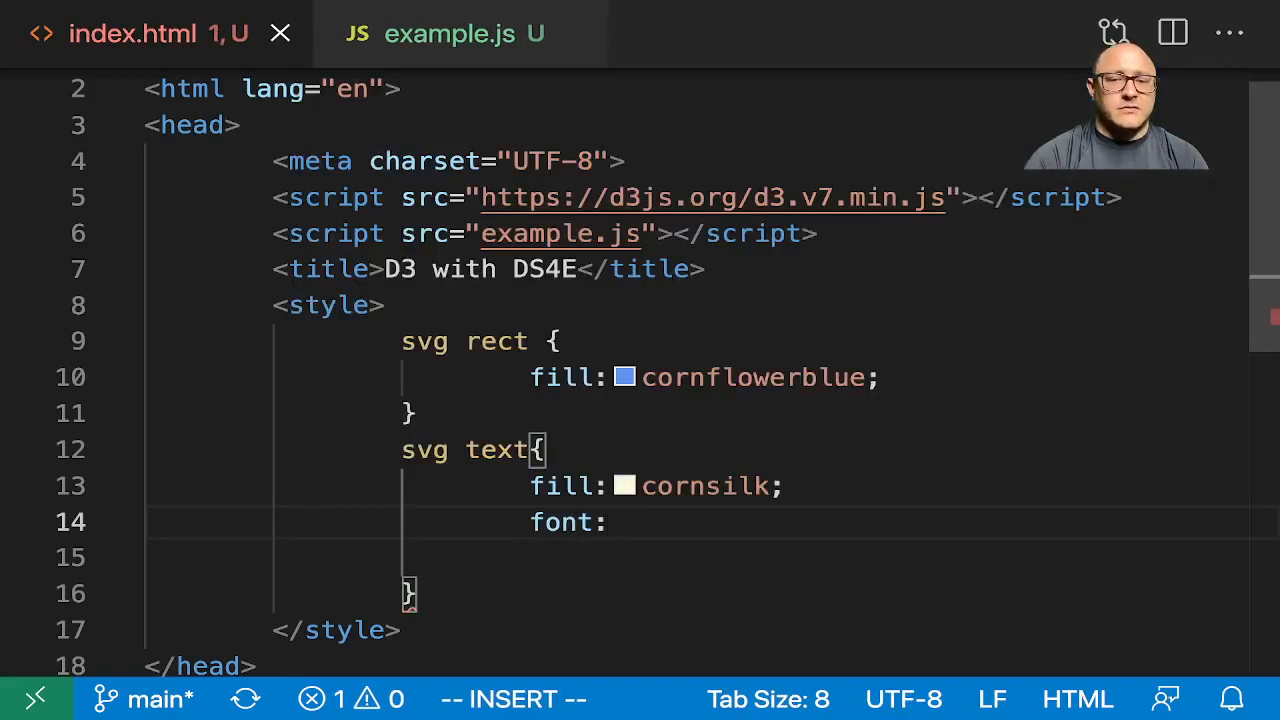
{"action": "type", "text": "10px"}
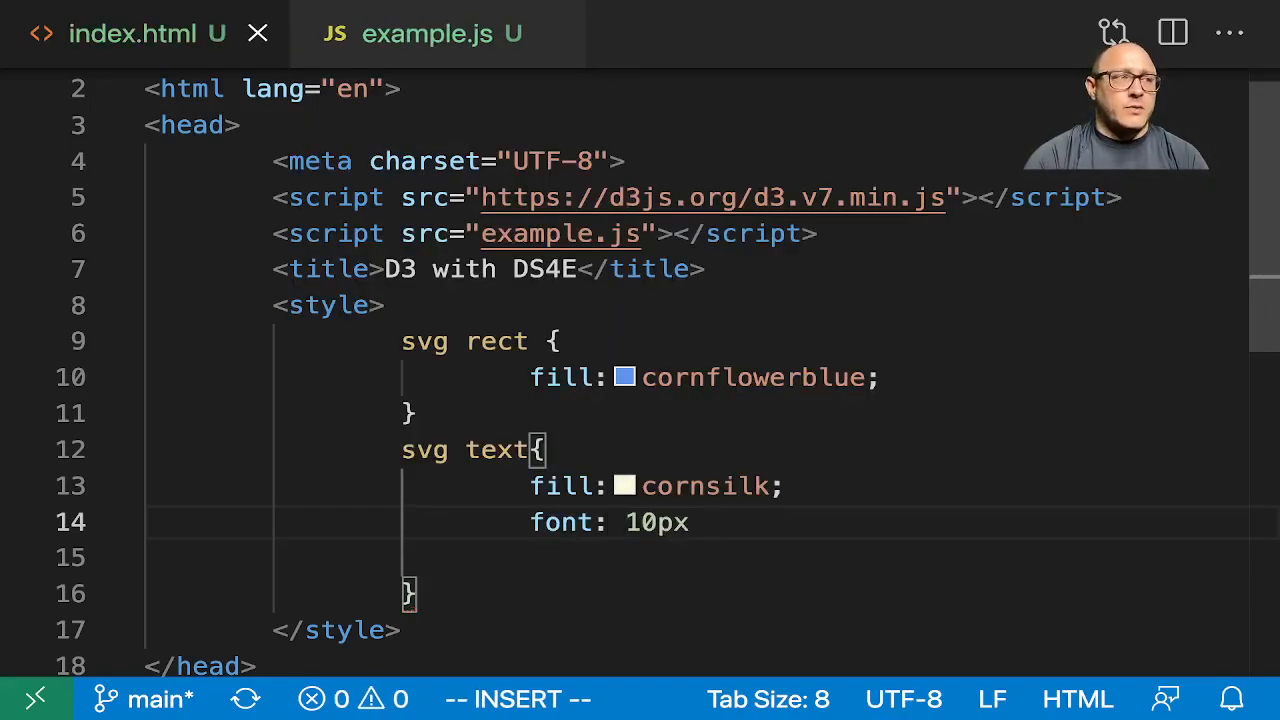
{"action": "type", "text": "sans-"}
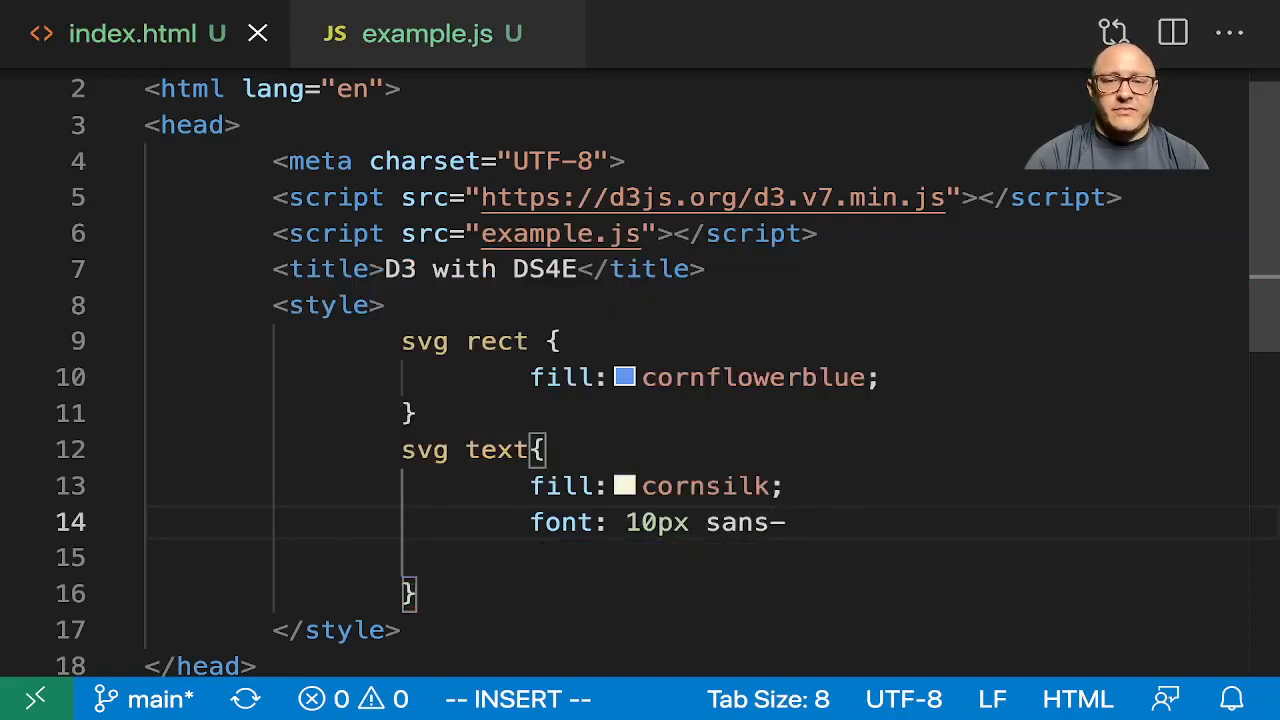
{"action": "type", "text": "serif;"}
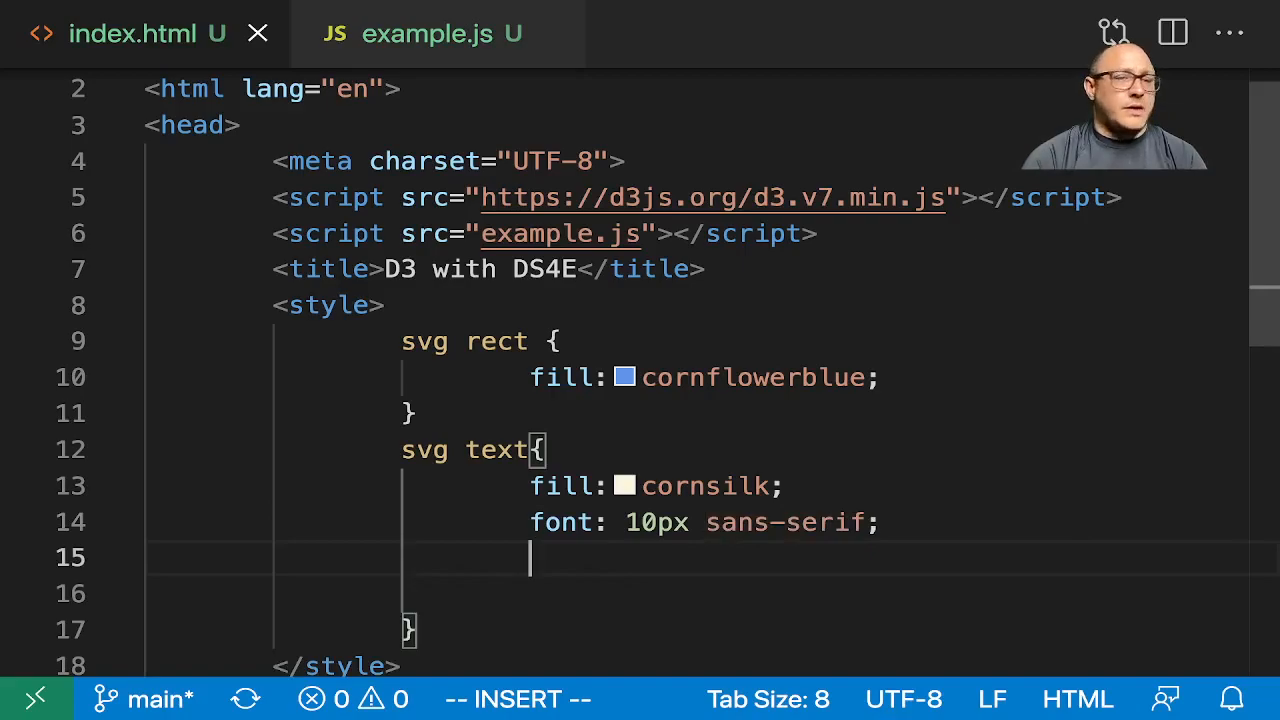
{"action": "type", "text": "text-a"}
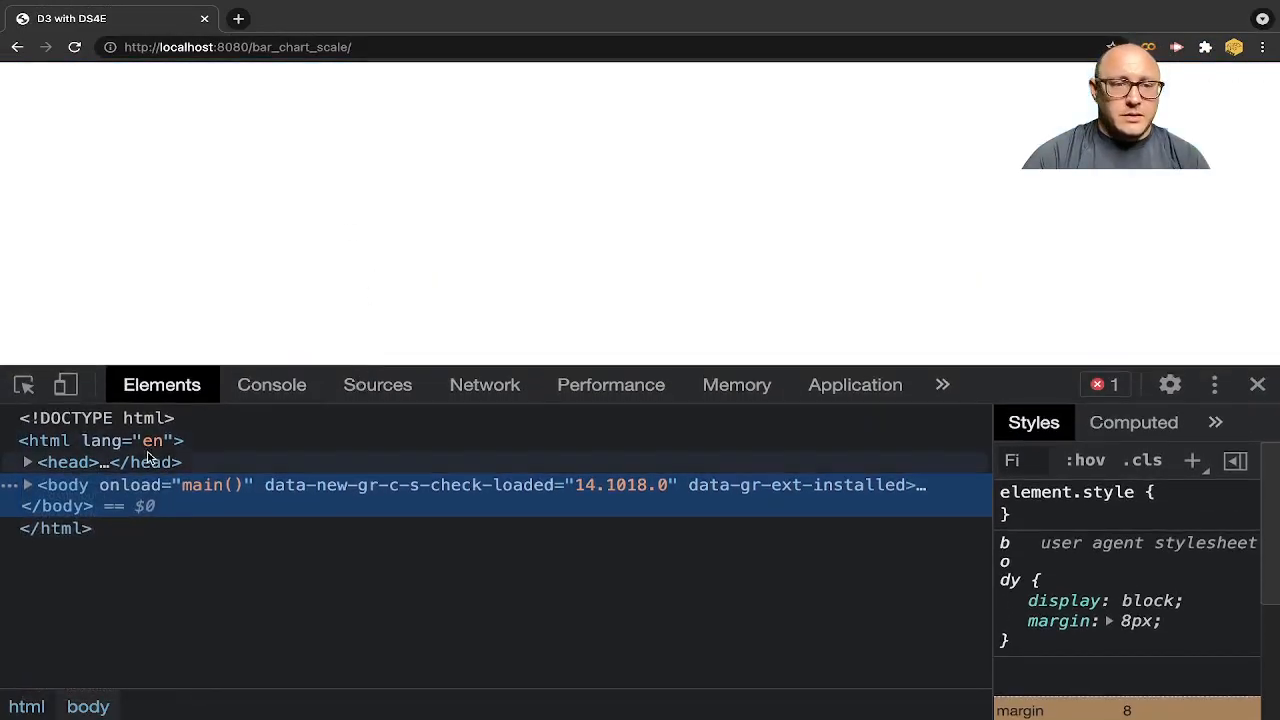
Expand the 500 by 120 svg in the Elements panel to reveal its six translated g groups.
{"action": "left_click", "coordinate": [28, 486]}
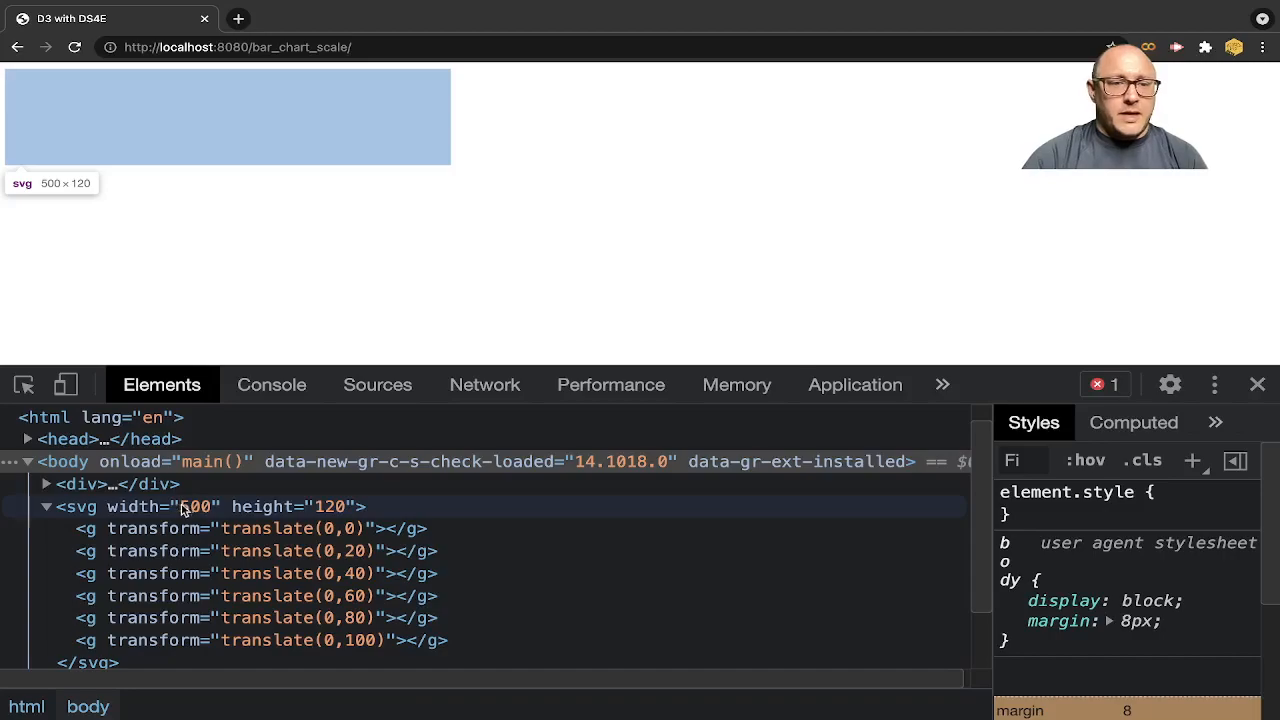
{"action": "mouse_move", "coordinate": [80, 484]}
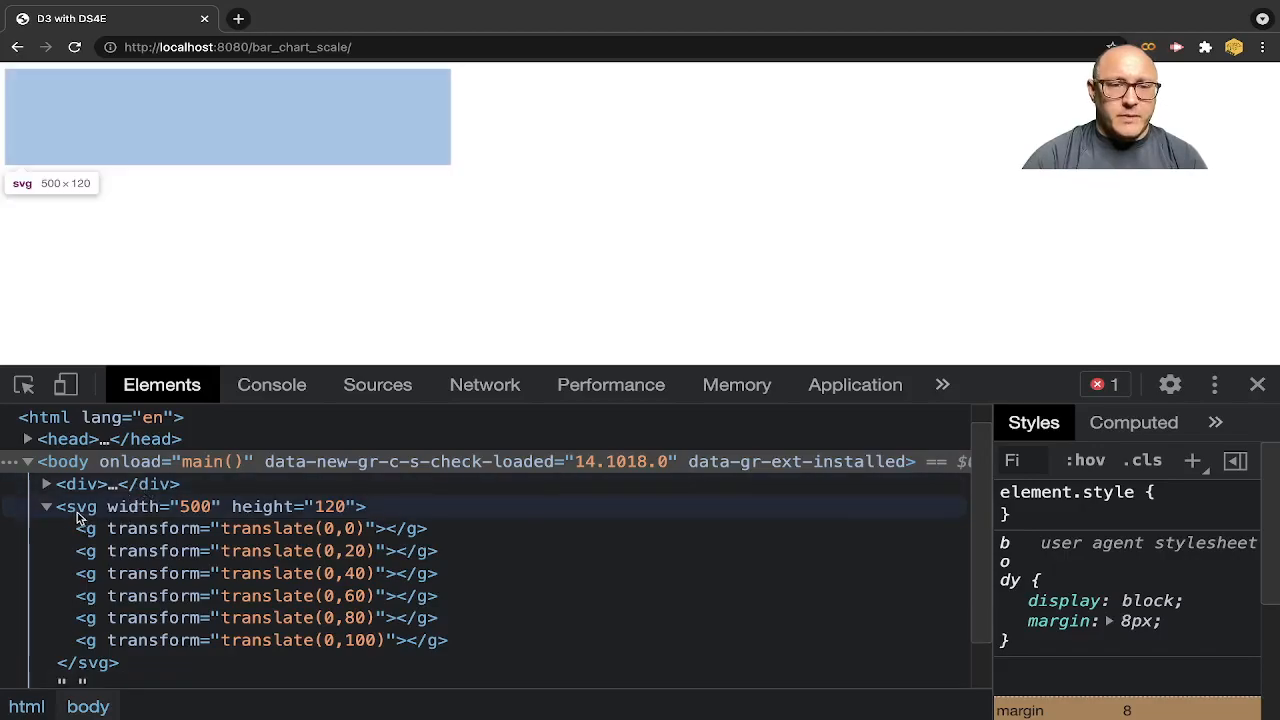
{"action": "mouse_move", "coordinate": [198, 518]}
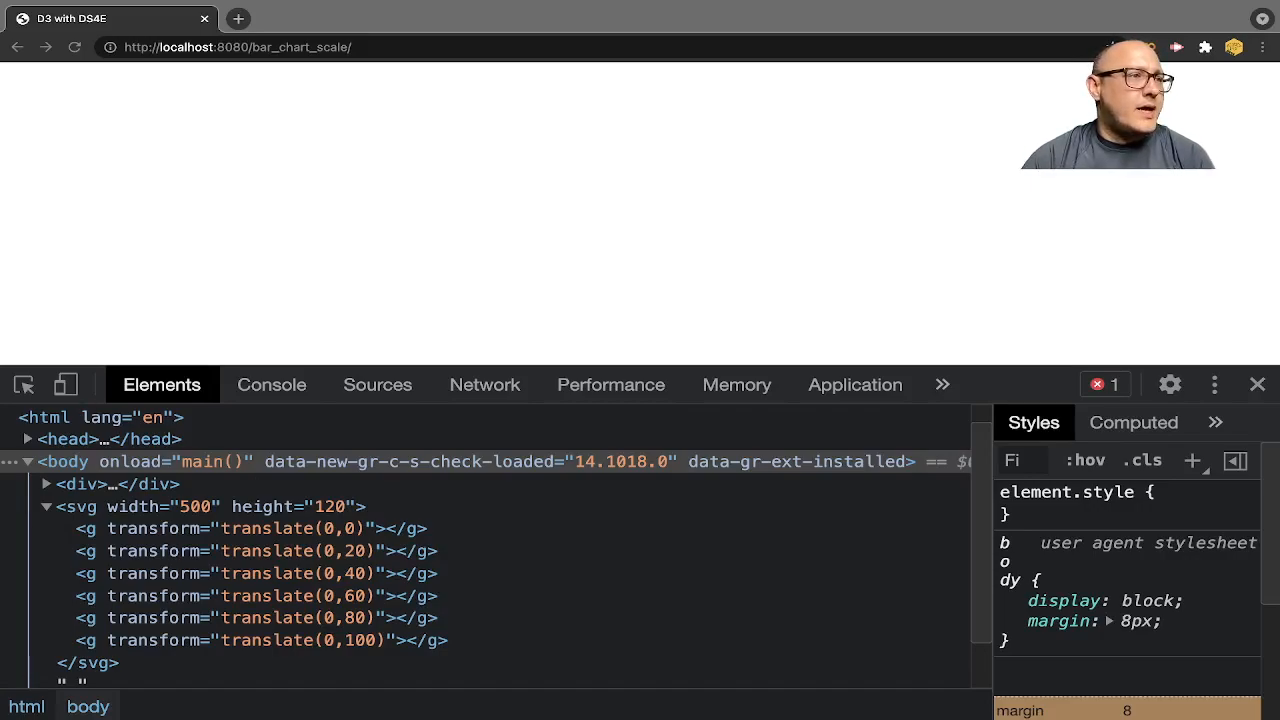
{"action": "mouse_move", "coordinate": [464, 414]}
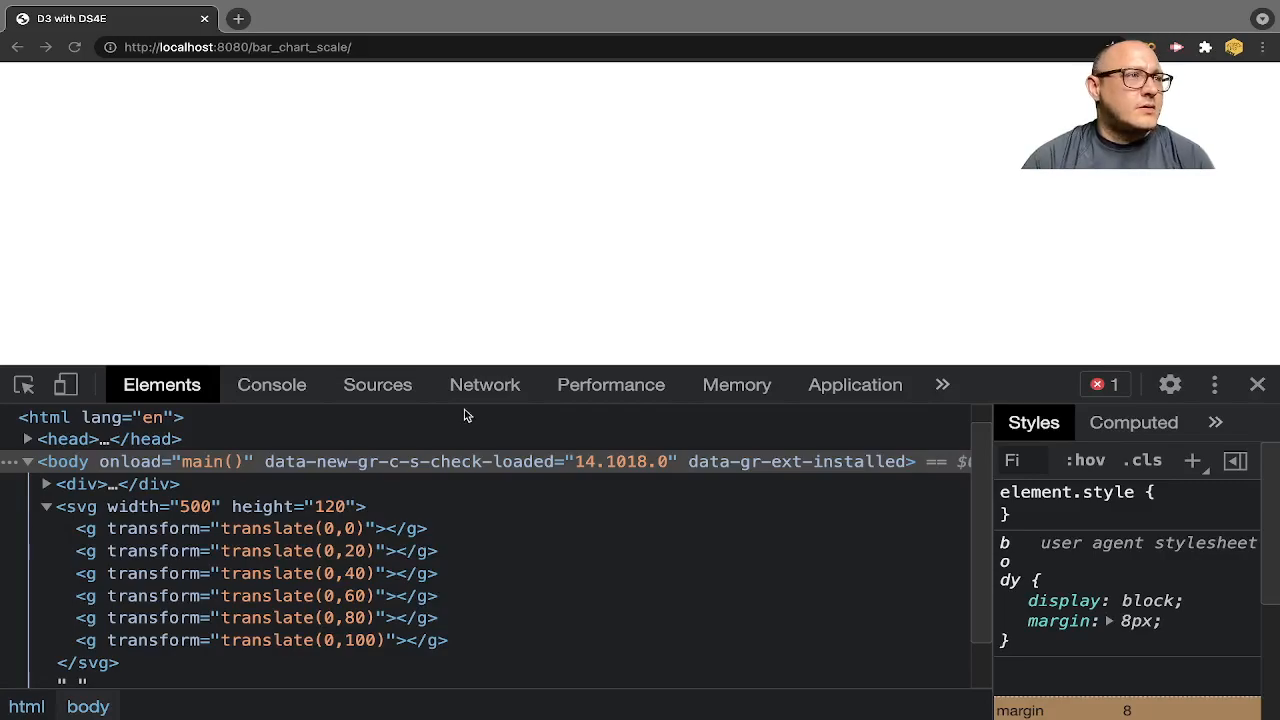
{"action": "mouse_move", "coordinate": [504, 422]}
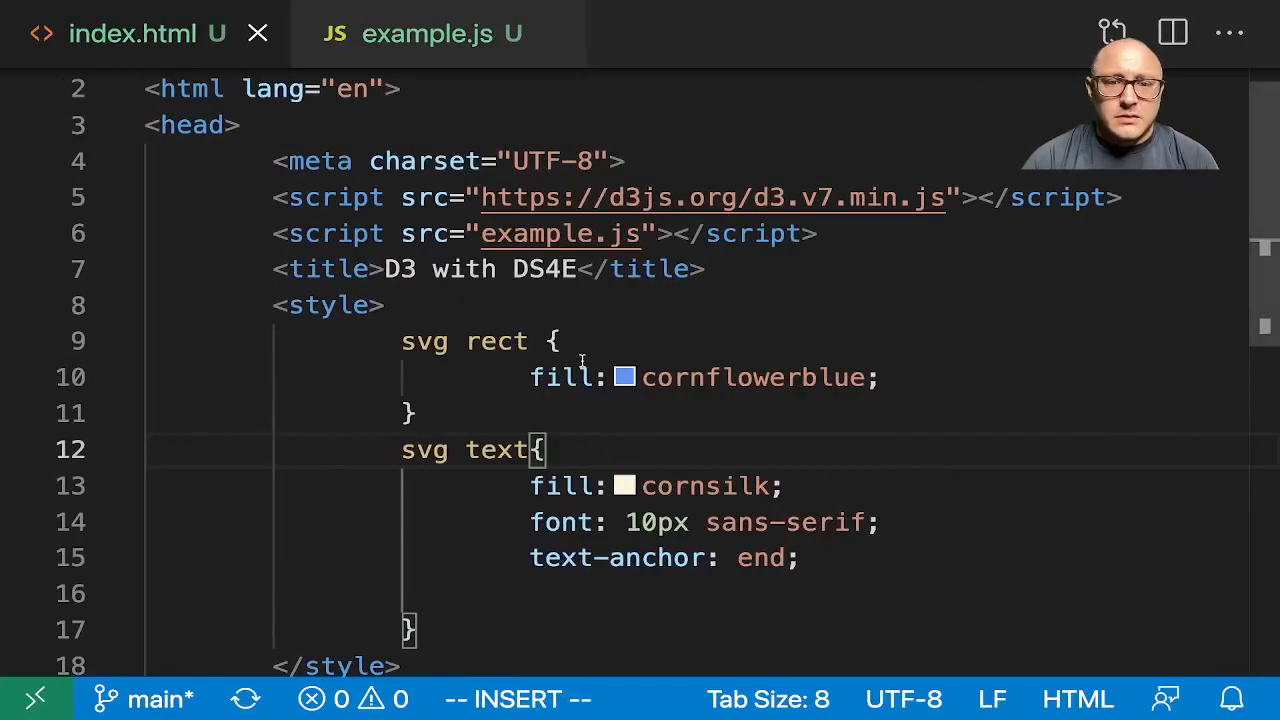
In example.js, give the d3.scaleLinear scale a .range([50, 500]) ending in a semicolon.
{"action": "left_click", "coordinate": [440, 32]}
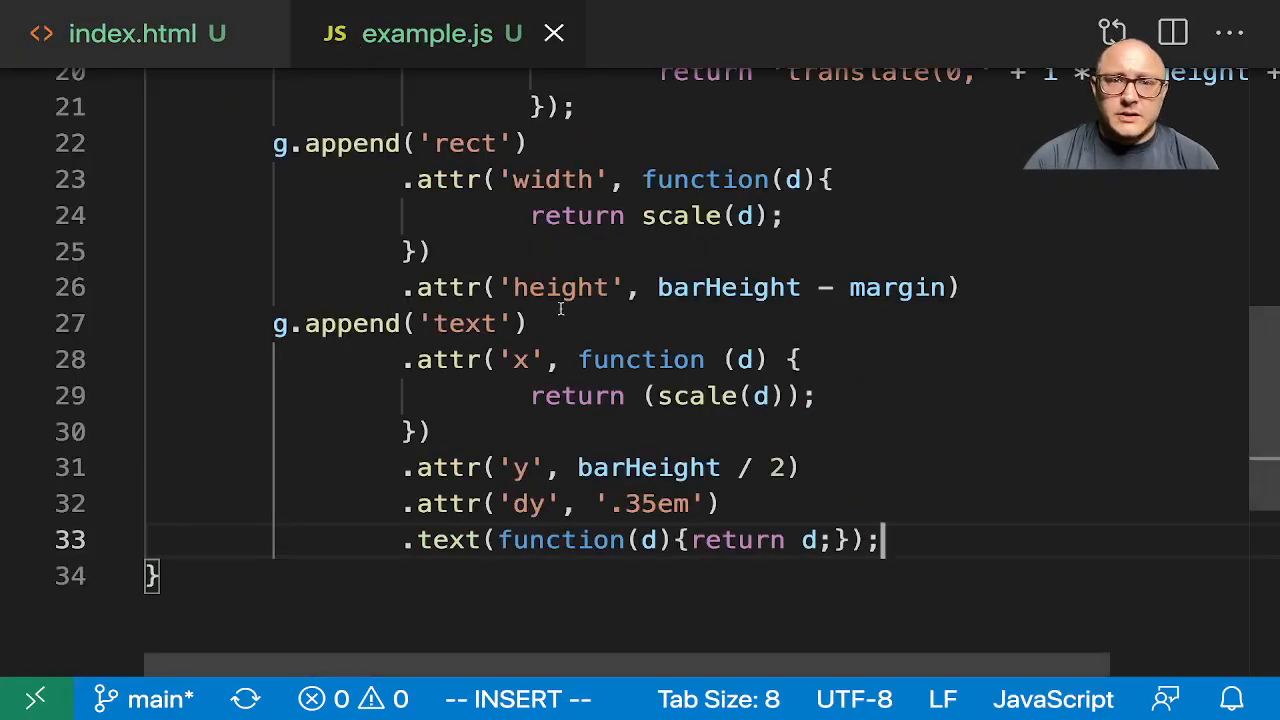
{"action": "scroll", "scroll_direction": "up", "scroll_amount": 3}
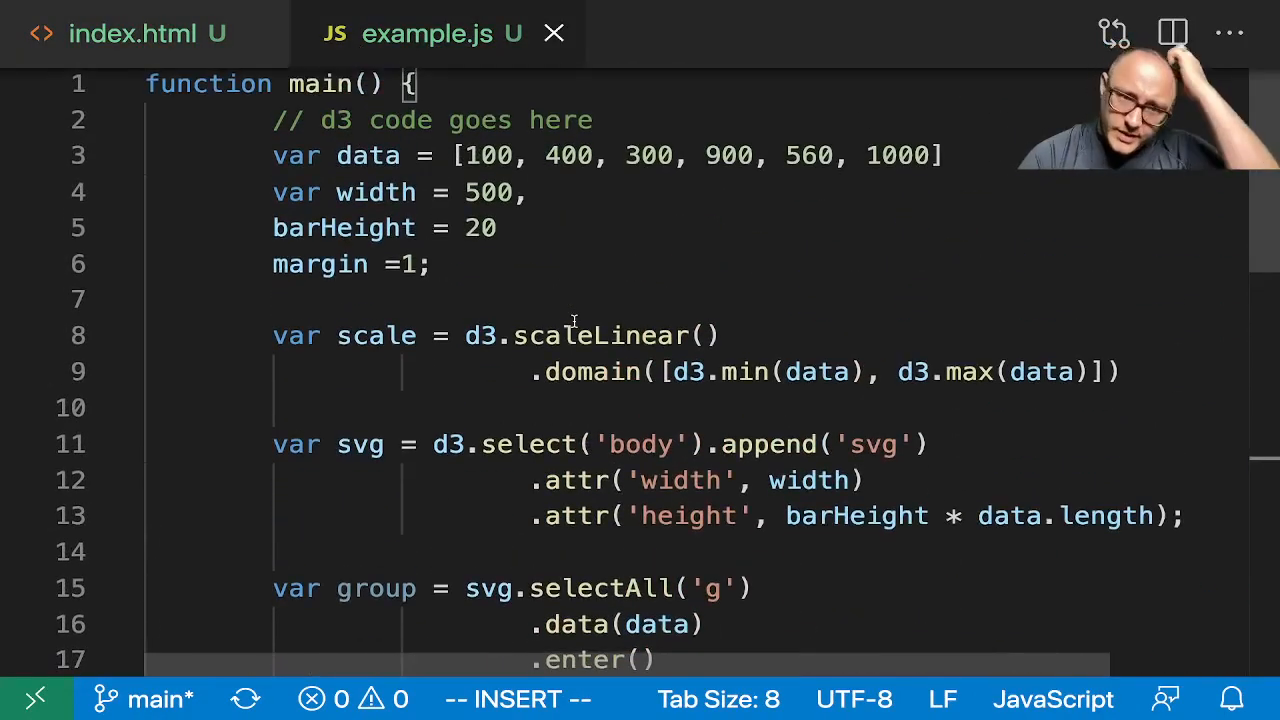
{"action": "scroll", "scroll_direction": "down", "scroll_amount": 3}
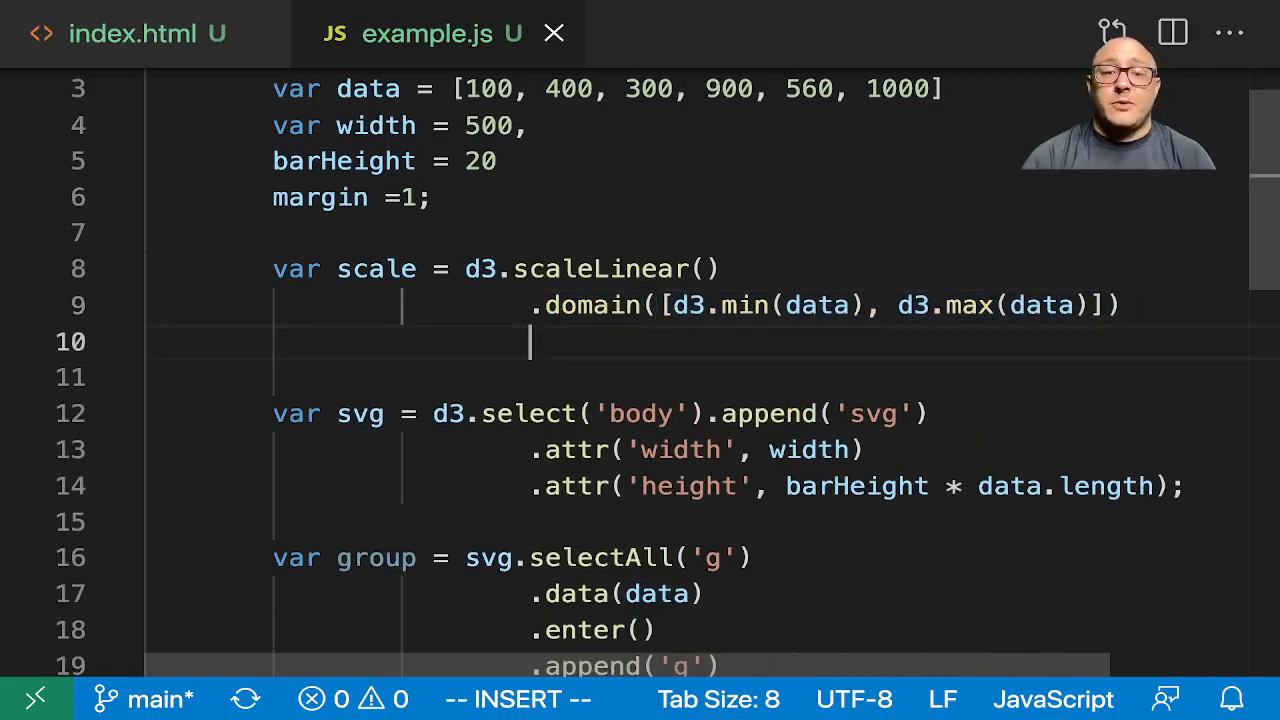
{"action": "type", "text": ".range"}
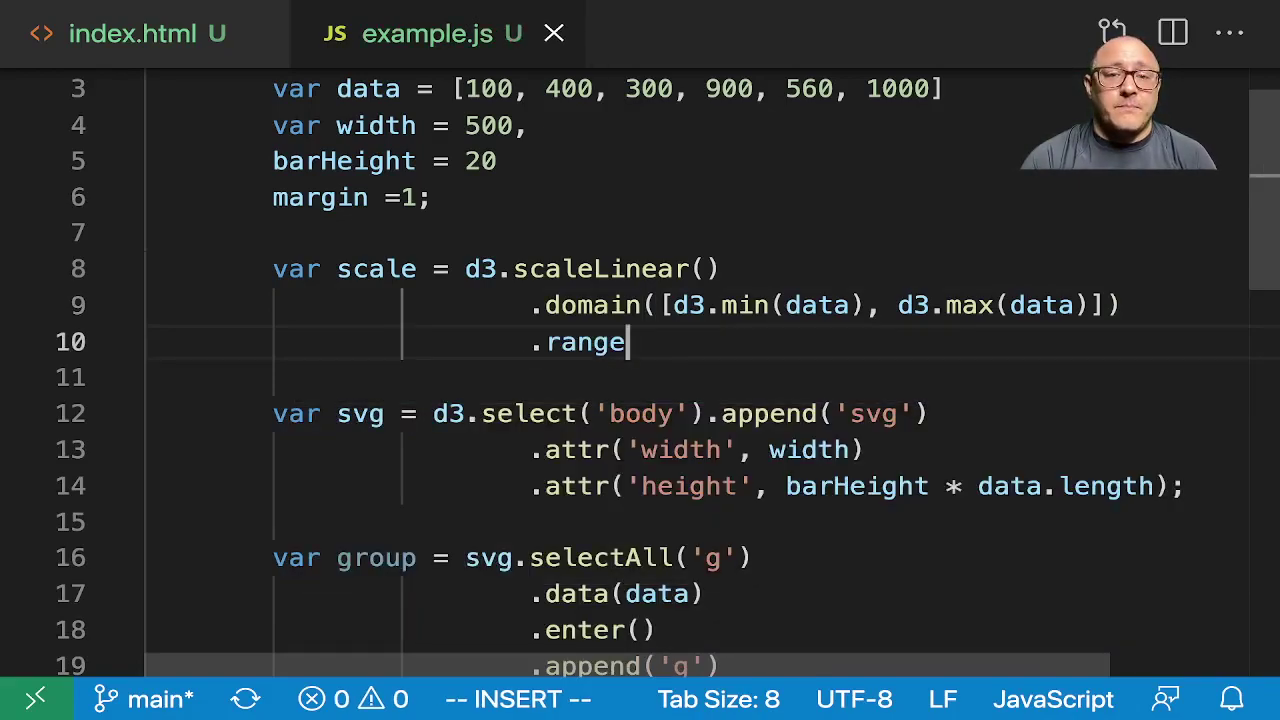
{"action": "type", "text": "([])"}
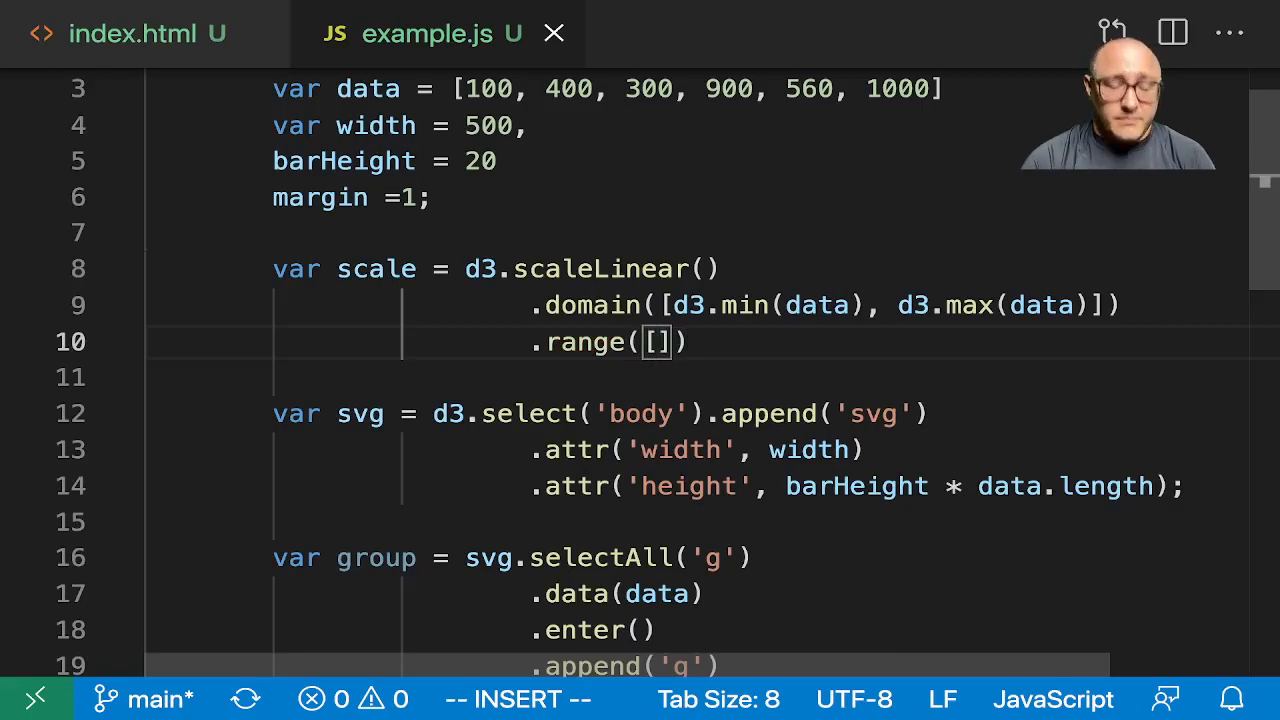
{"action": "type", "text": "50,"}
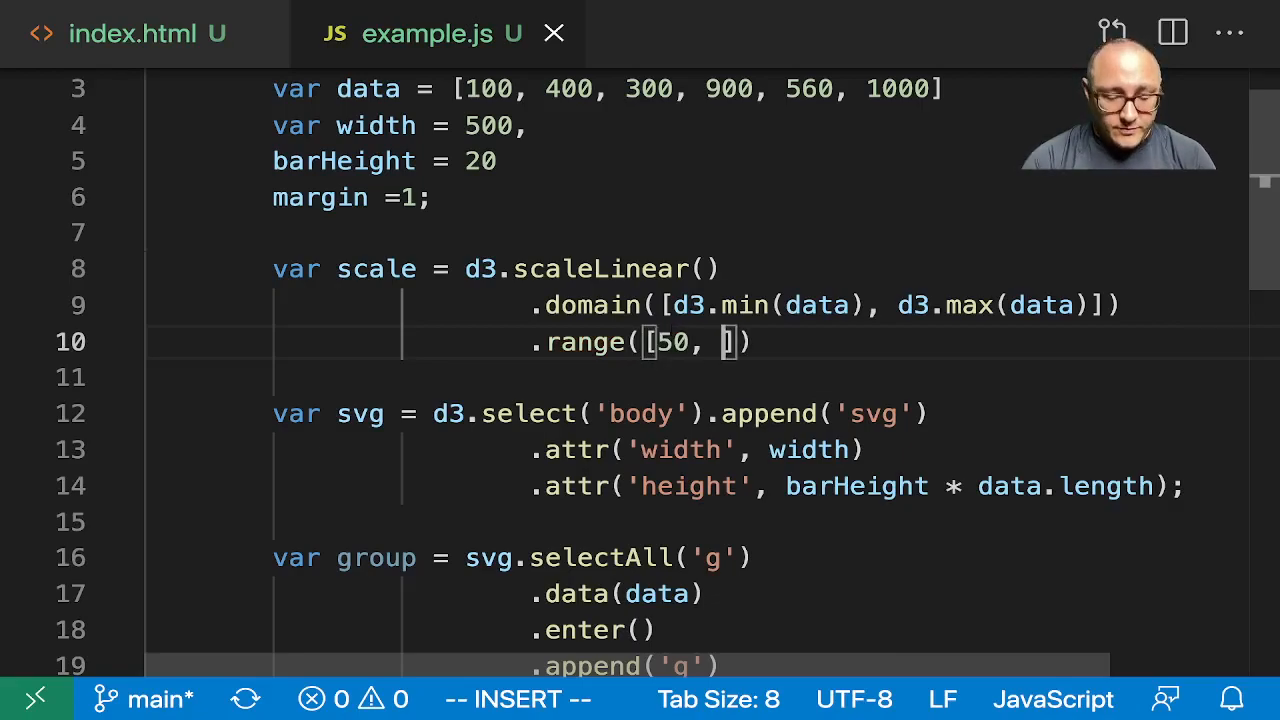
{"action": "type", "text": "500"}
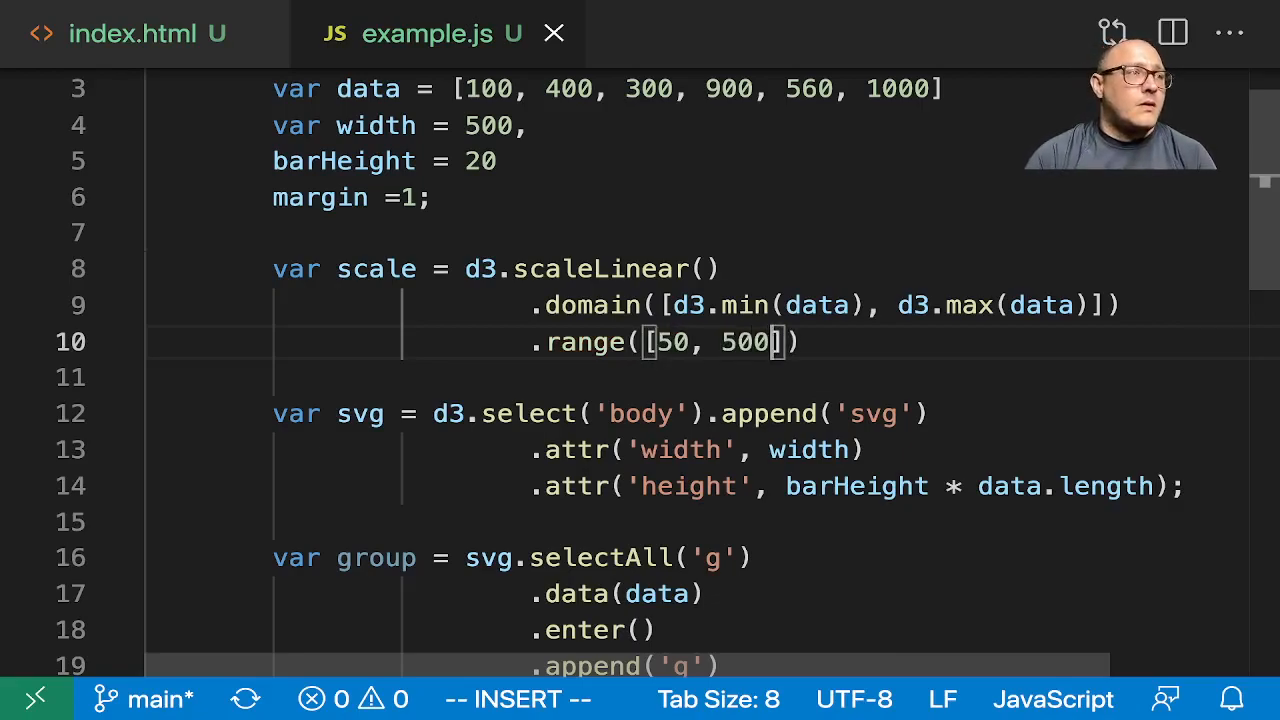
{"action": "type", "text": ";"}
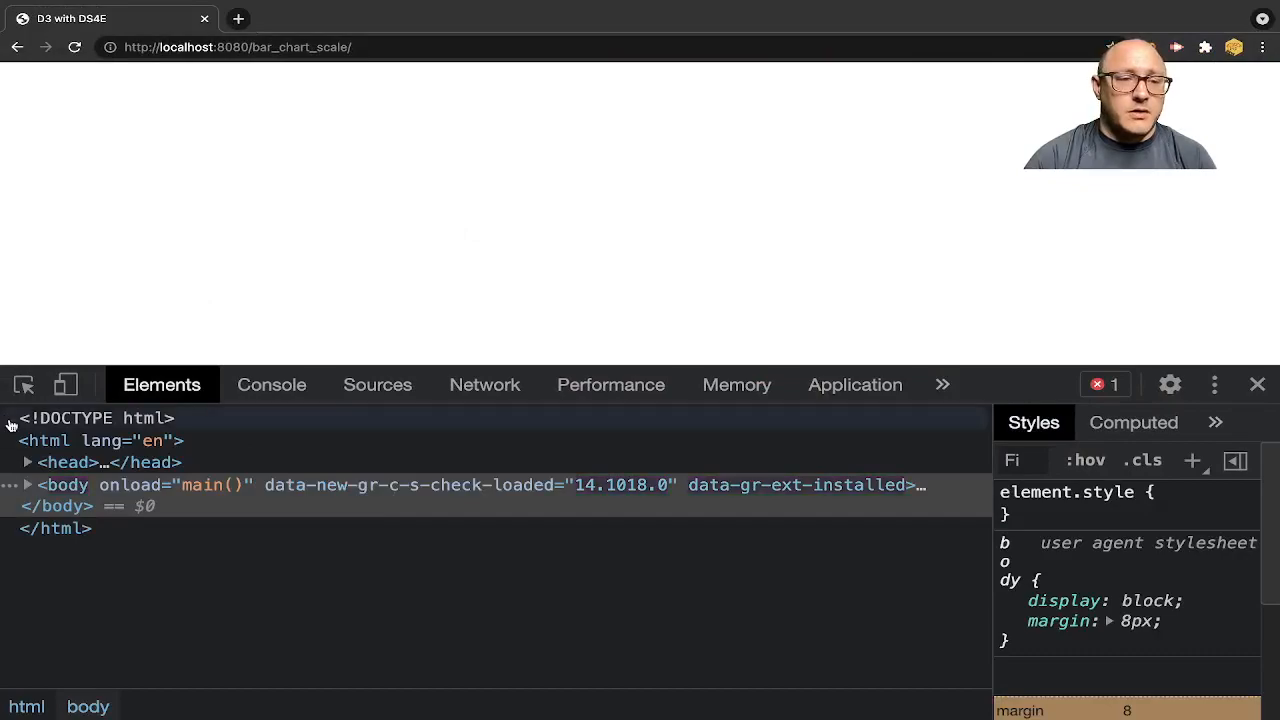
Expand body and svg to see the groups, then follow the 'g is not defined' error to example.js:23.
{"action": "left_click", "coordinate": [30, 486]}
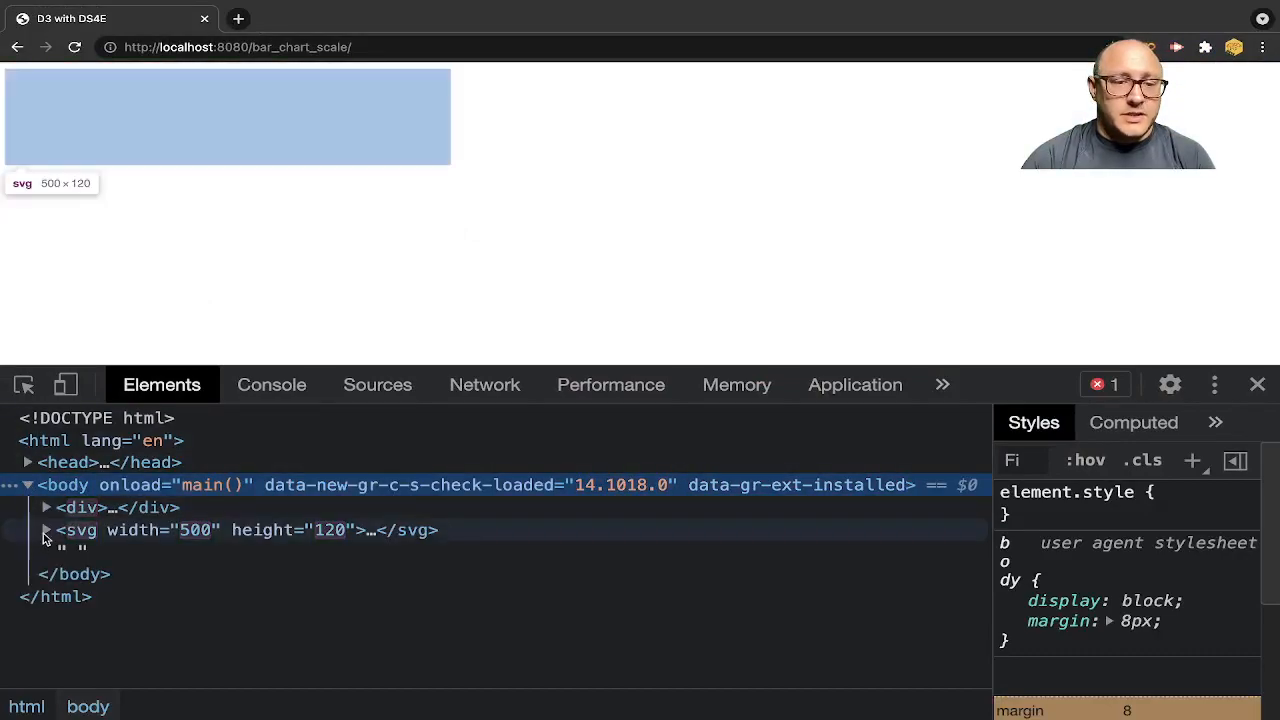
{"action": "left_click", "coordinate": [44, 530]}
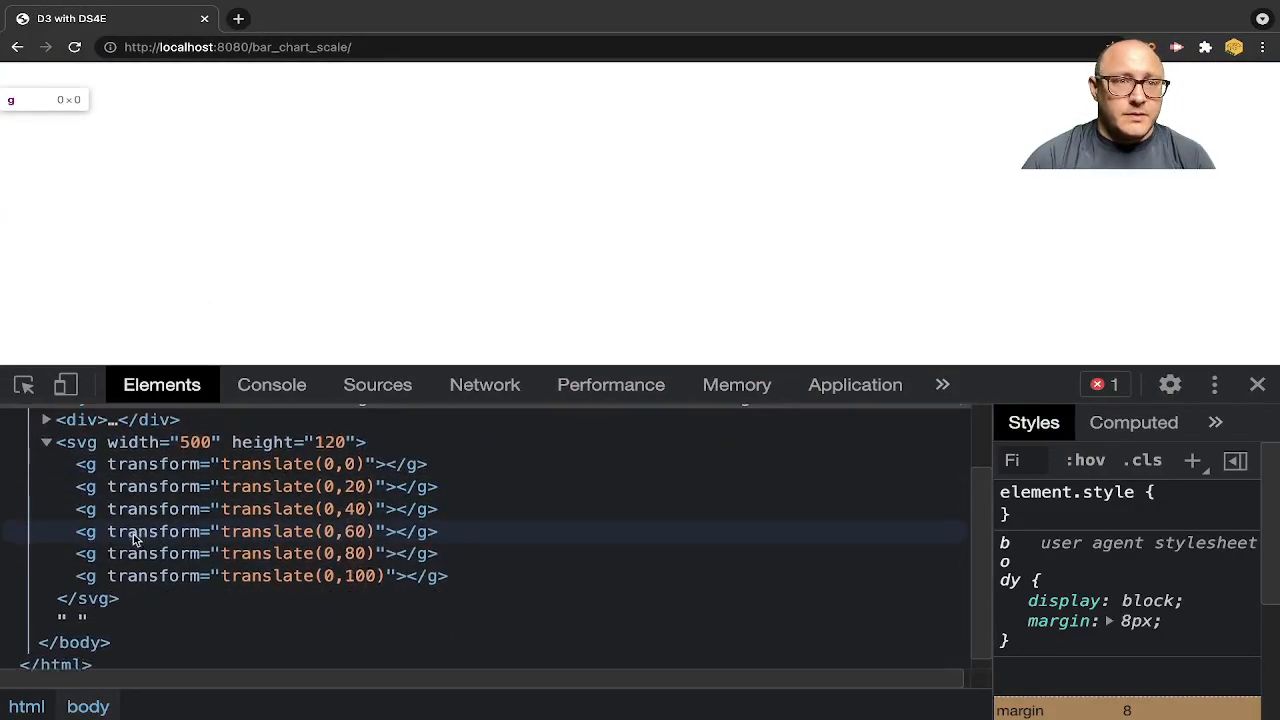
{"action": "mouse_move", "coordinate": [164, 238]}
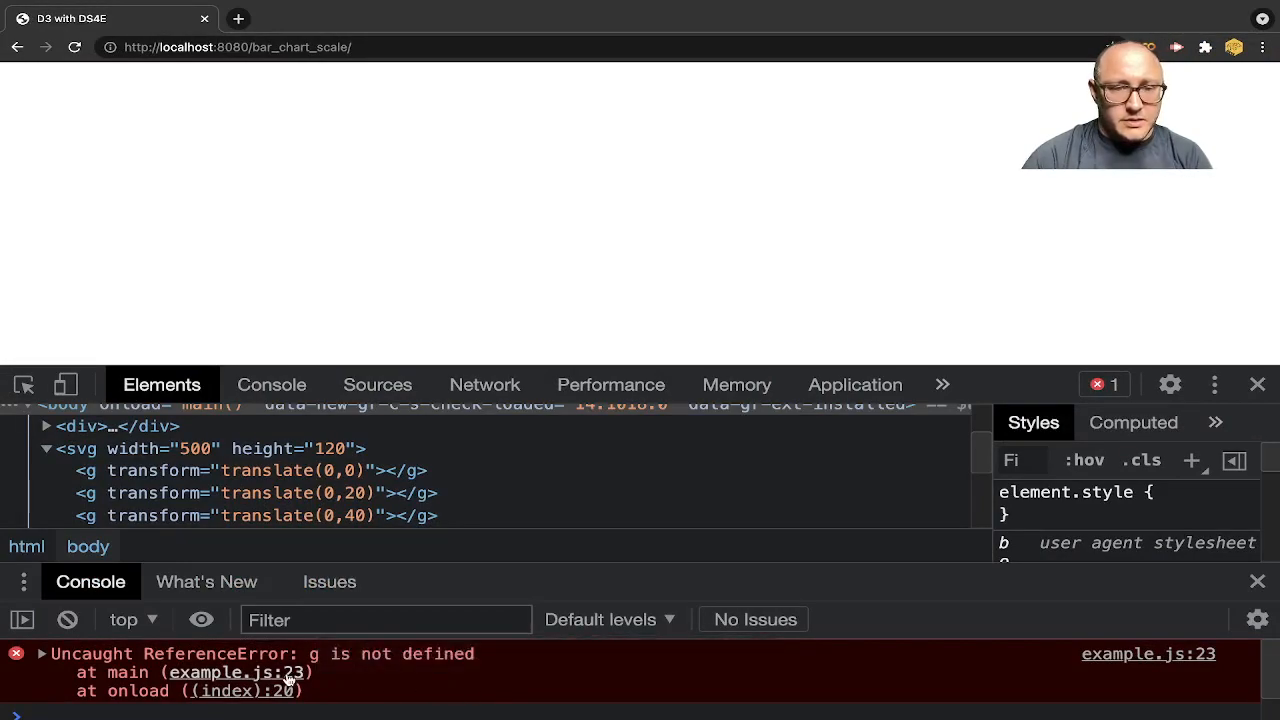
{"action": "left_click", "coordinate": [272, 384]}
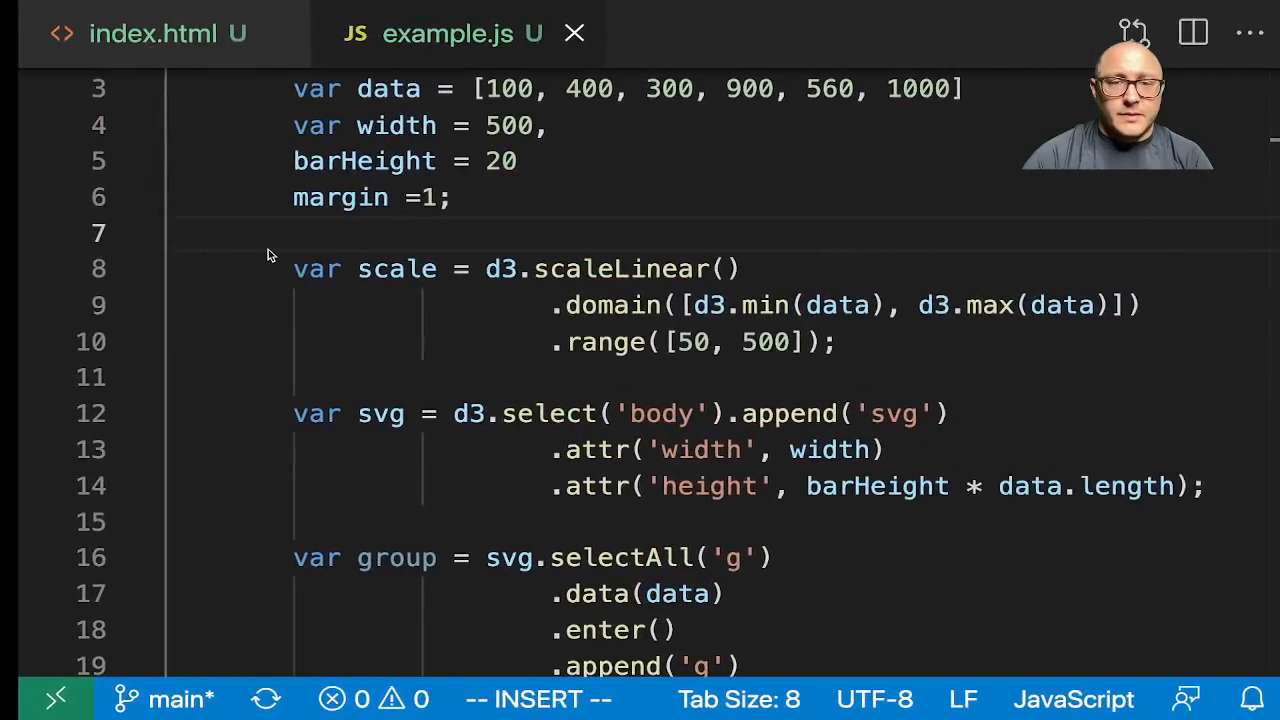
End the rect block's .attr('height', barHeight - margin) line with a semicolon and a blank line.
{"action": "scroll", "scroll_direction": "down", "scroll_amount": 3}
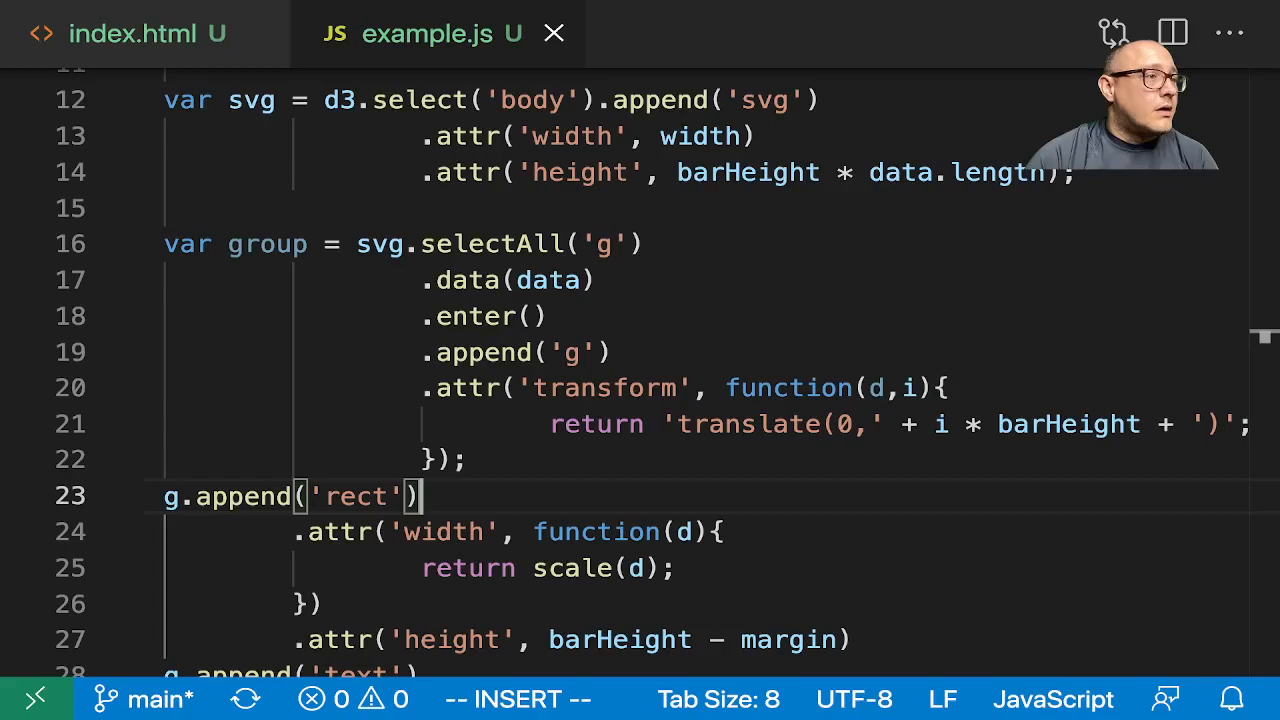
{"action": "scroll", "scroll_direction": "down", "scroll_amount": 3}
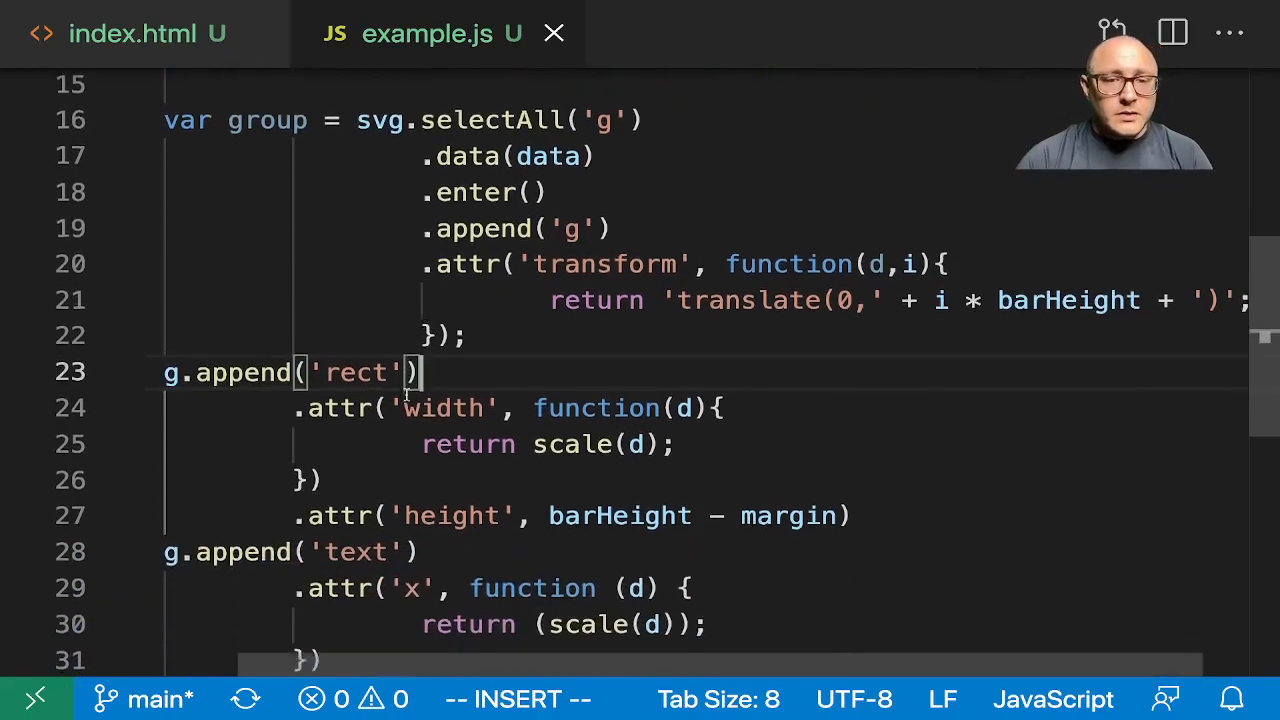
{"action": "scroll", "scroll_direction": "down", "scroll_amount": 3}
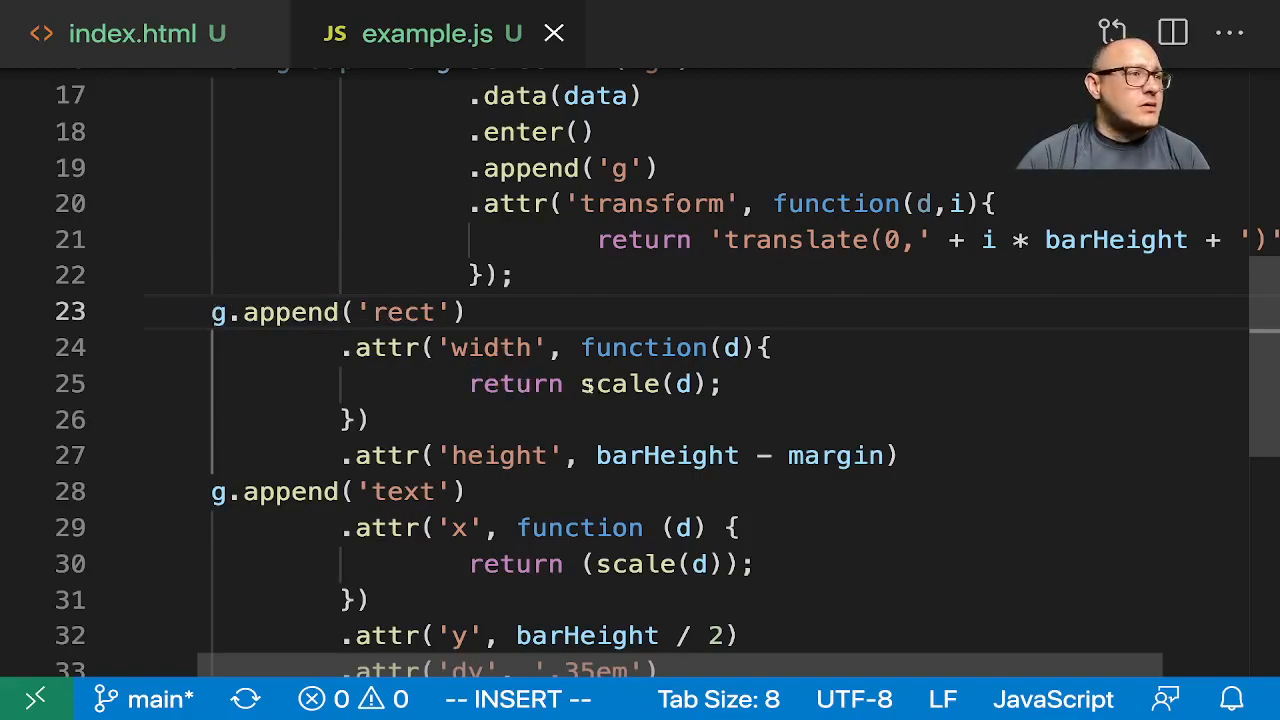
{"action": "mouse_move", "coordinate": [340, 458]}
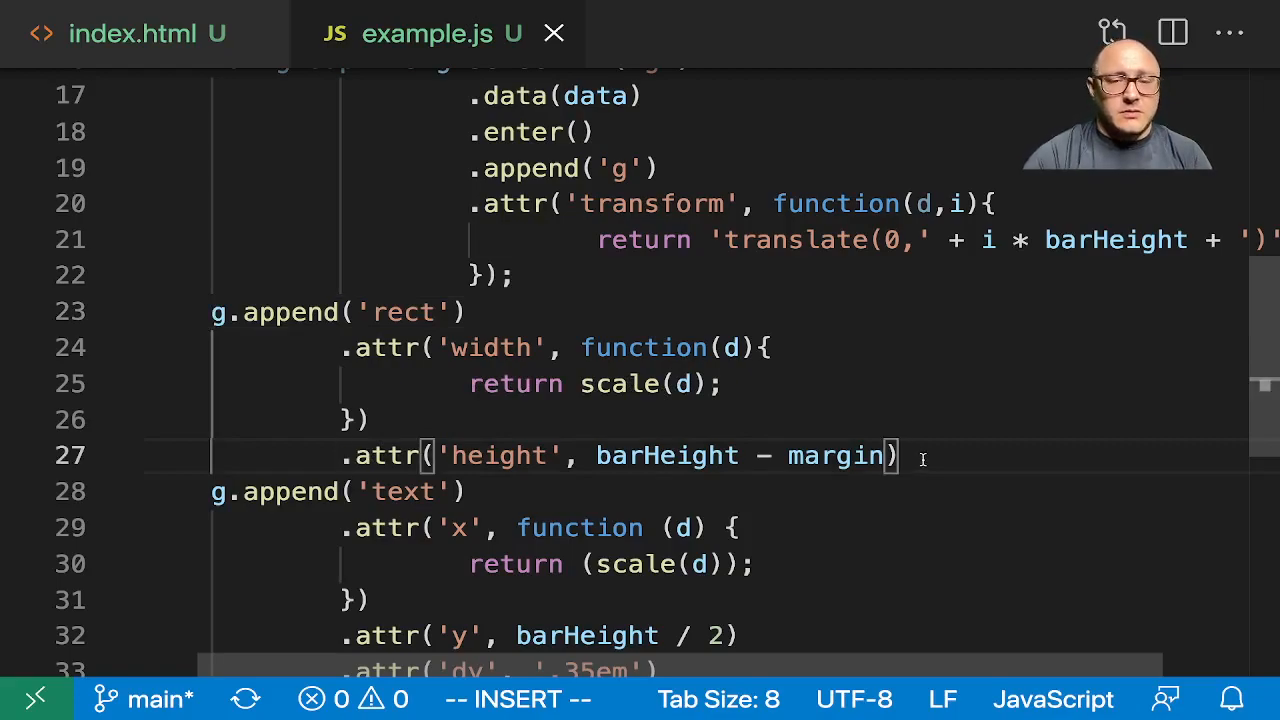
{"action": "type", "text": ";"}
{"action": "key", "text": "Enter"}
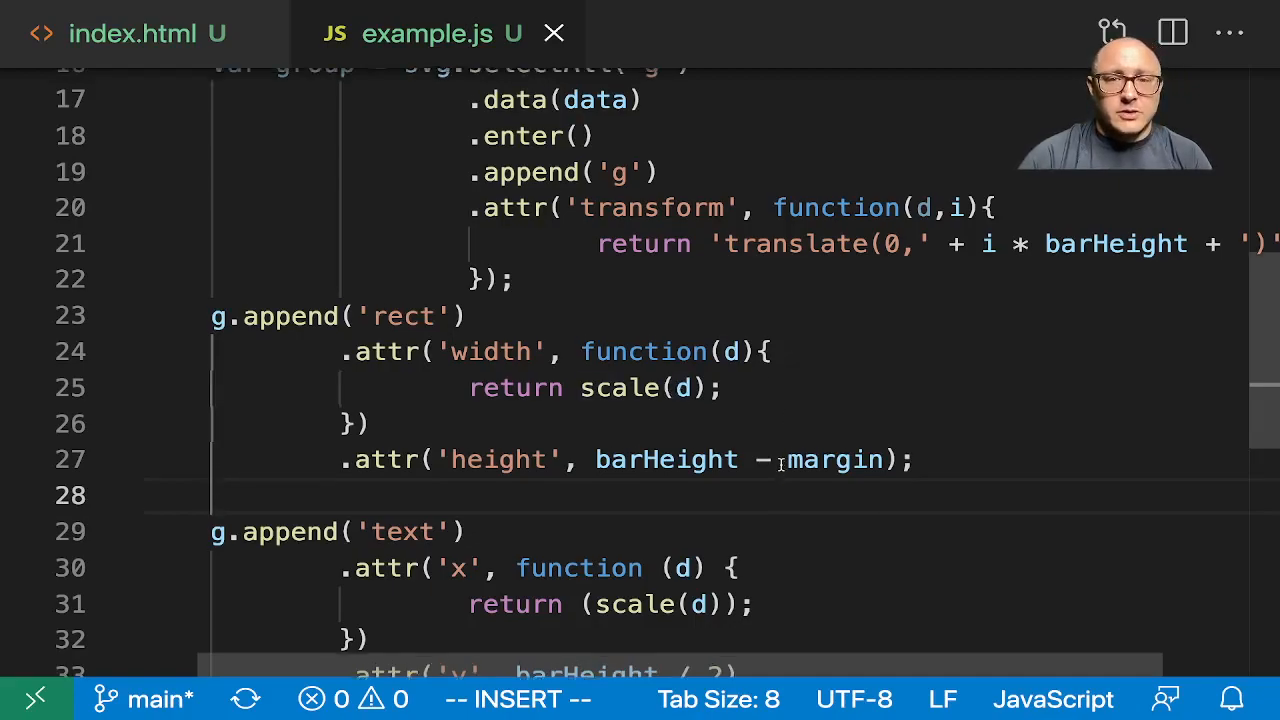
{"action": "scroll", "scroll_direction": "down", "scroll_amount": 3}
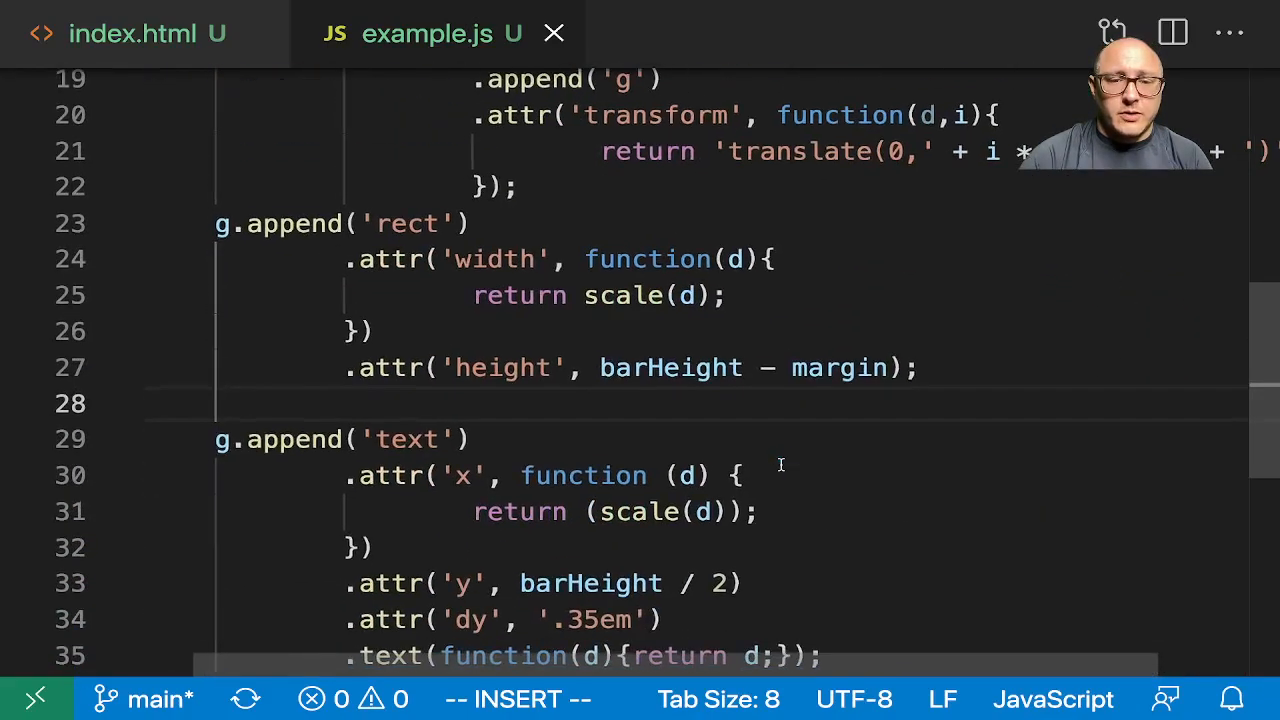
{"action": "scroll", "scroll_direction": "down", "scroll_amount": 3}
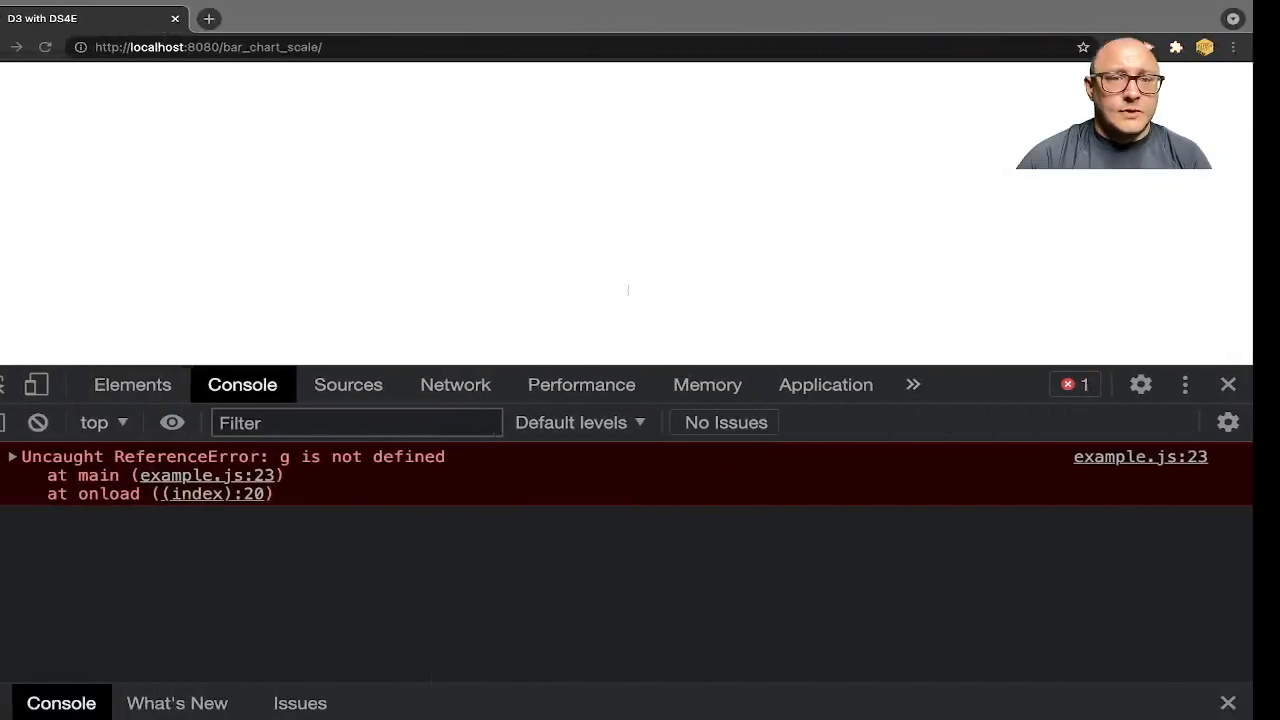
Rename g.append('rect') and g.append('text') to group.append on lines 23 and 29.
{"action": "left_click", "coordinate": [74, 48]}
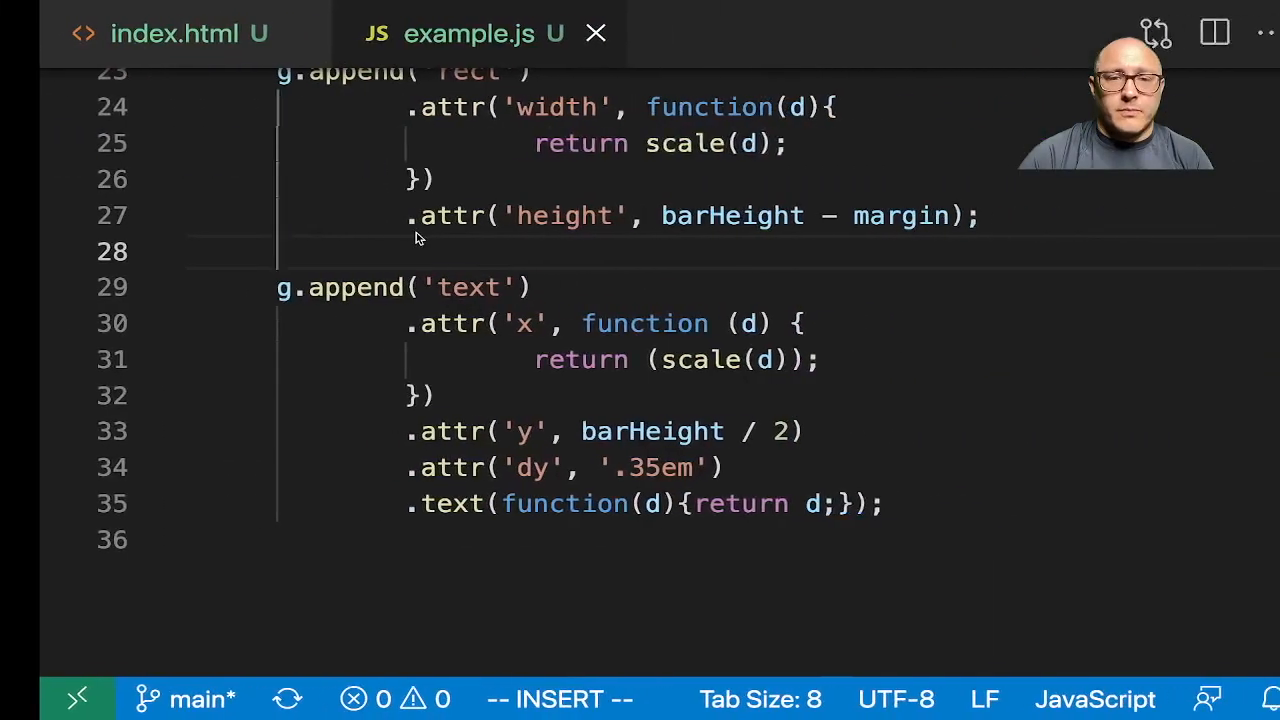
{"action": "scroll", "scroll_direction": "up", "scroll_amount": 3}
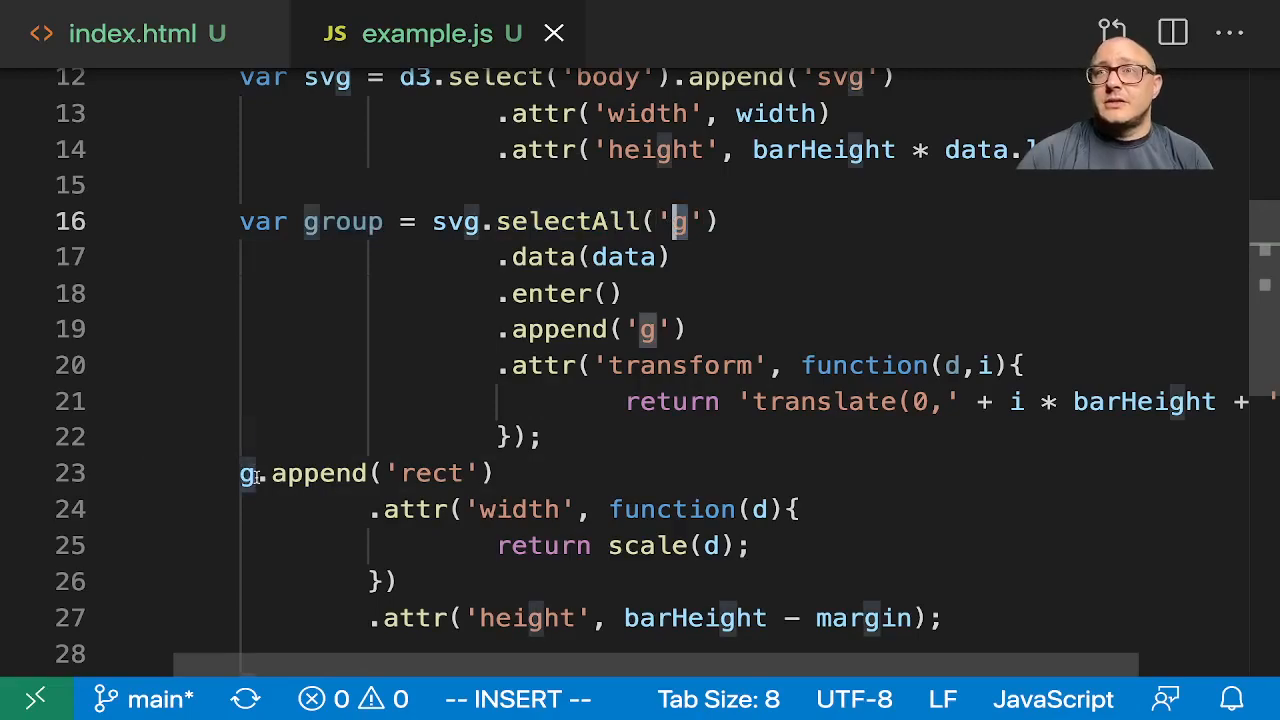
{"action": "type", "text": "roup"}
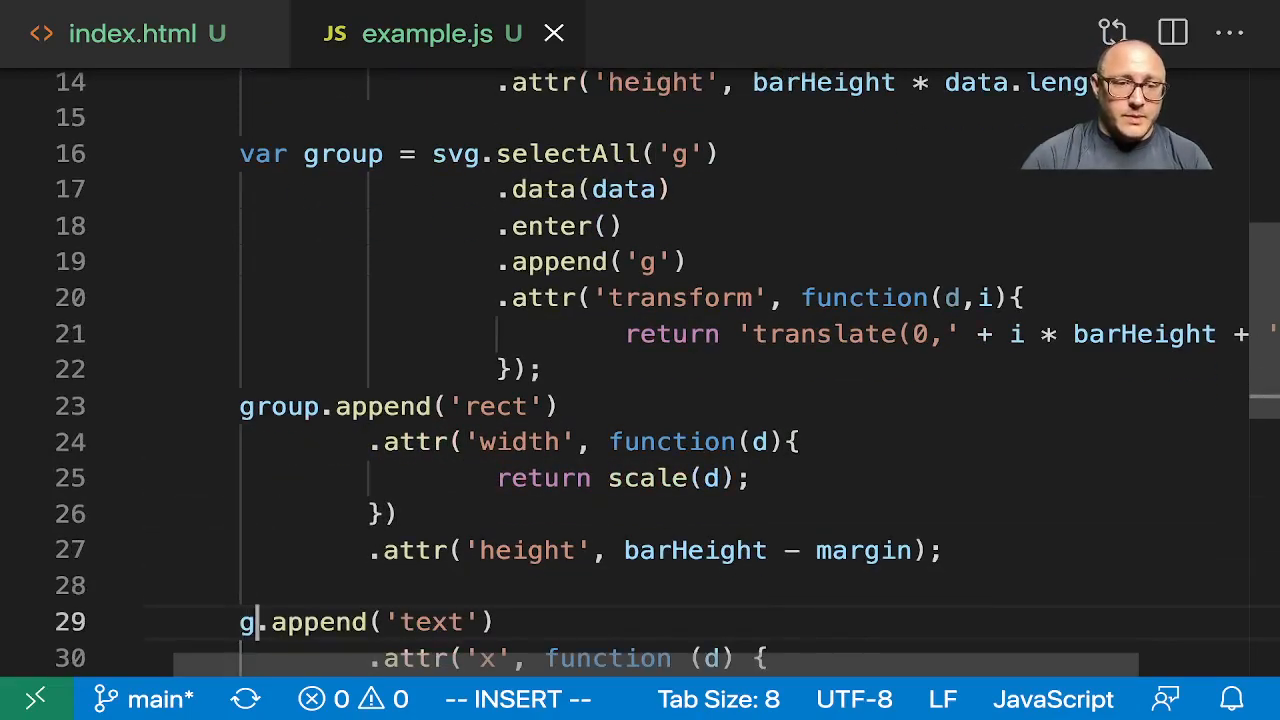
{"action": "type", "text": "roup"}
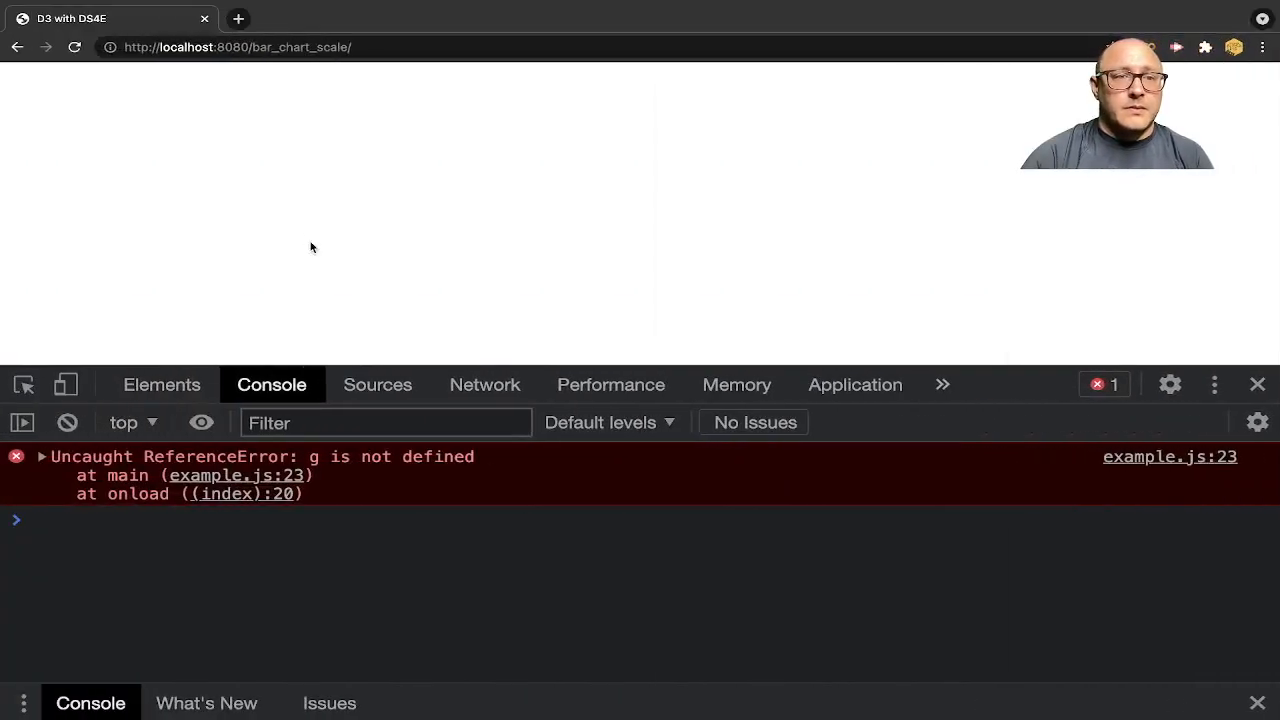
Reload the page in Chrome to render six cornflowerblue labelled bars with a clear console.
{"action": "left_click", "coordinate": [74, 48]}
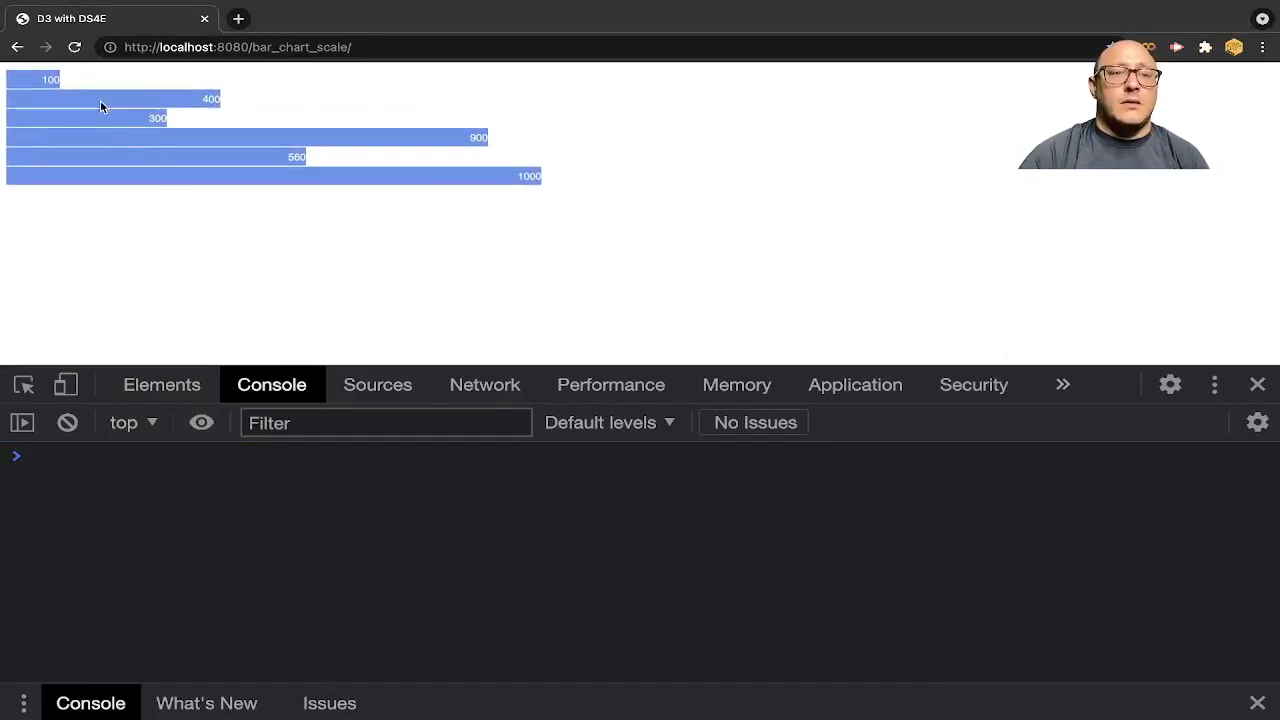
{"action": "mouse_move", "coordinate": [228, 160]}
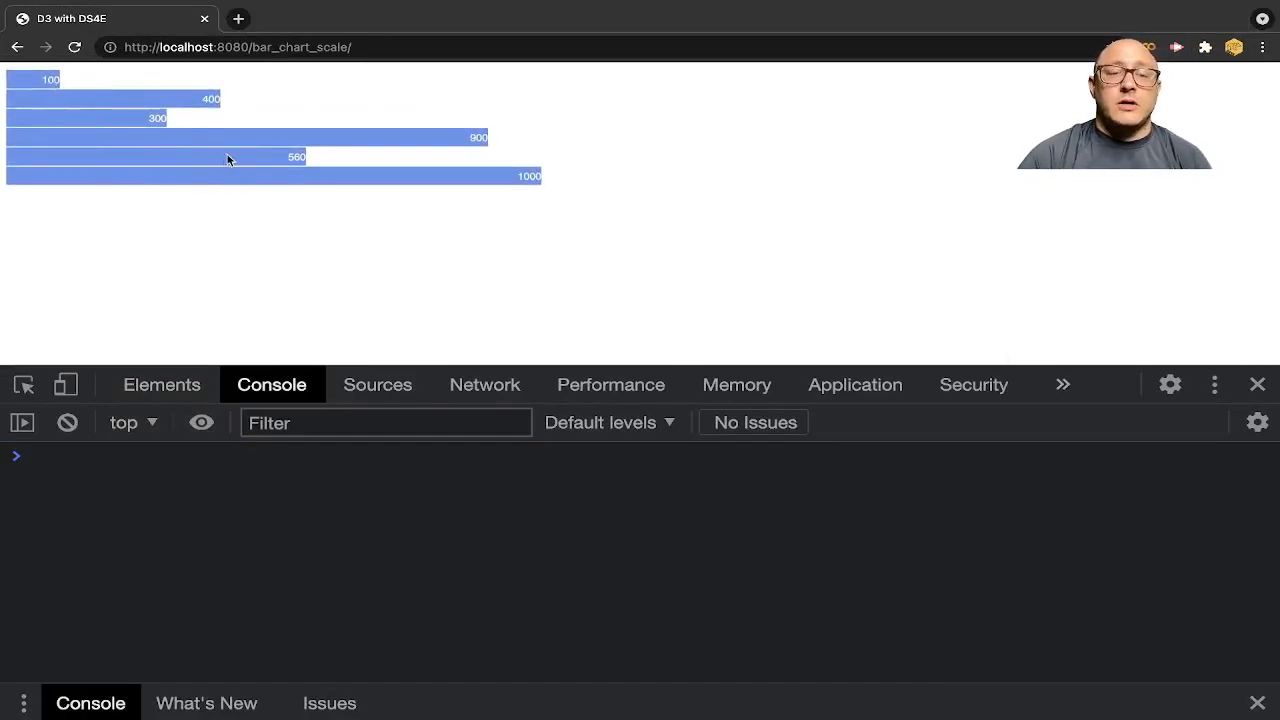
{"action": "mouse_move", "coordinate": [356, 212]}
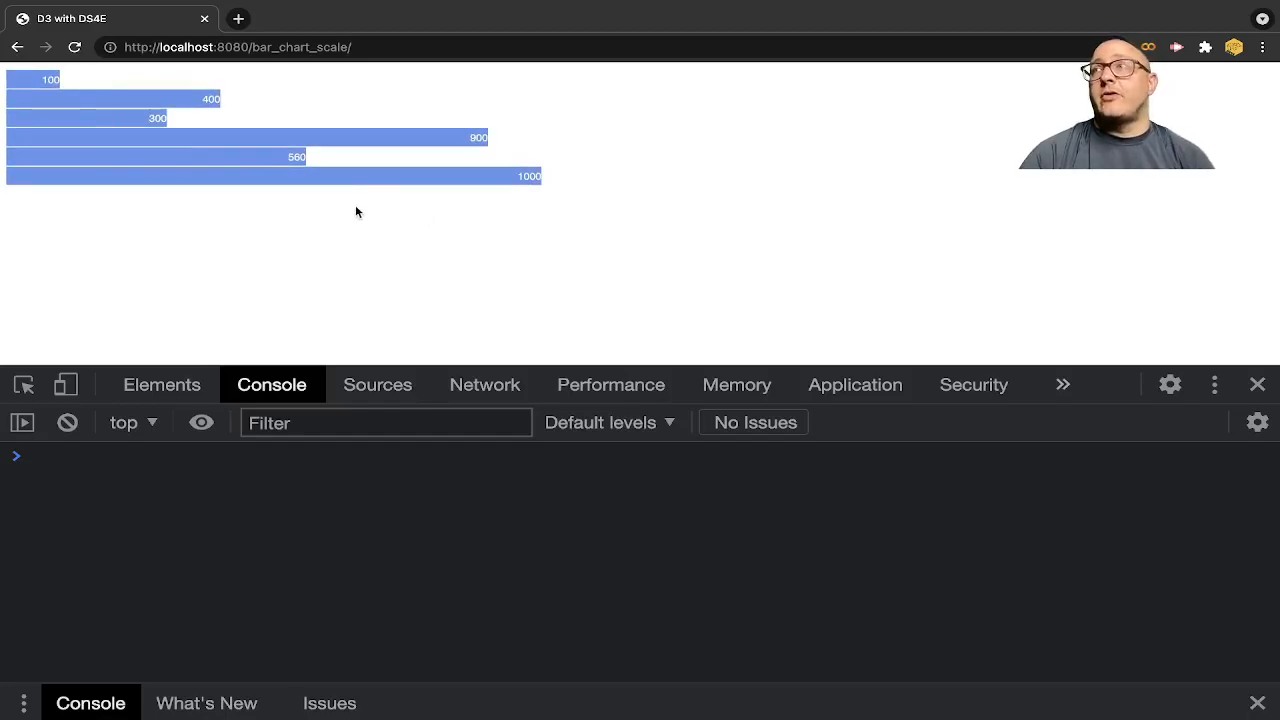
{"action": "mouse_move", "coordinate": [466, 224]}
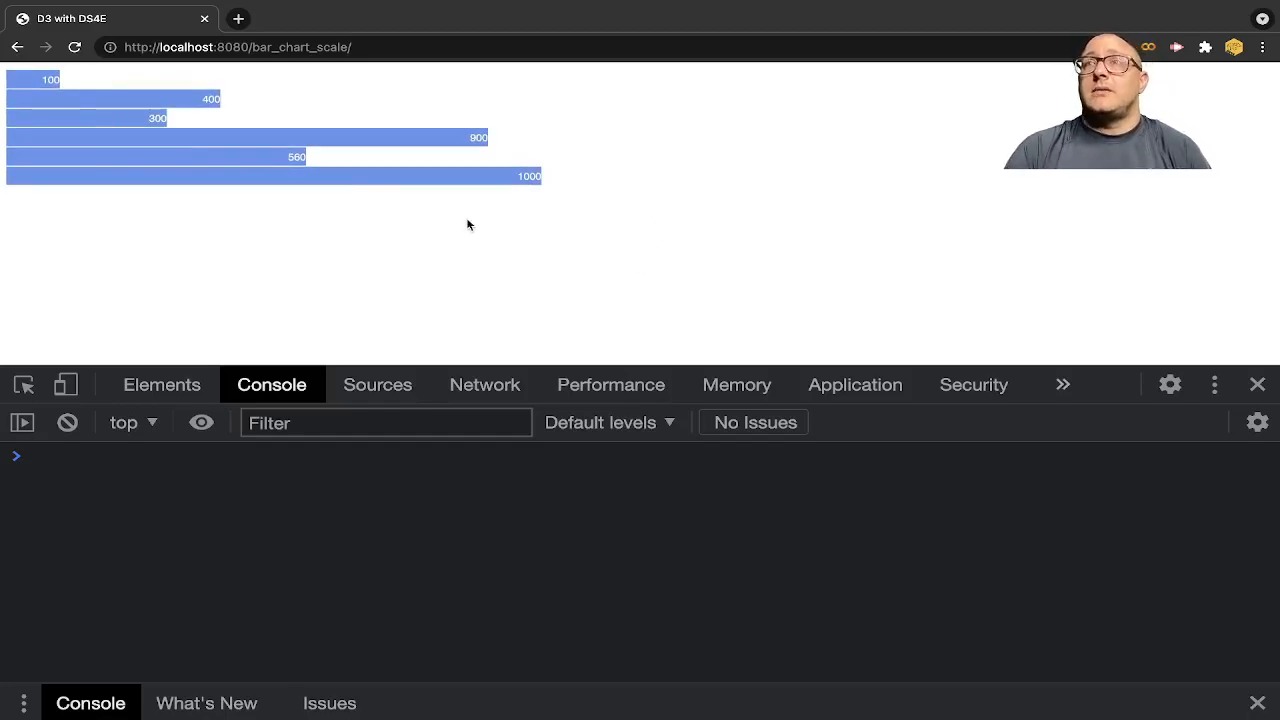
{"action": "mouse_move", "coordinate": [116, 176]}
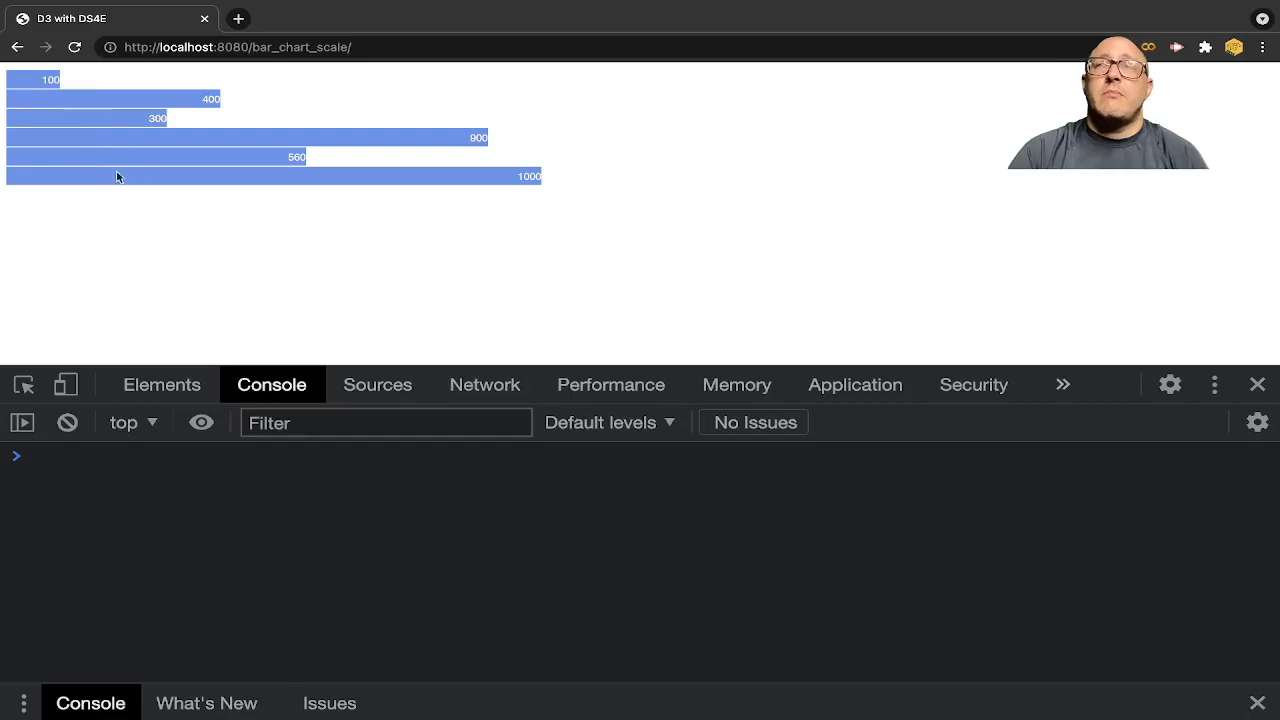
{"action": "mouse_move", "coordinate": [168, 122]}
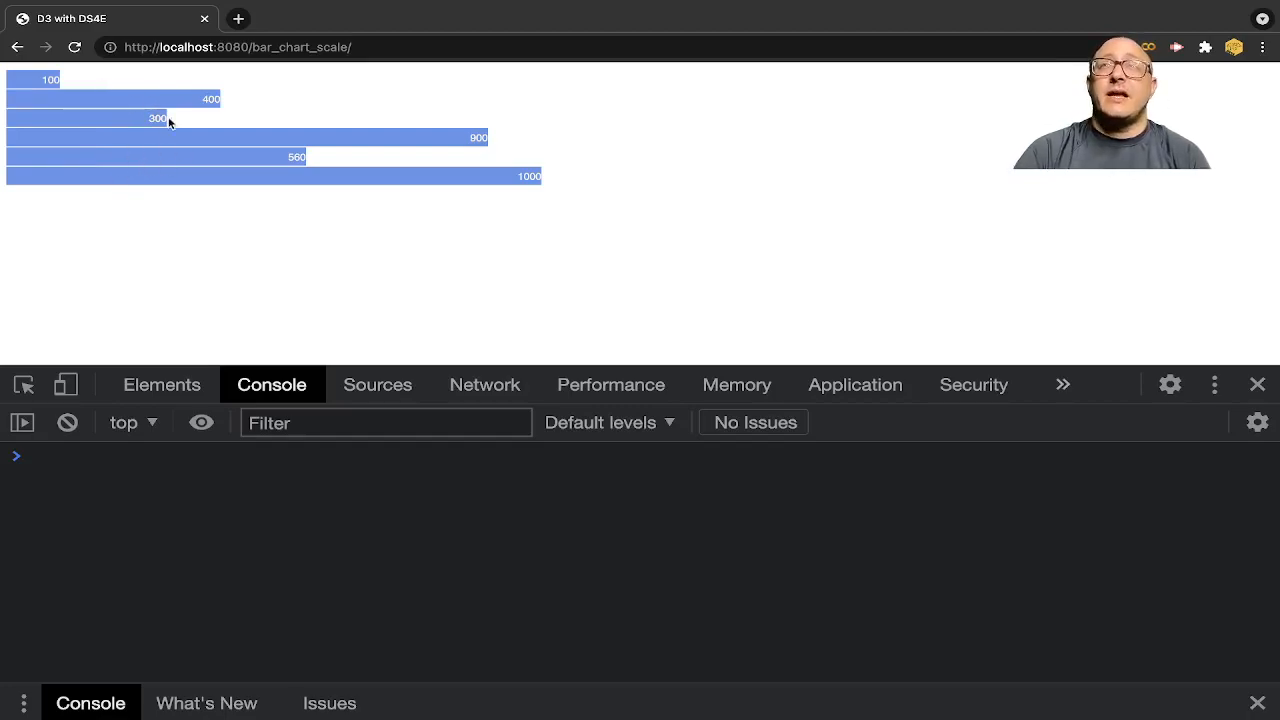
{"action": "mouse_move", "coordinate": [148, 132]}
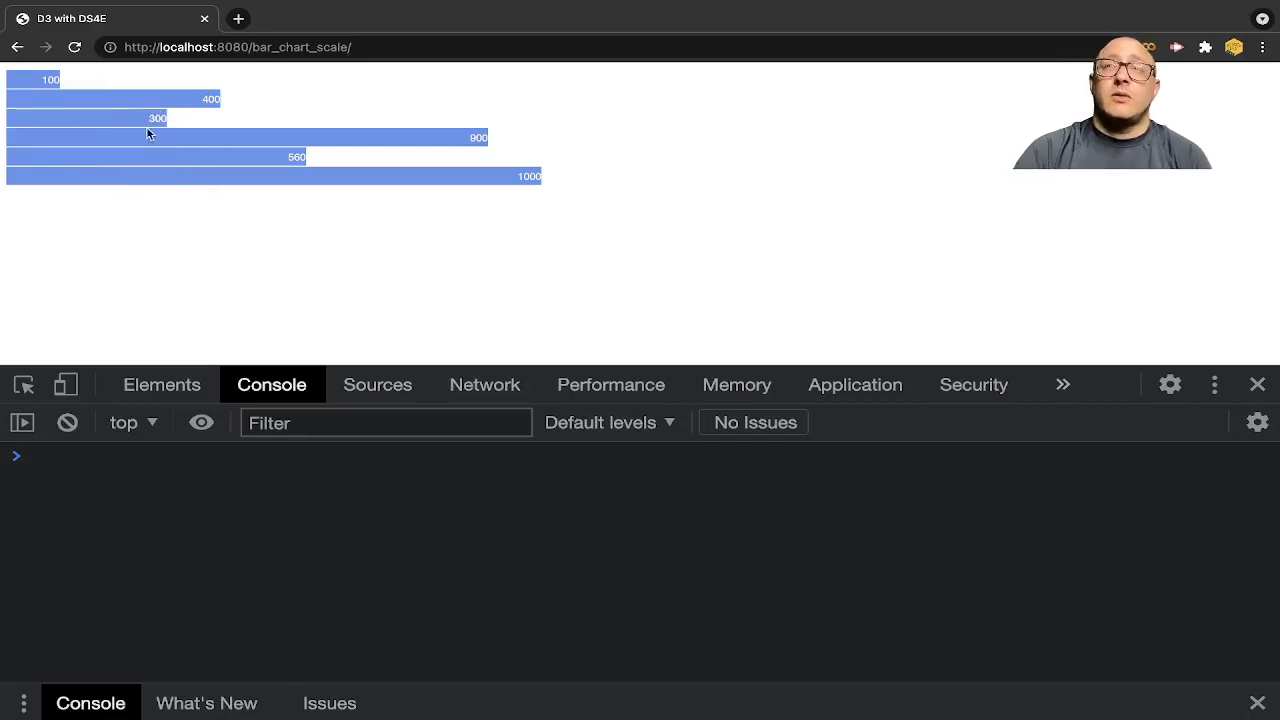
{"action": "mouse_move", "coordinate": [168, 136]}
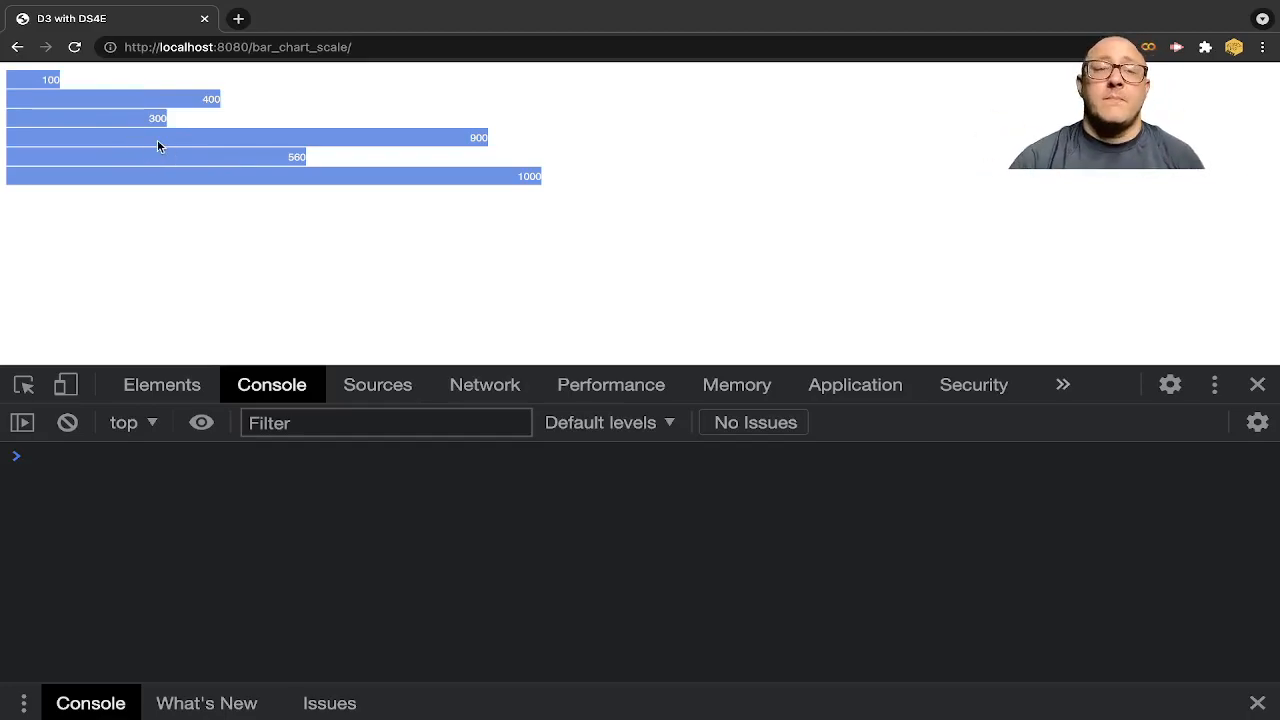
{"action": "mouse_move", "coordinate": [390, 188]}
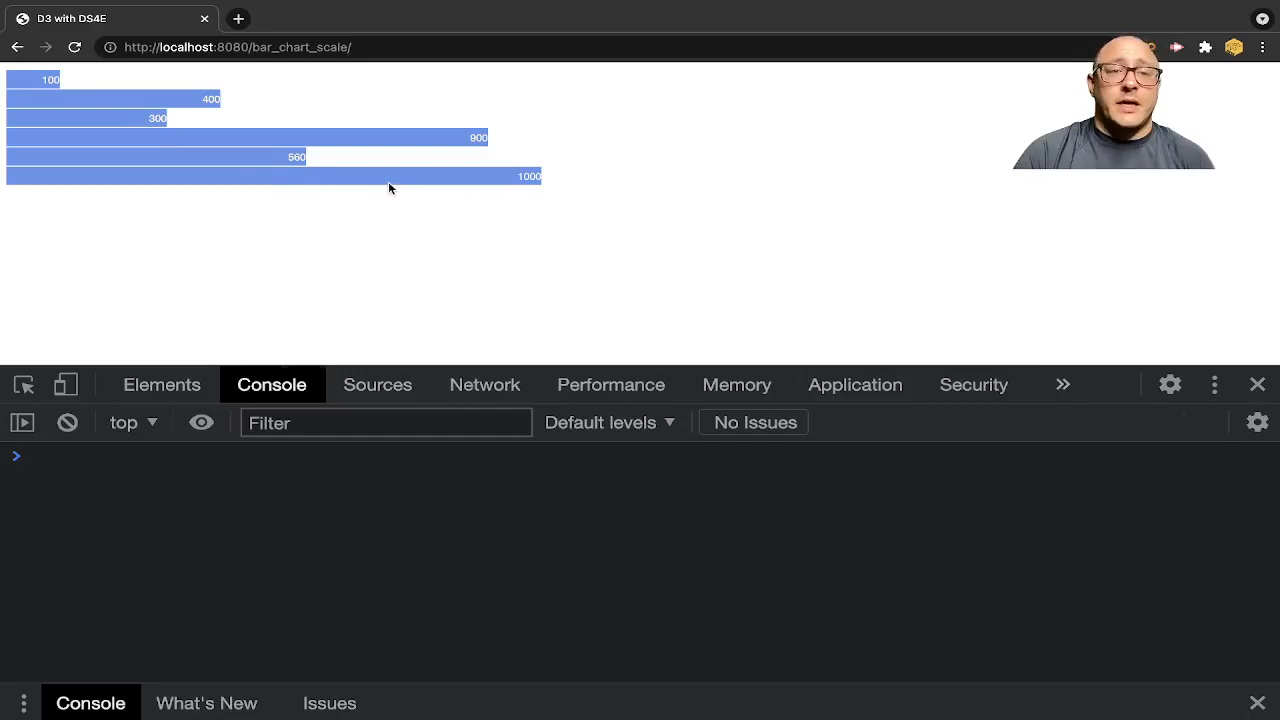